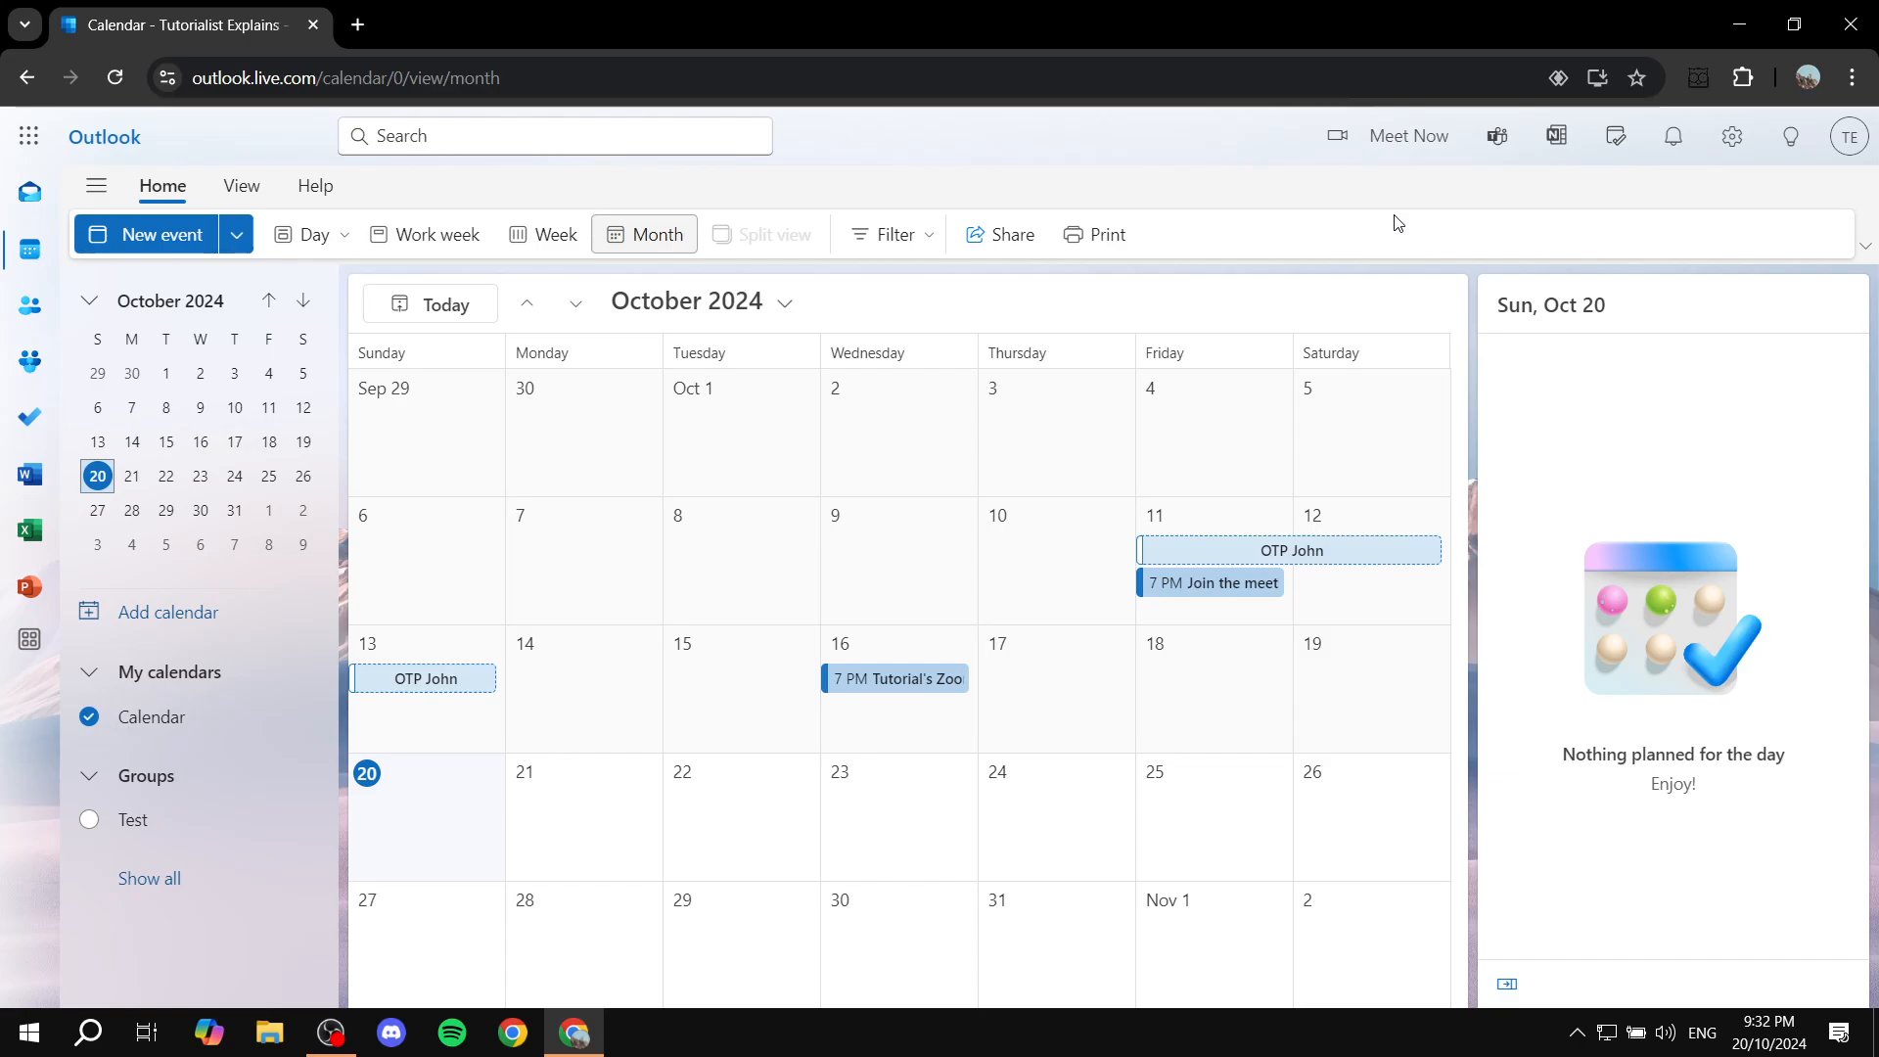
pyautogui.moveTo(30, 213)
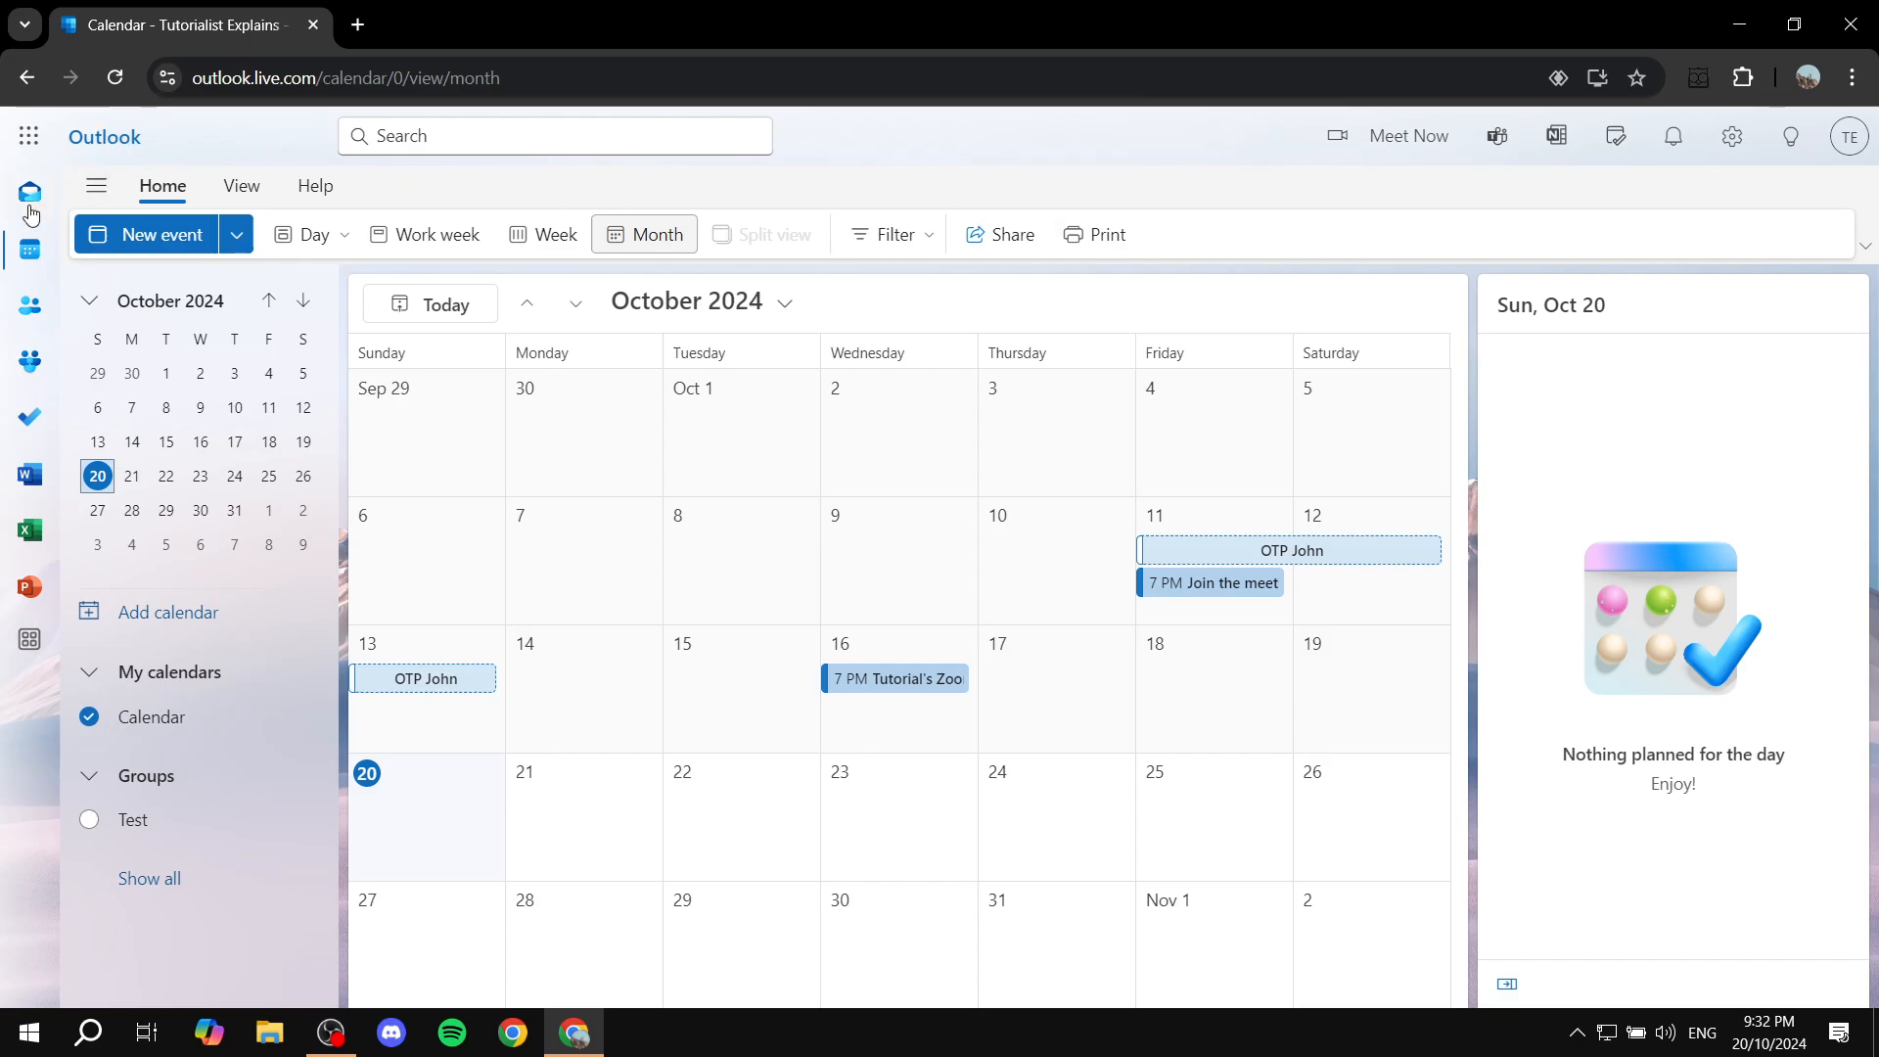
pyautogui.moveTo(28, 192)
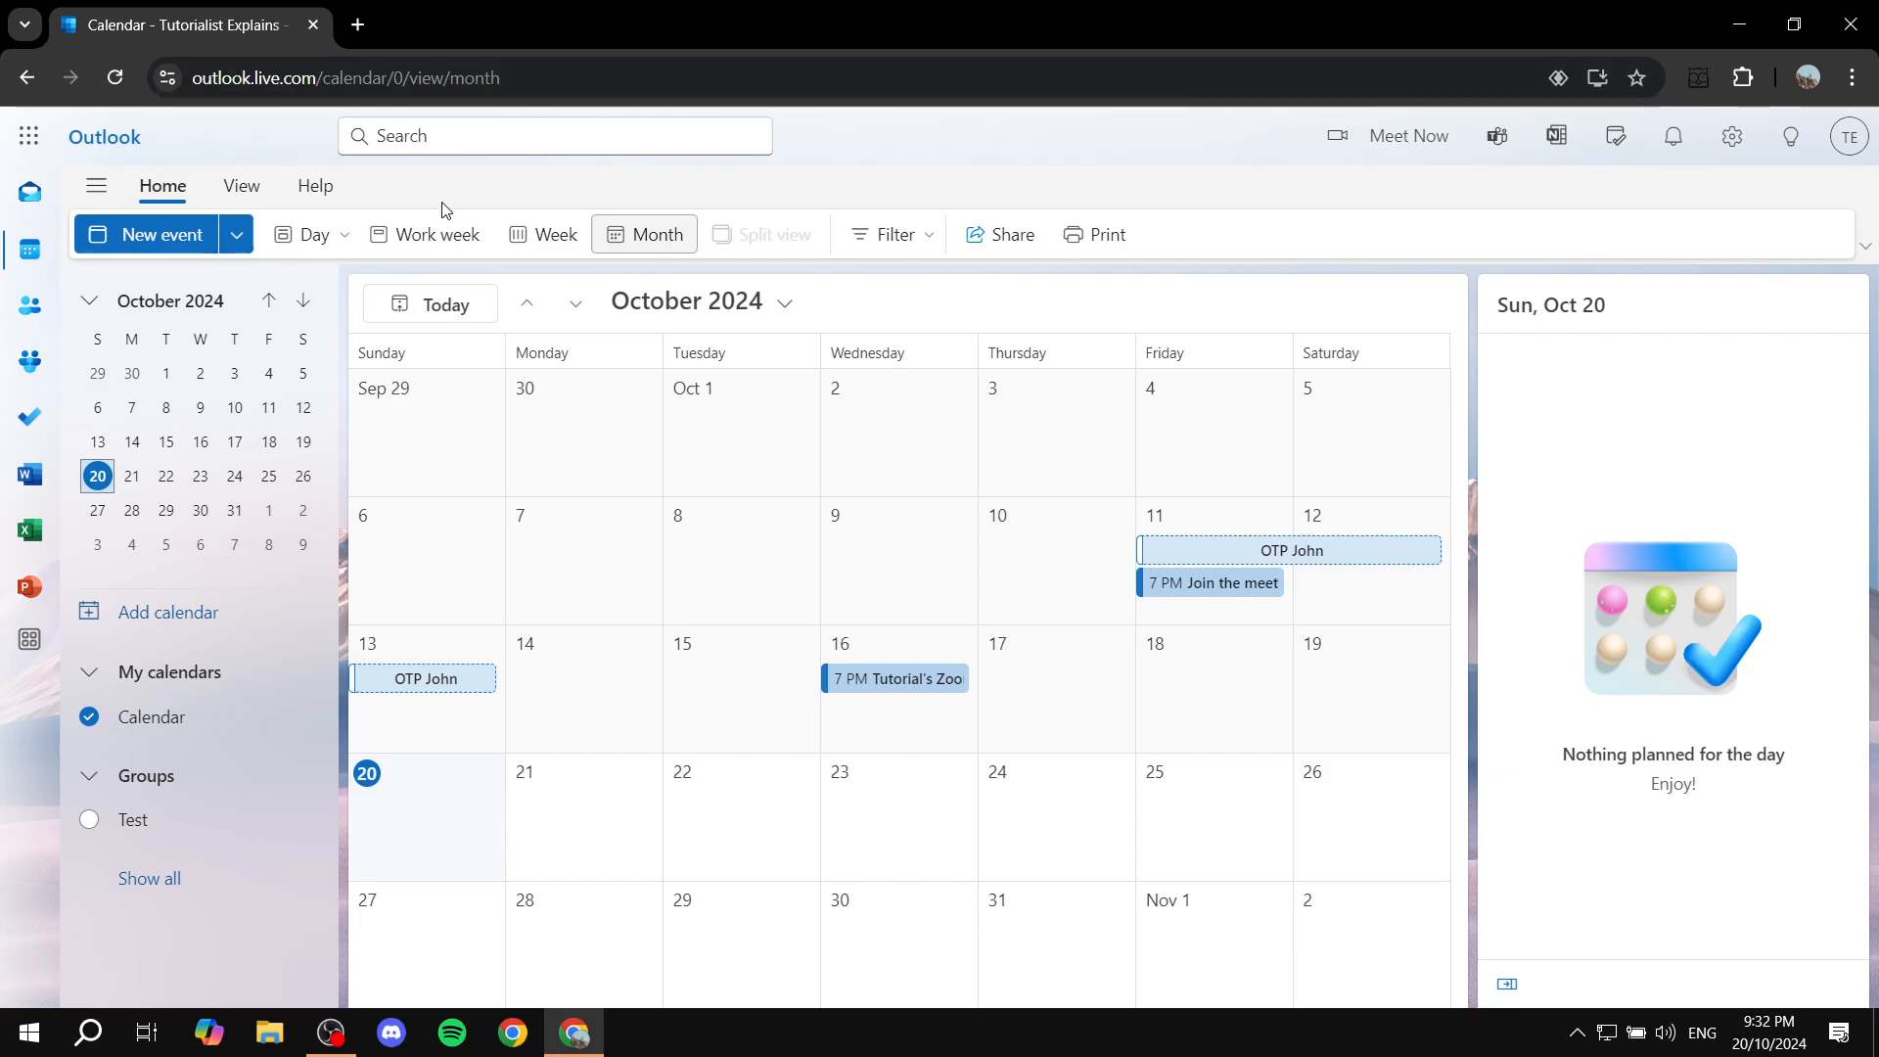
# Switch to Mail and open the 'You've joined the Test group' email
pyautogui.click(29, 192)
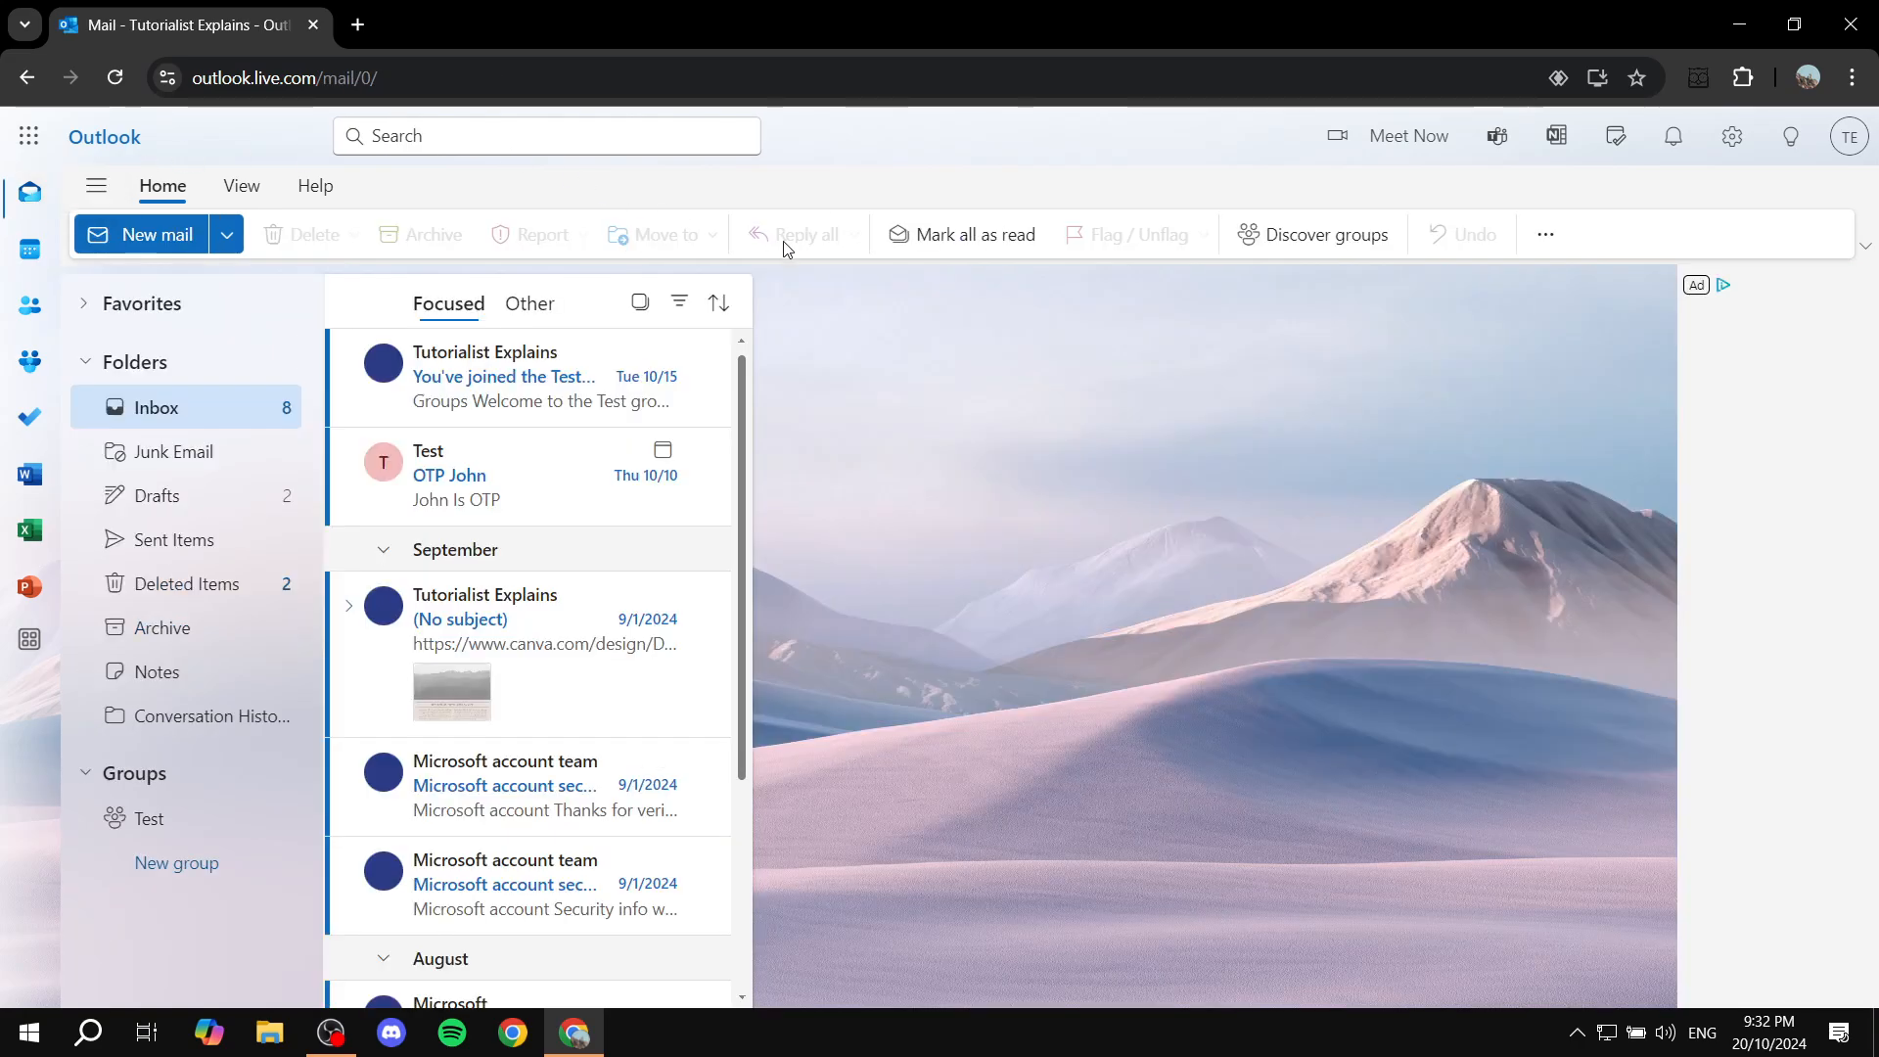
pyautogui.moveTo(770, 180)
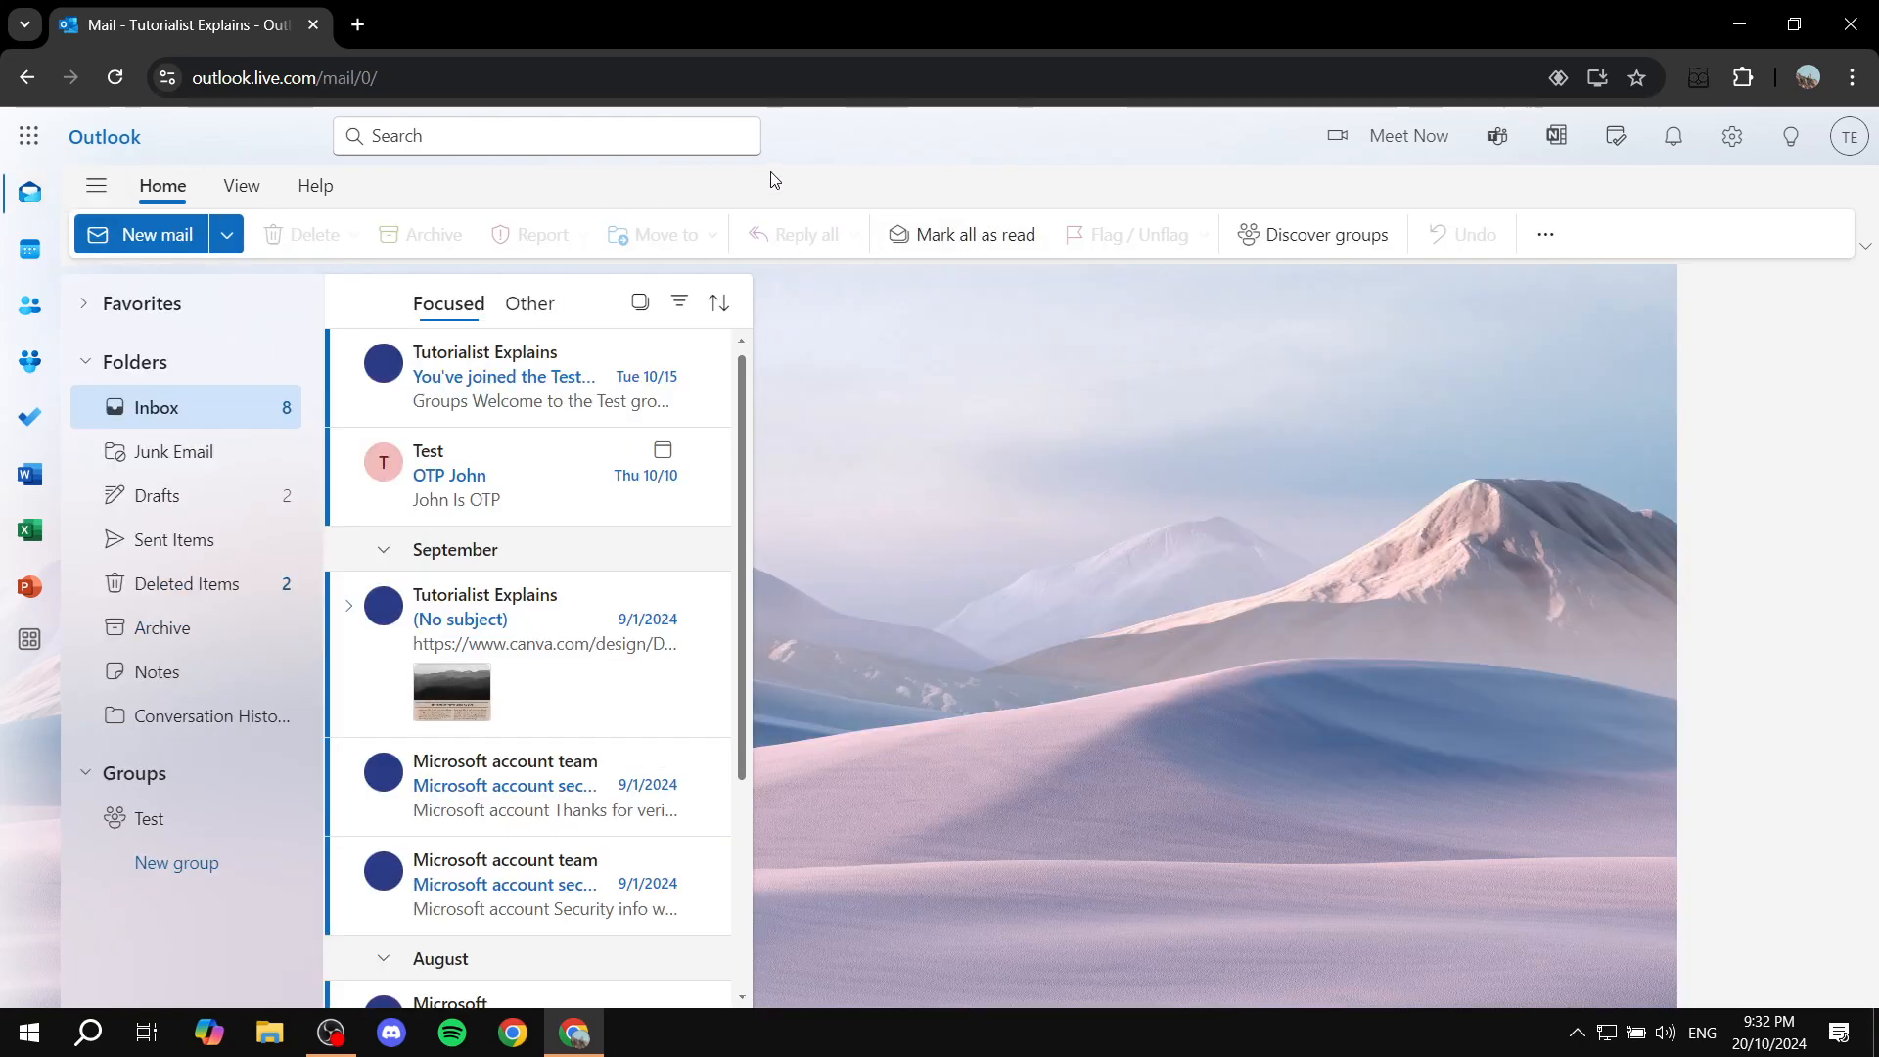
pyautogui.moveTo(1694, 209)
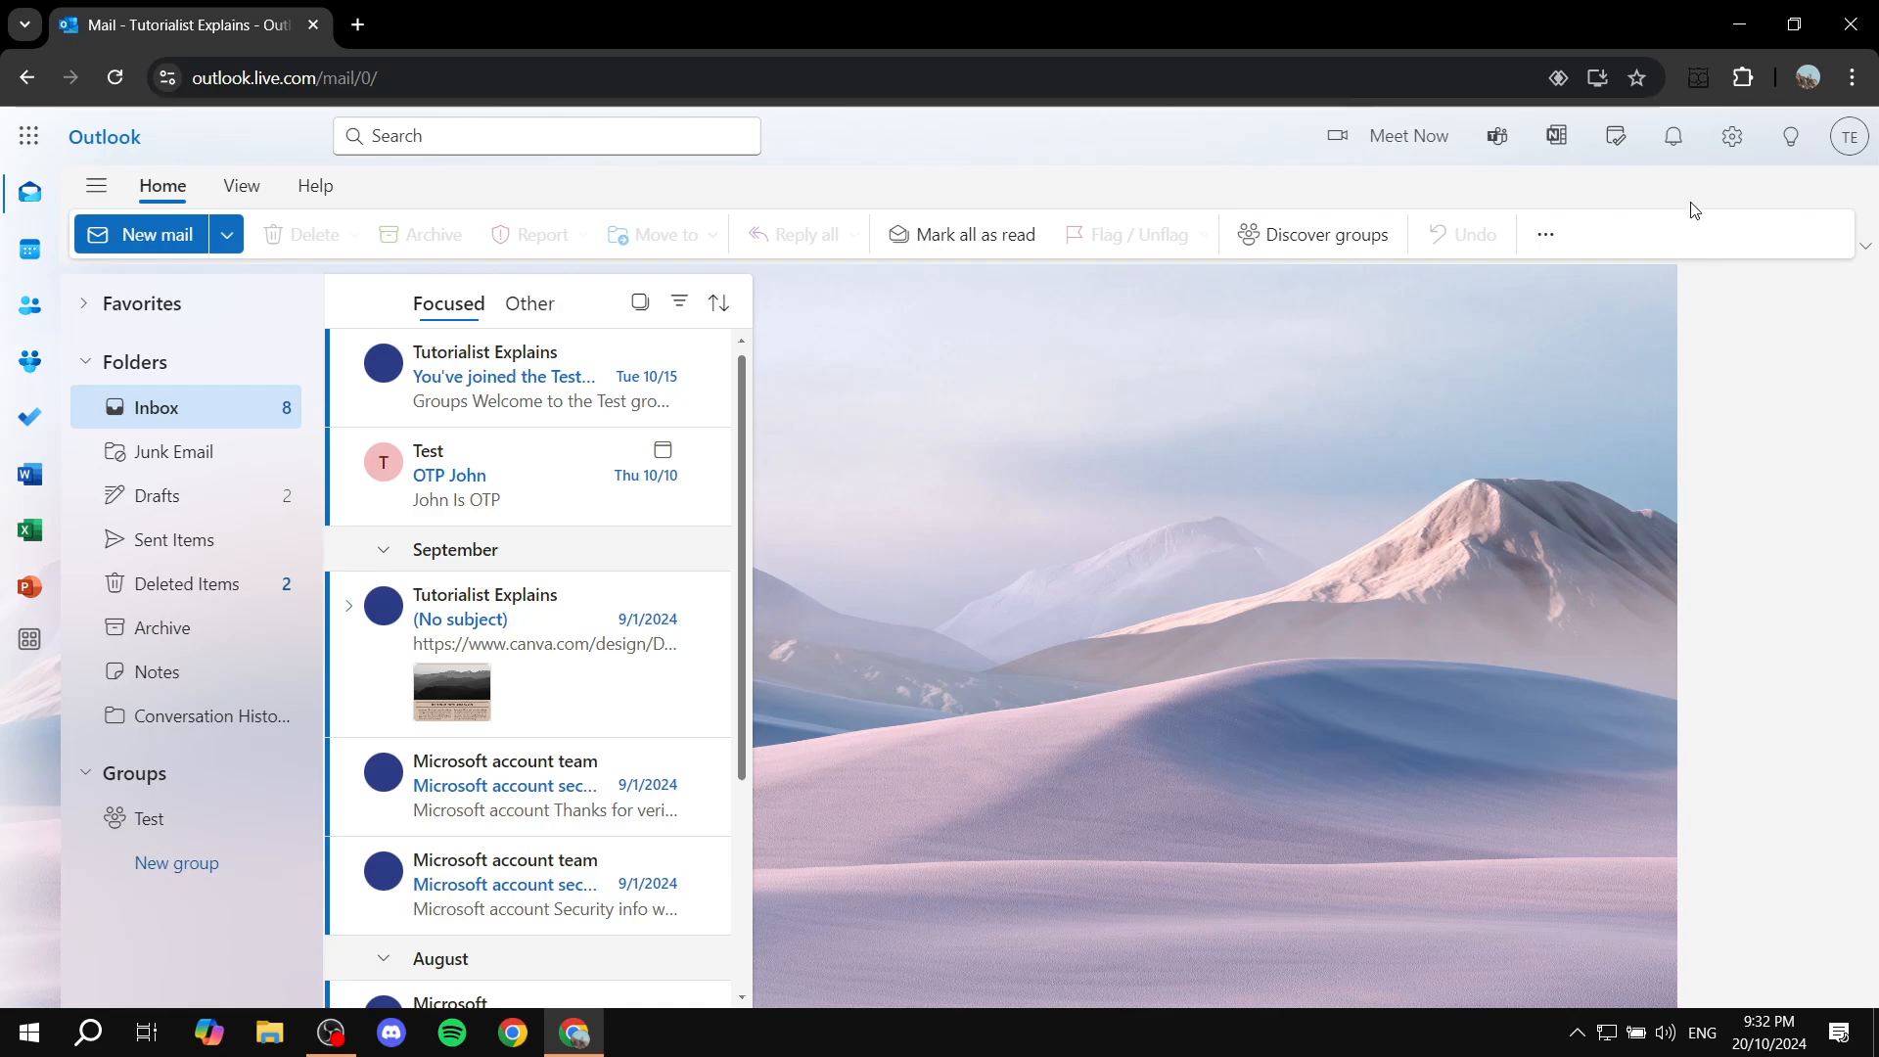
pyautogui.moveTo(1758, 217)
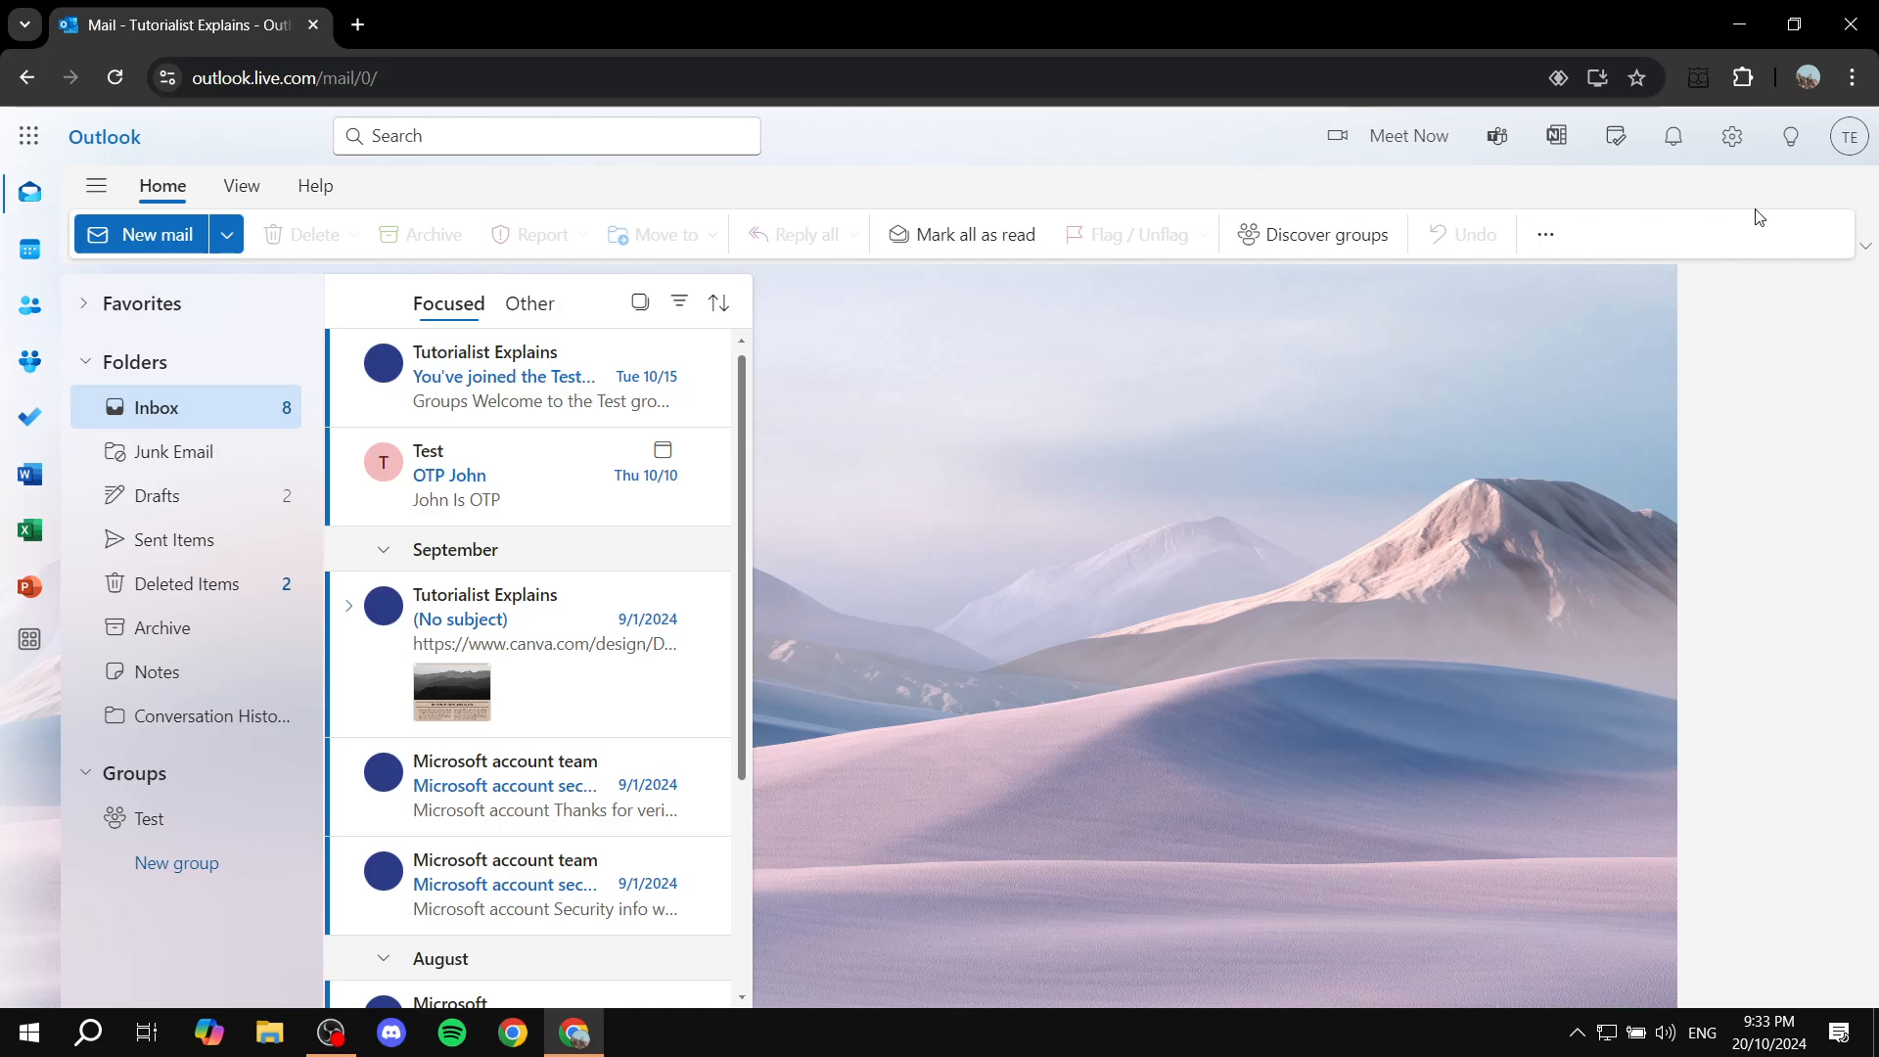
pyautogui.moveTo(839, 363)
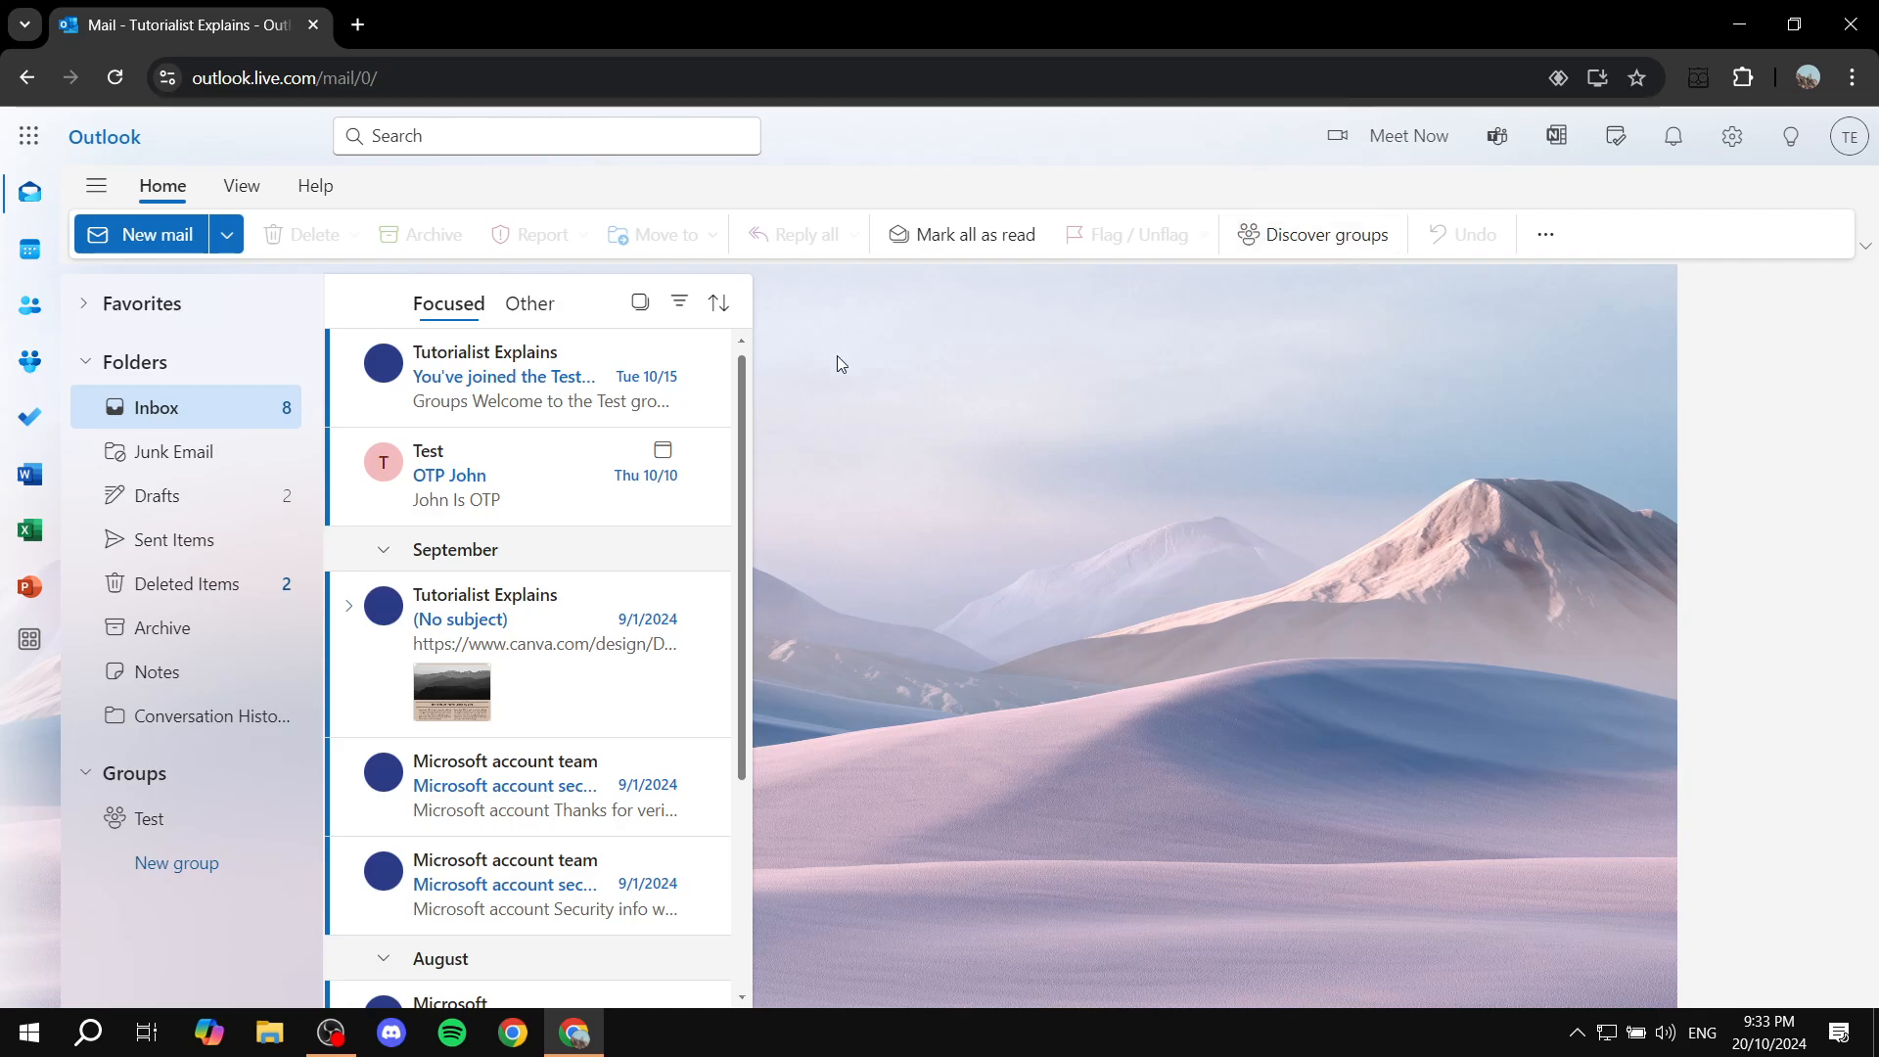
pyautogui.click(528, 375)
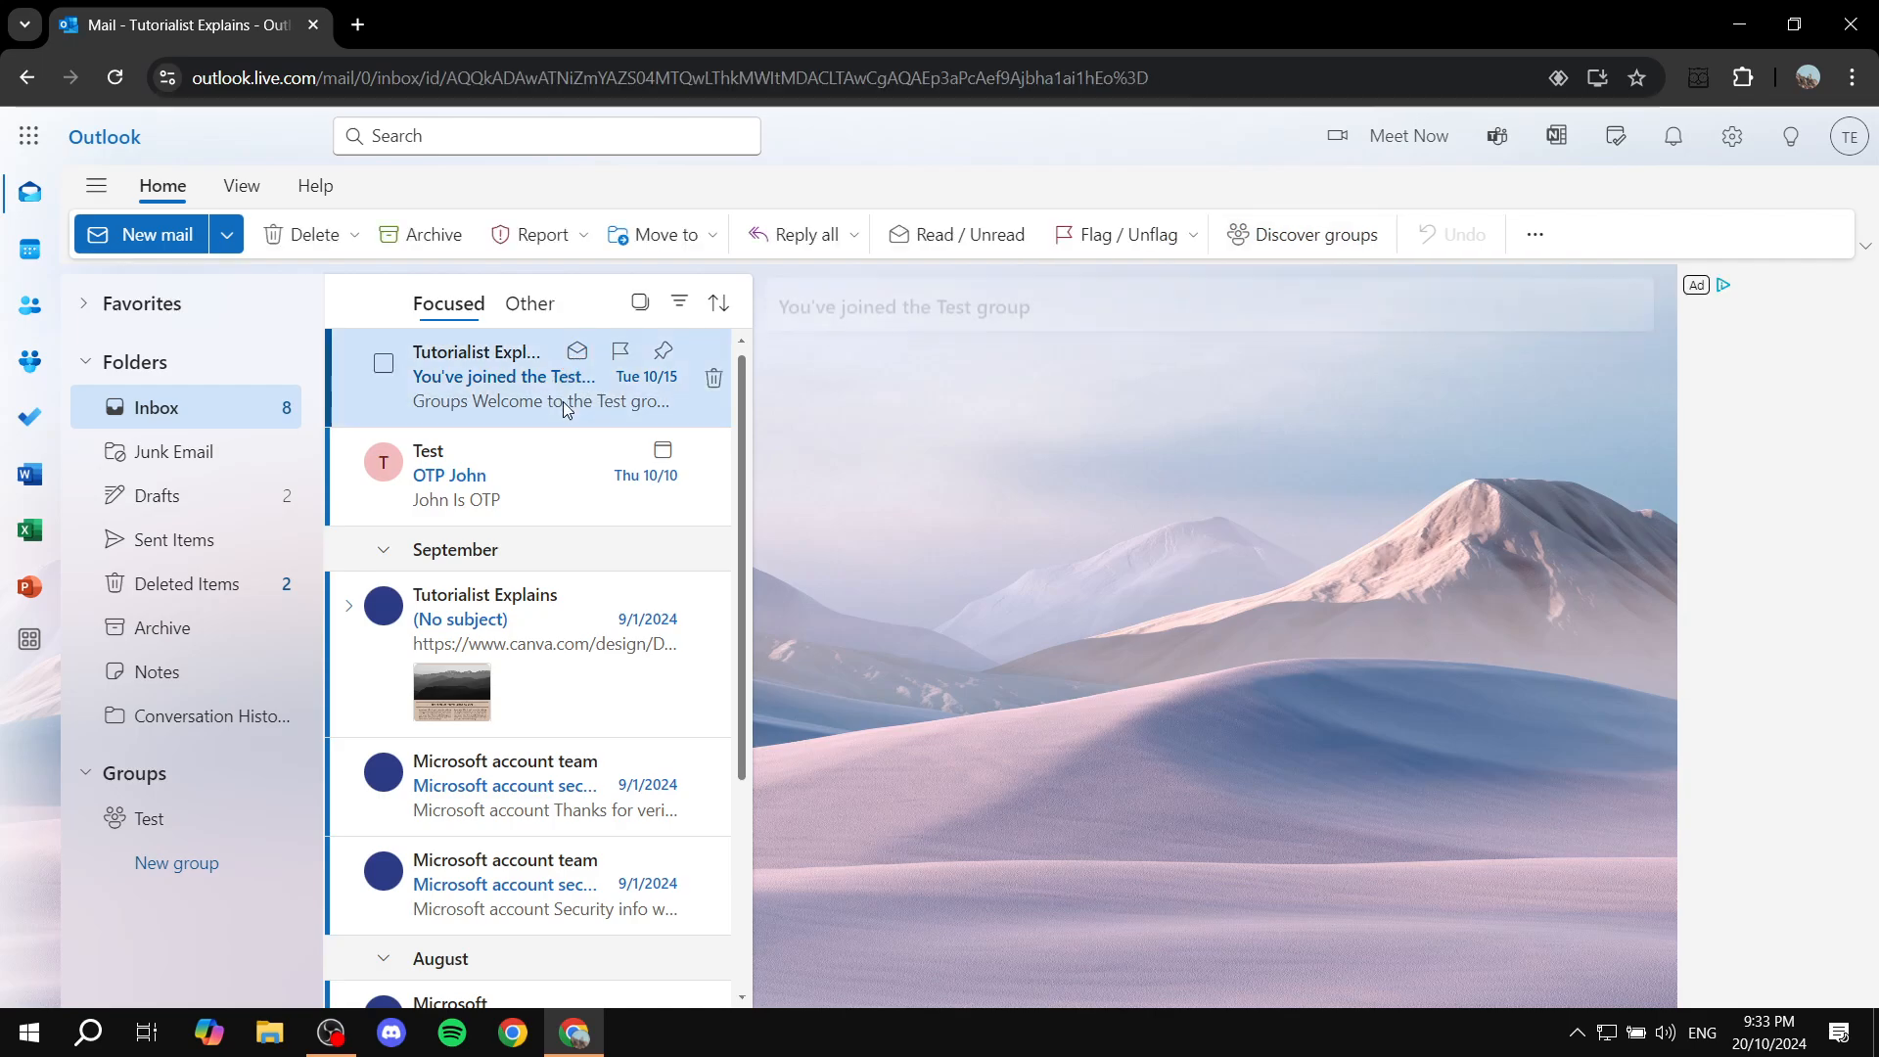
pyautogui.click(503, 376)
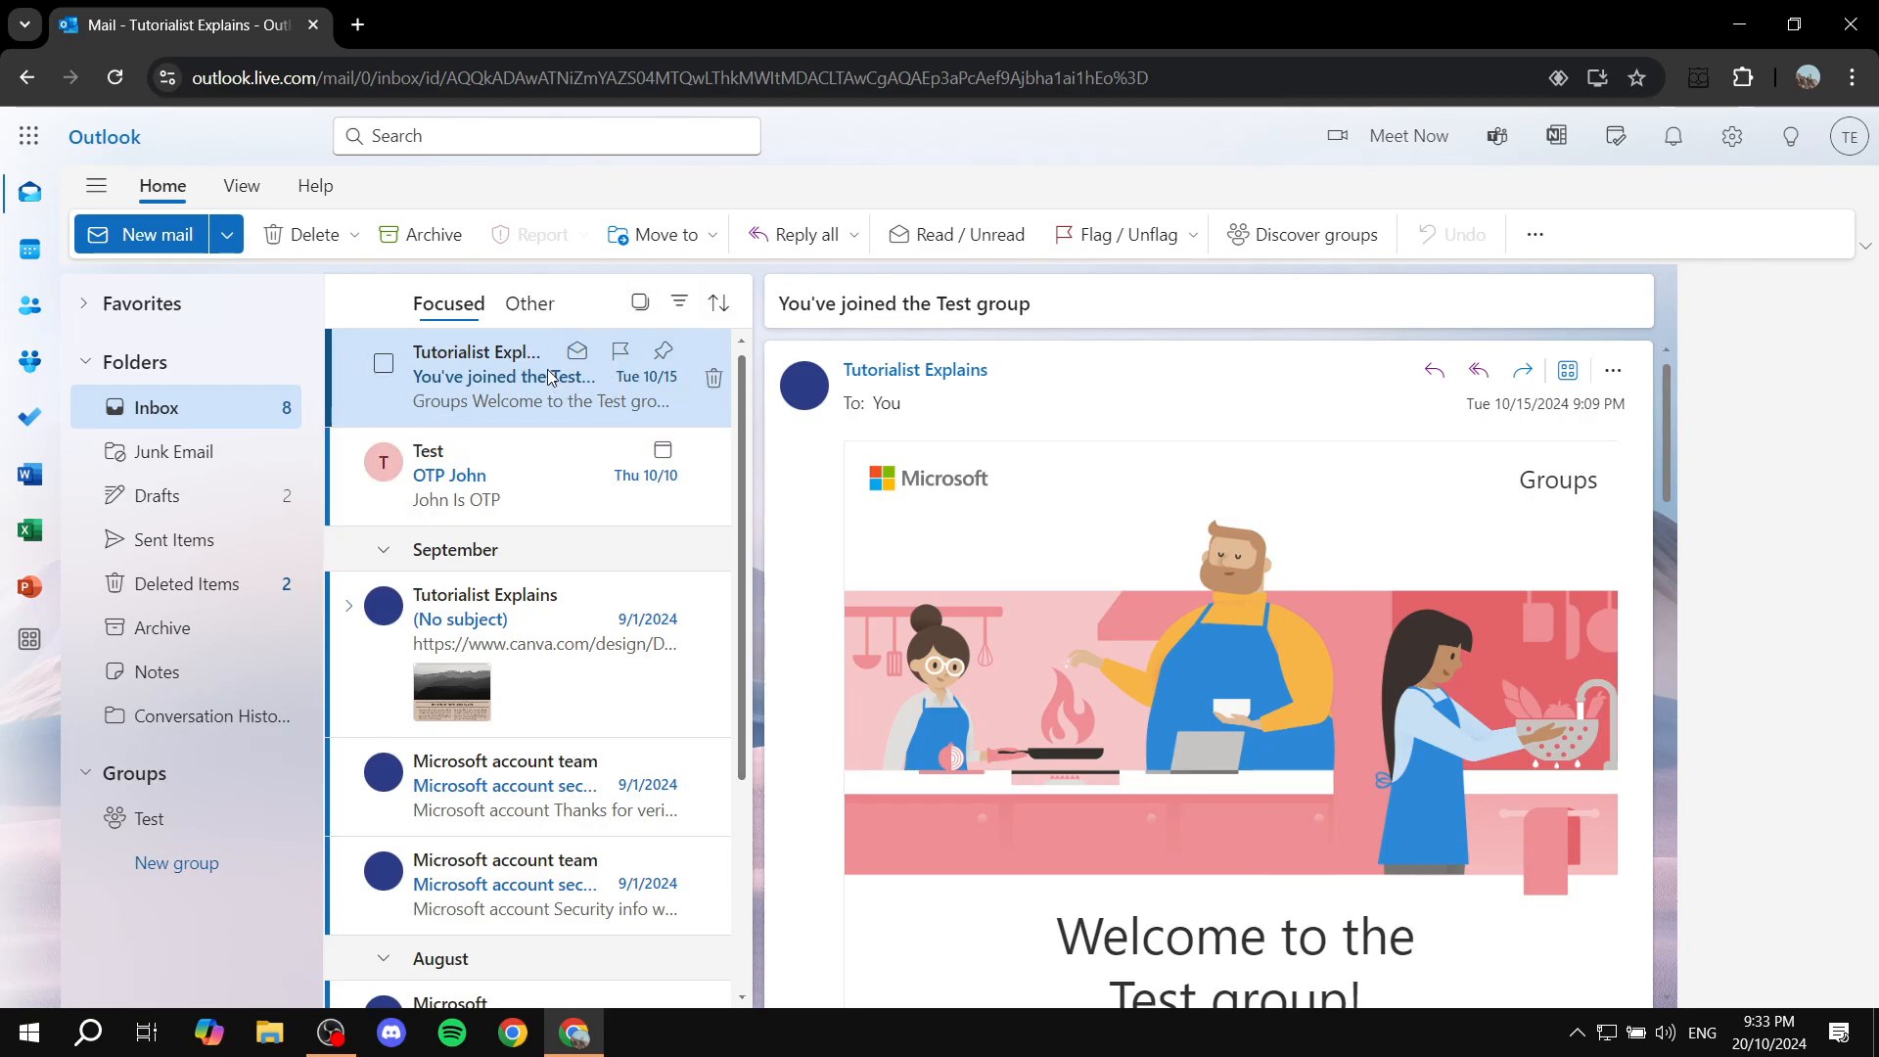
pyautogui.moveTo(667, 435)
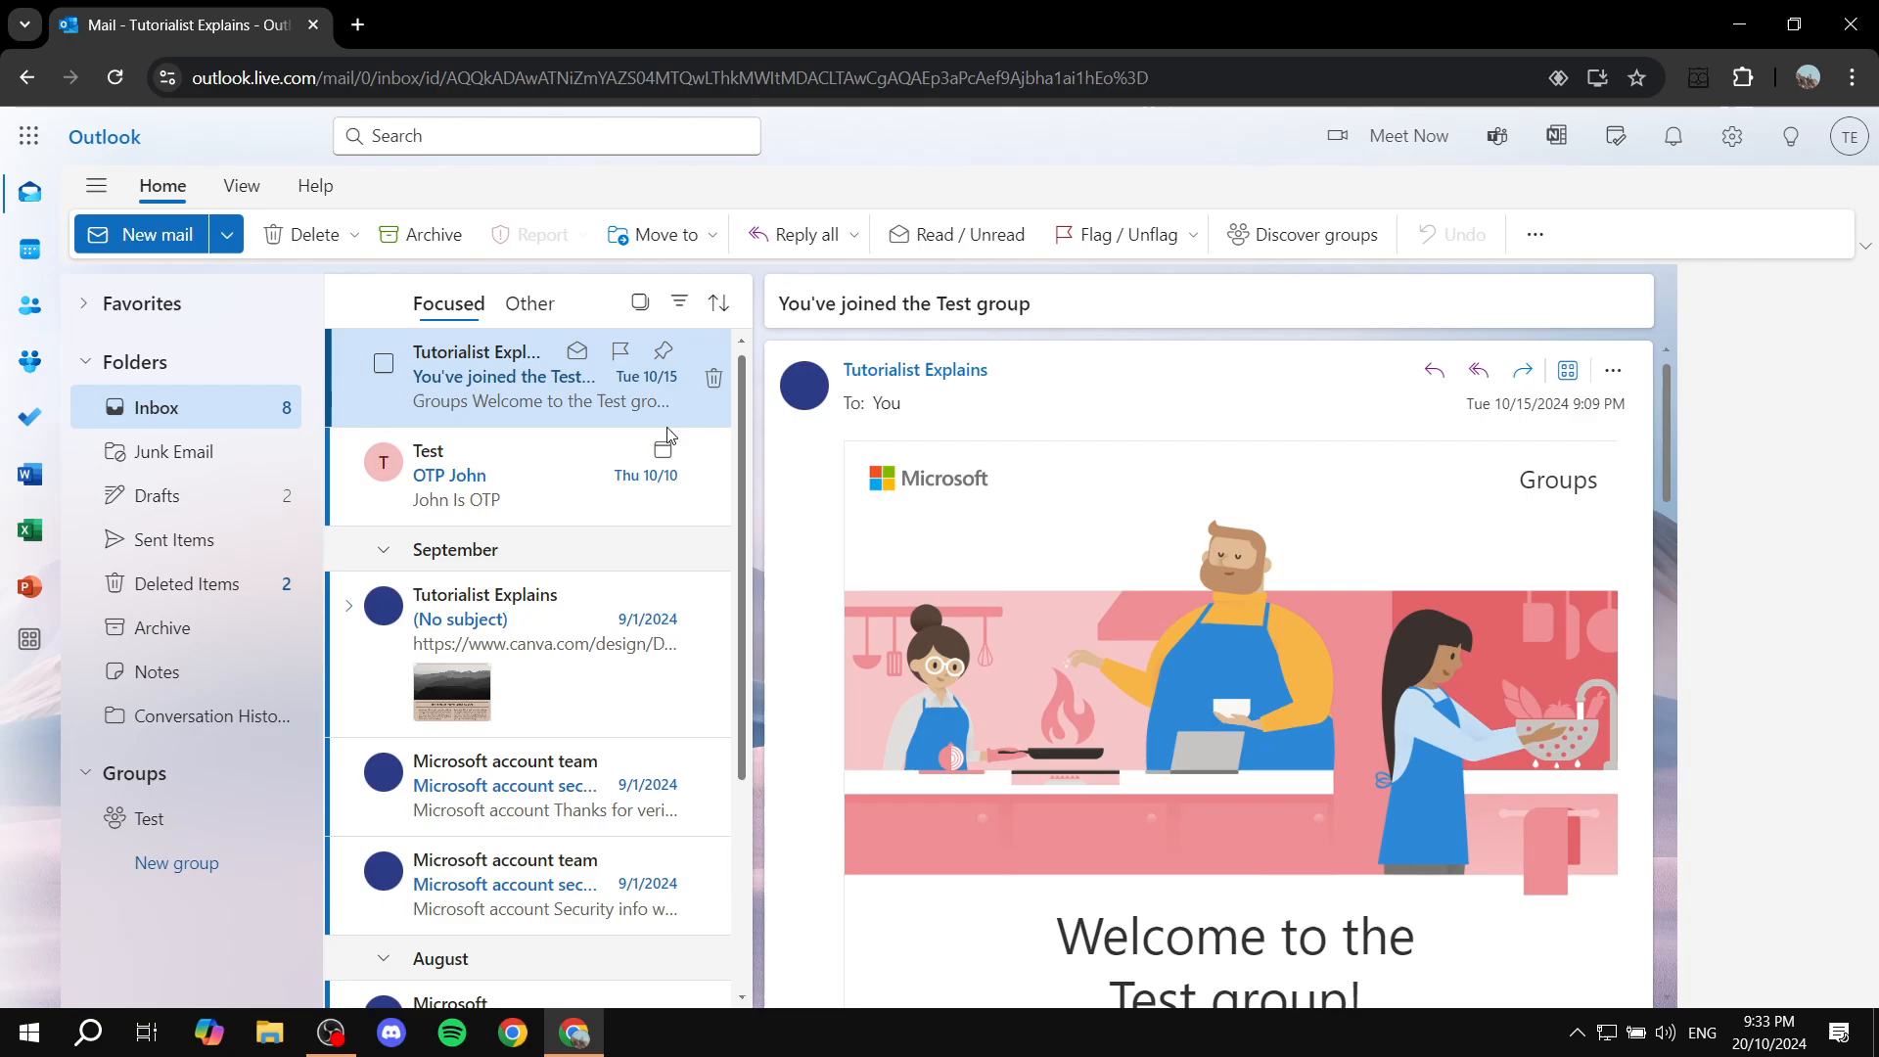
pyautogui.moveTo(642, 399)
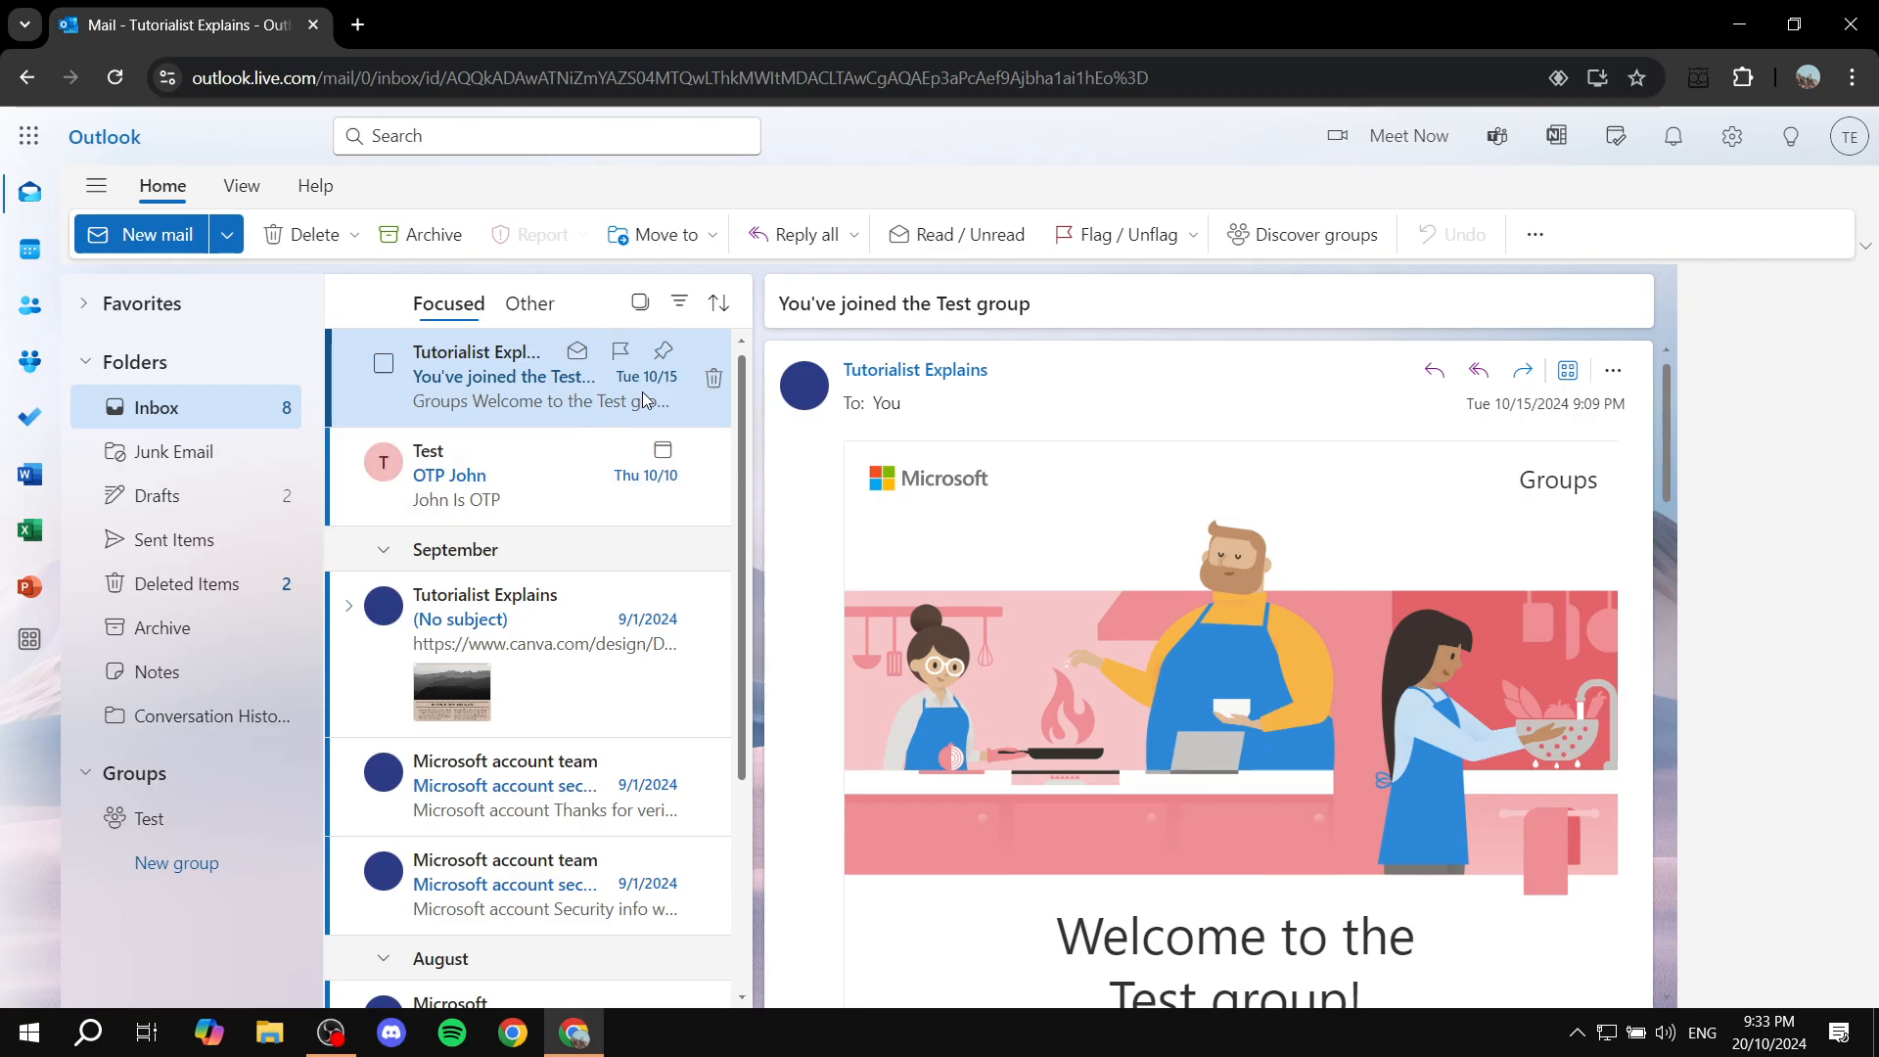
pyautogui.moveTo(1233, 418)
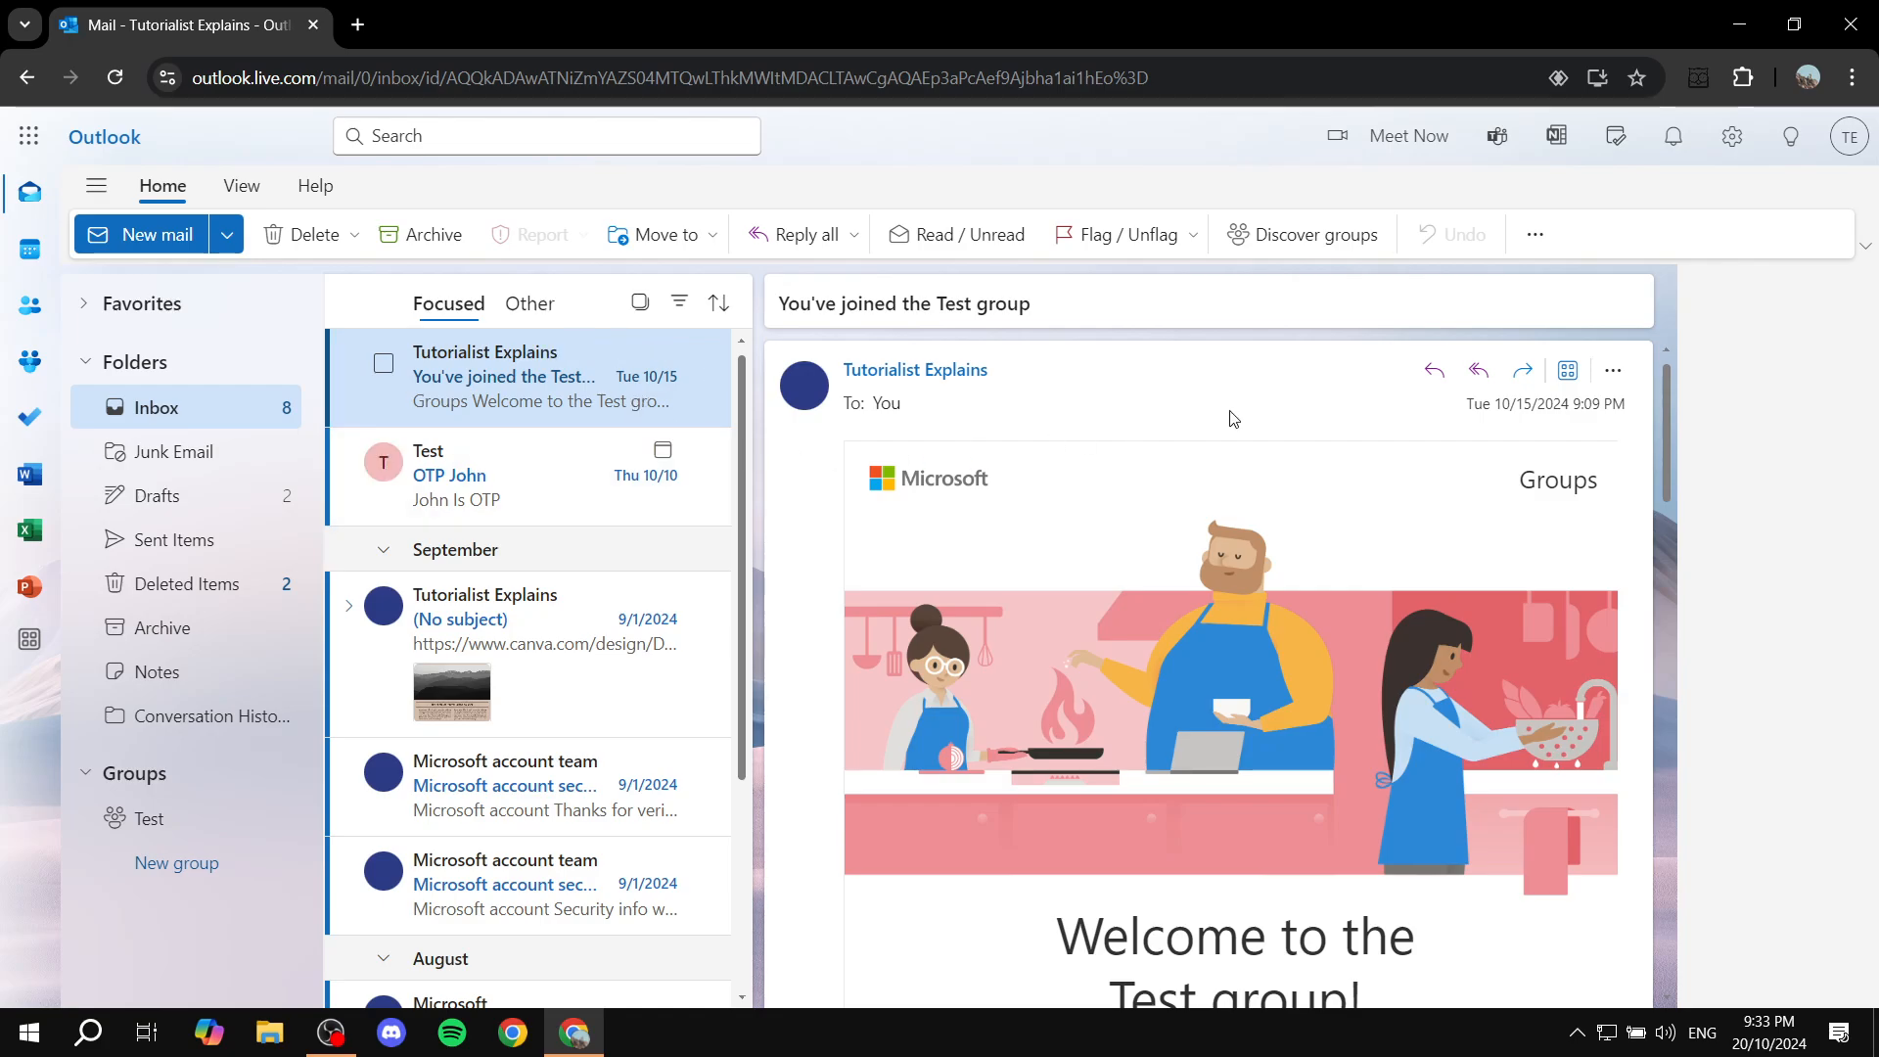
pyautogui.moveTo(635, 401)
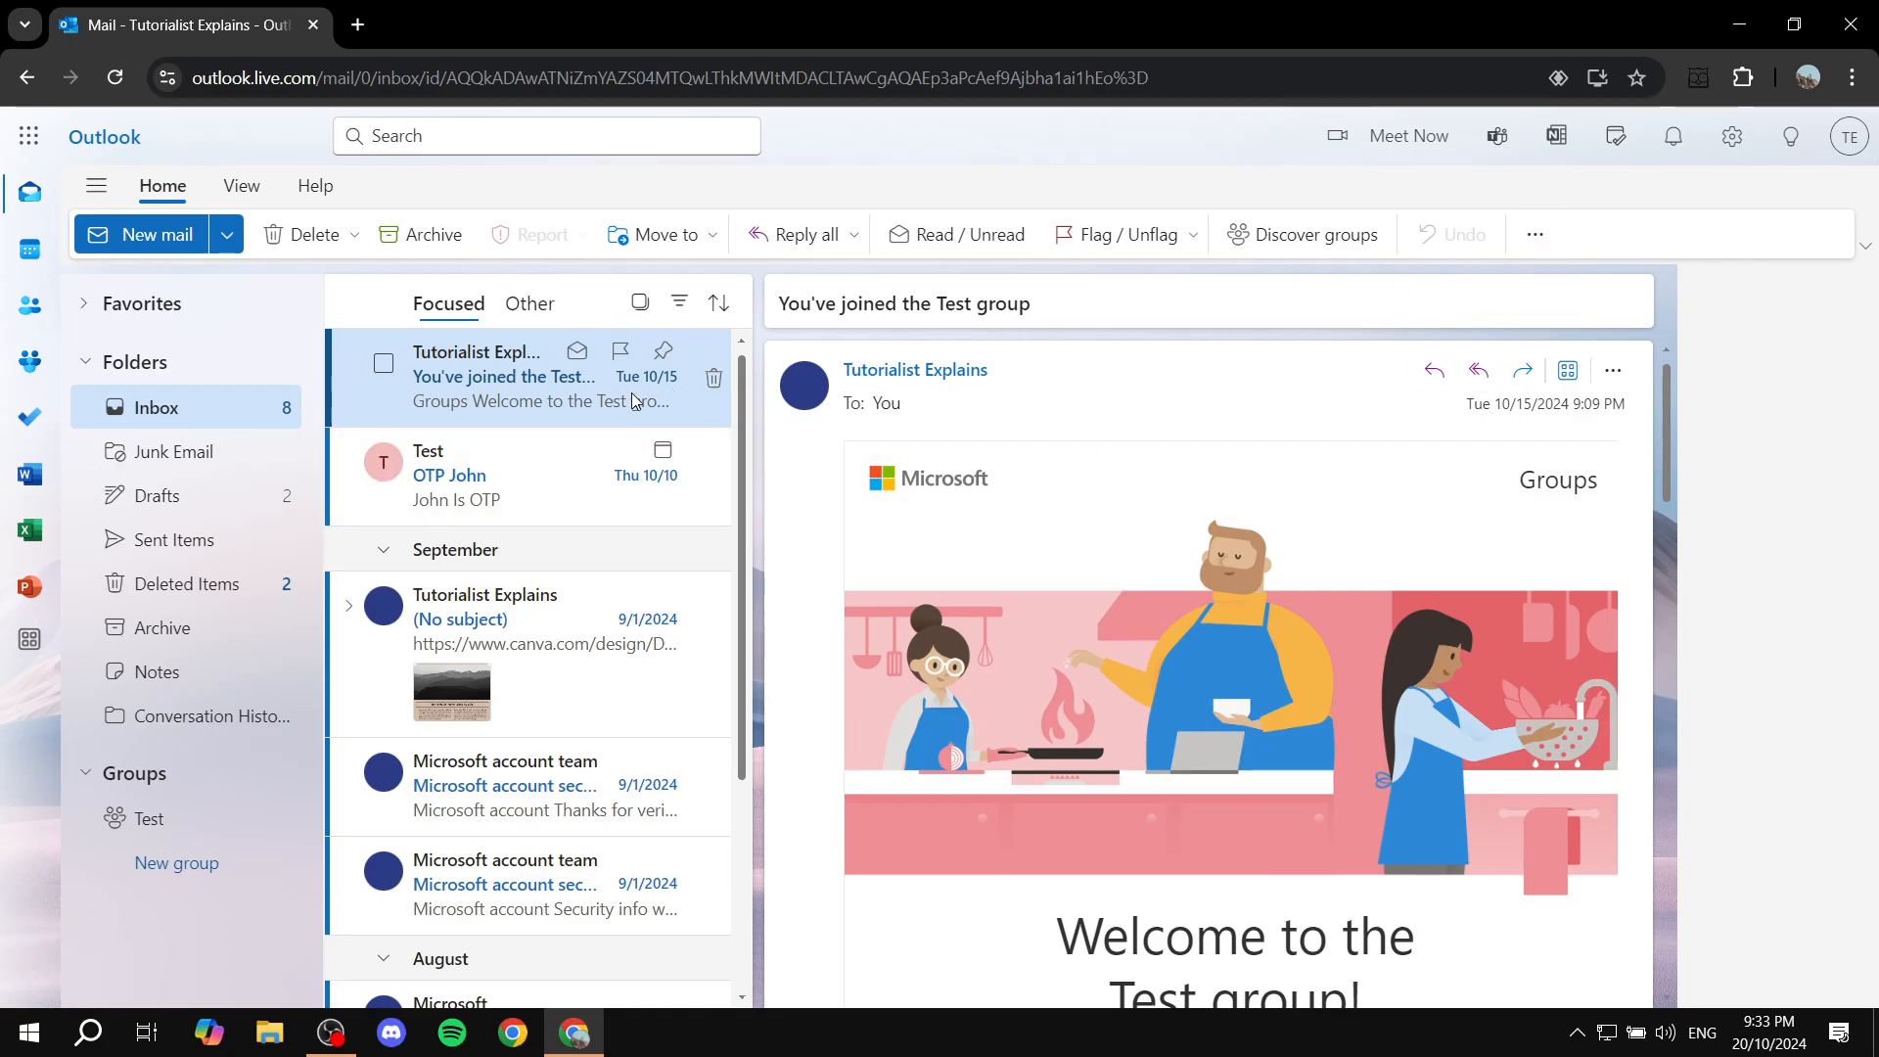
pyautogui.moveTo(1536, 234)
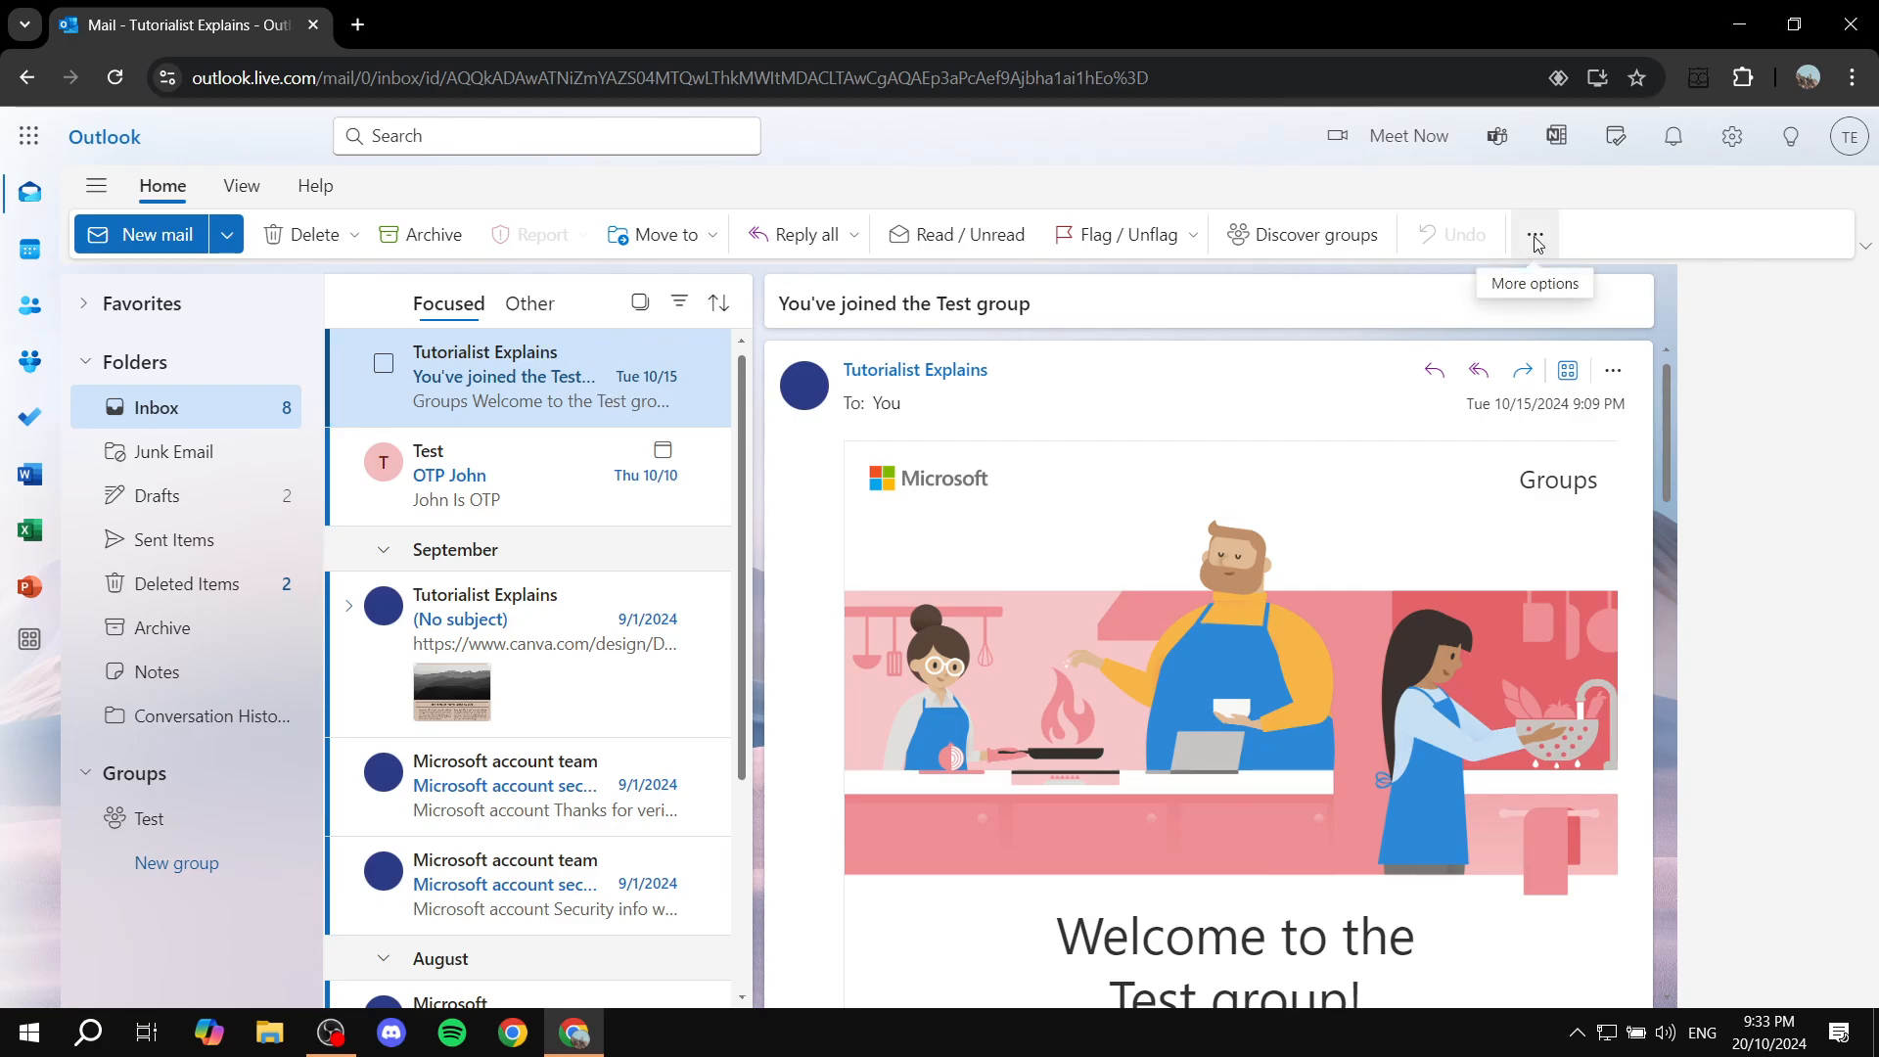
pyautogui.click(1535, 234)
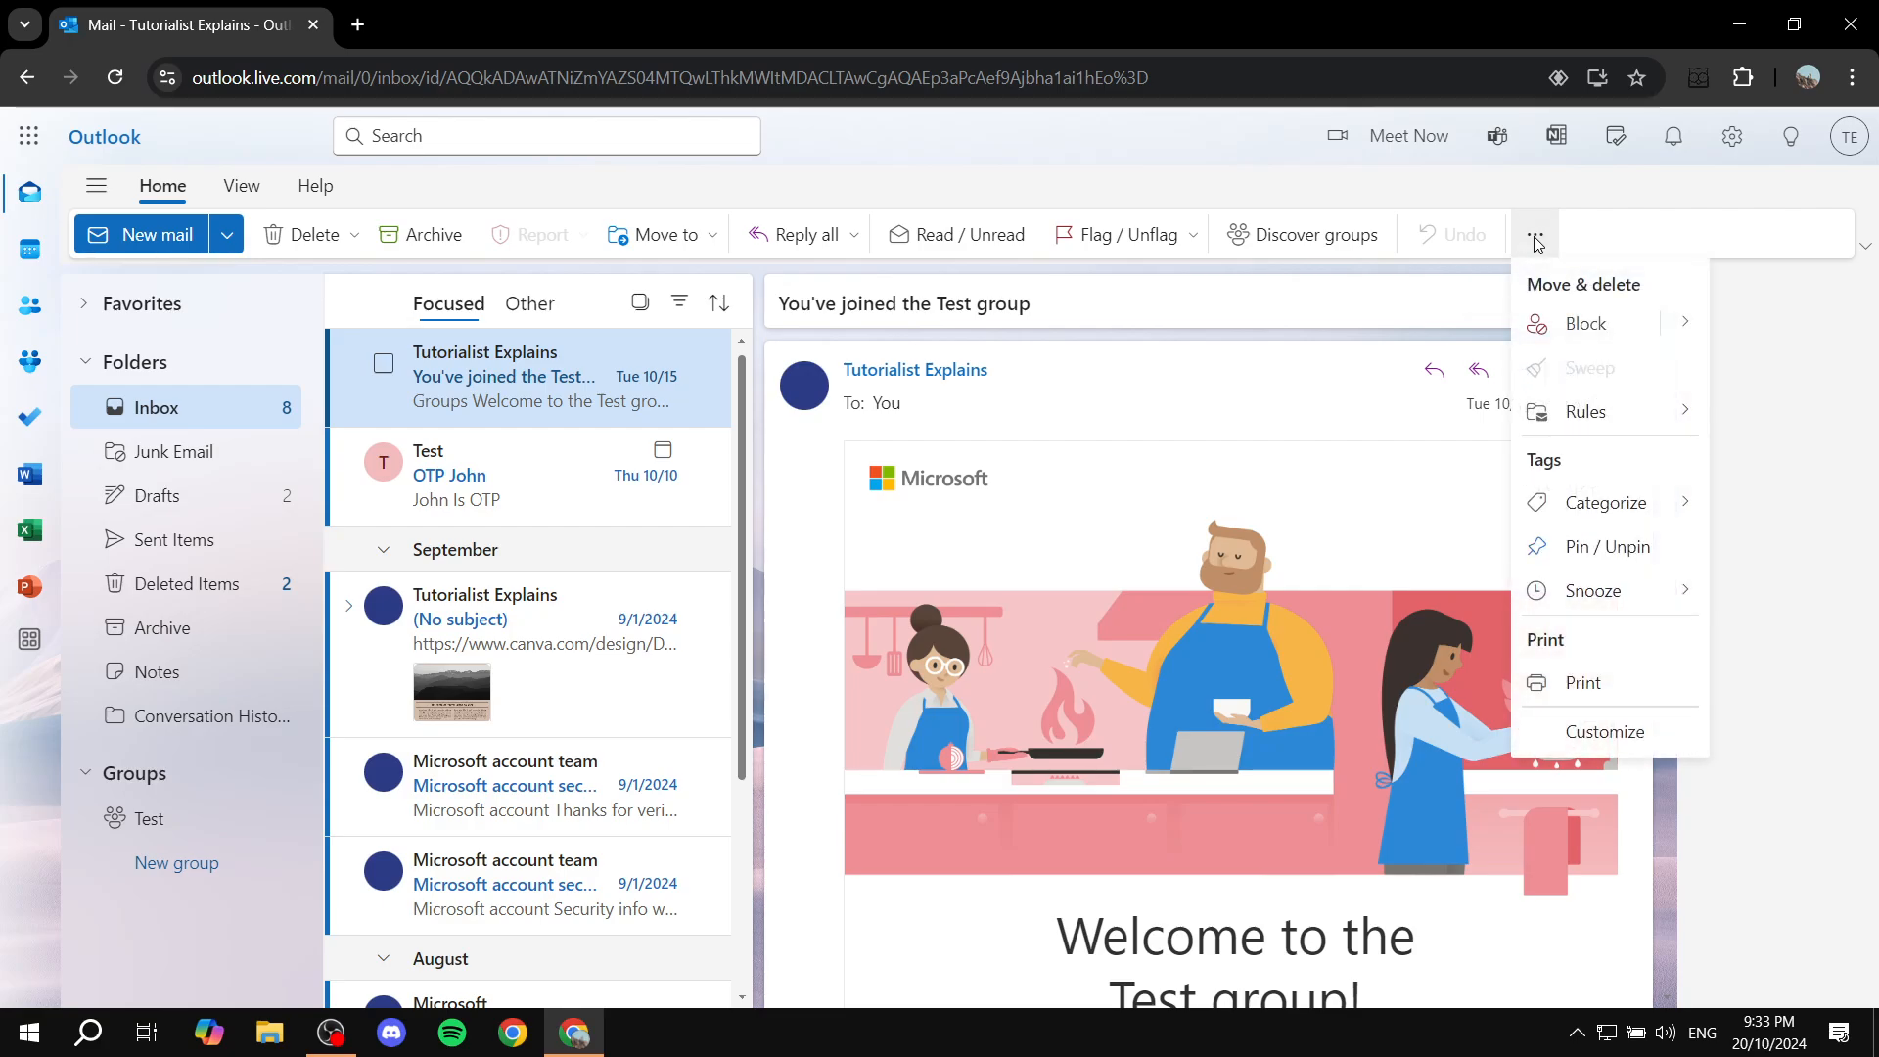
pyautogui.click(1609, 502)
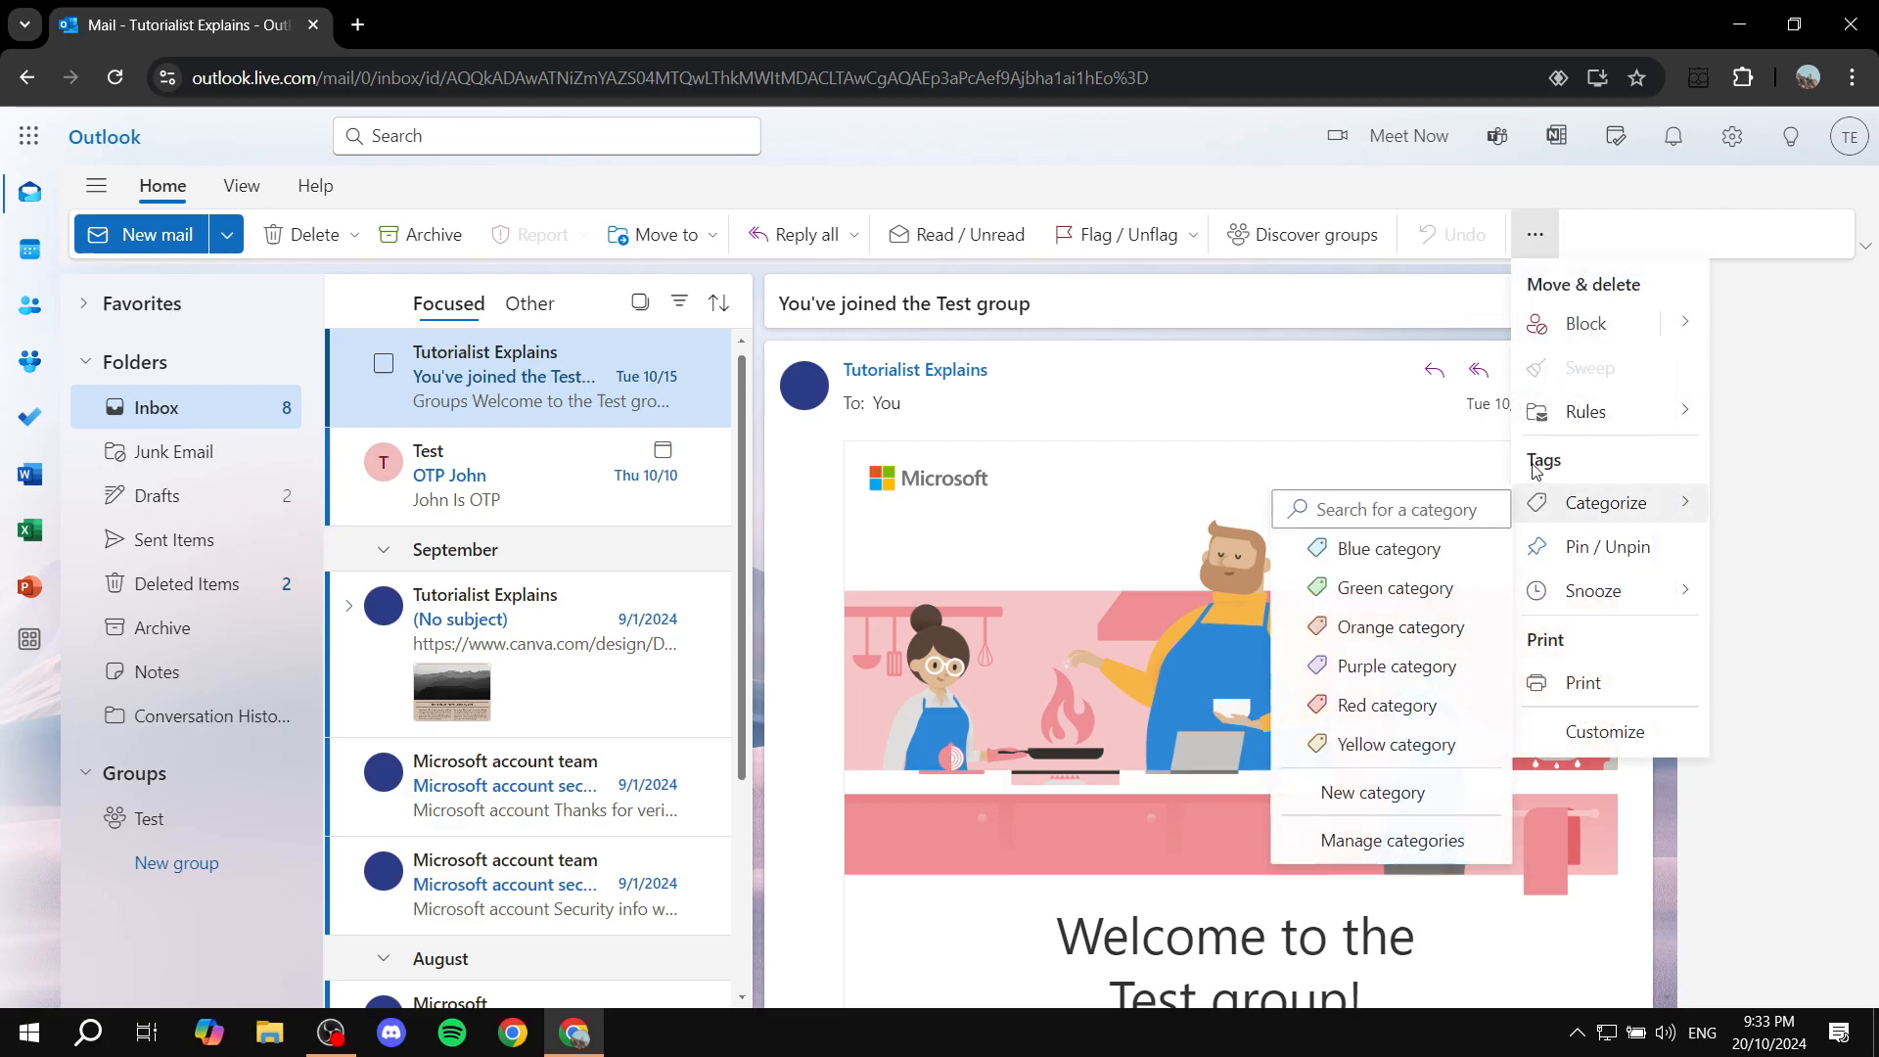
pyautogui.moveTo(1606, 502)
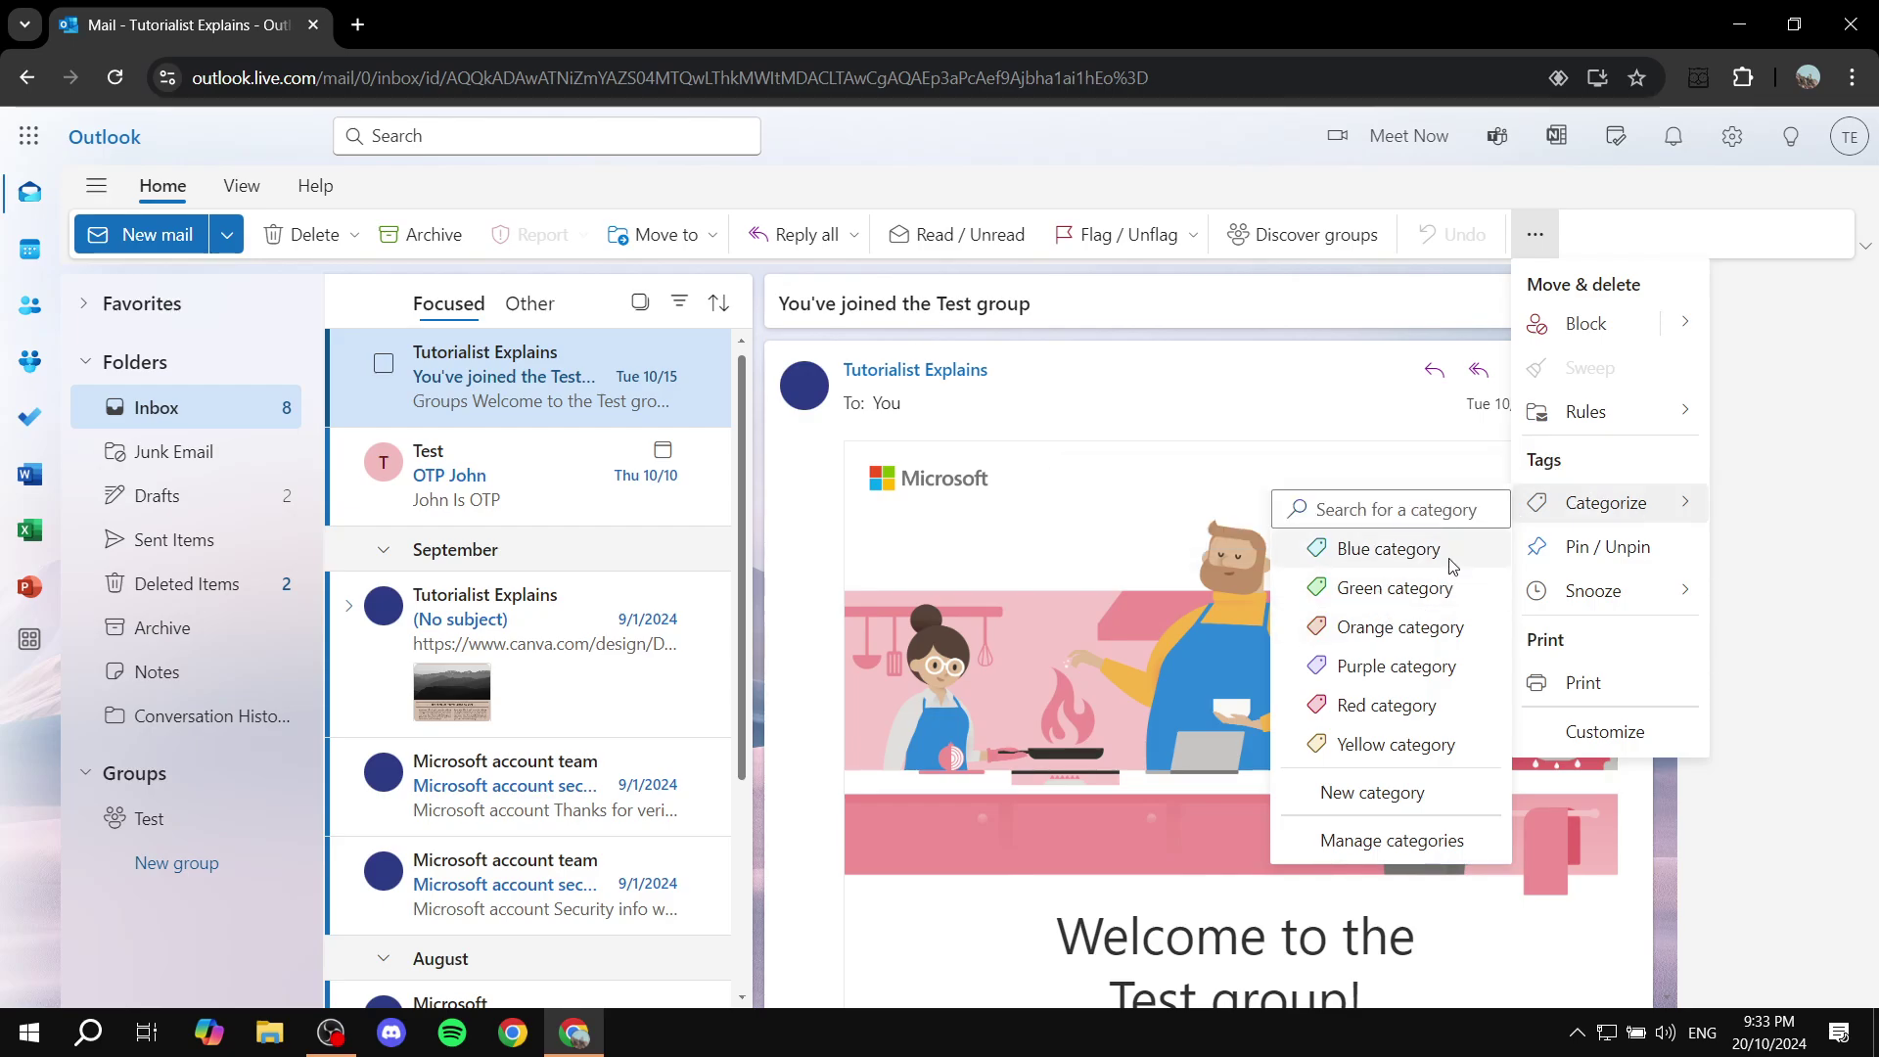
pyautogui.moveTo(1394, 587)
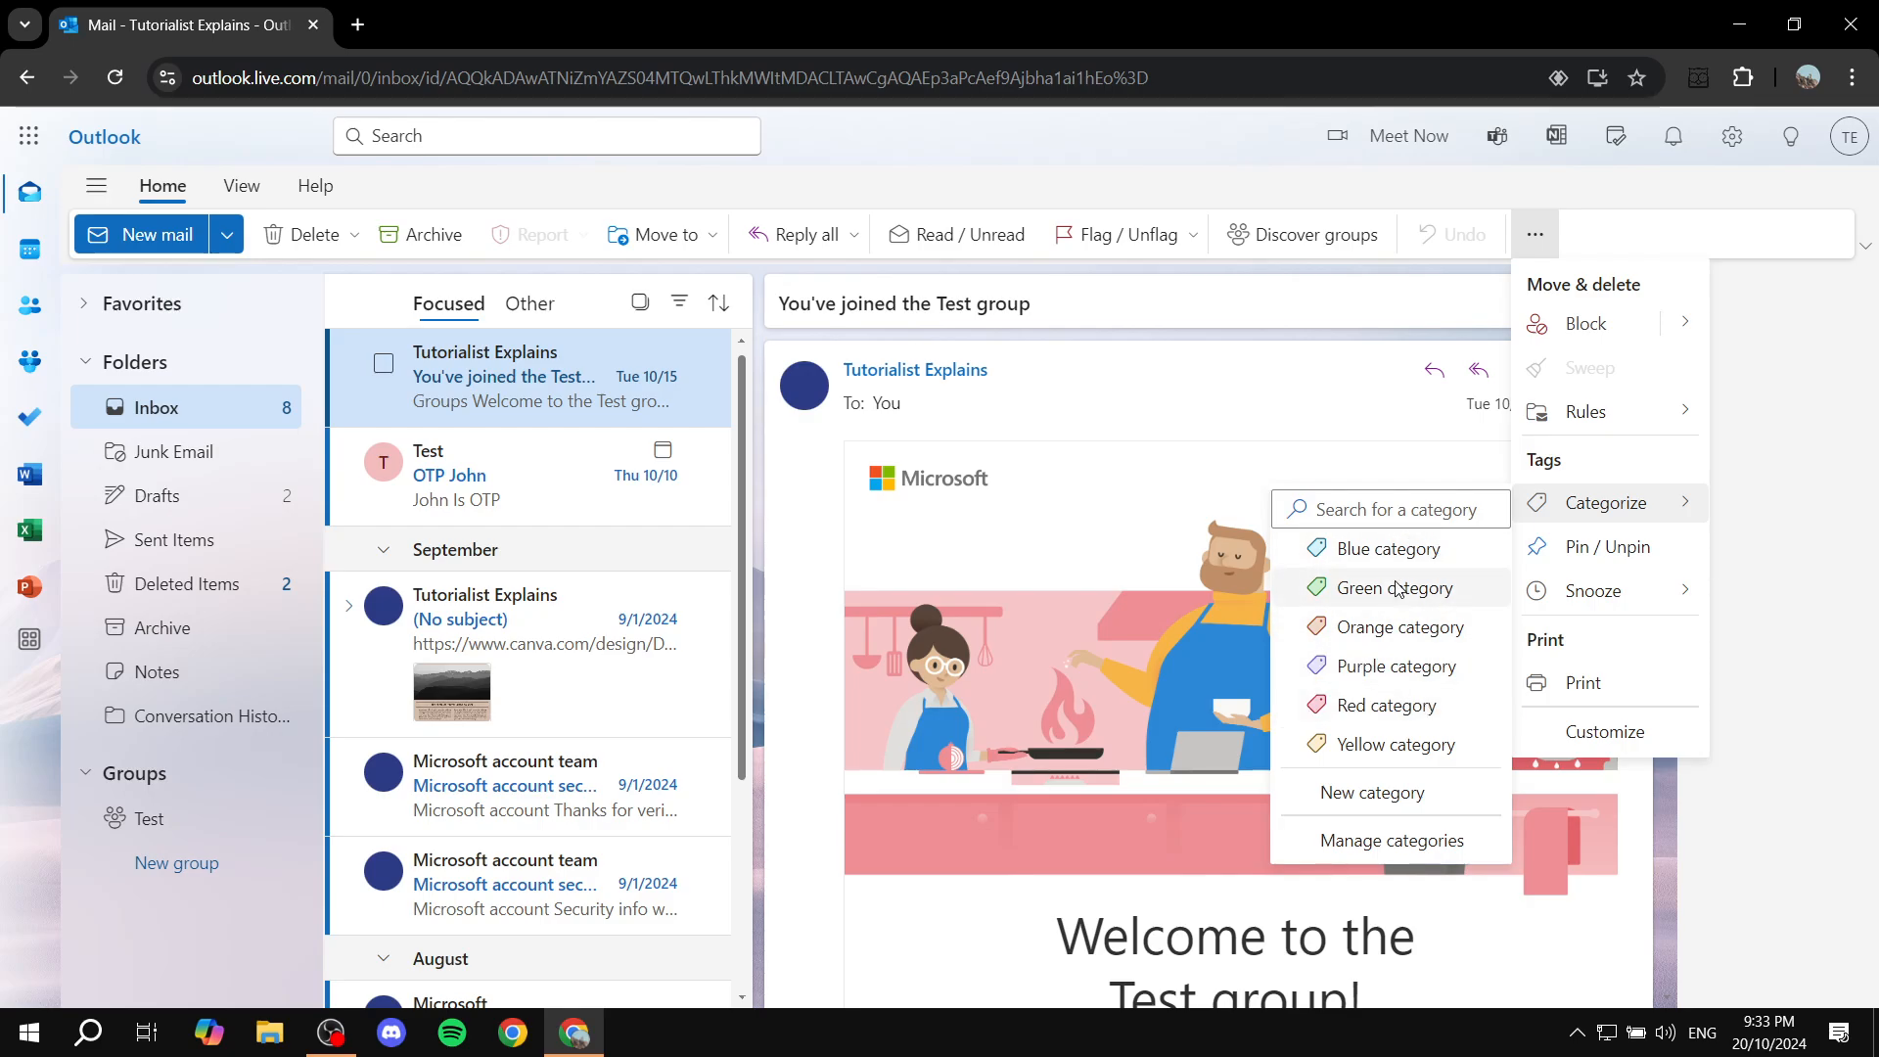
pyautogui.moveTo(1389, 839)
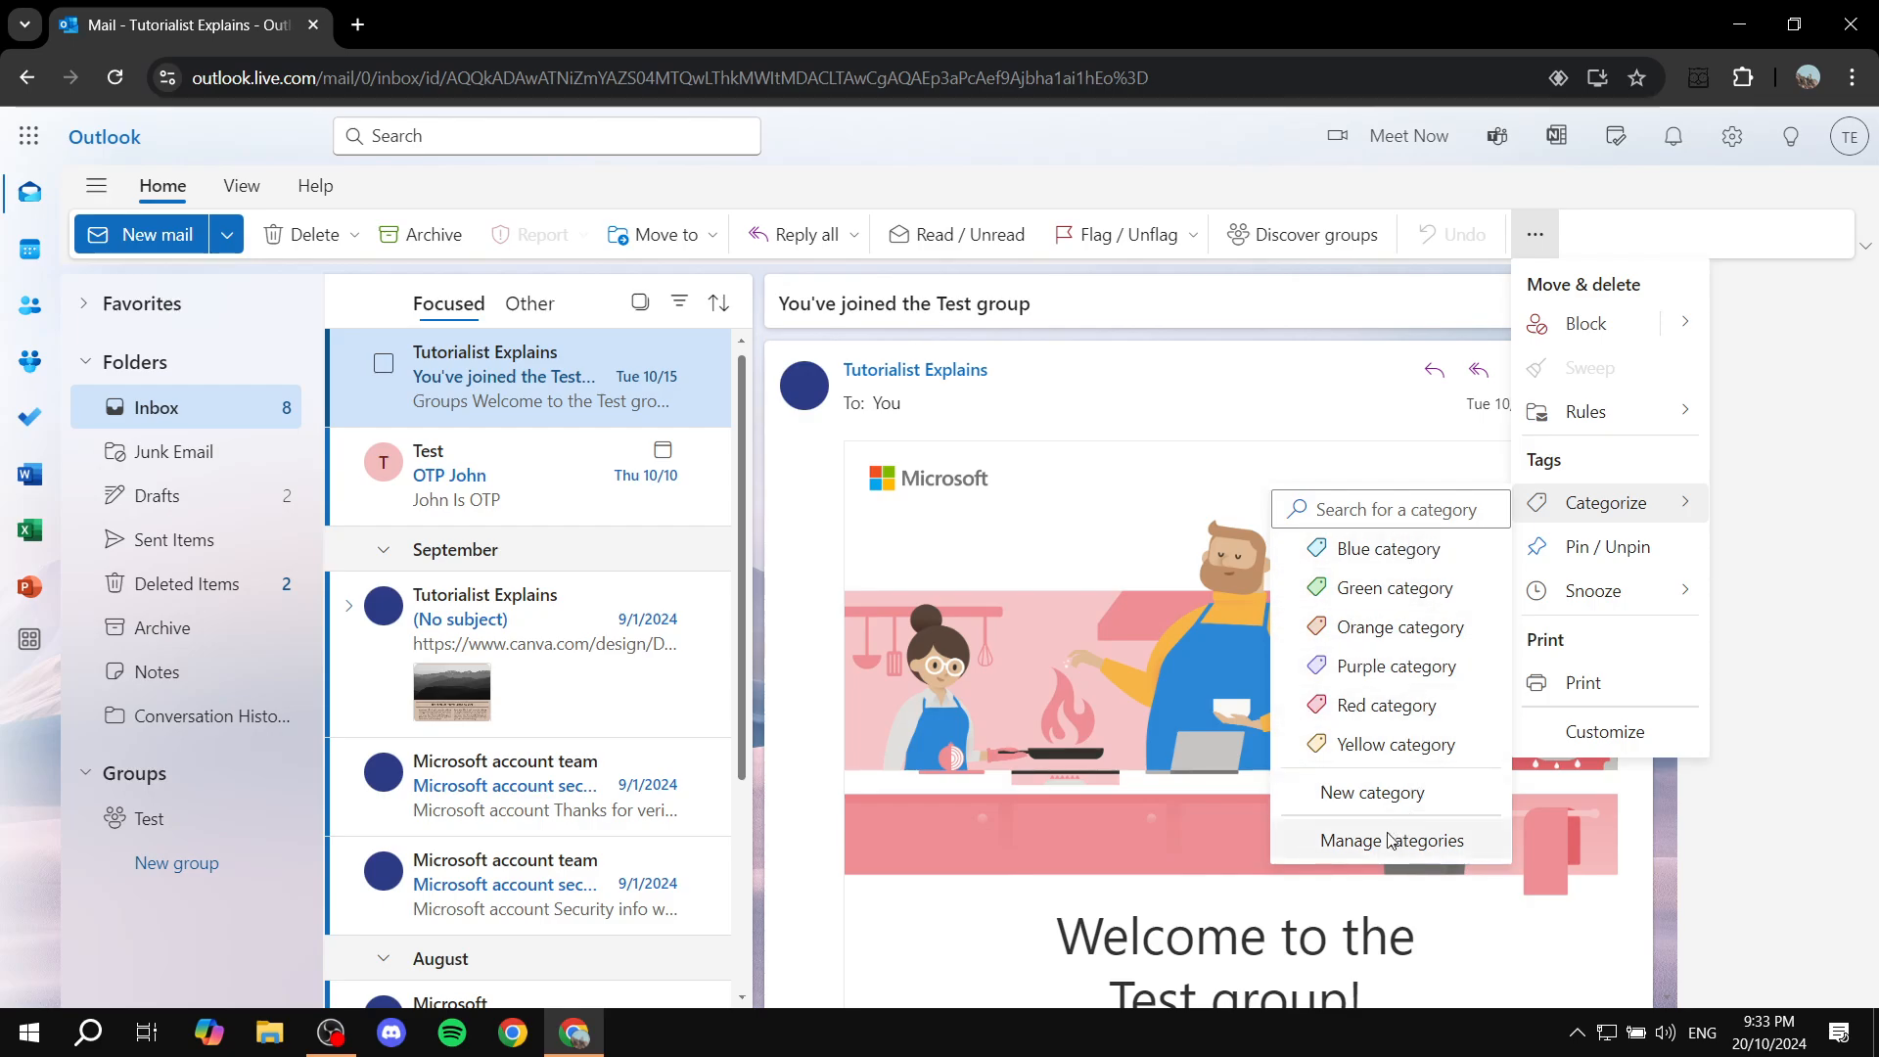
pyautogui.moveTo(1392, 840)
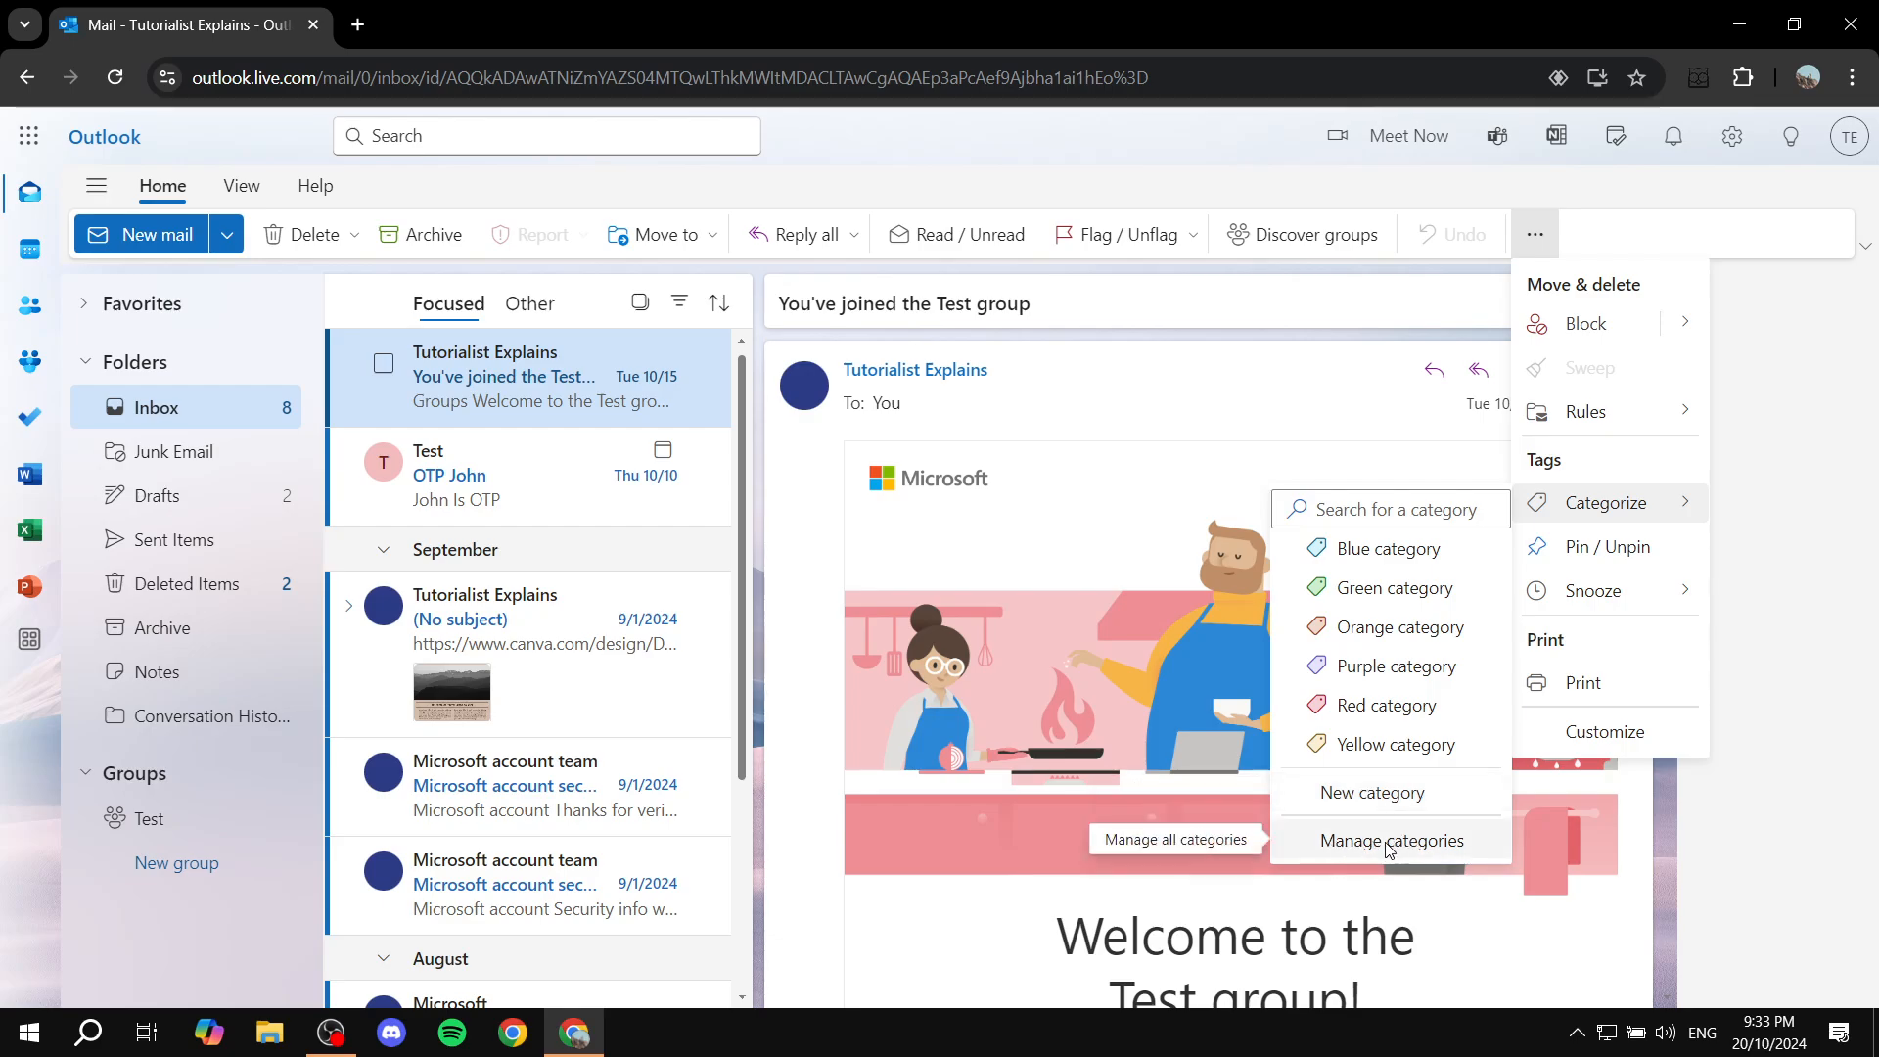
pyautogui.moveTo(1358, 792)
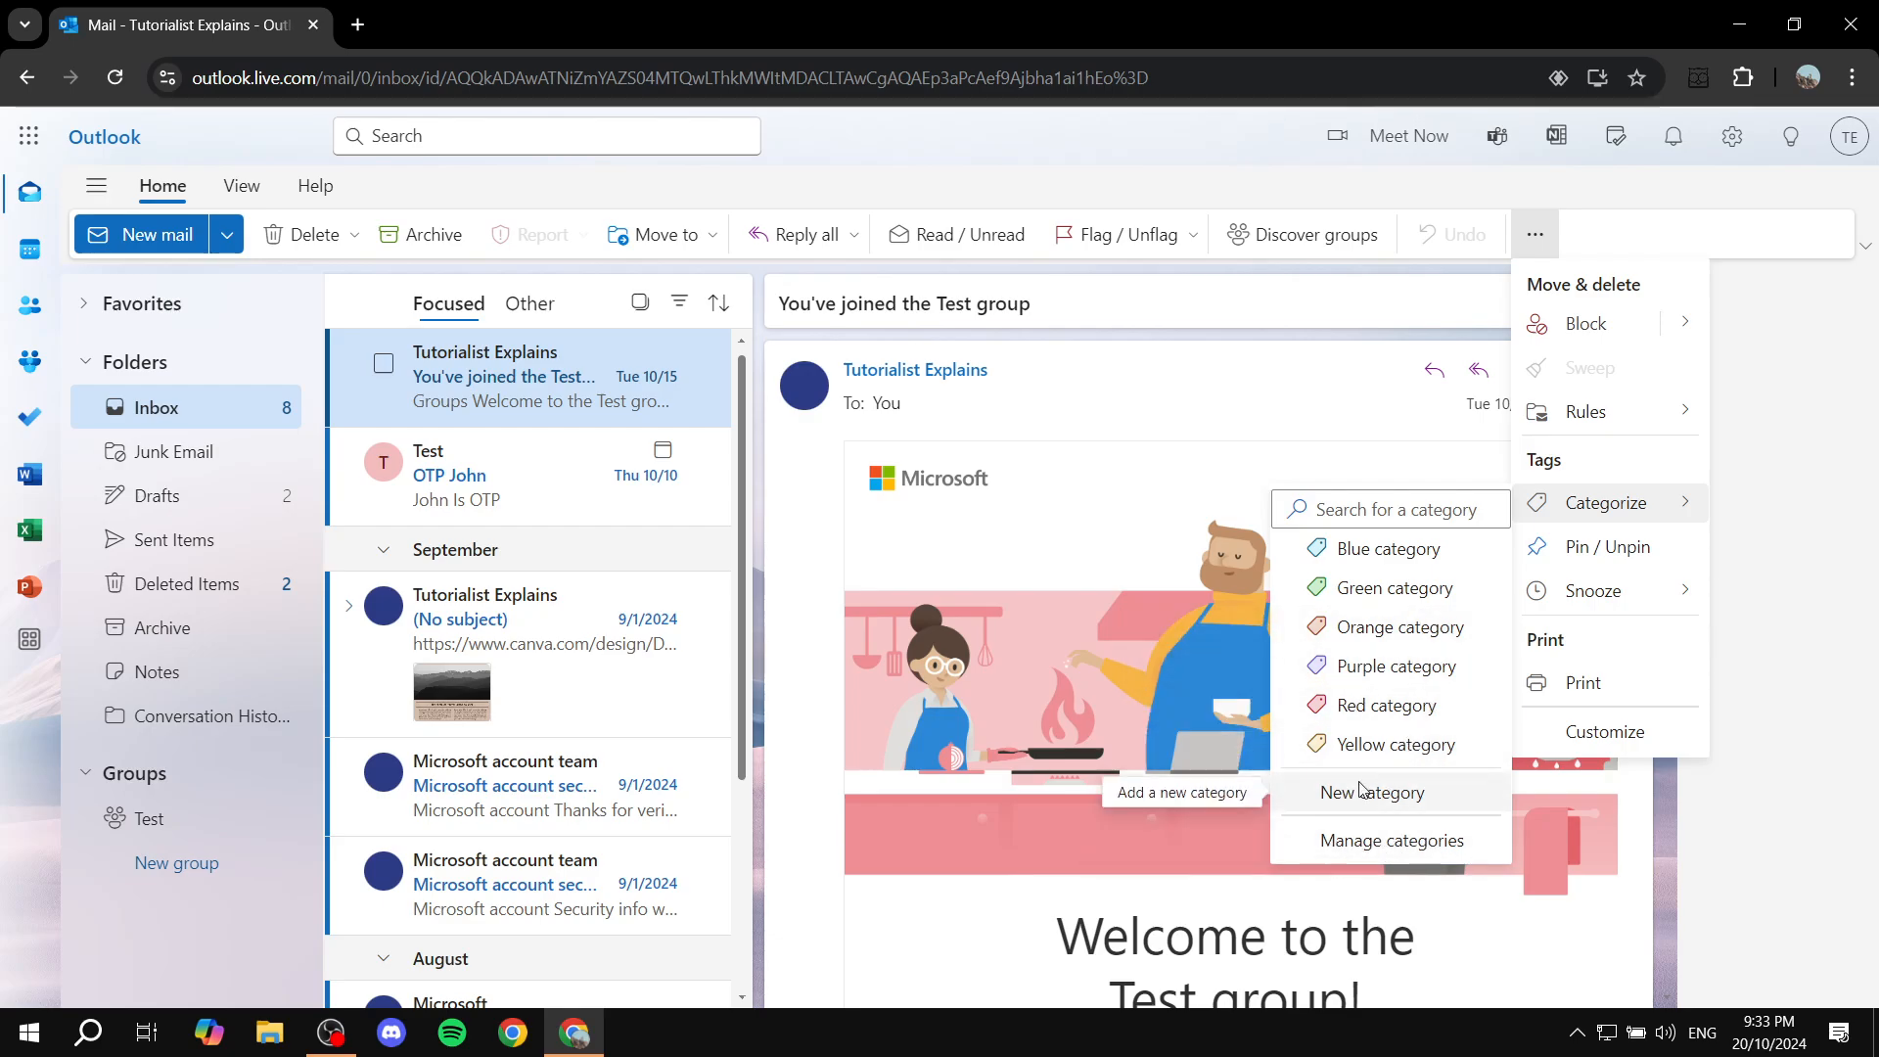
pyautogui.moveTo(1397, 587)
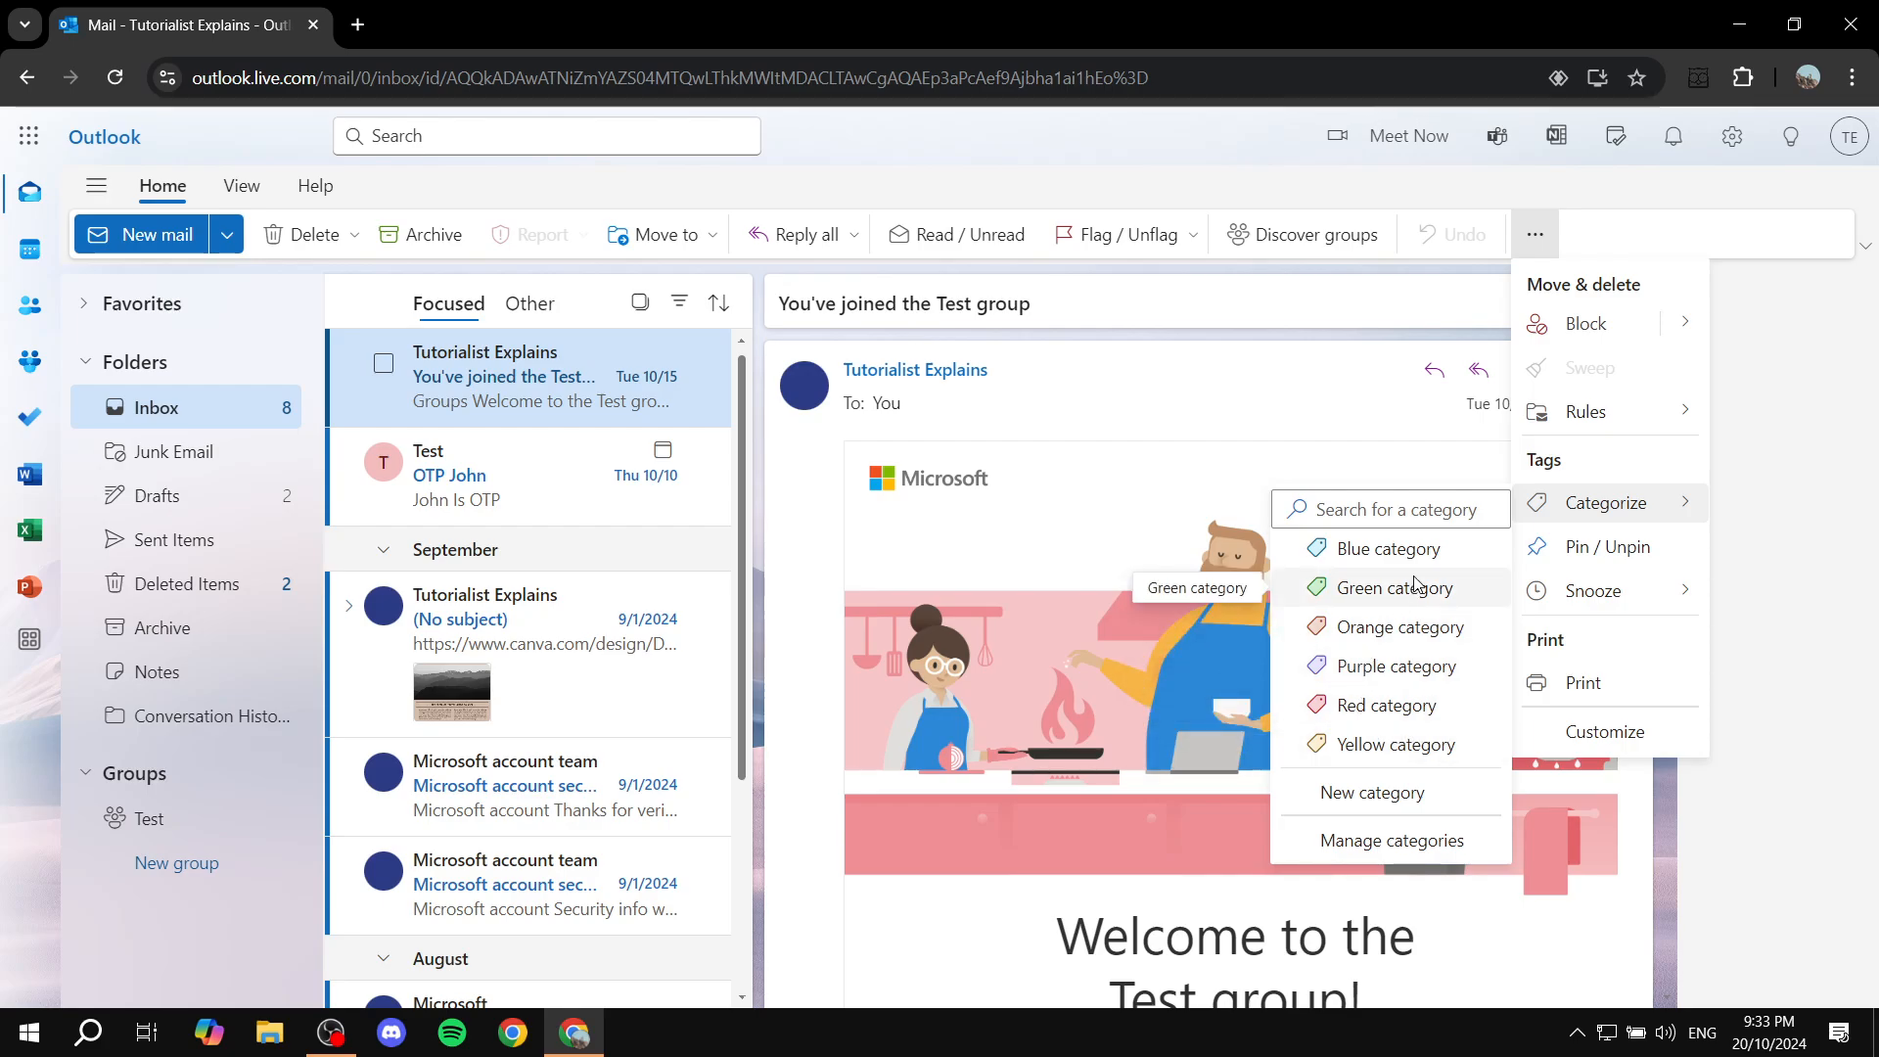
pyautogui.click(1396, 588)
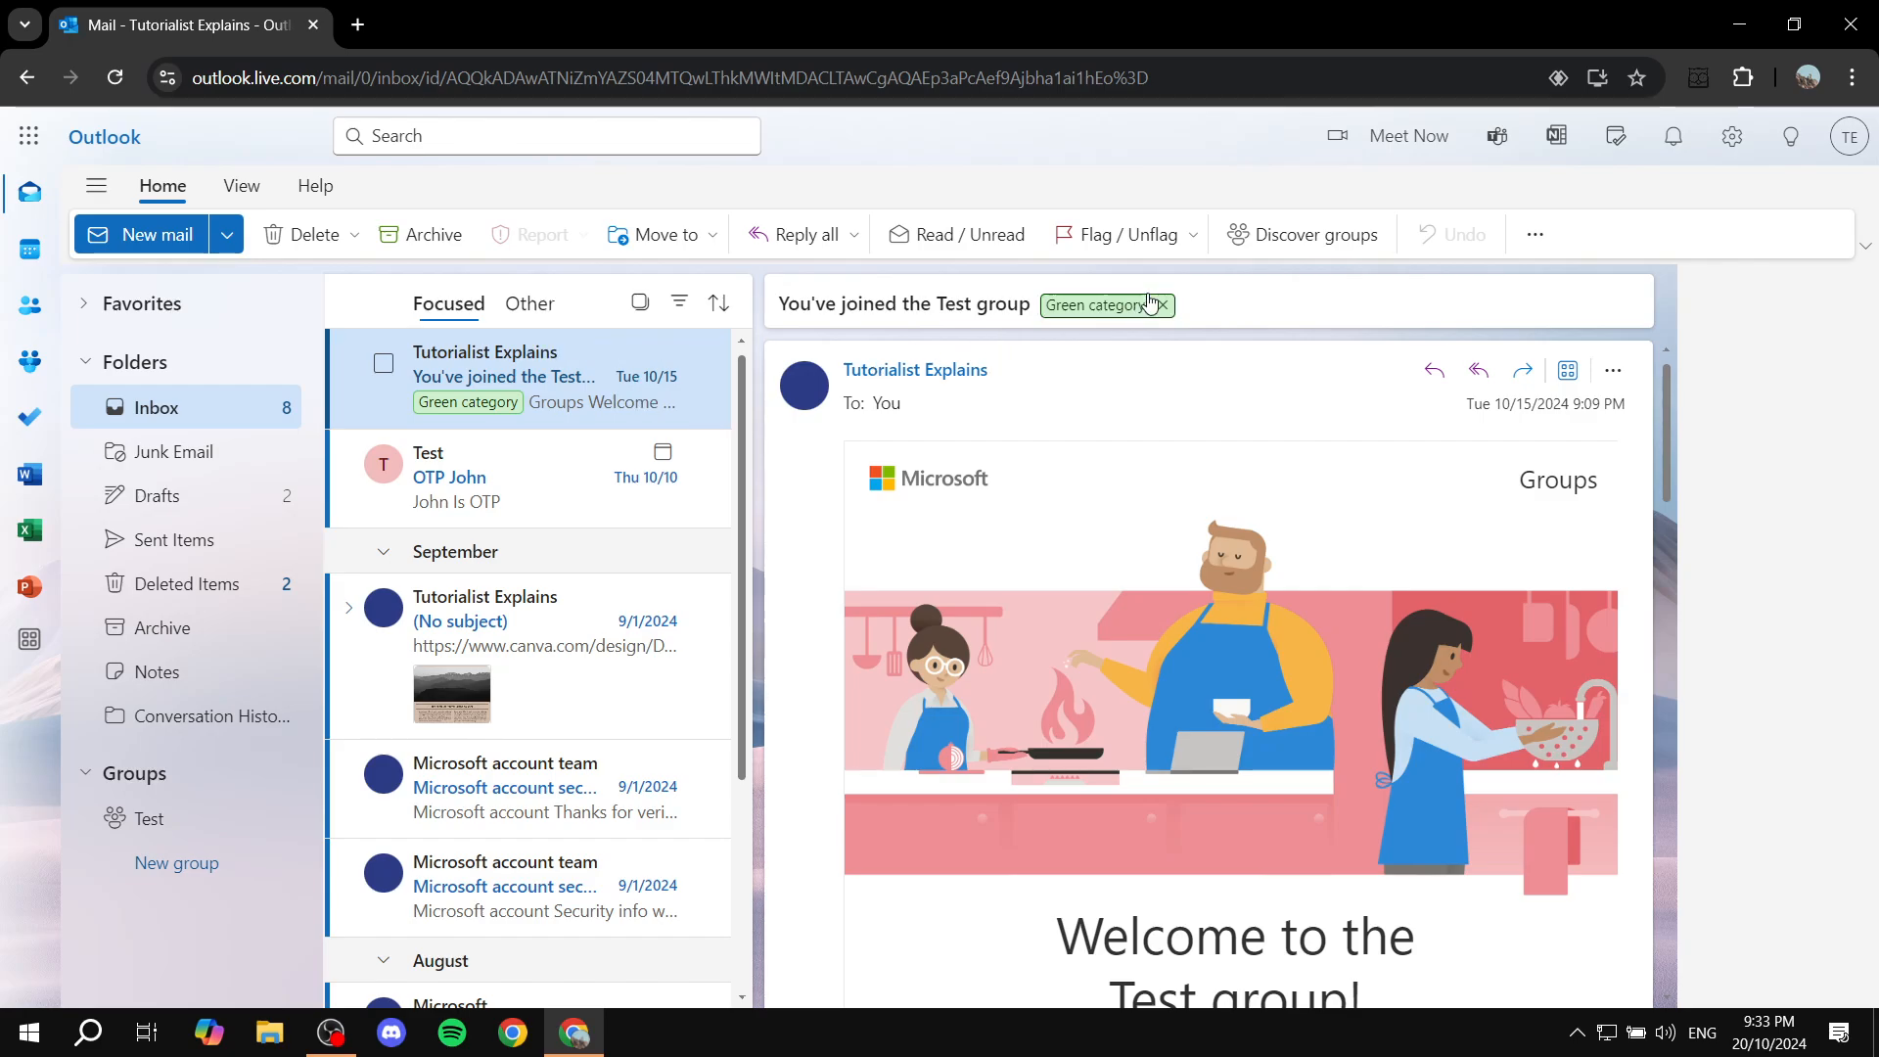
pyautogui.click(1162, 305)
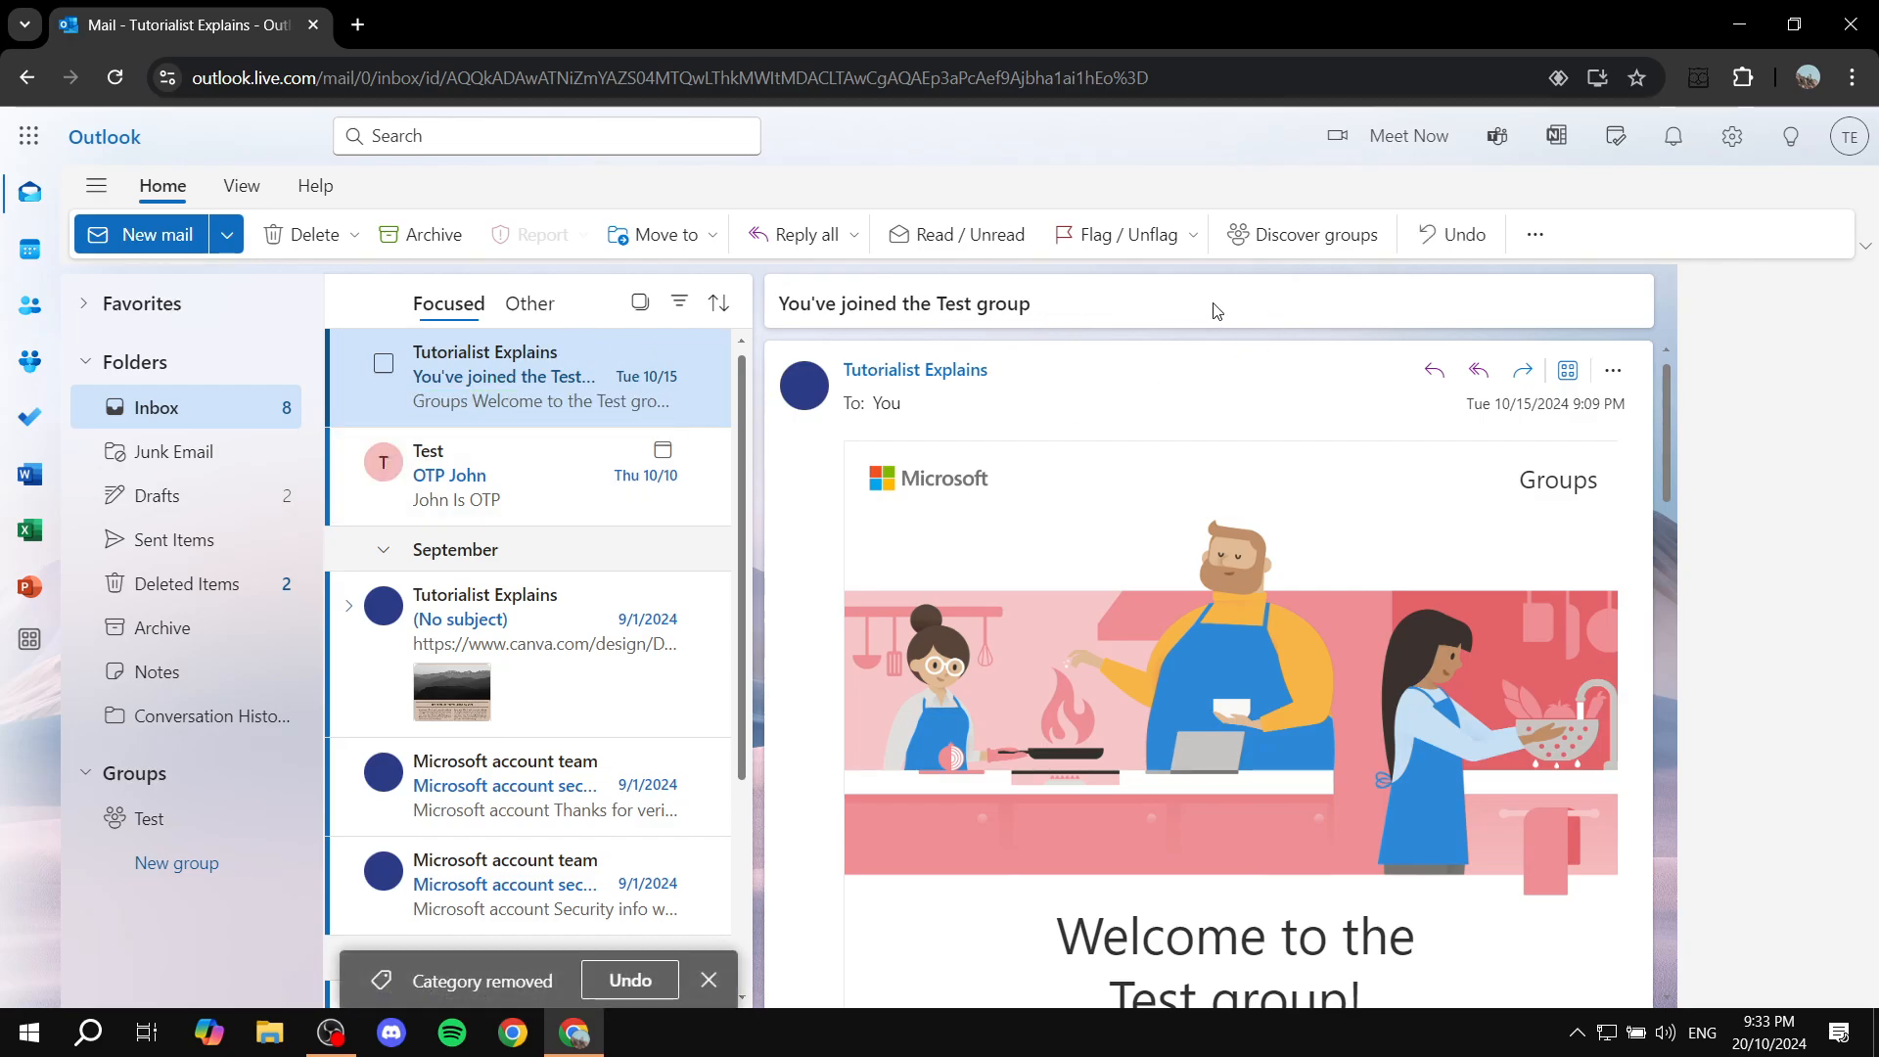
# Open Manage categories from the email's More options > Categorize menu
pyautogui.click(1536, 234)
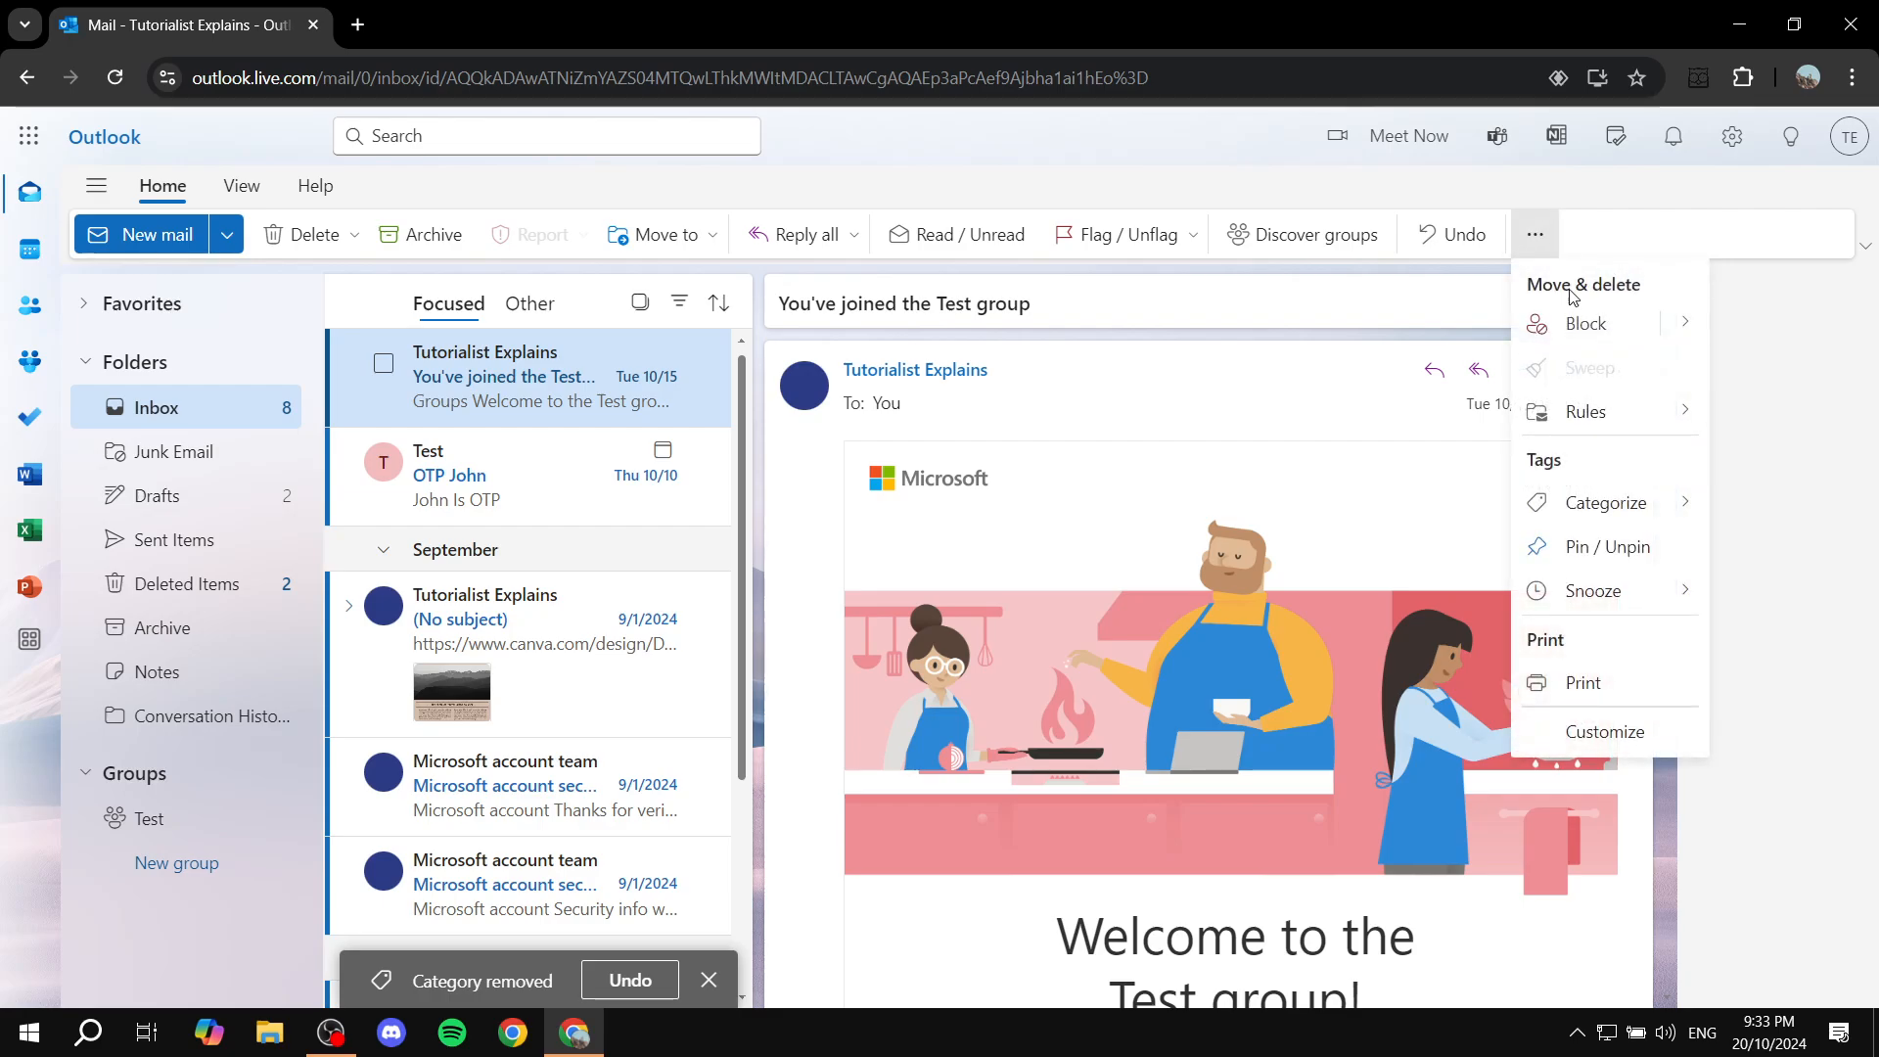
pyautogui.click(1611, 502)
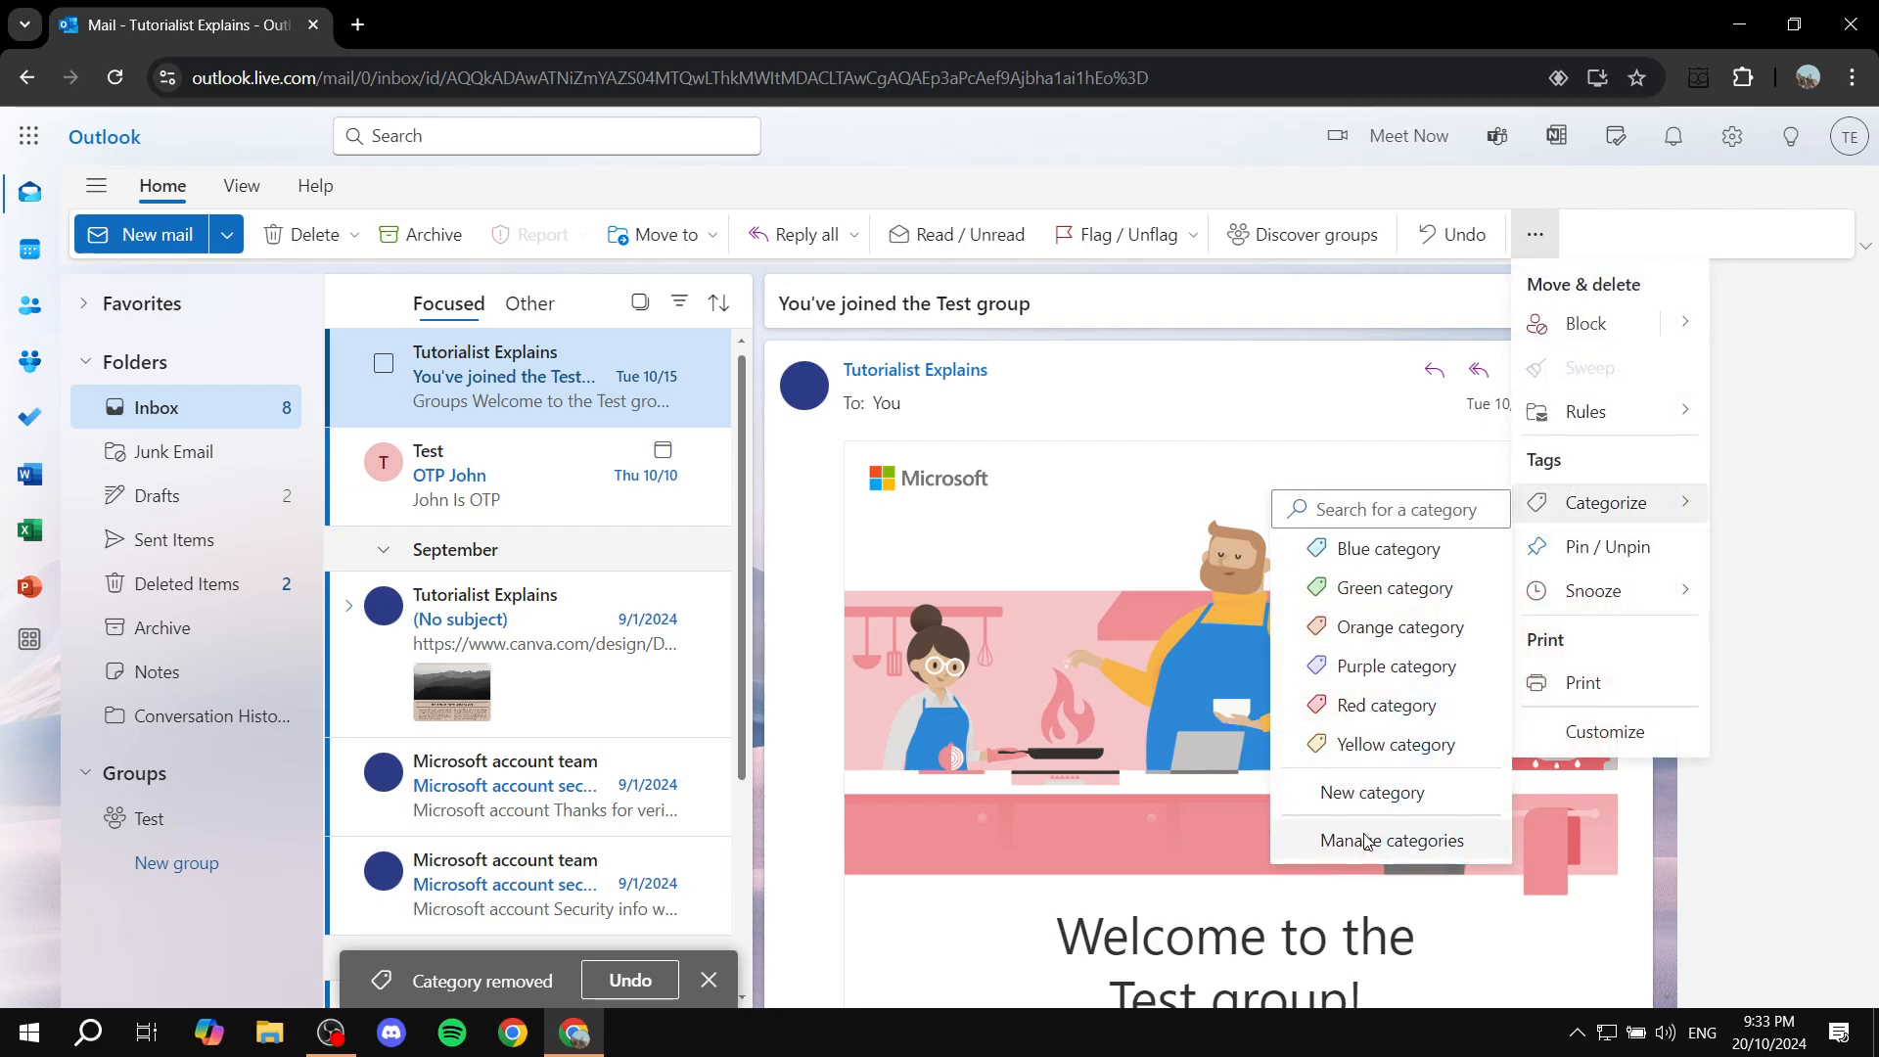
pyautogui.click(1389, 839)
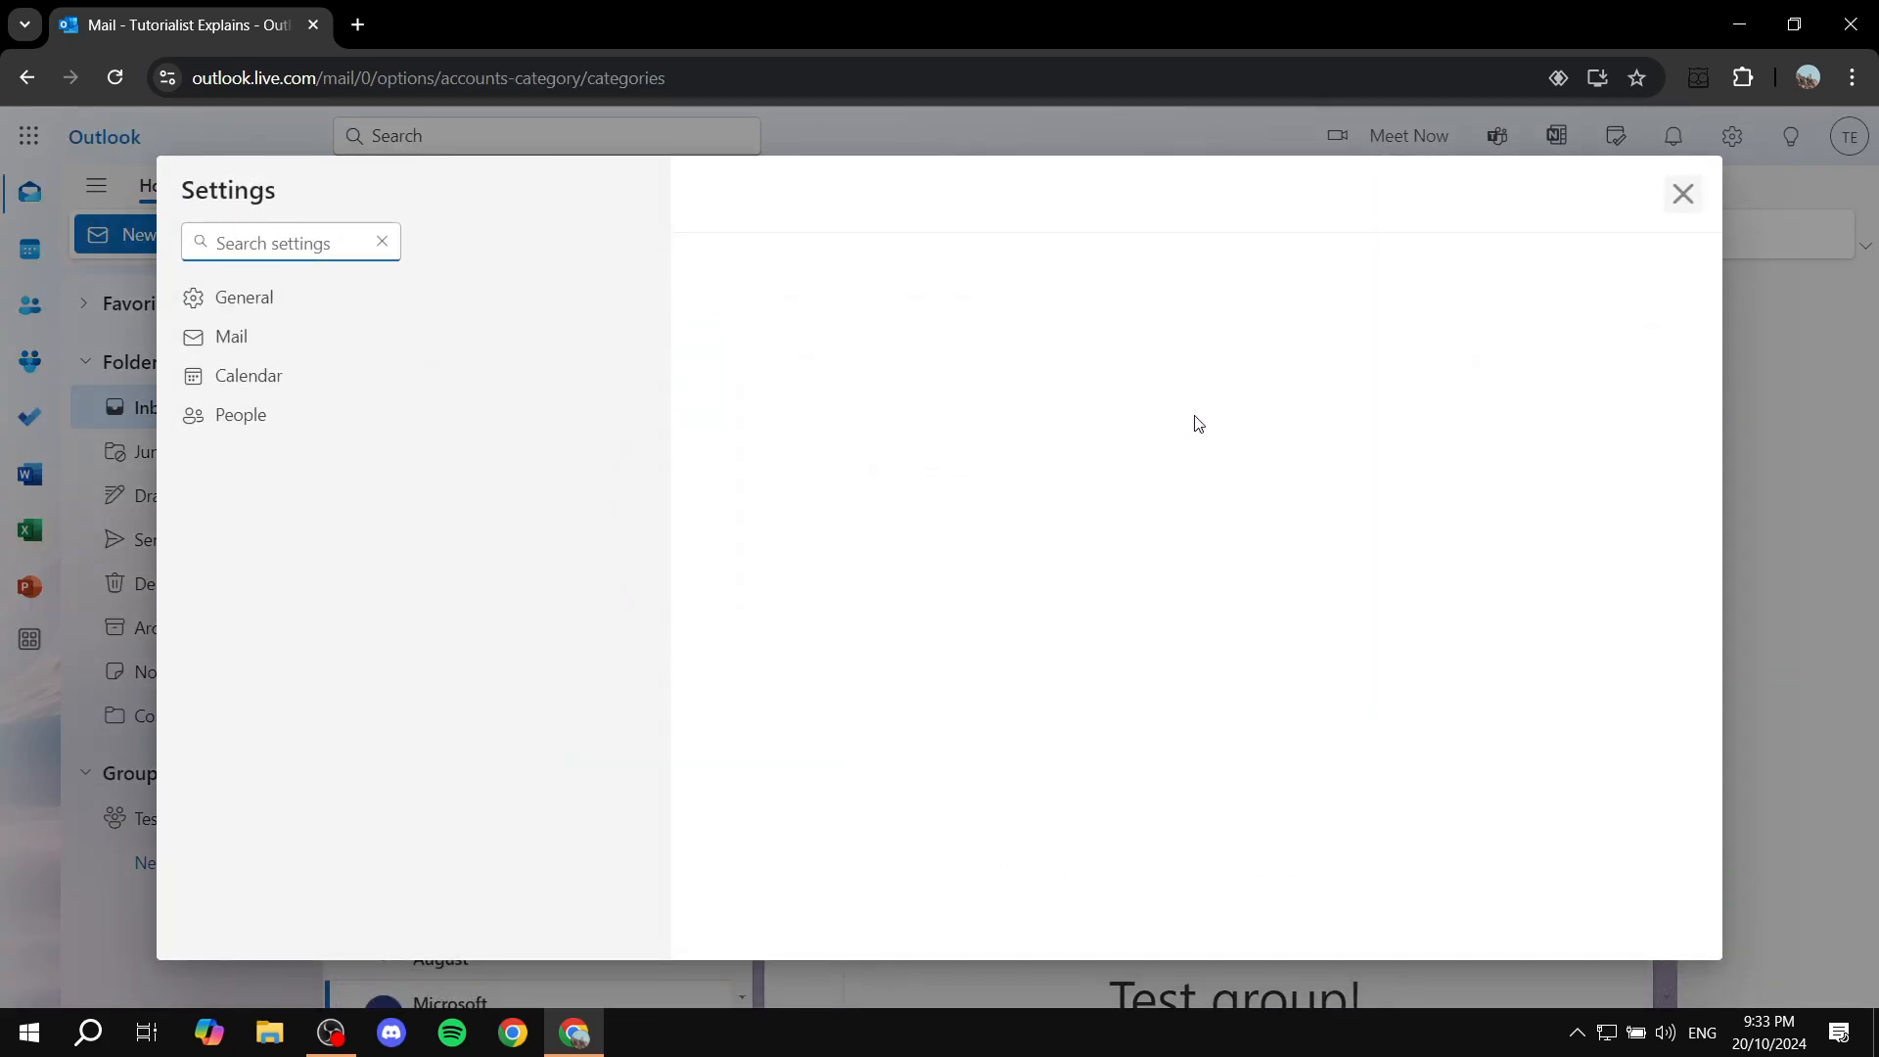
pyautogui.moveTo(1291, 443)
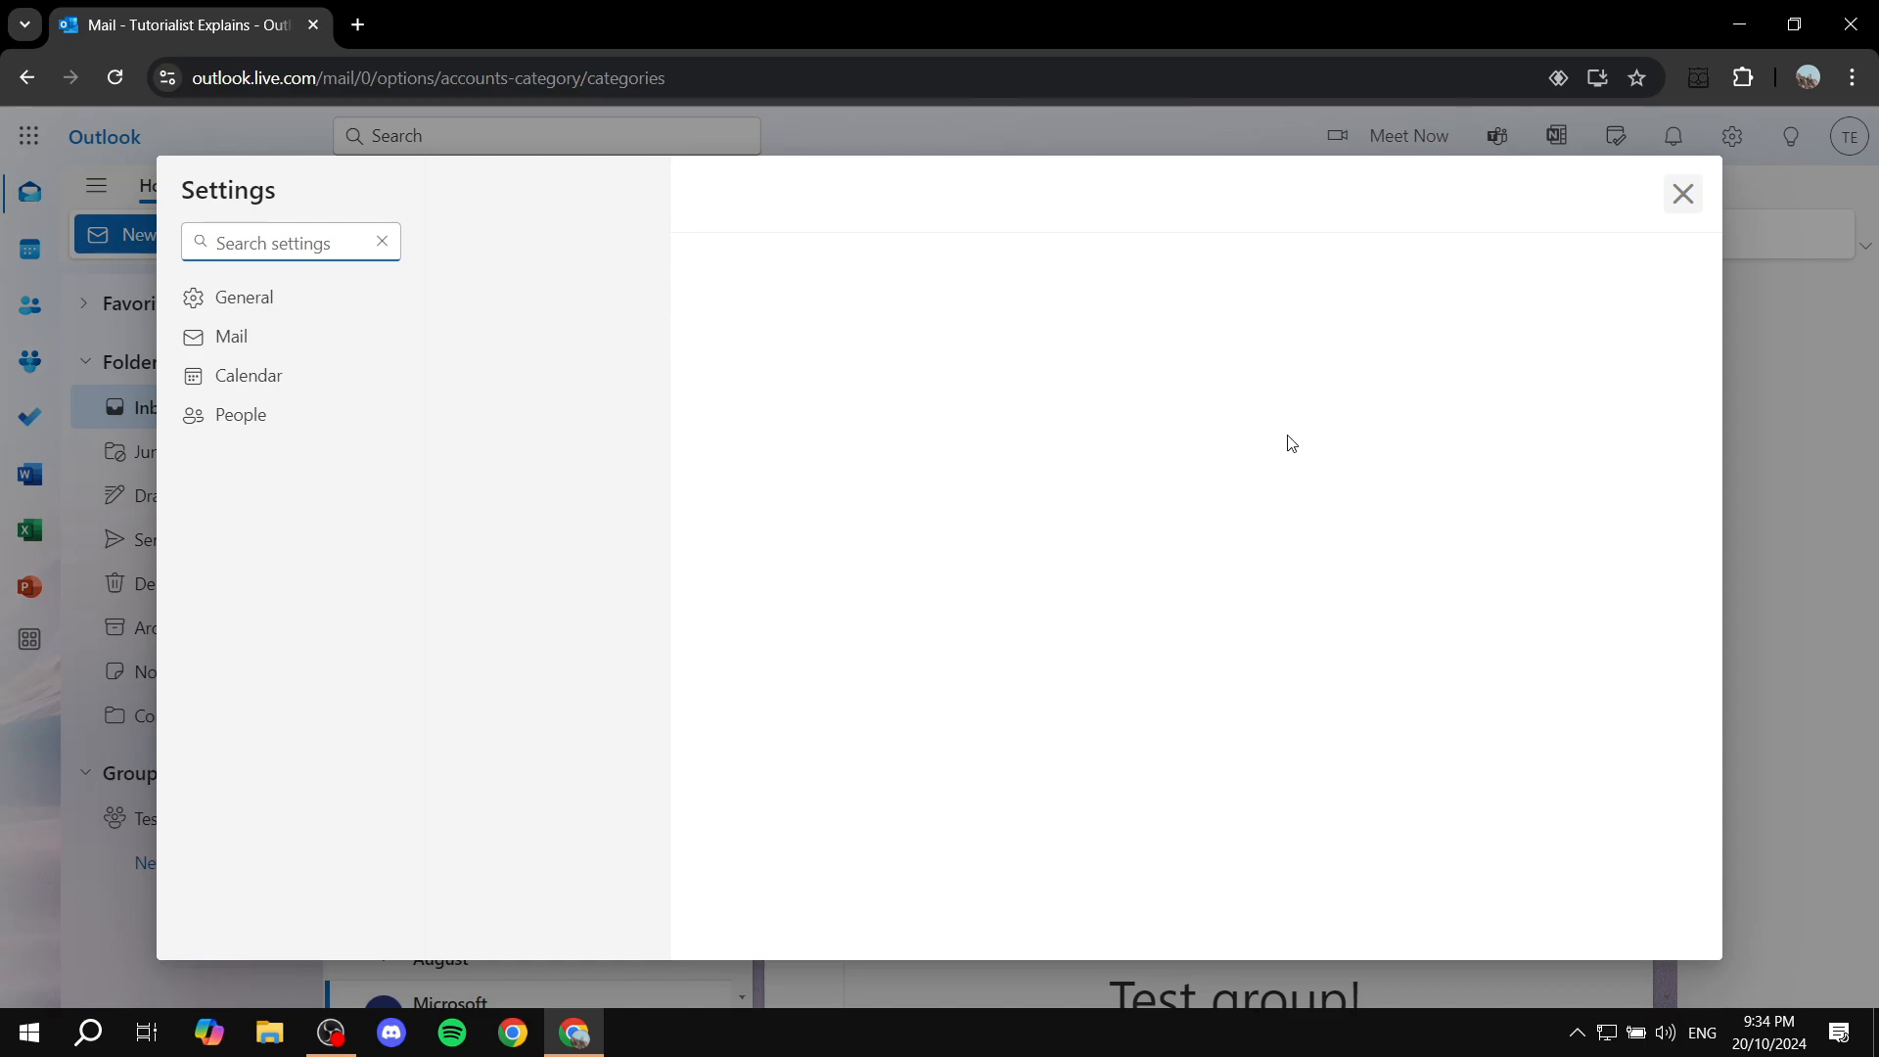
pyautogui.moveTo(1272, 406)
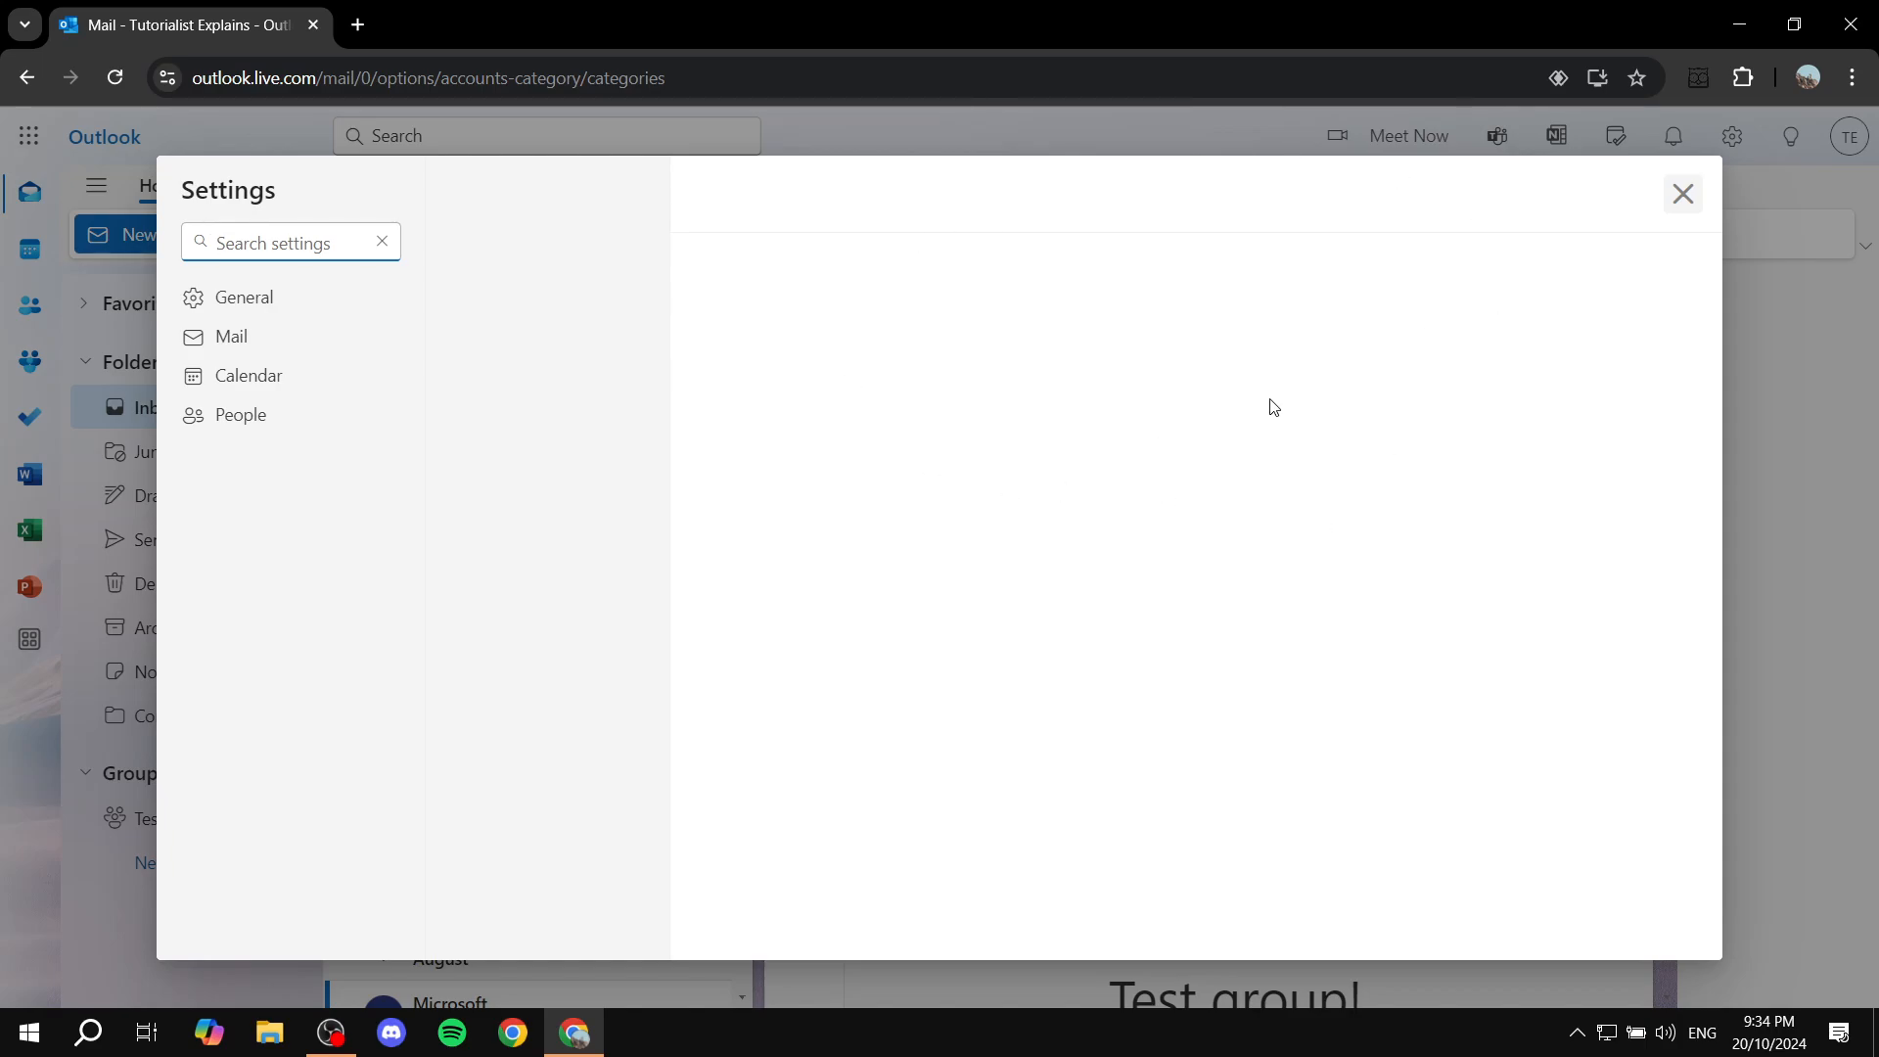
pyautogui.click(244, 295)
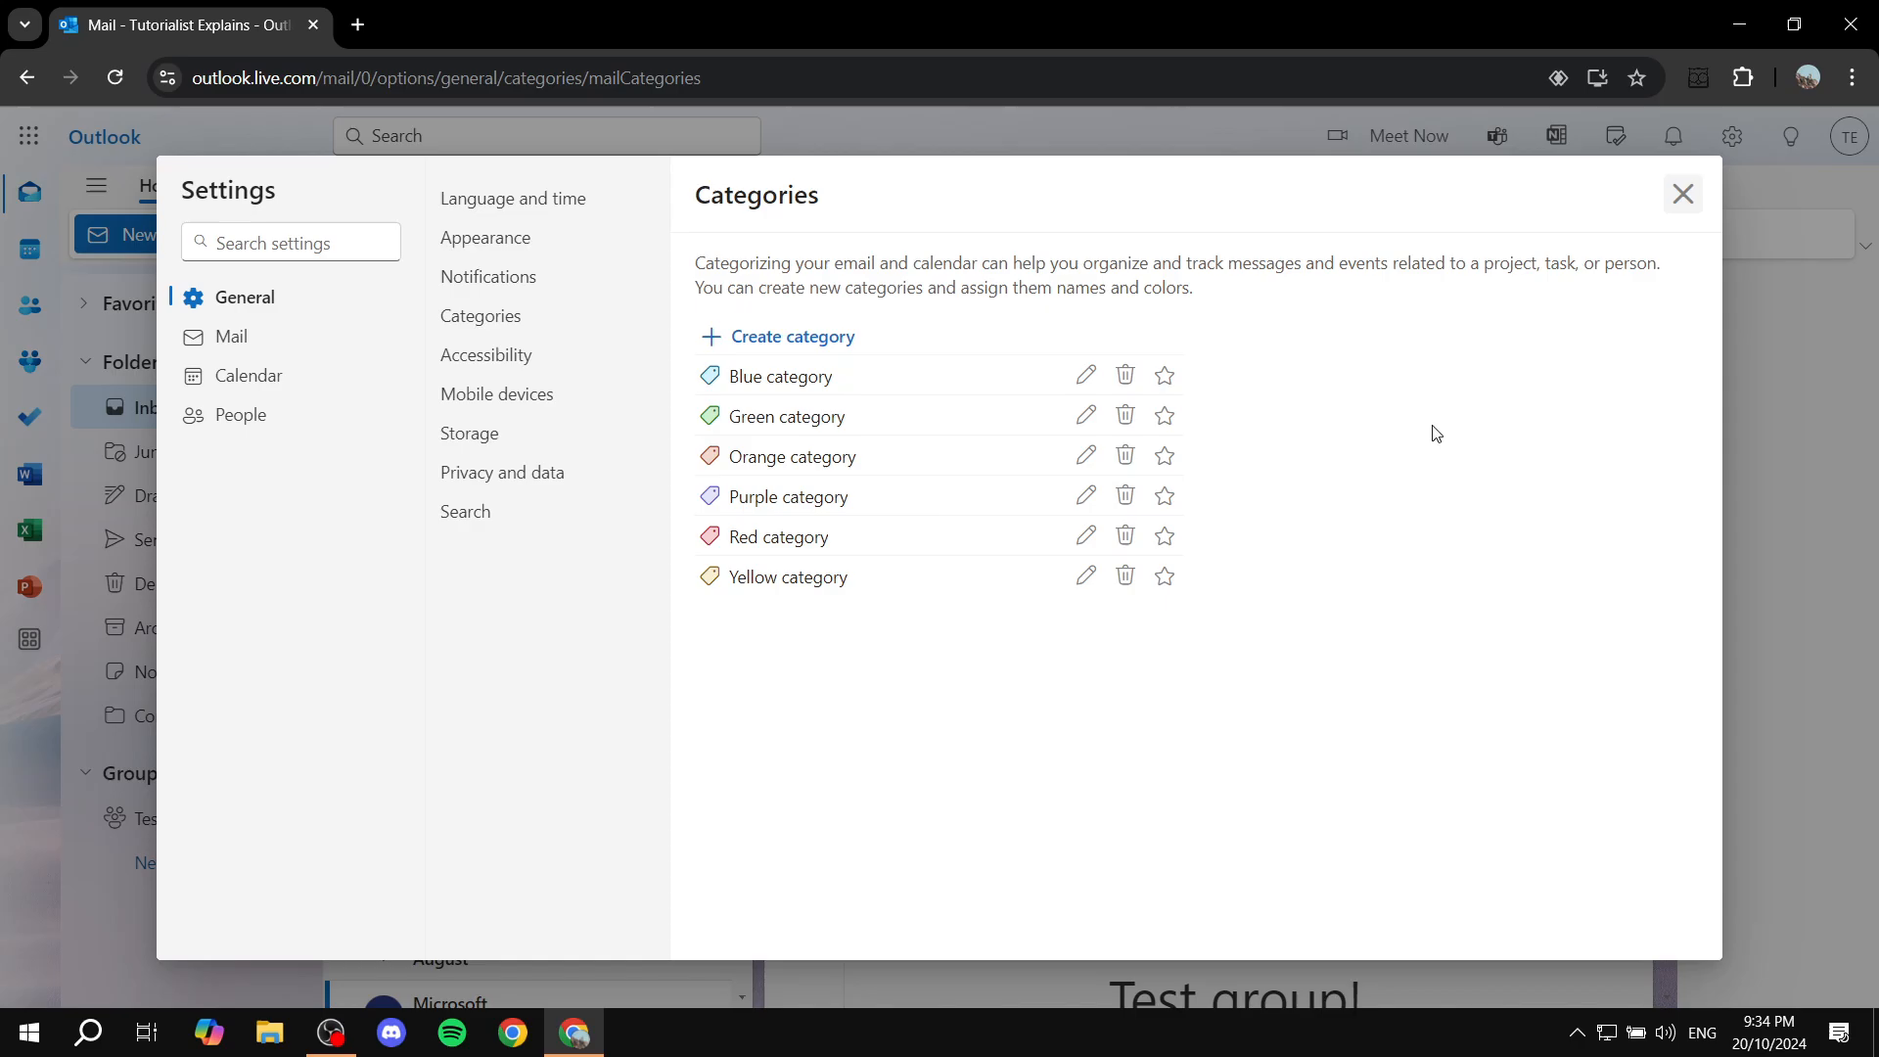
pyautogui.moveTo(1613, 524)
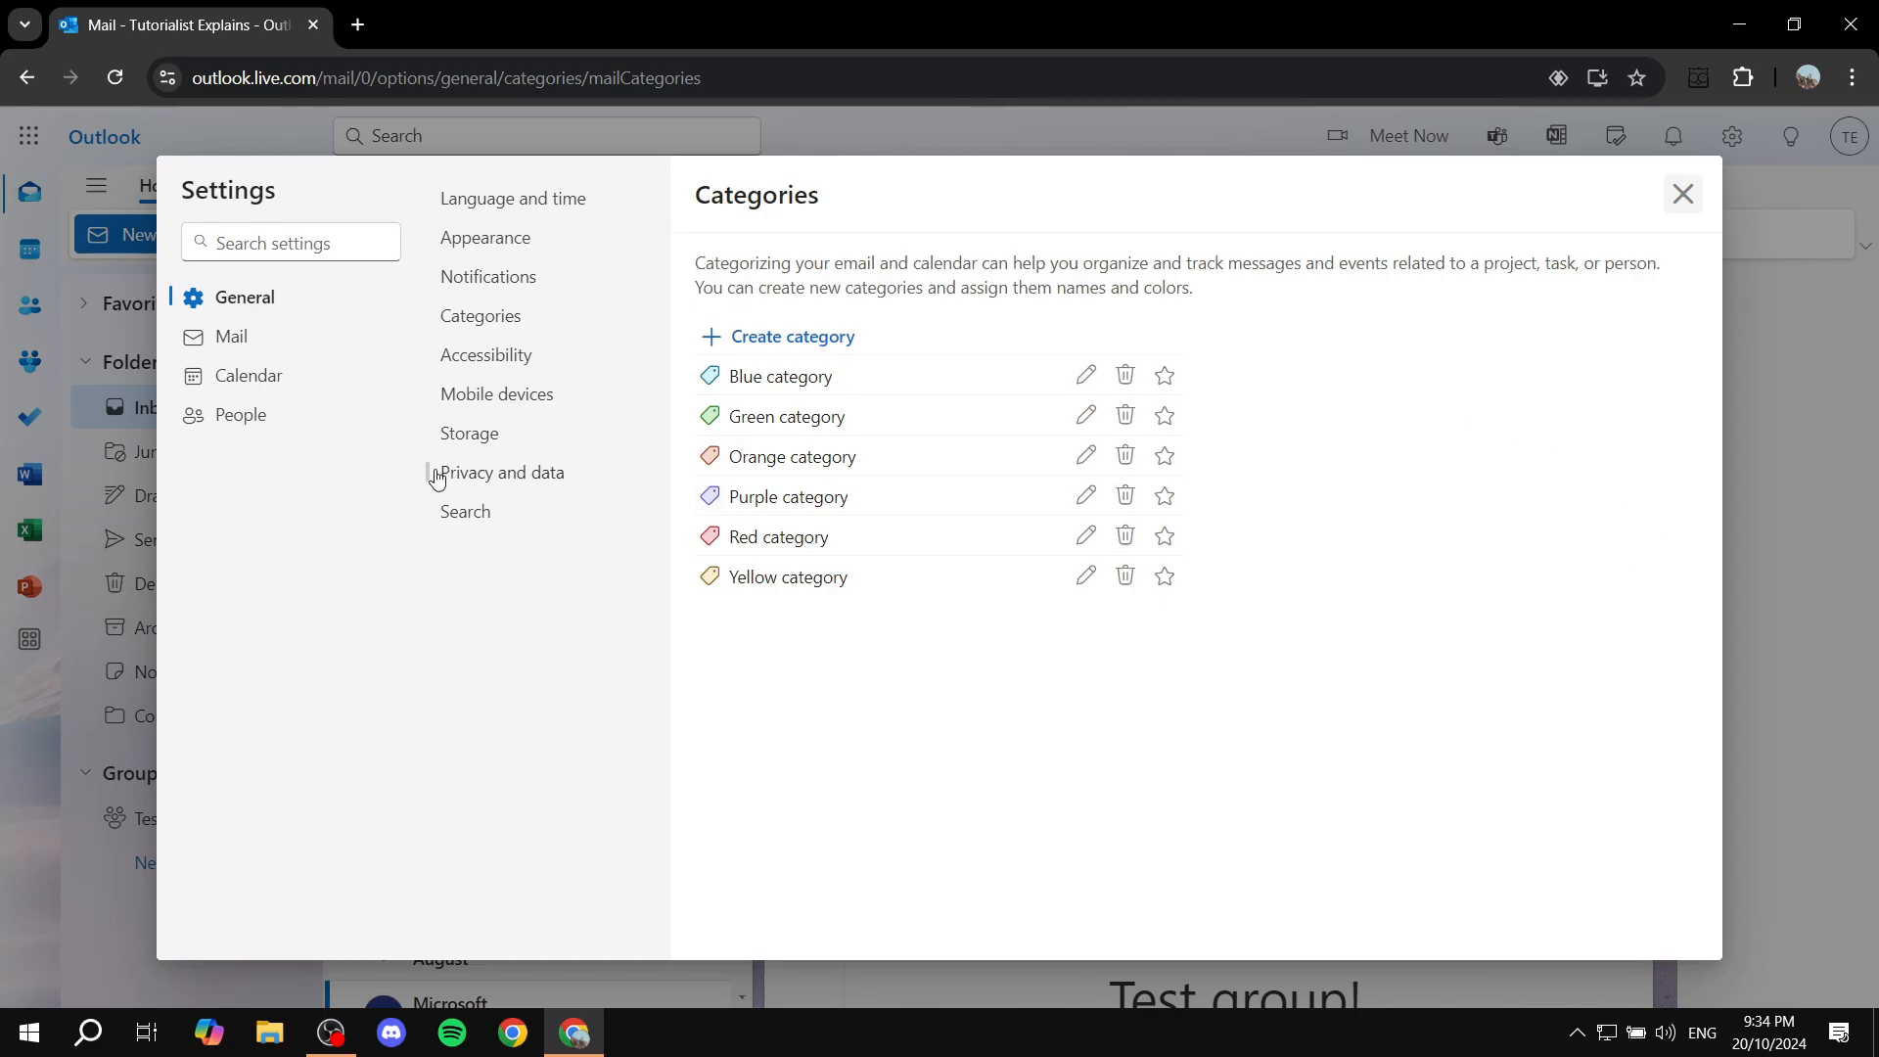
pyautogui.write('ca')
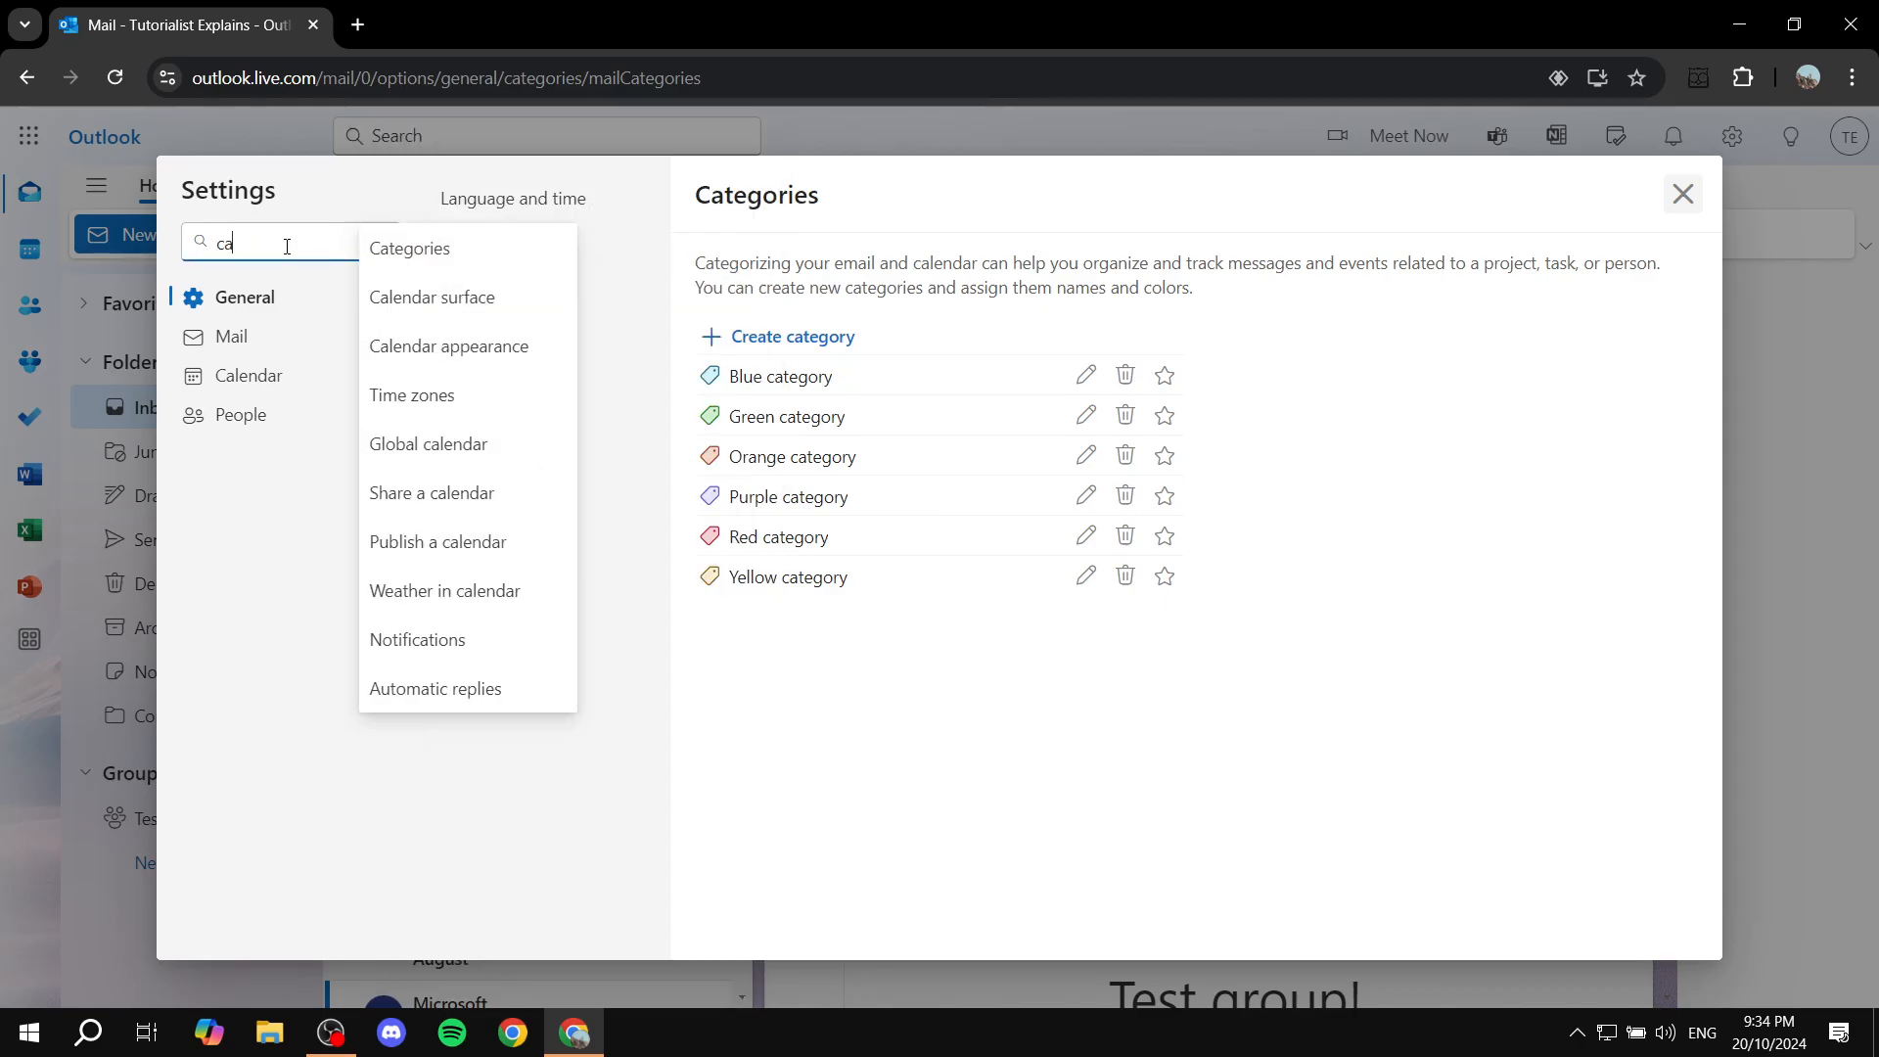
pyautogui.write('te')
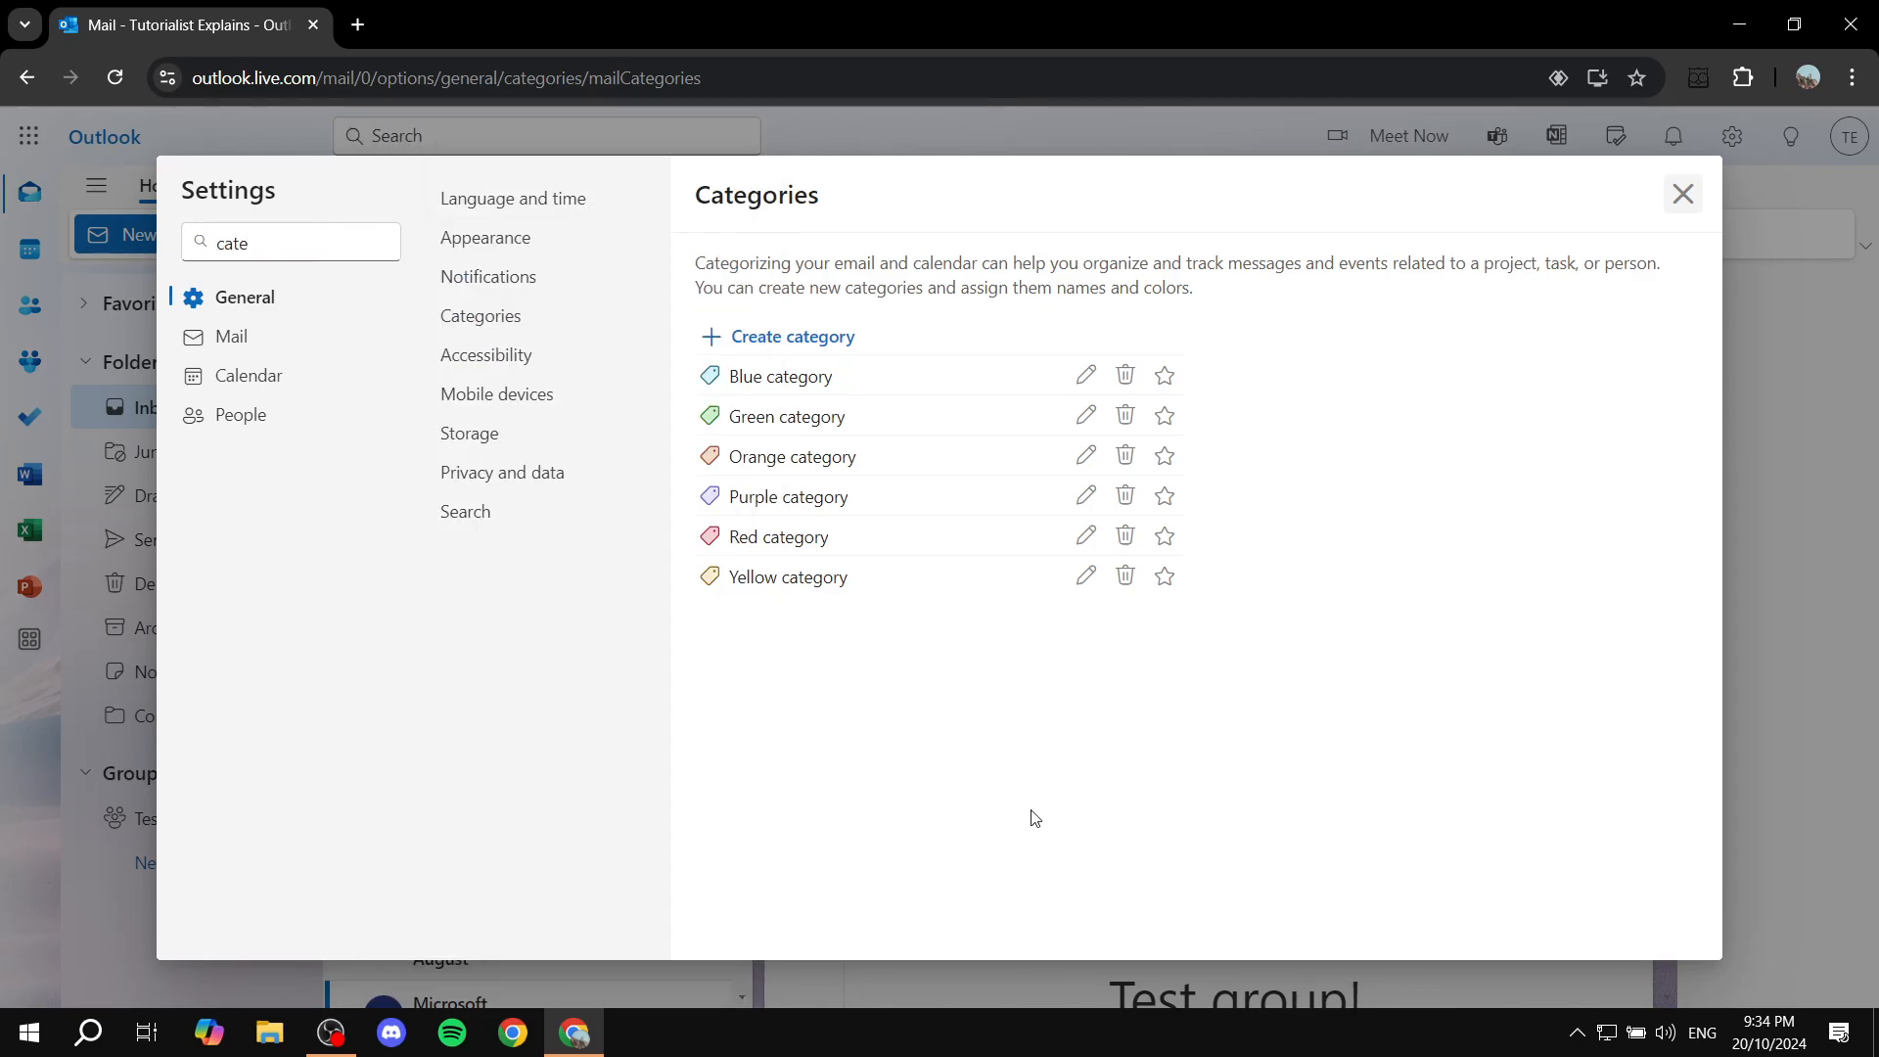
pyautogui.moveTo(809, 426)
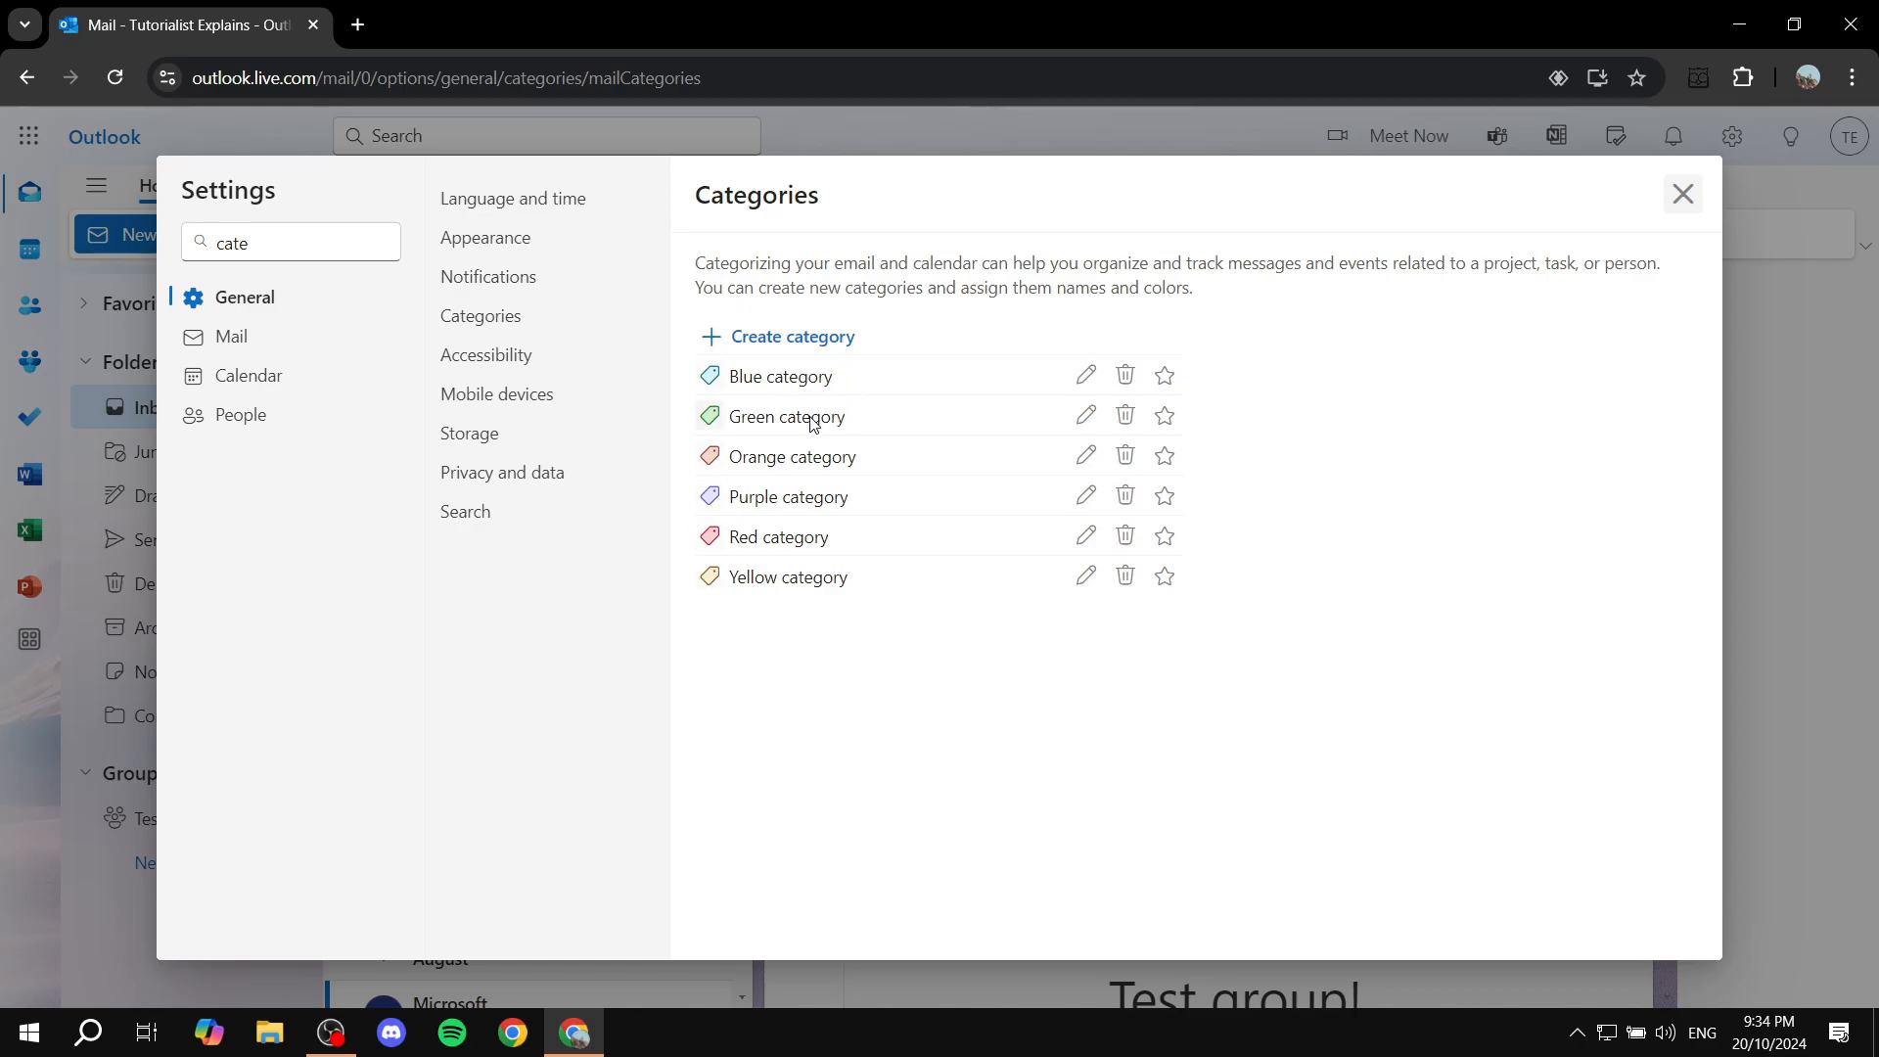
pyautogui.moveTo(924, 402)
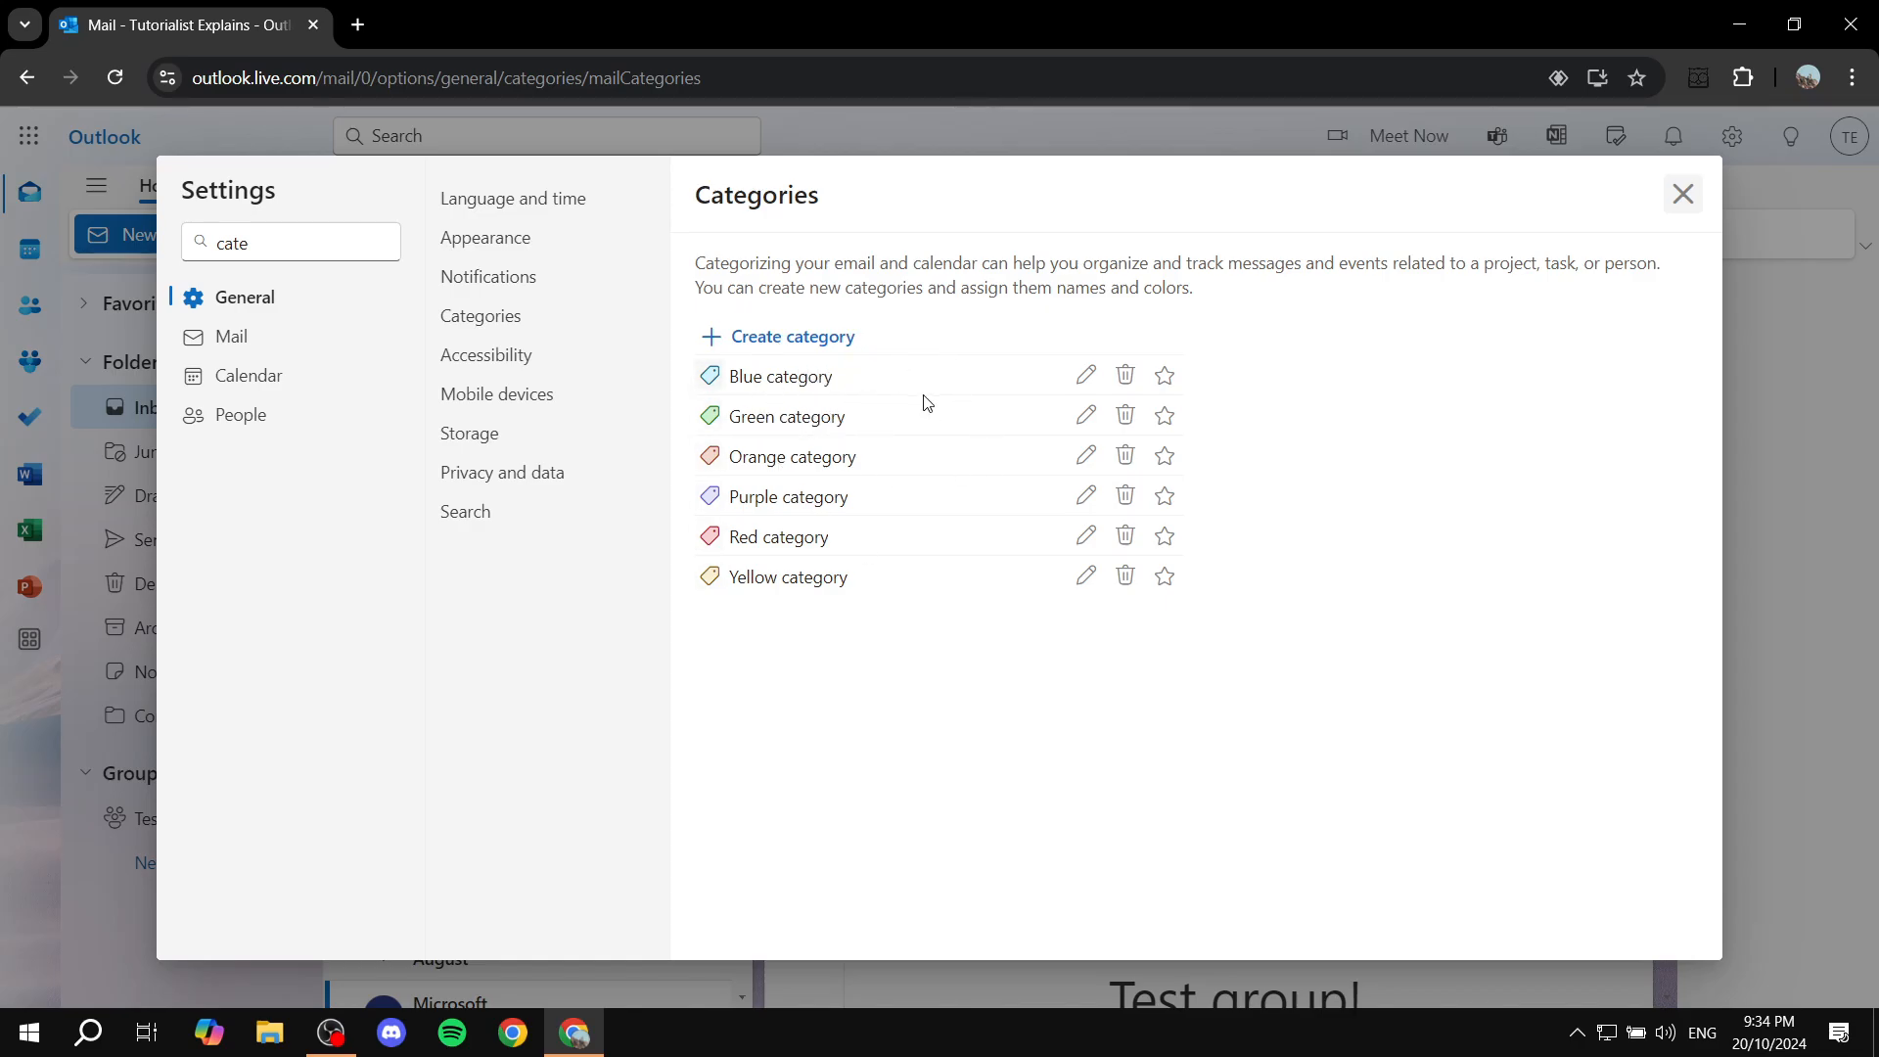
pyautogui.moveTo(1085, 416)
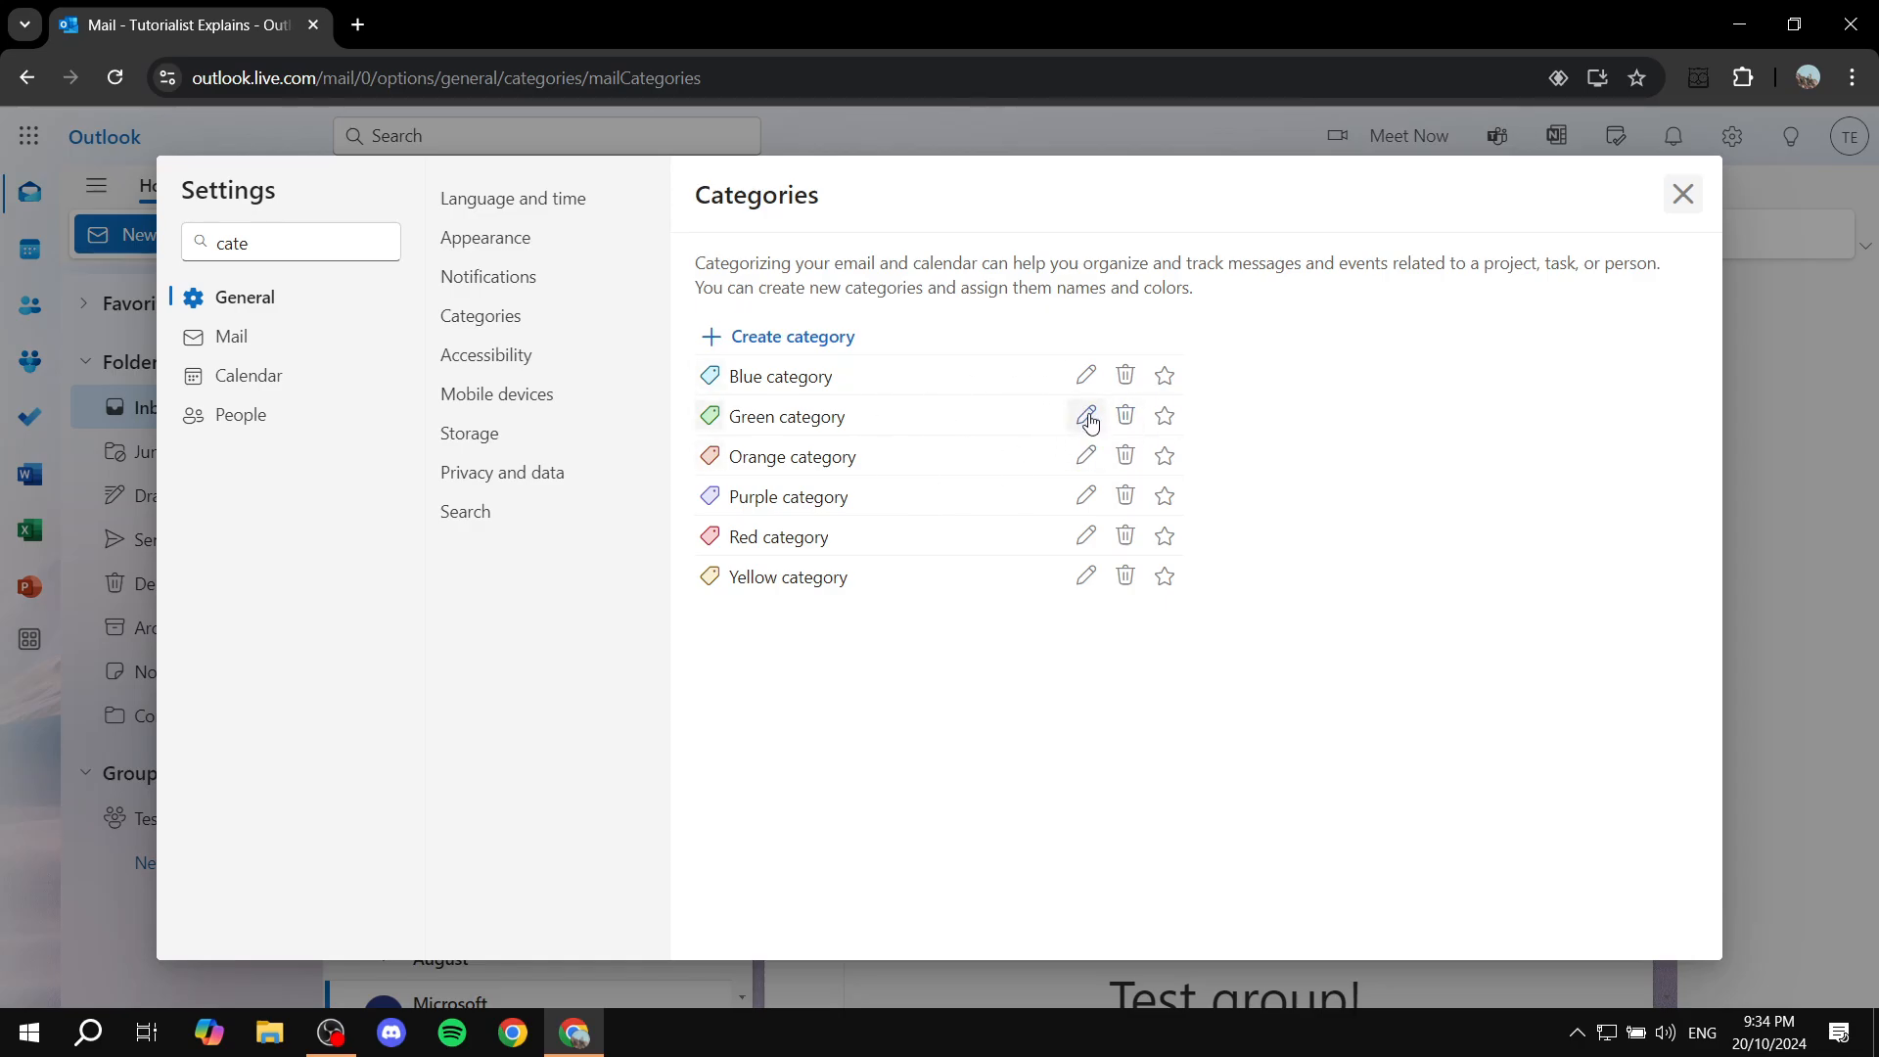
pyautogui.moveTo(904, 421)
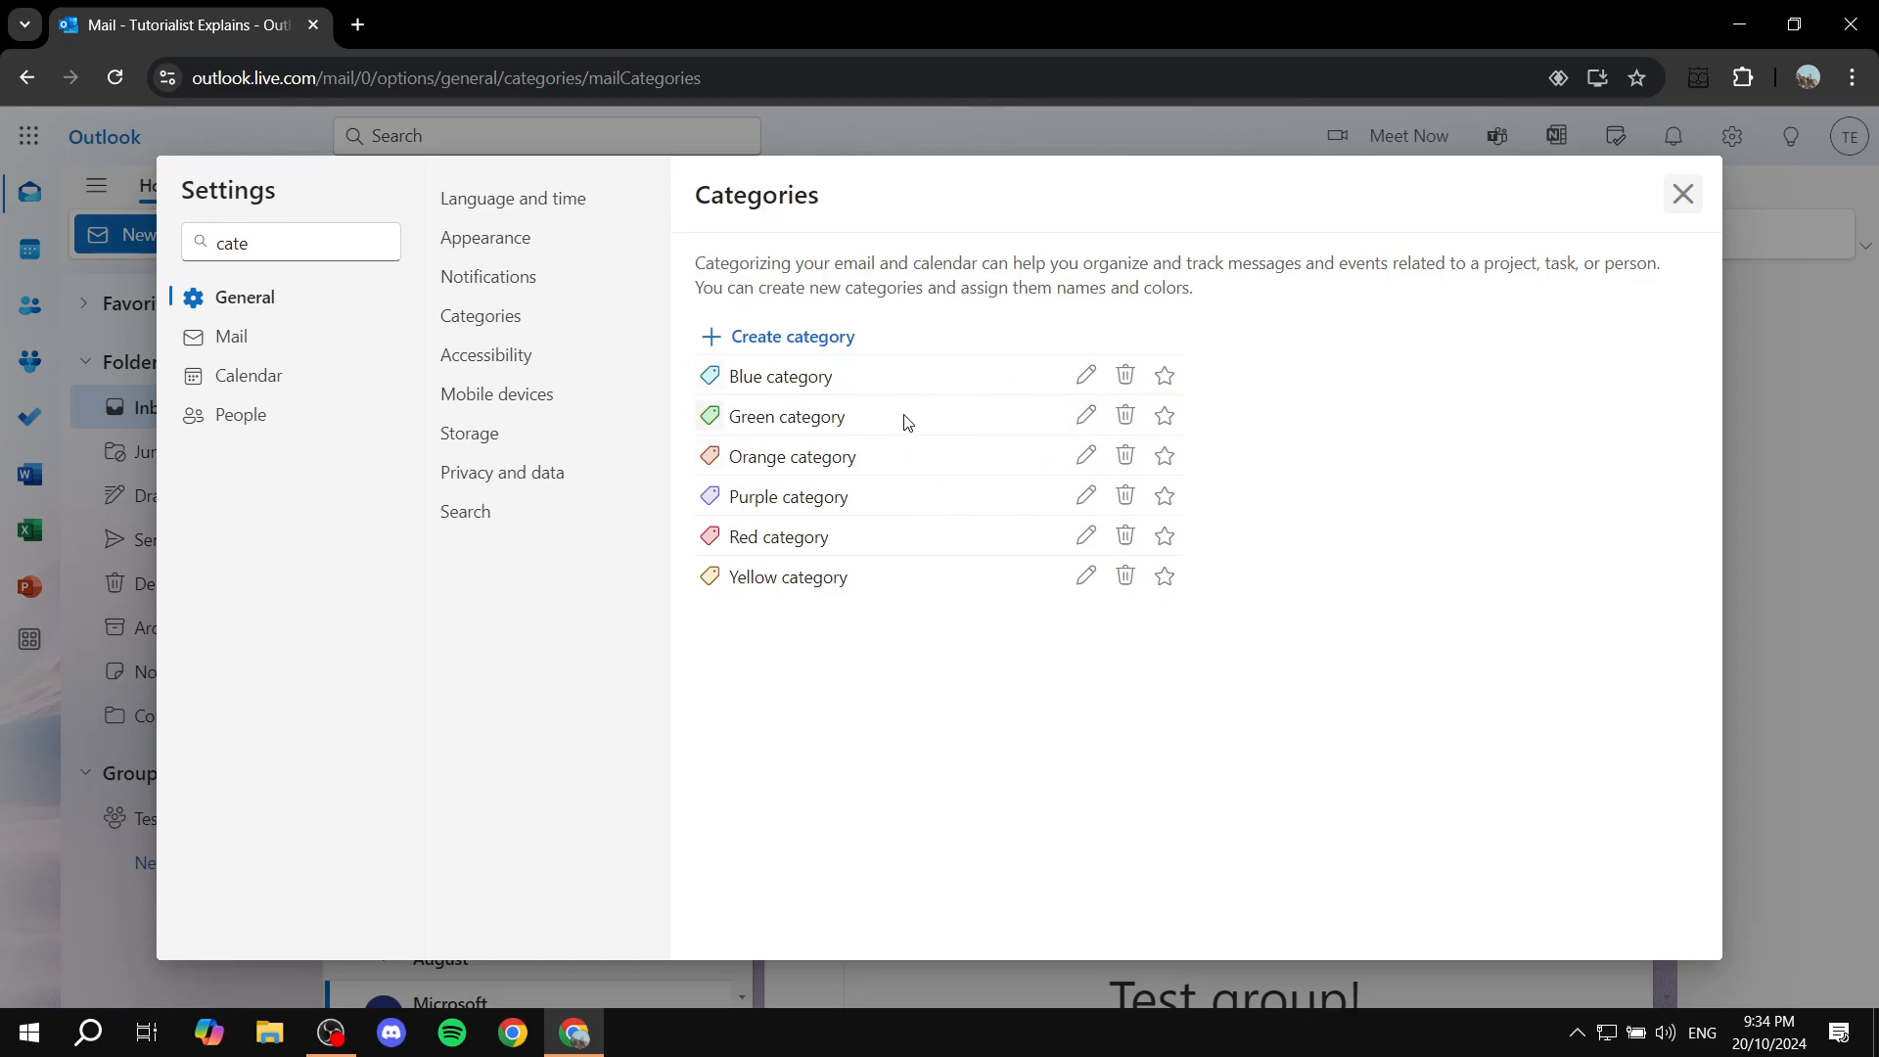
# Edit the Green category: rename it 'Test Category', choose darker green, save
pyautogui.click(1086, 416)
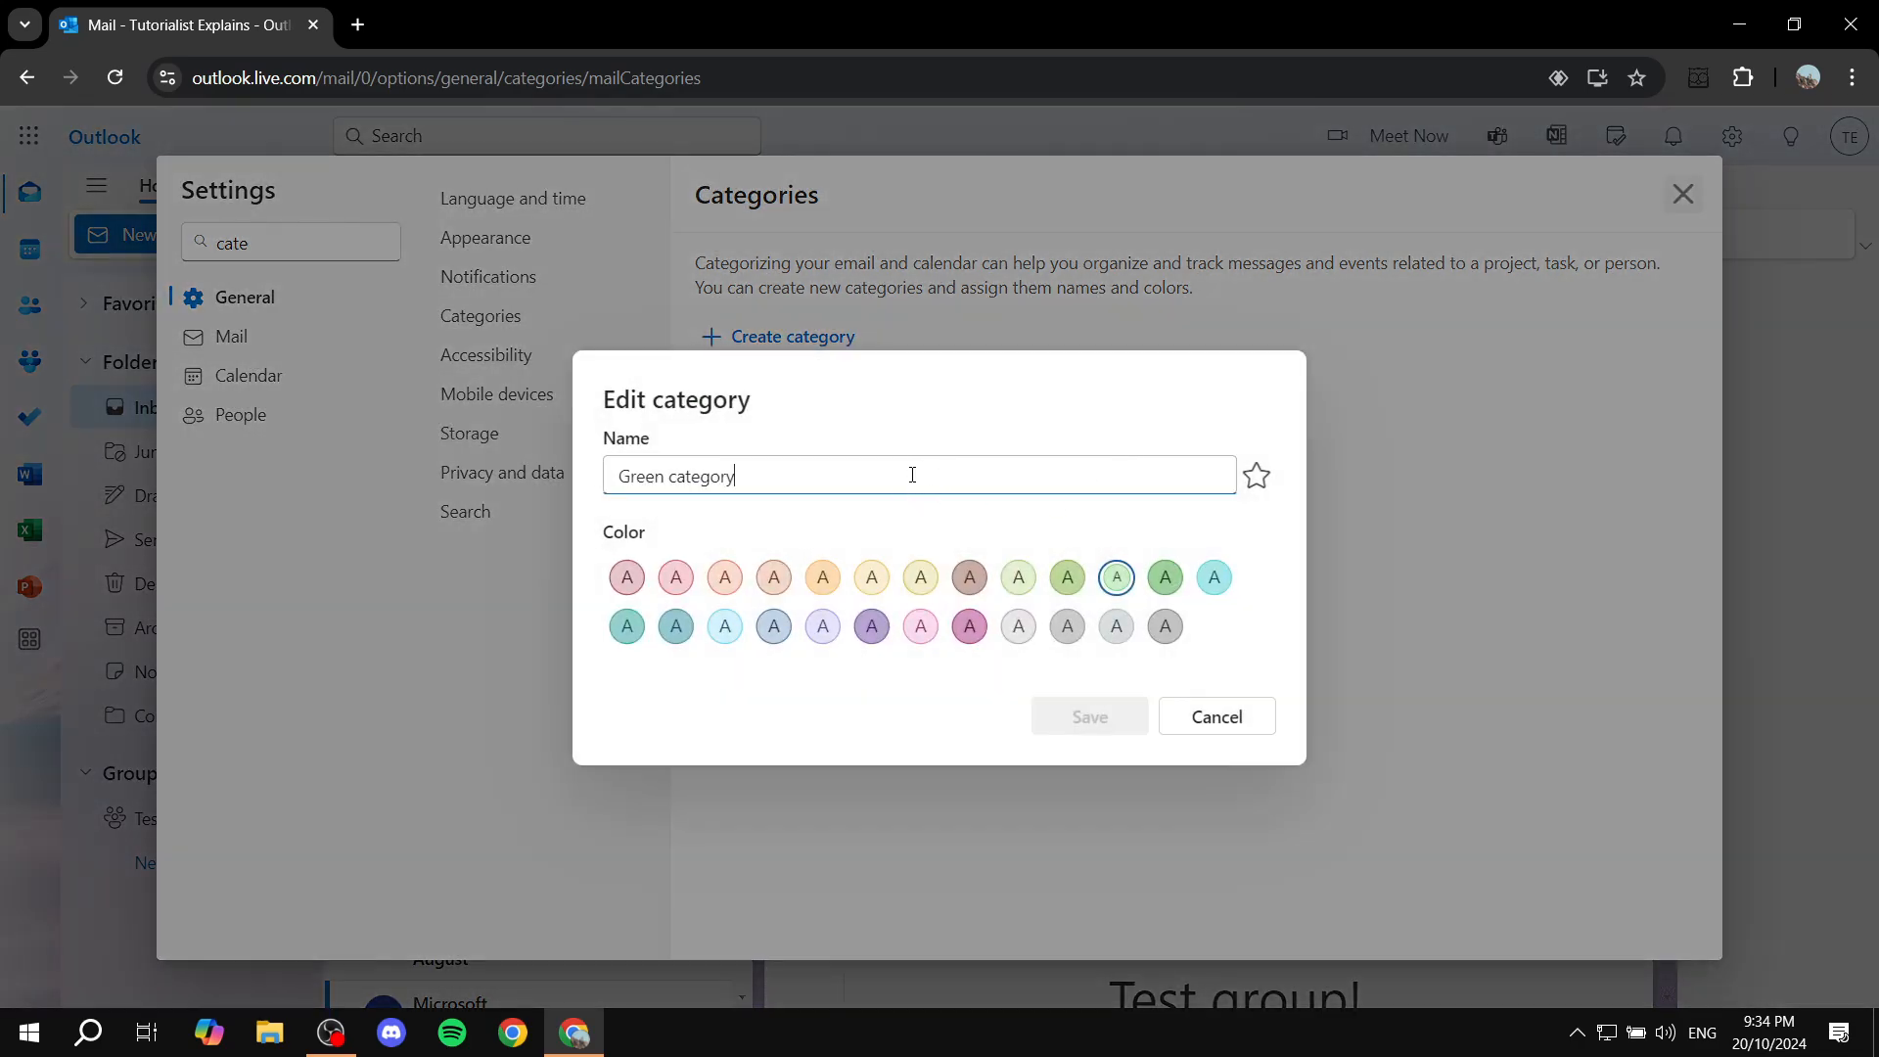
pyautogui.tripleClick(677, 475)
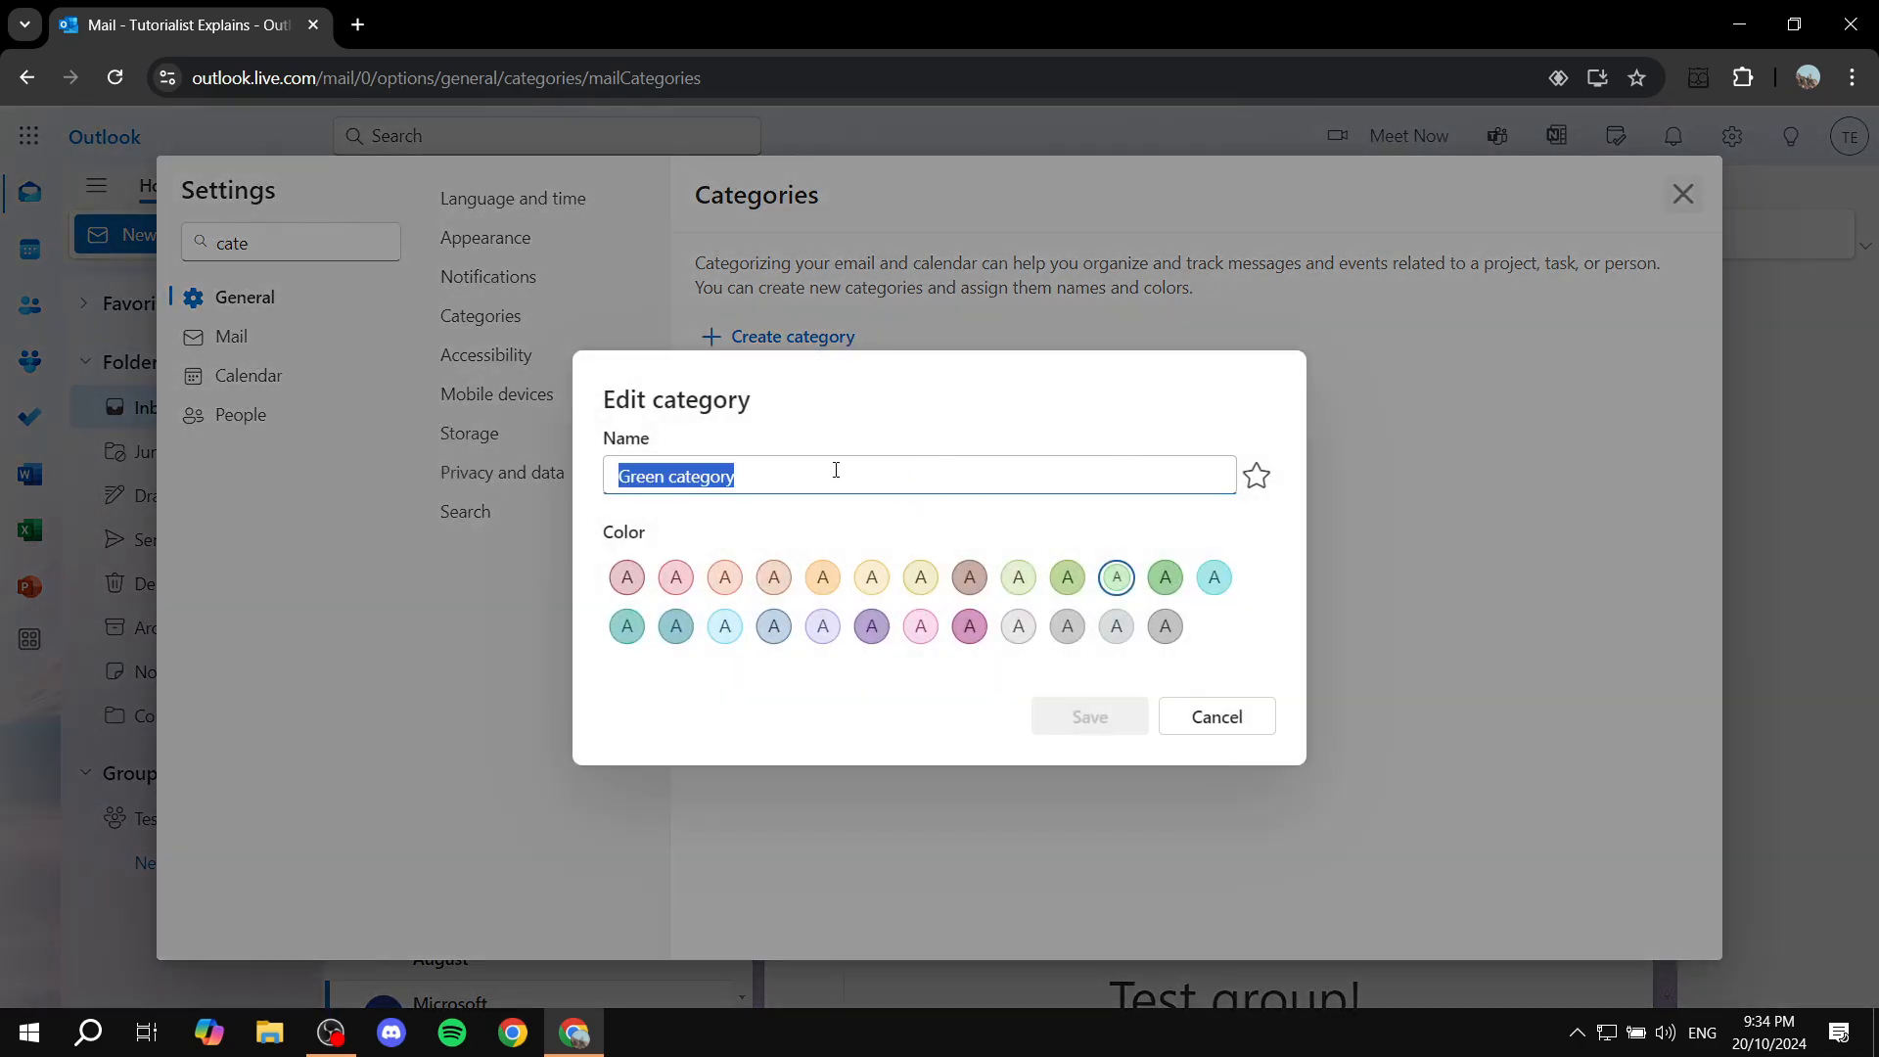
pyautogui.write('Te')
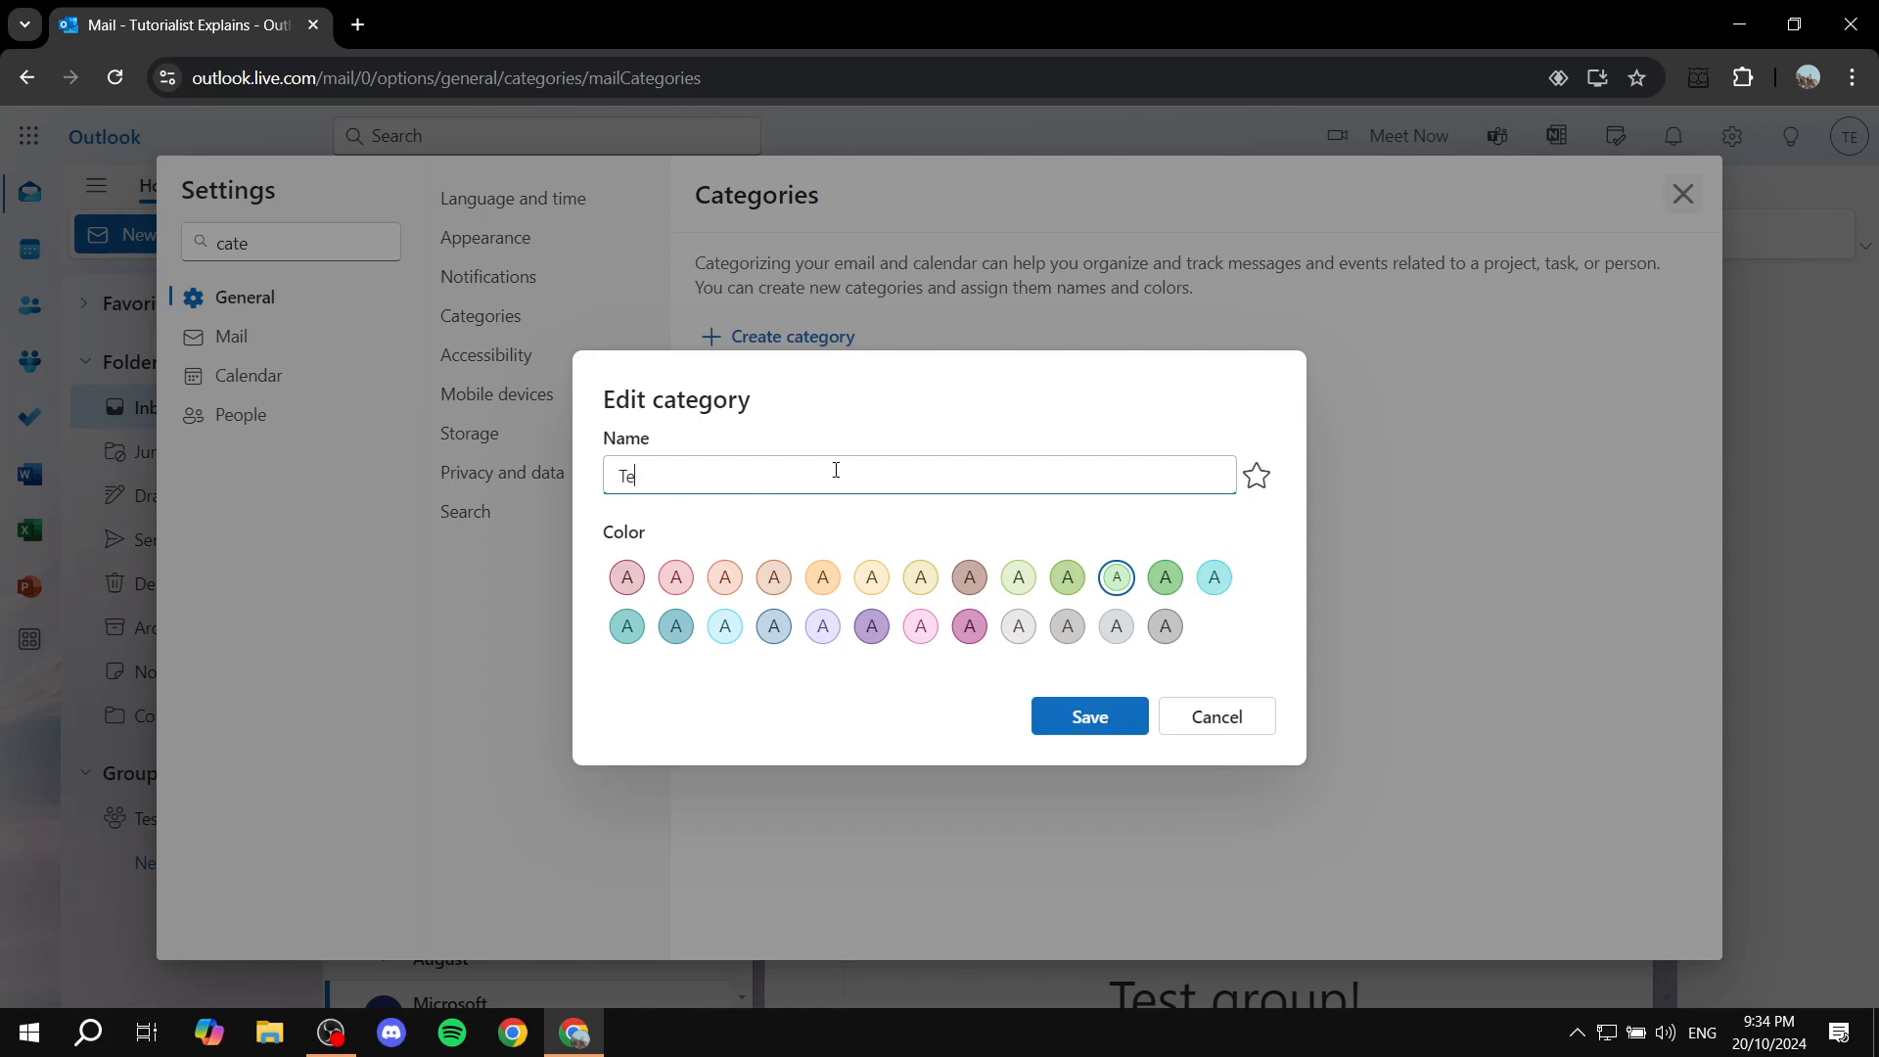
pyautogui.write('st Cate')
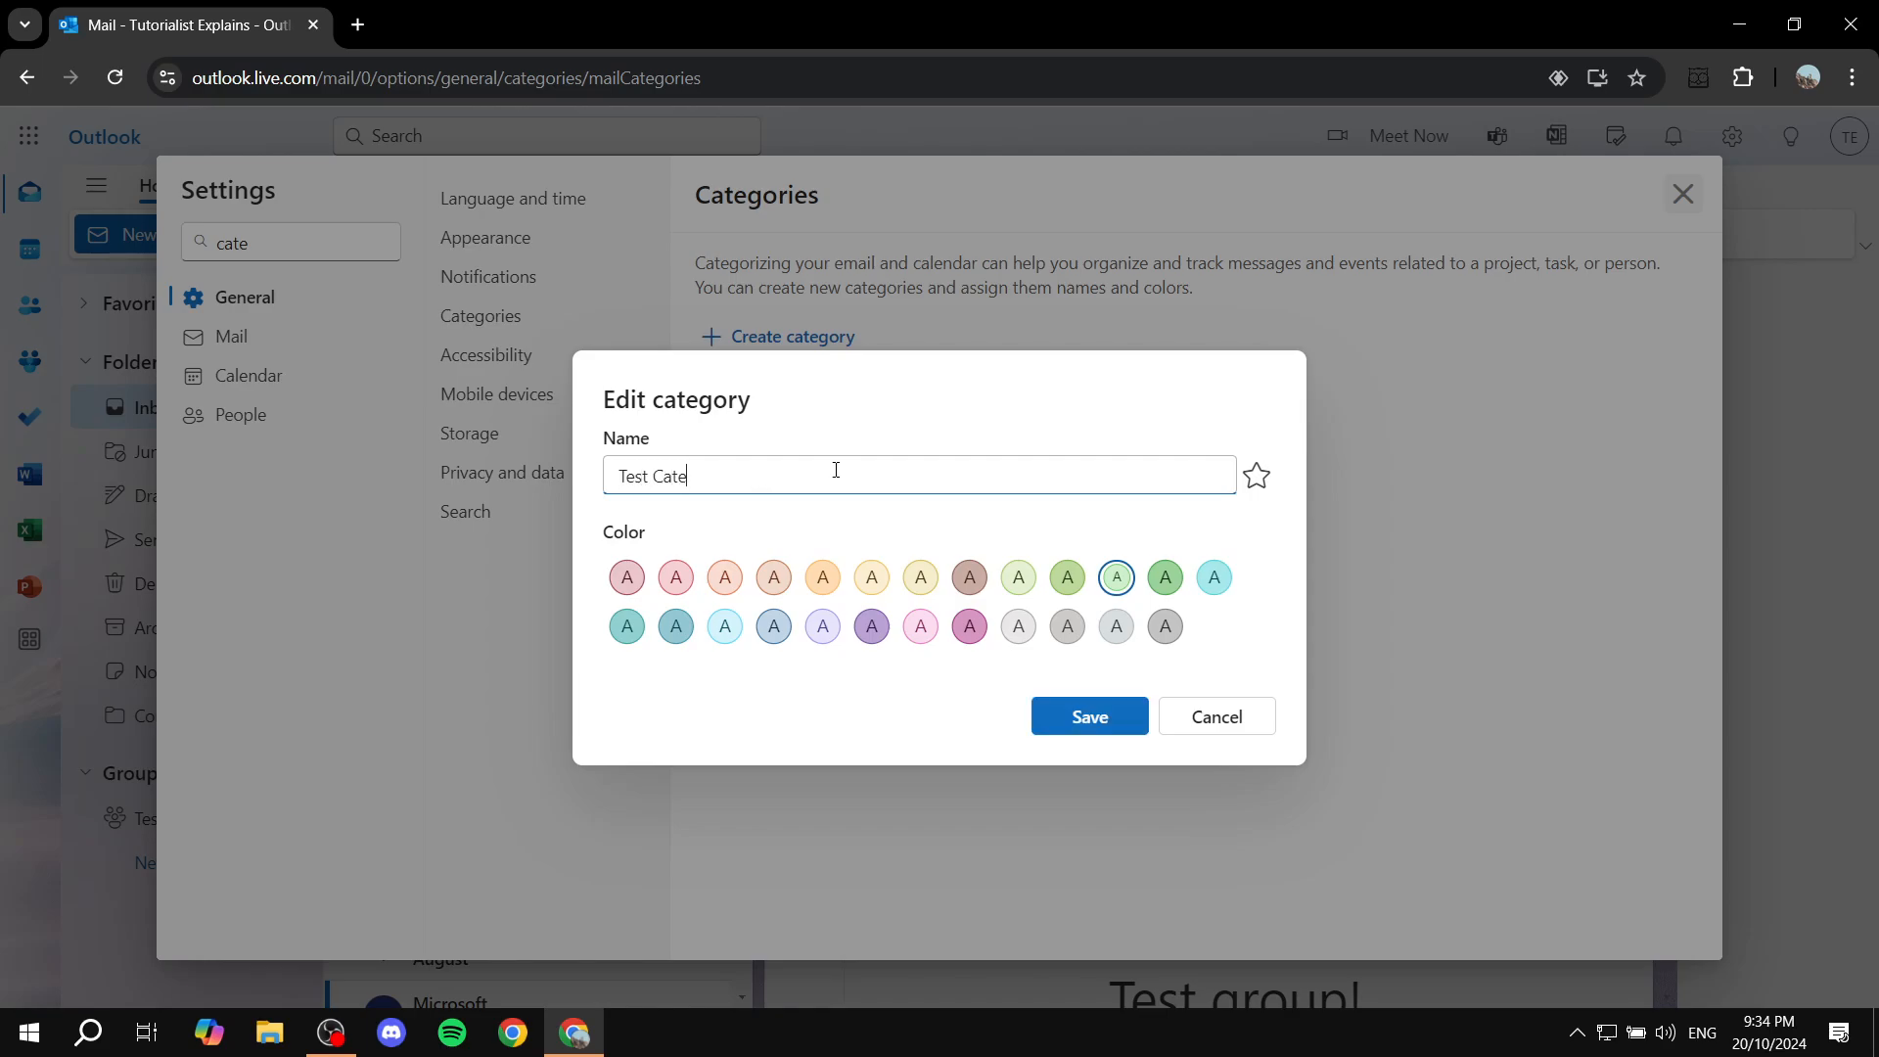
pyautogui.write('gory')
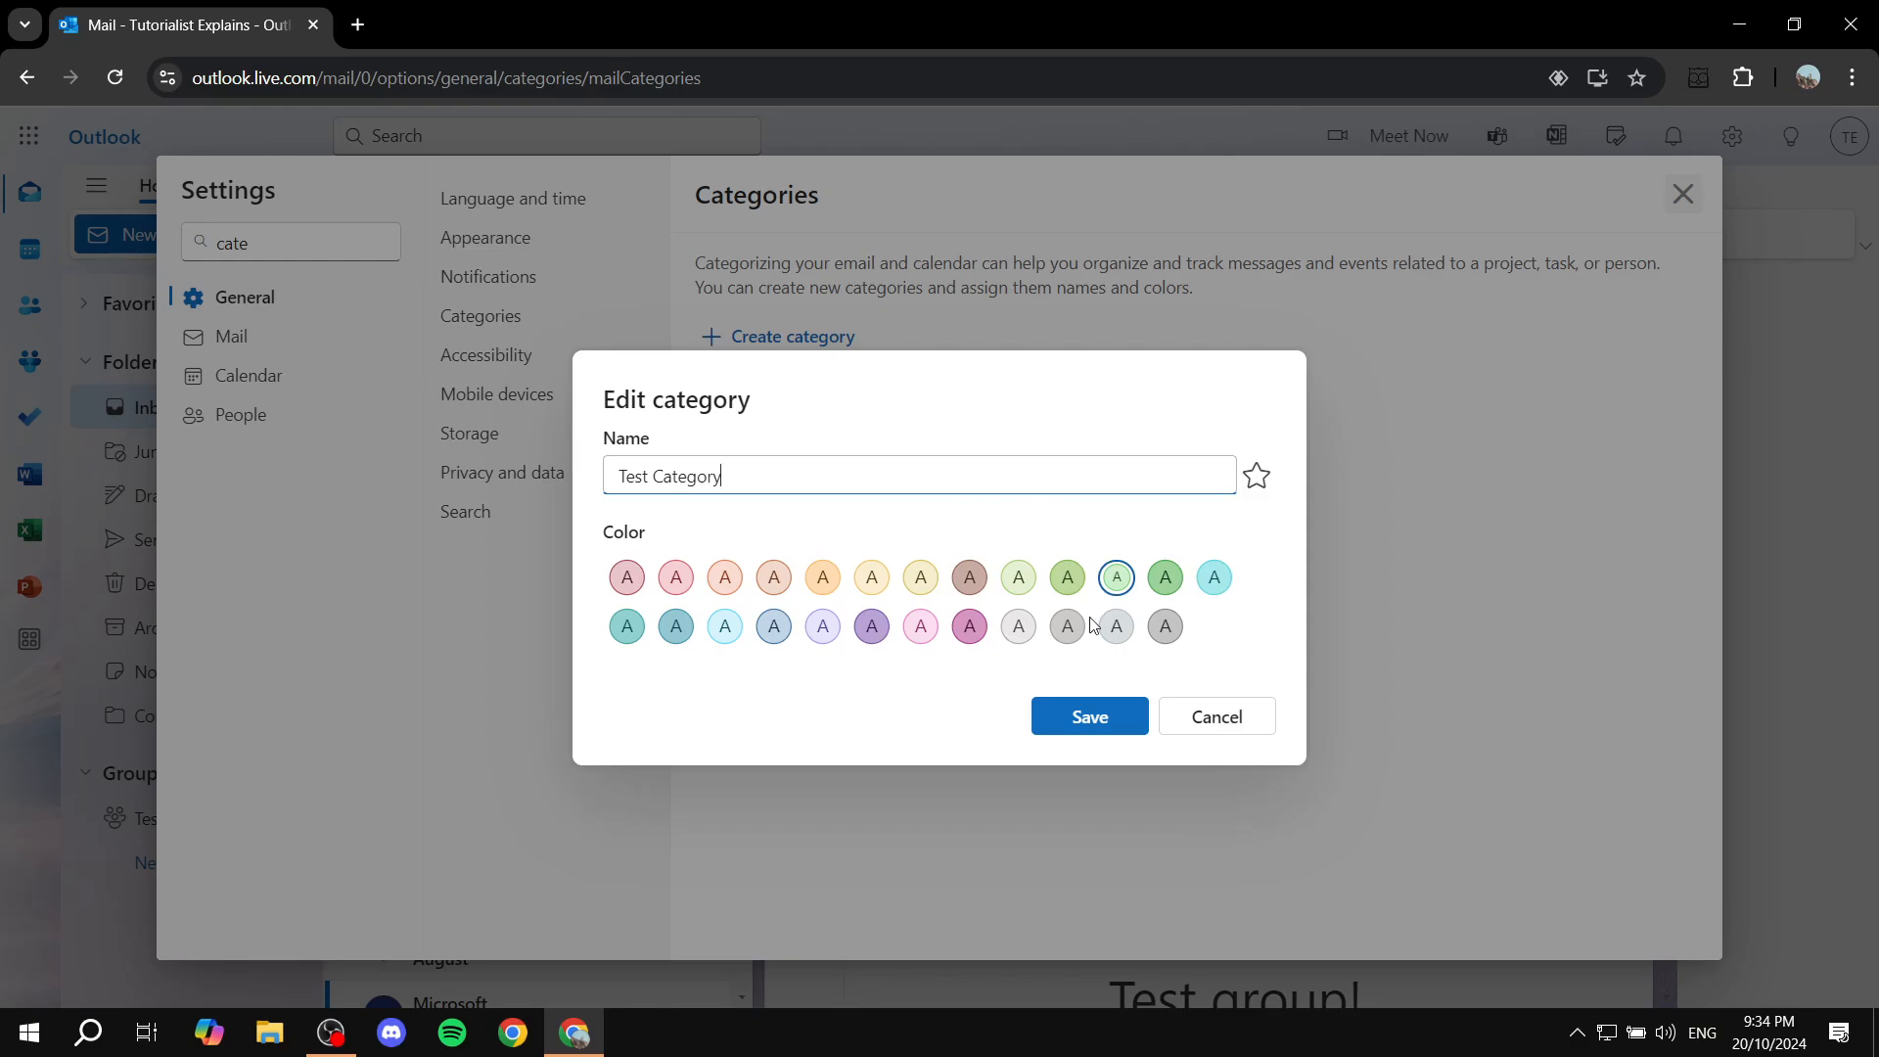
pyautogui.click(1163, 576)
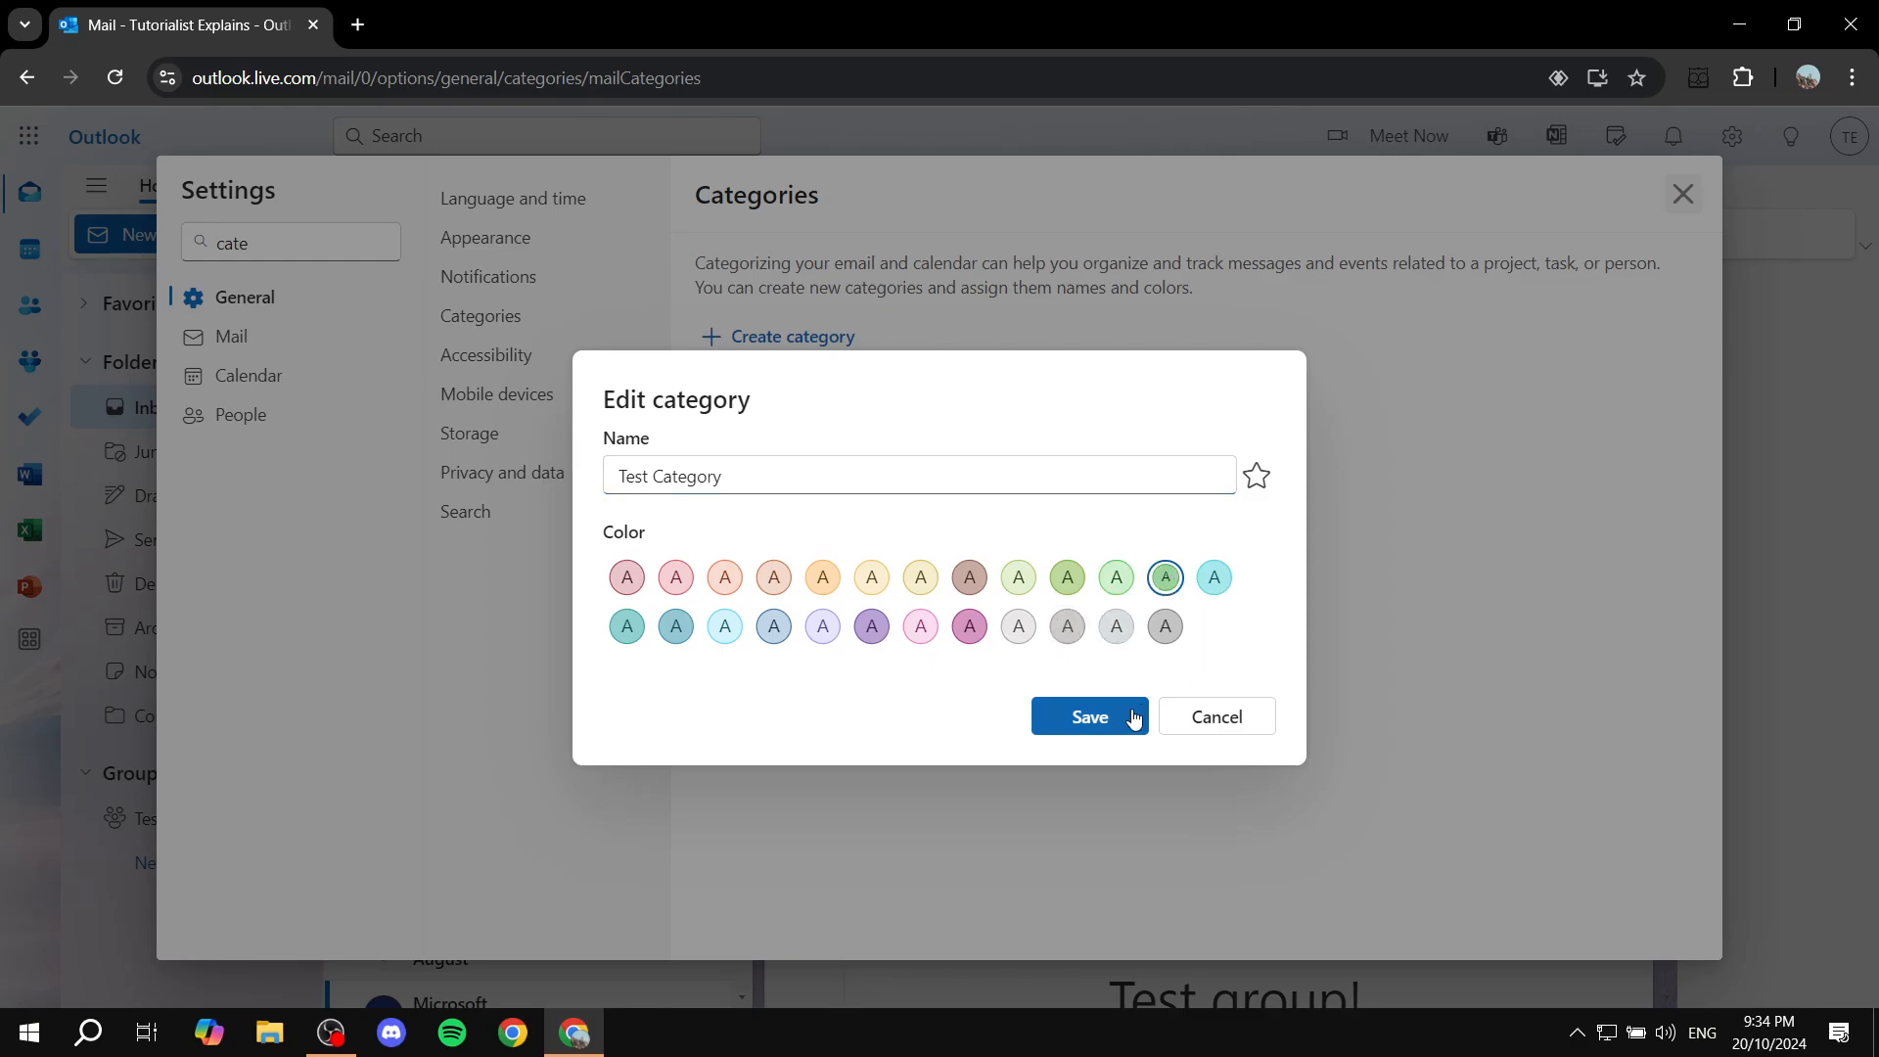
pyautogui.click(1088, 715)
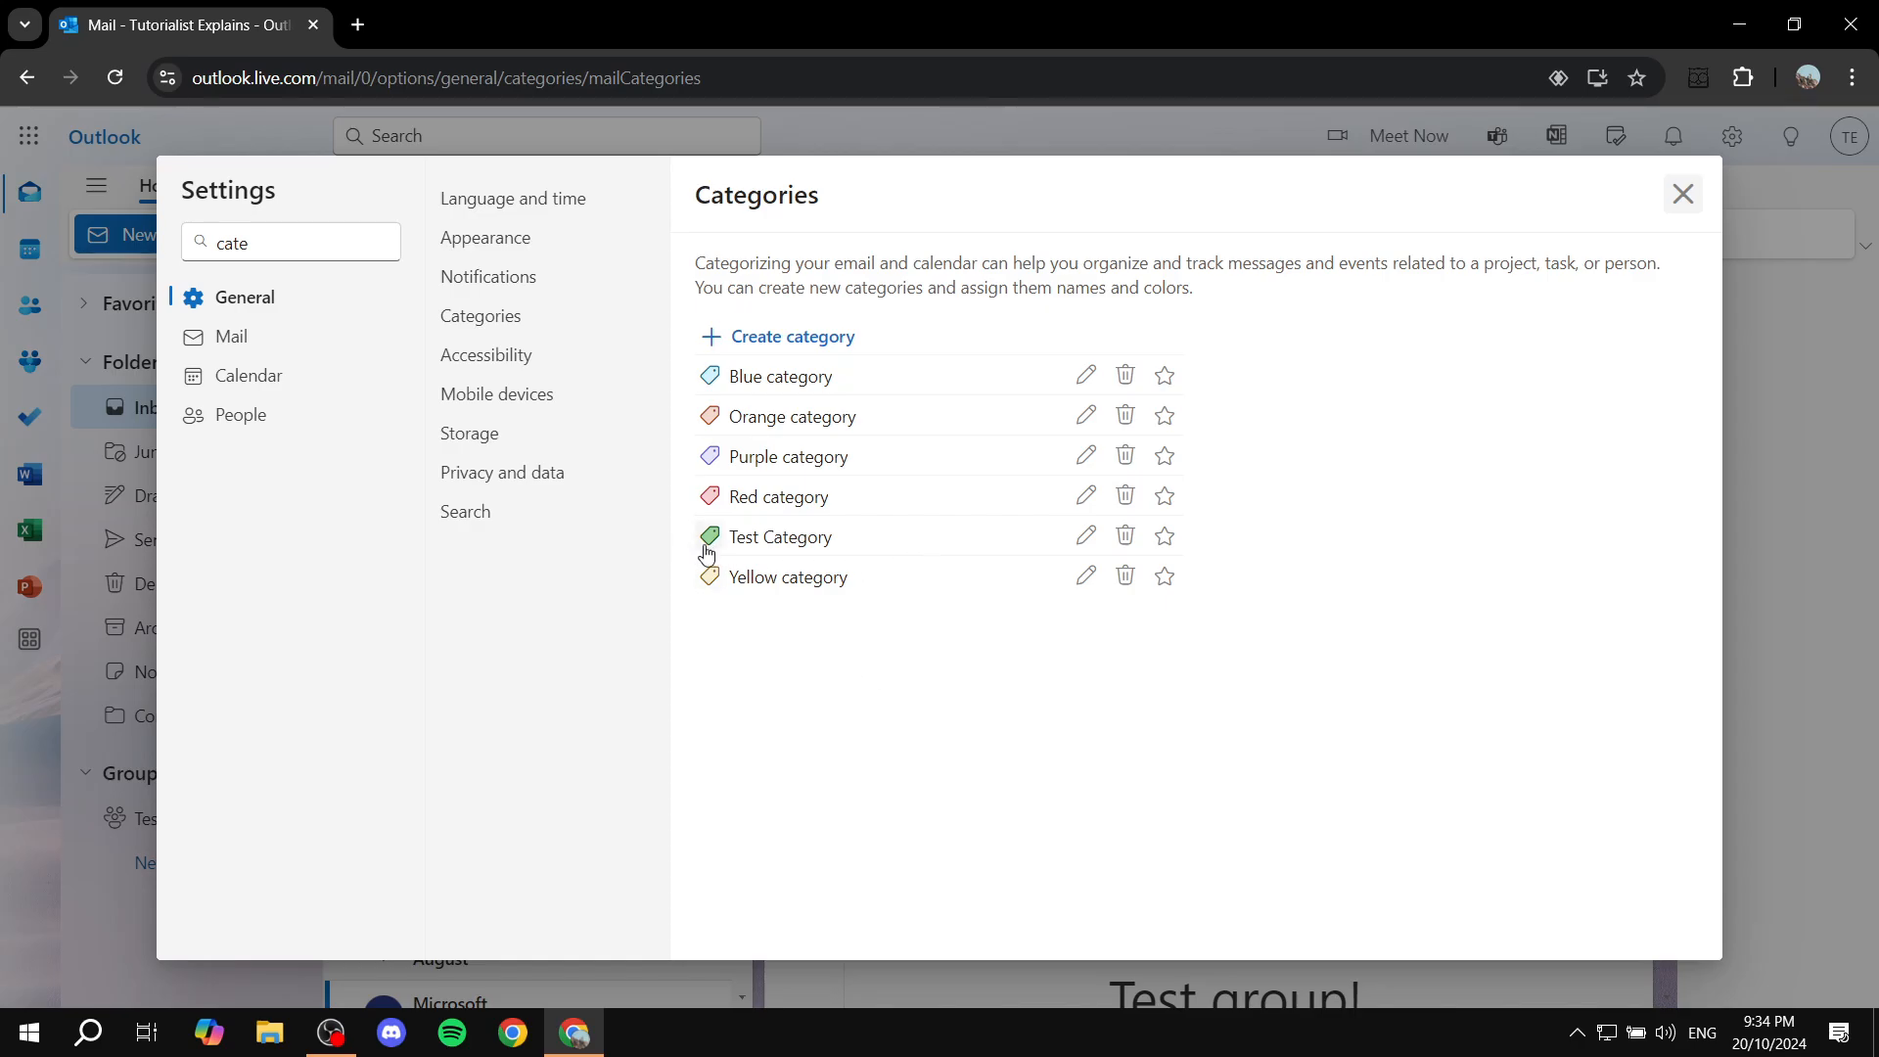
pyautogui.moveTo(1184, 488)
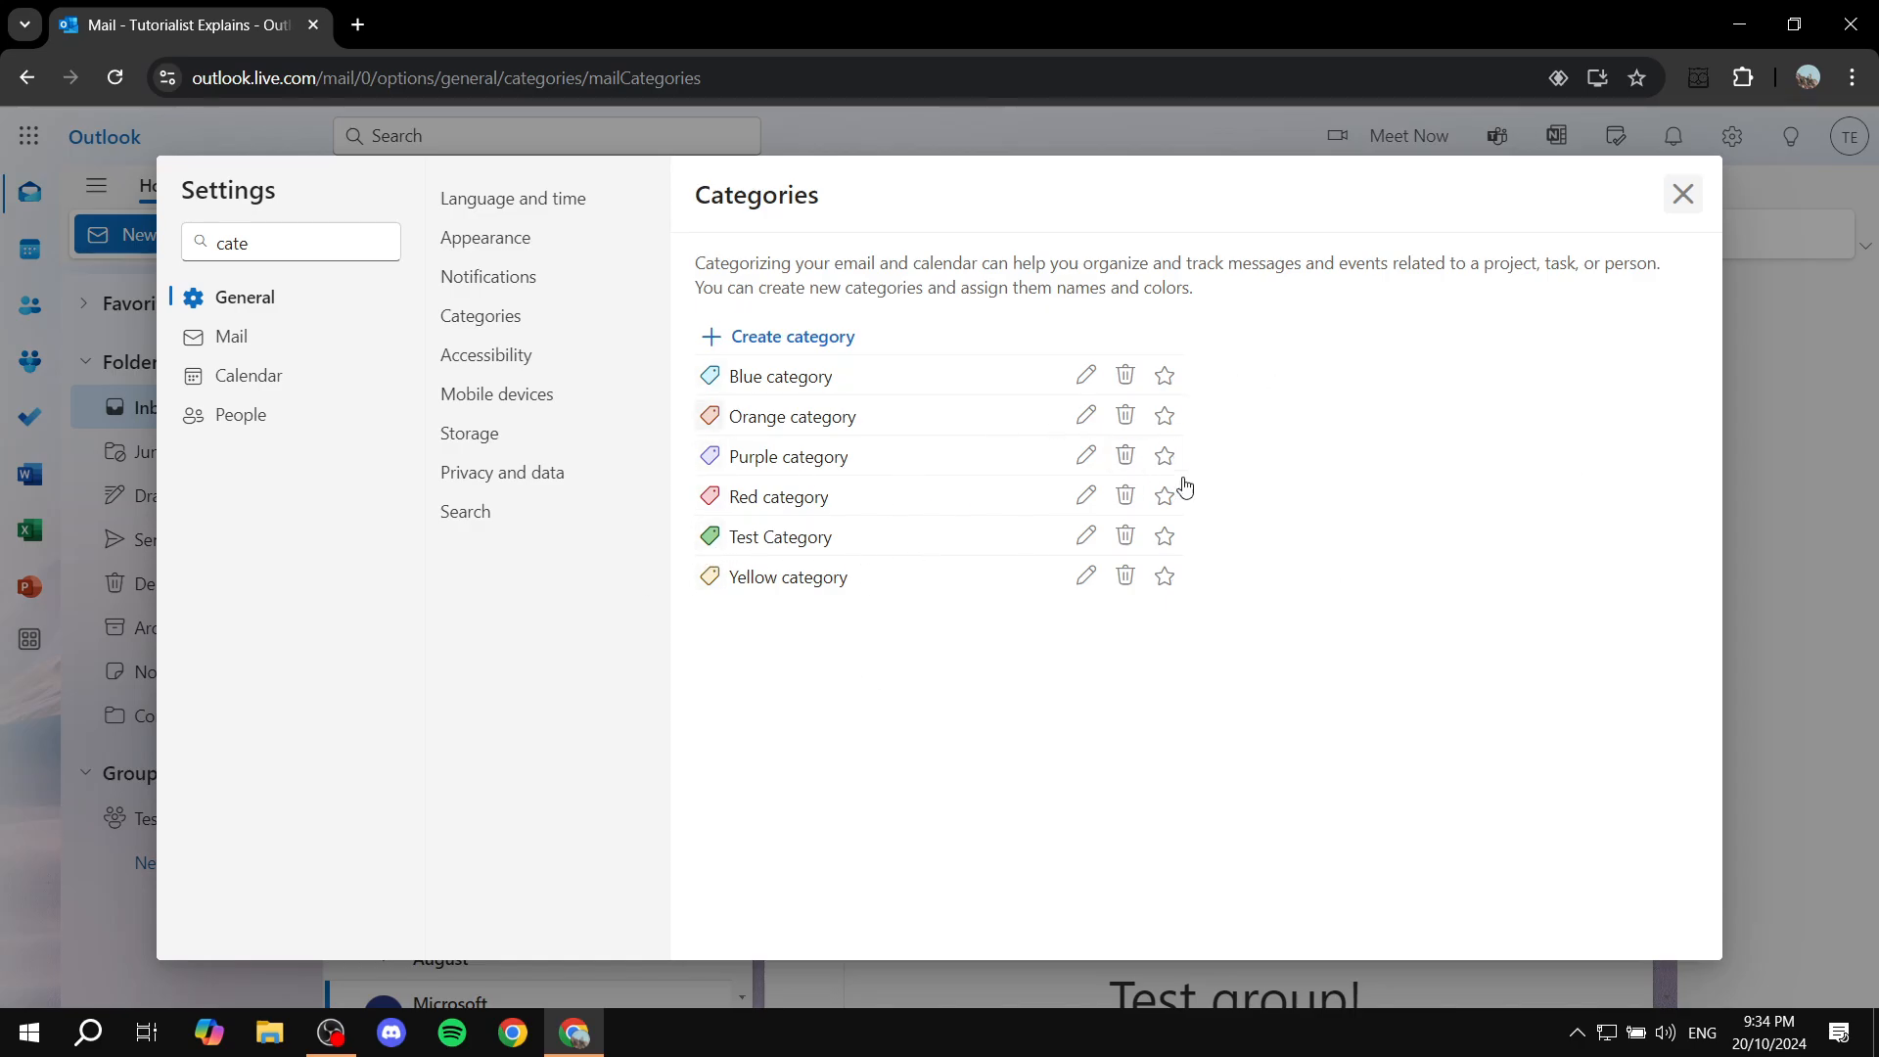
pyautogui.moveTo(1211, 474)
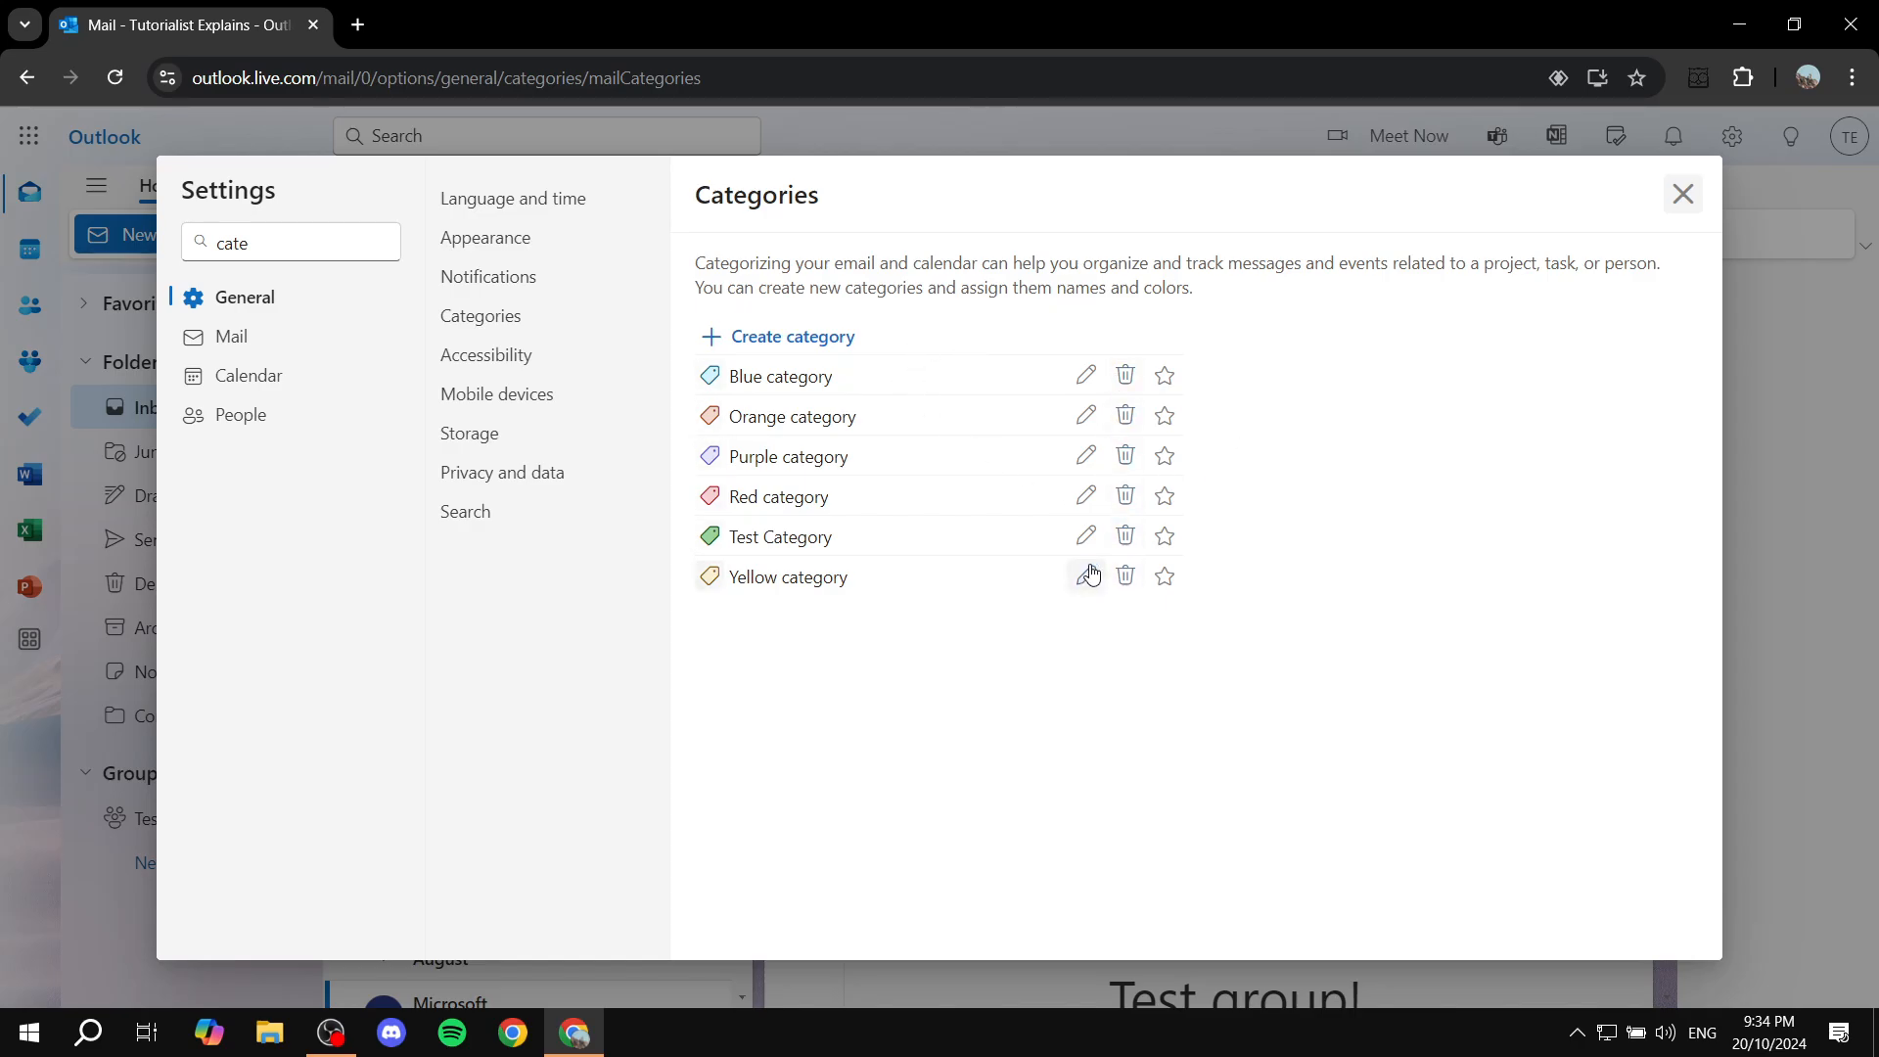
pyautogui.moveTo(1682, 239)
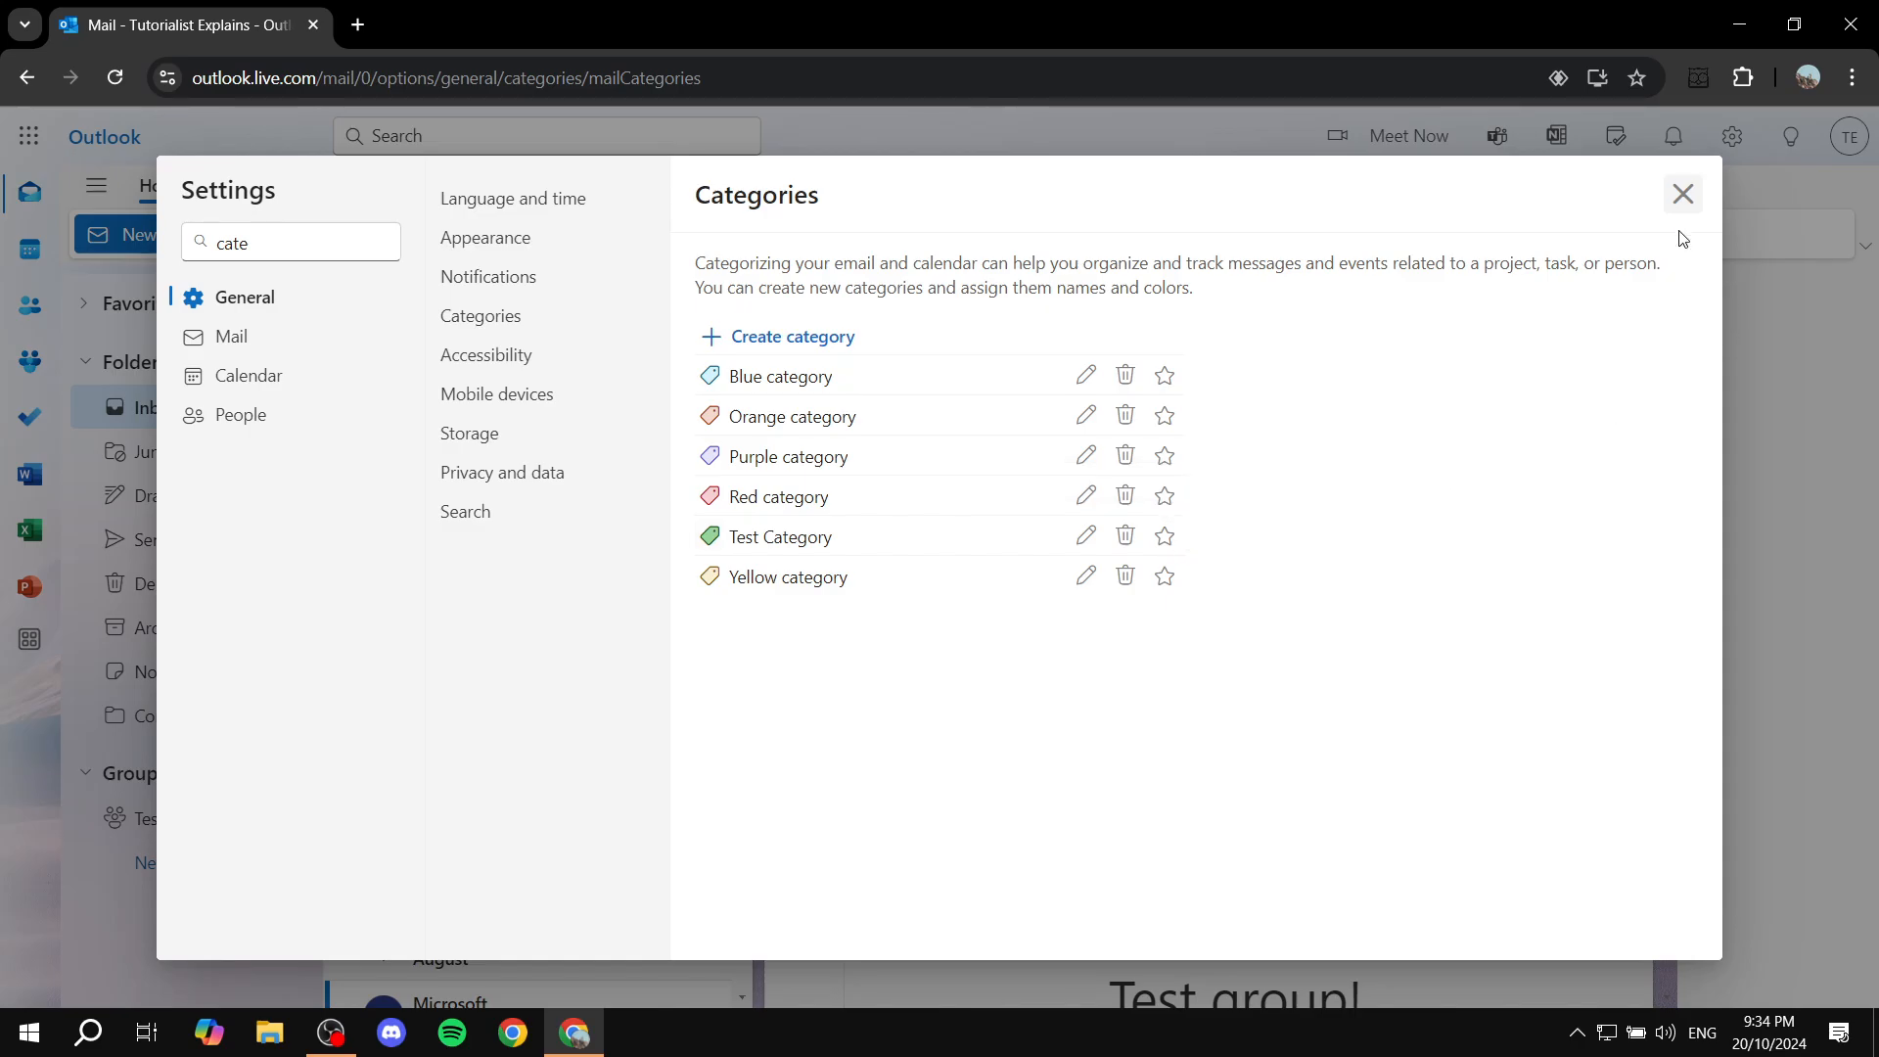
# Close Settings and tag the Test group email with 'Test Category'
pyautogui.click(1681, 193)
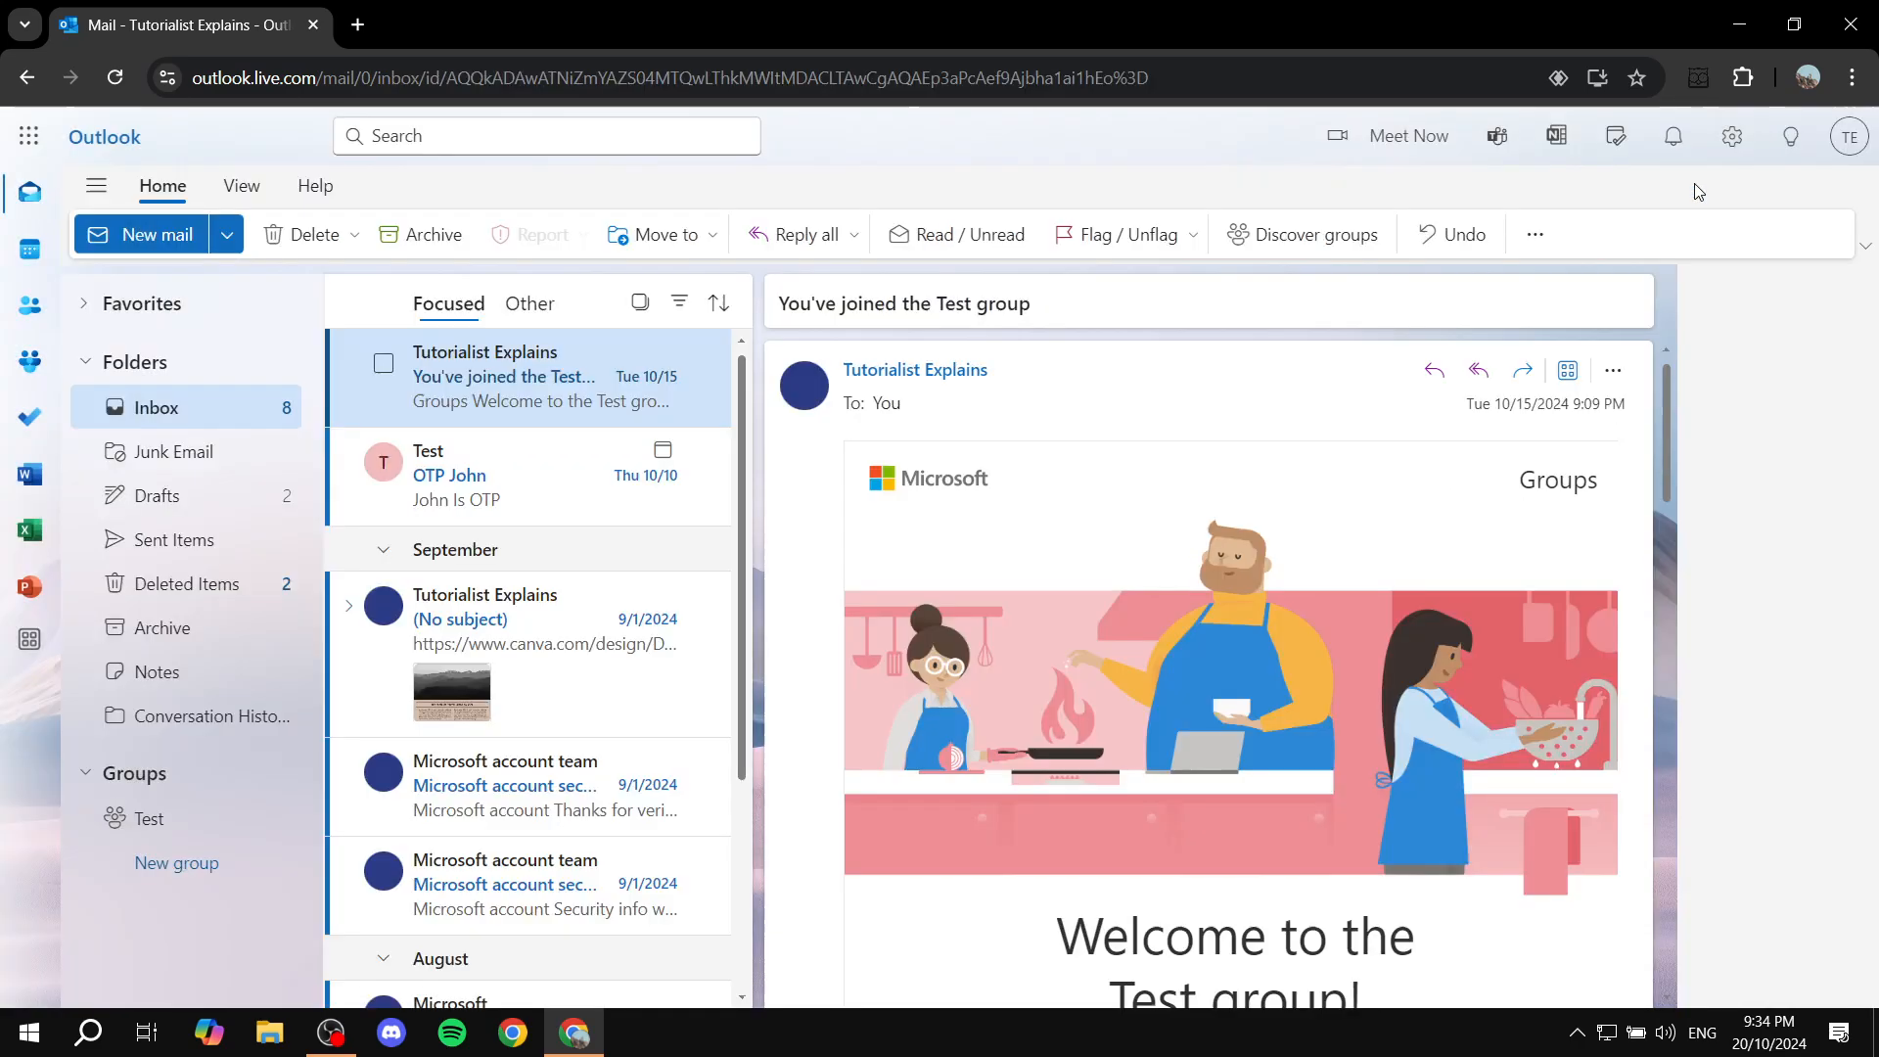
pyautogui.moveTo(503, 386)
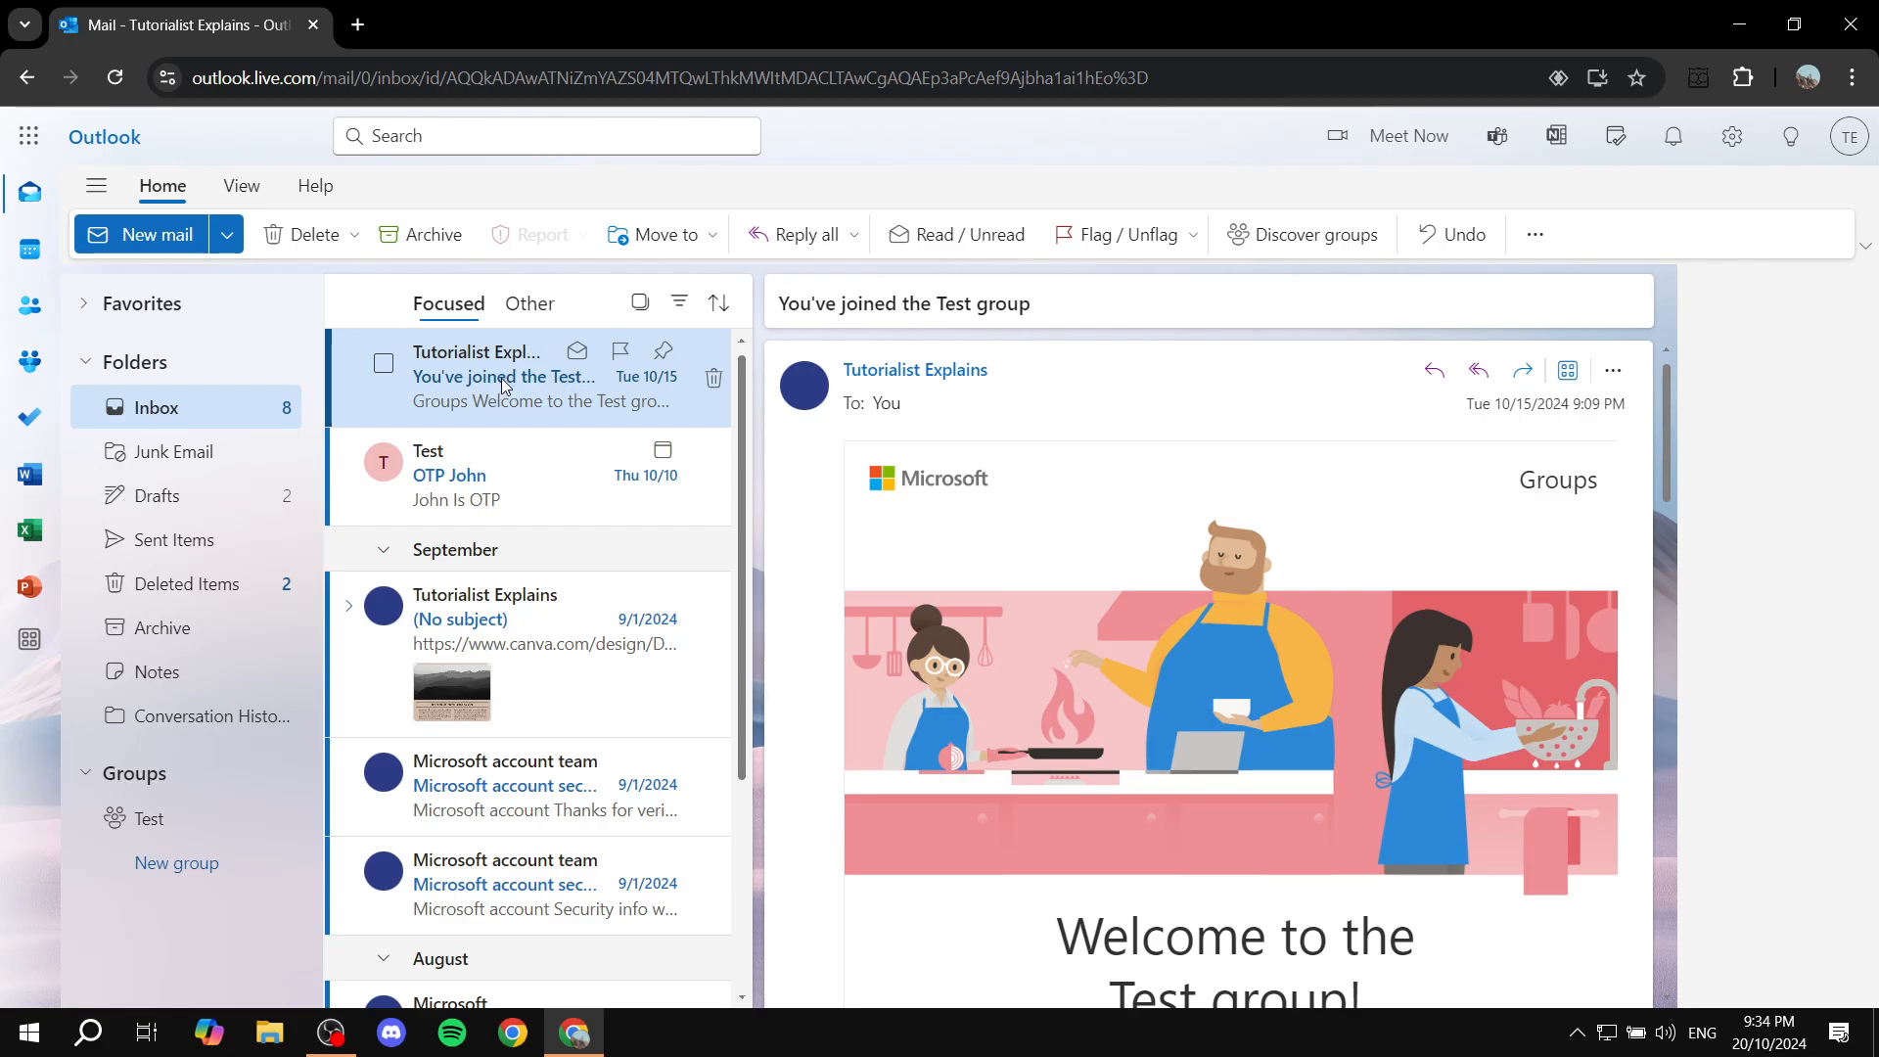
pyautogui.click(1533, 234)
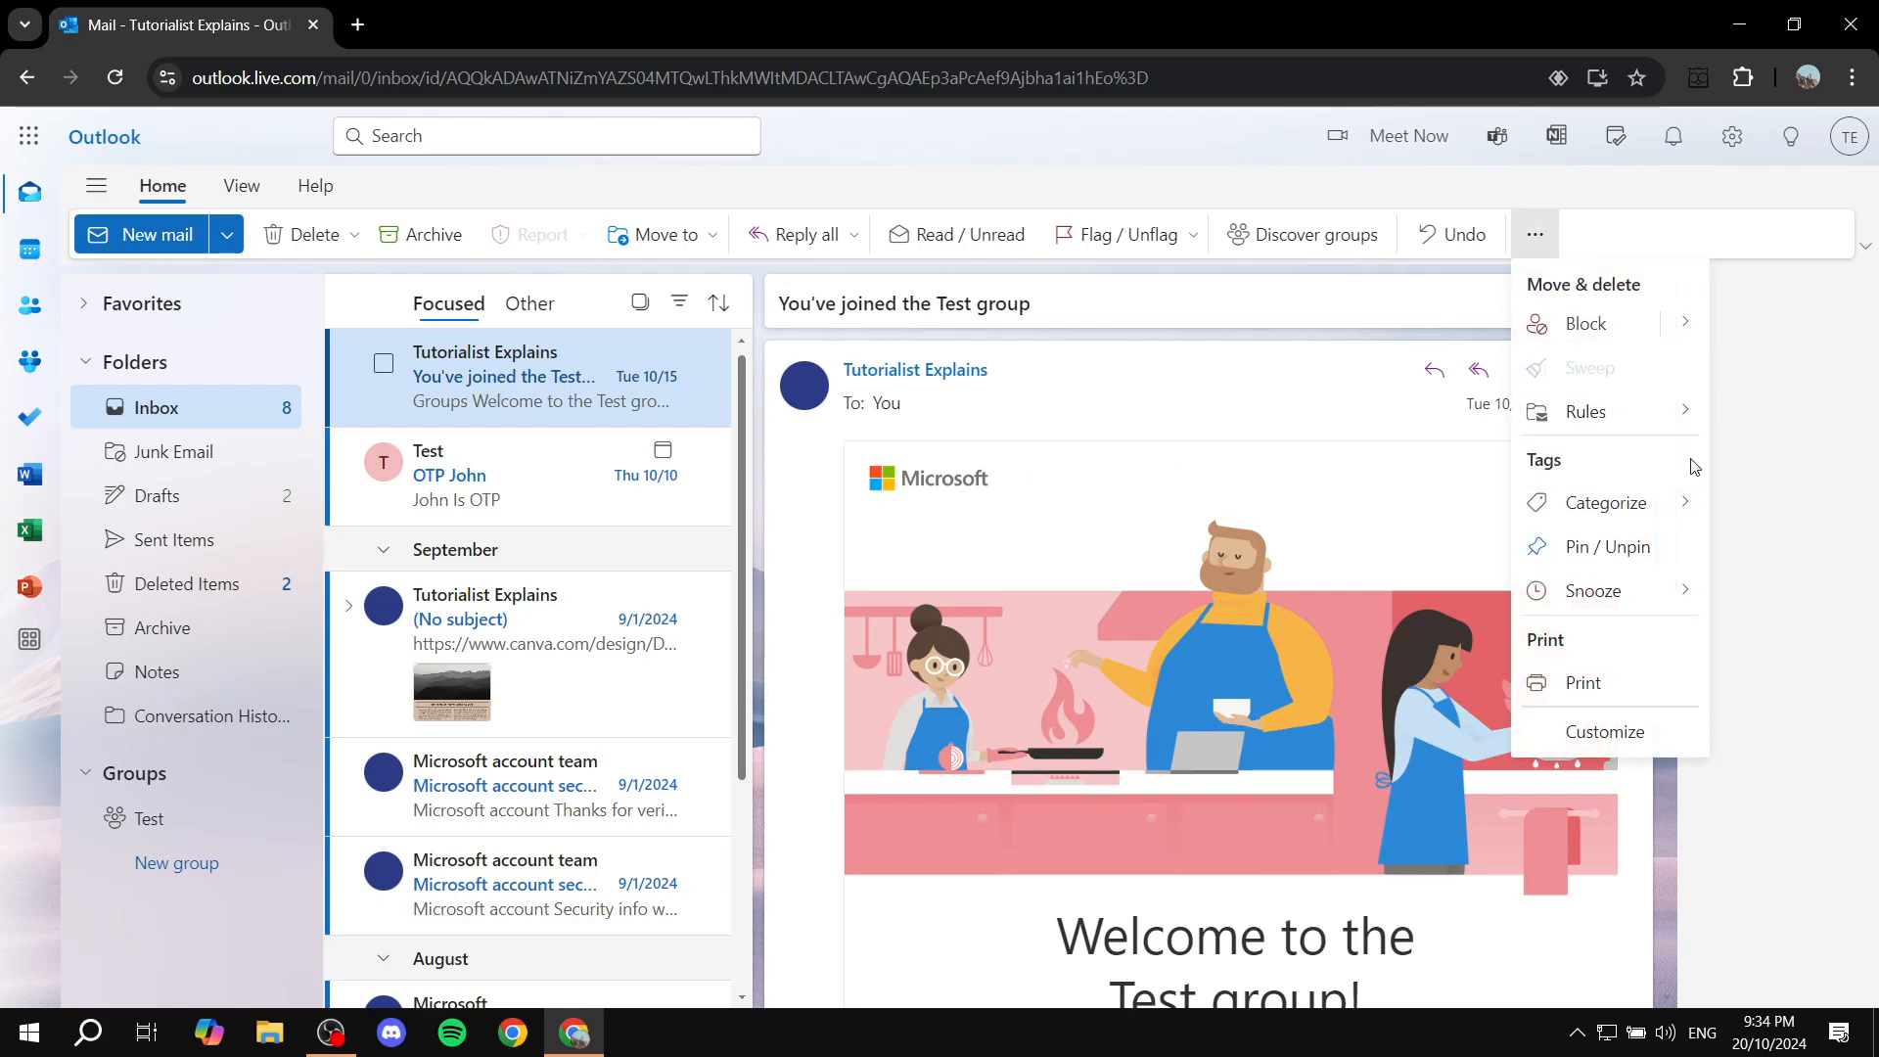
pyautogui.click(1609, 502)
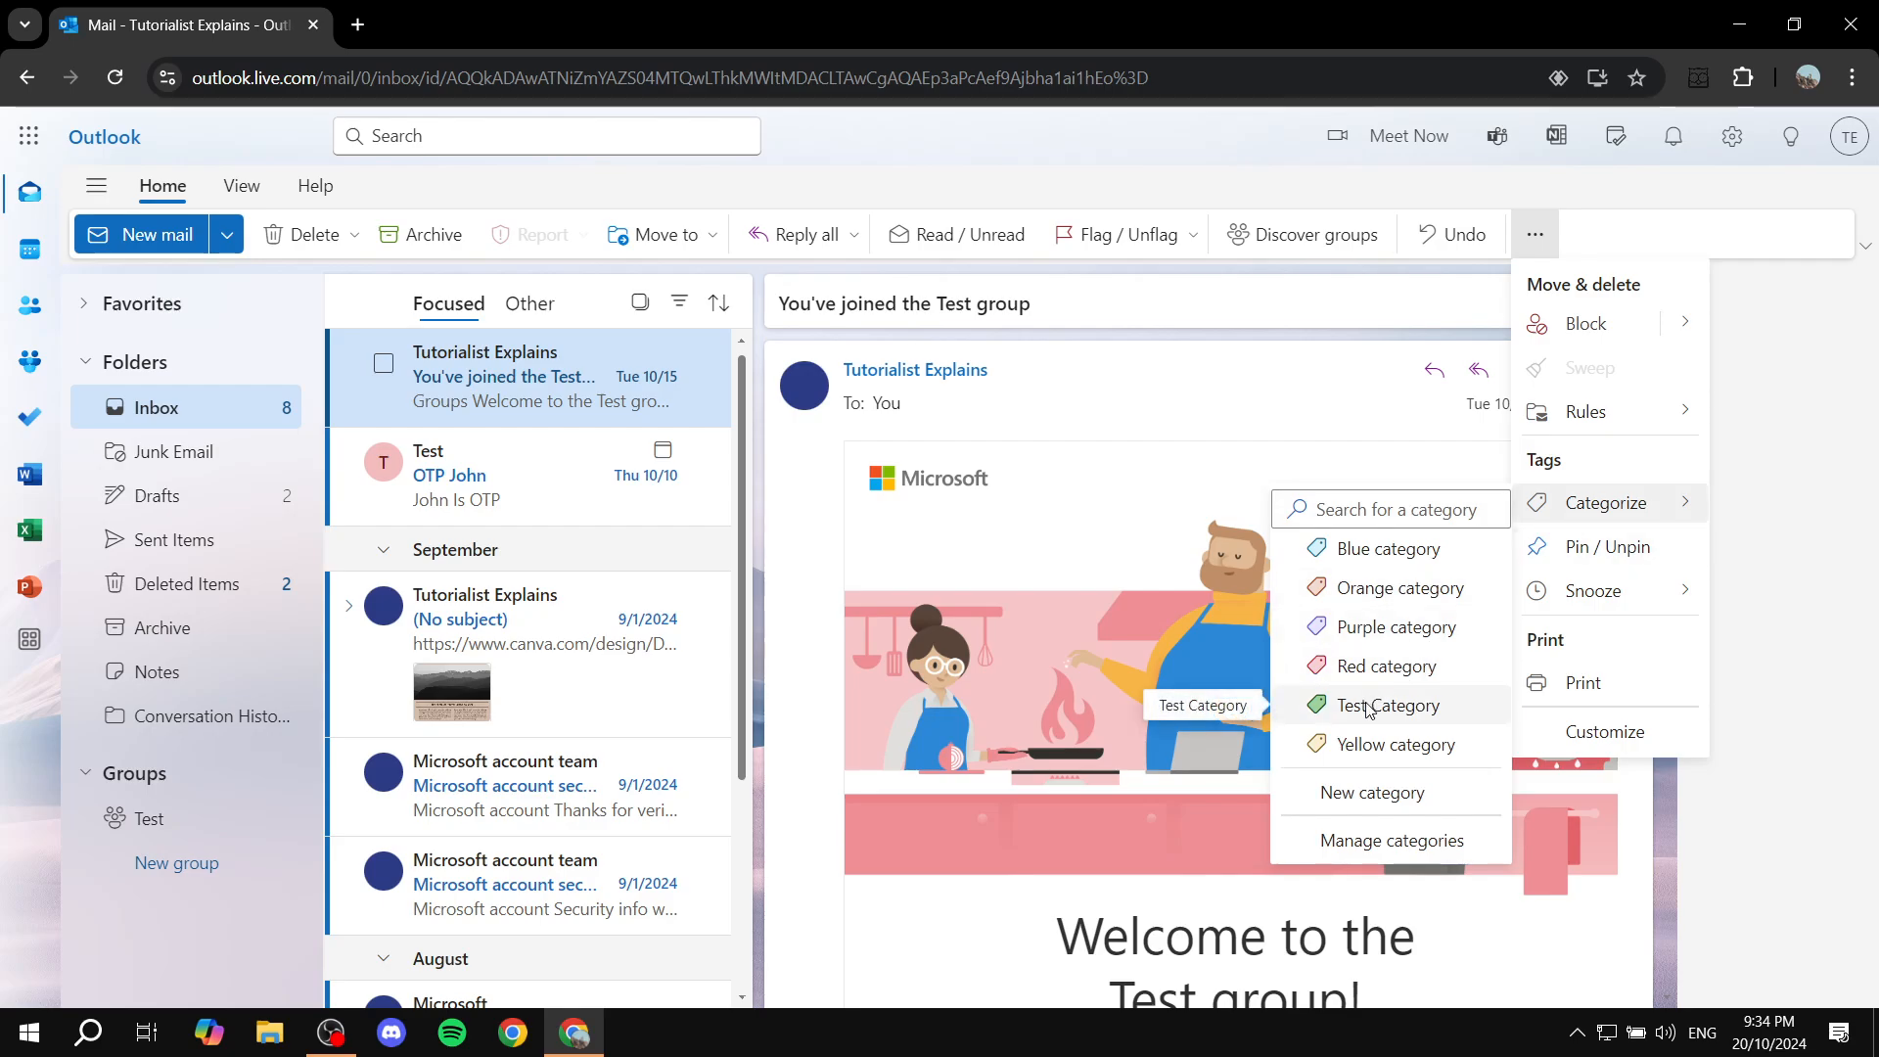
pyautogui.click(1387, 705)
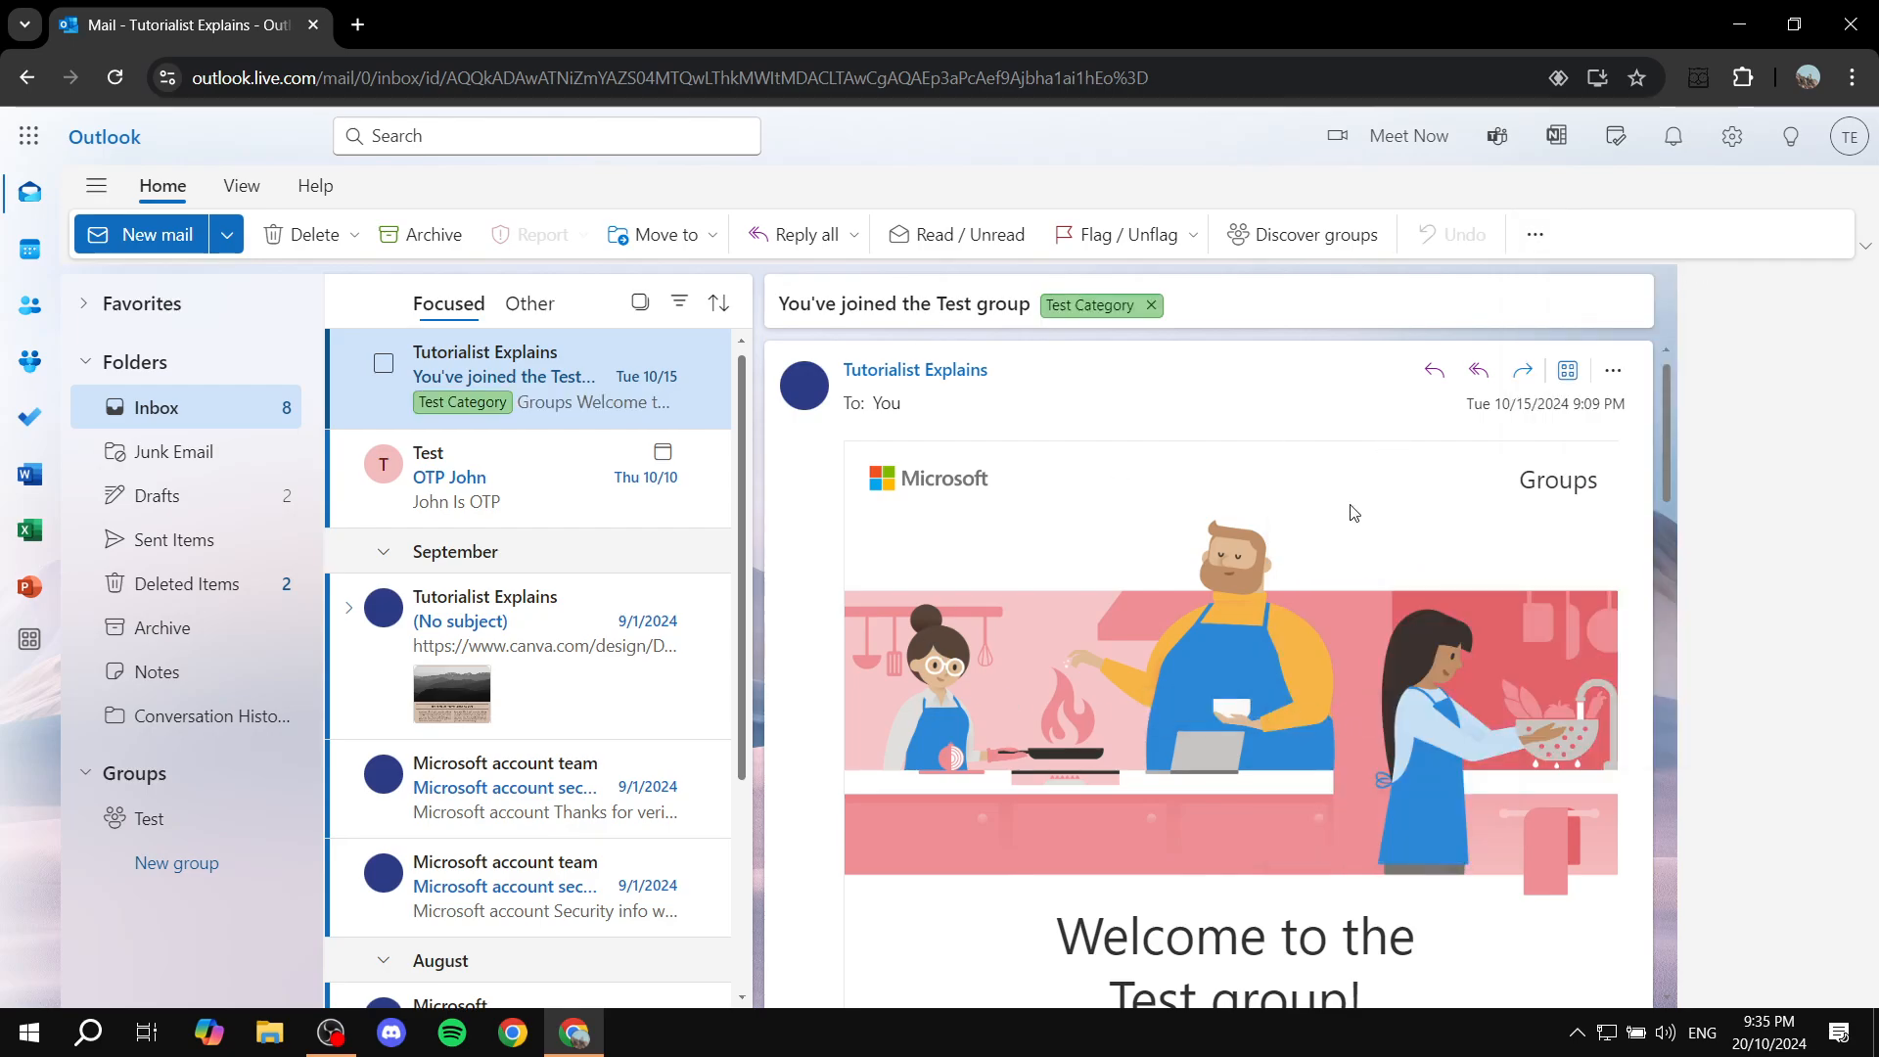
pyautogui.moveTo(592, 376)
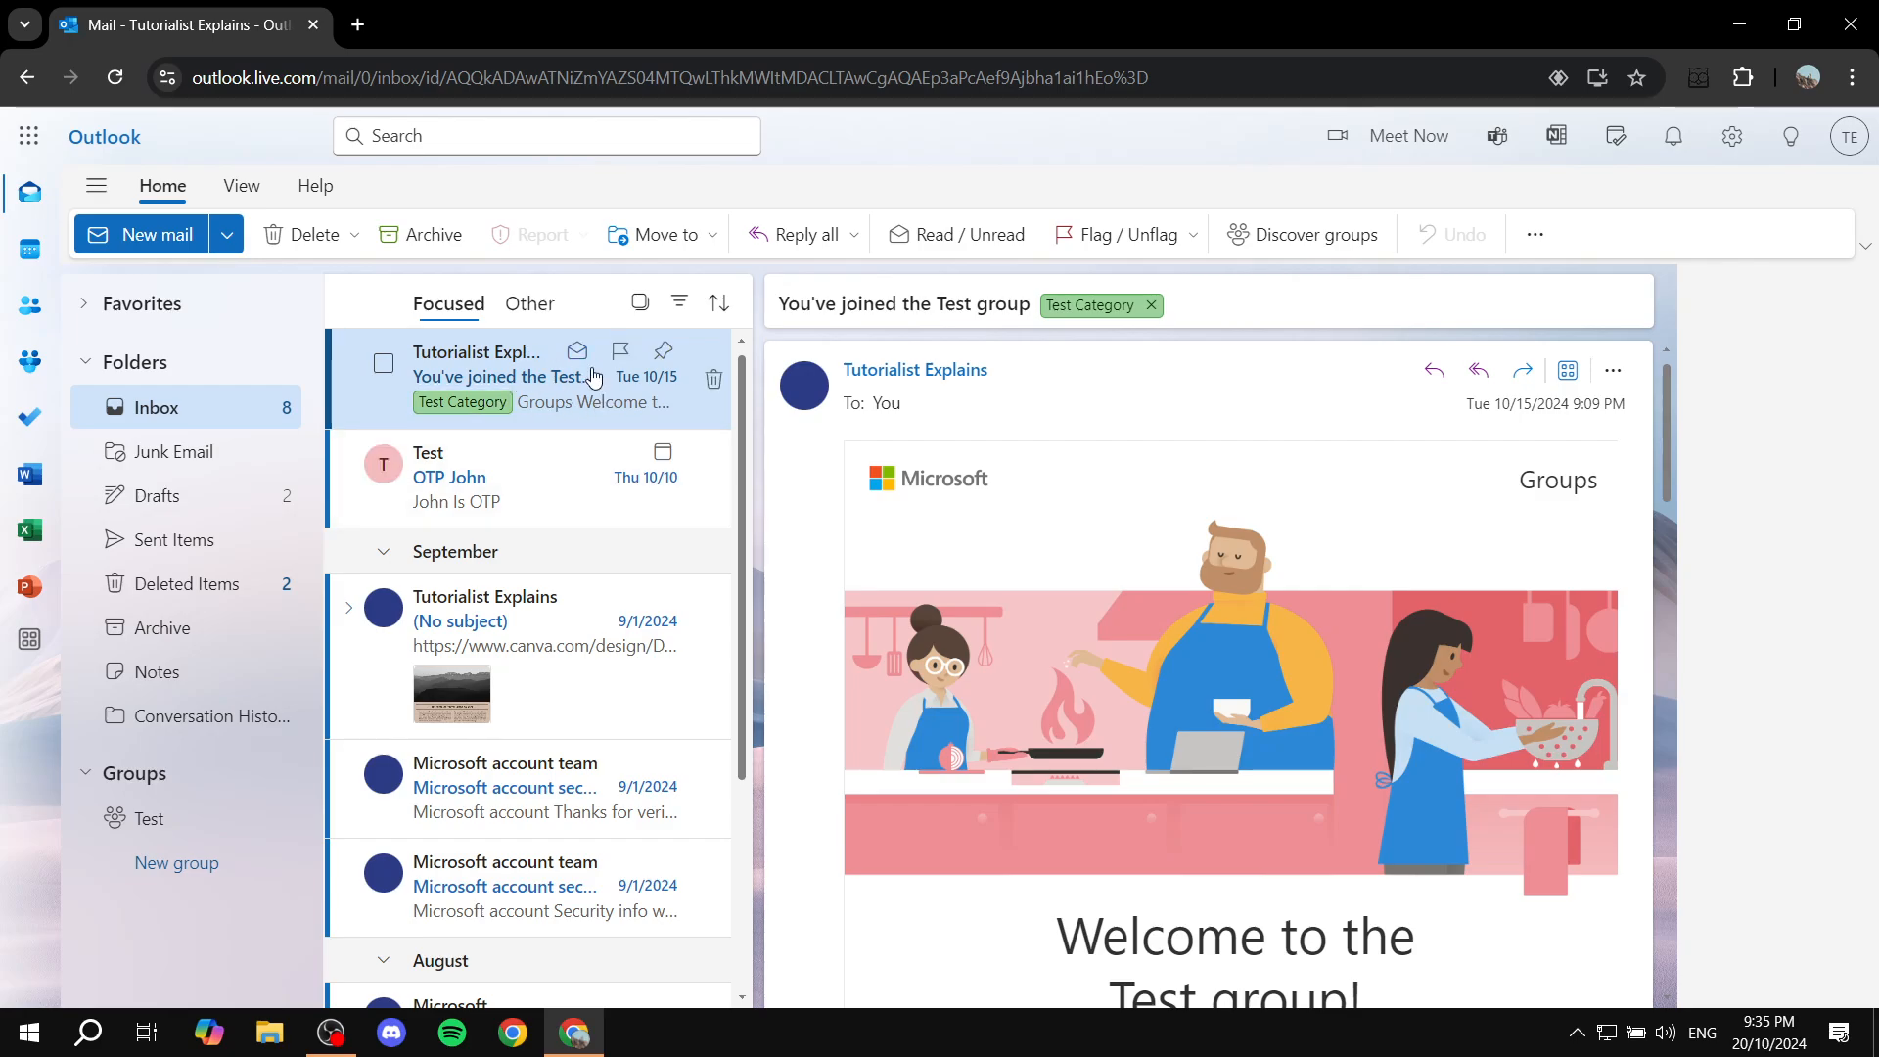
pyautogui.moveTo(461, 401)
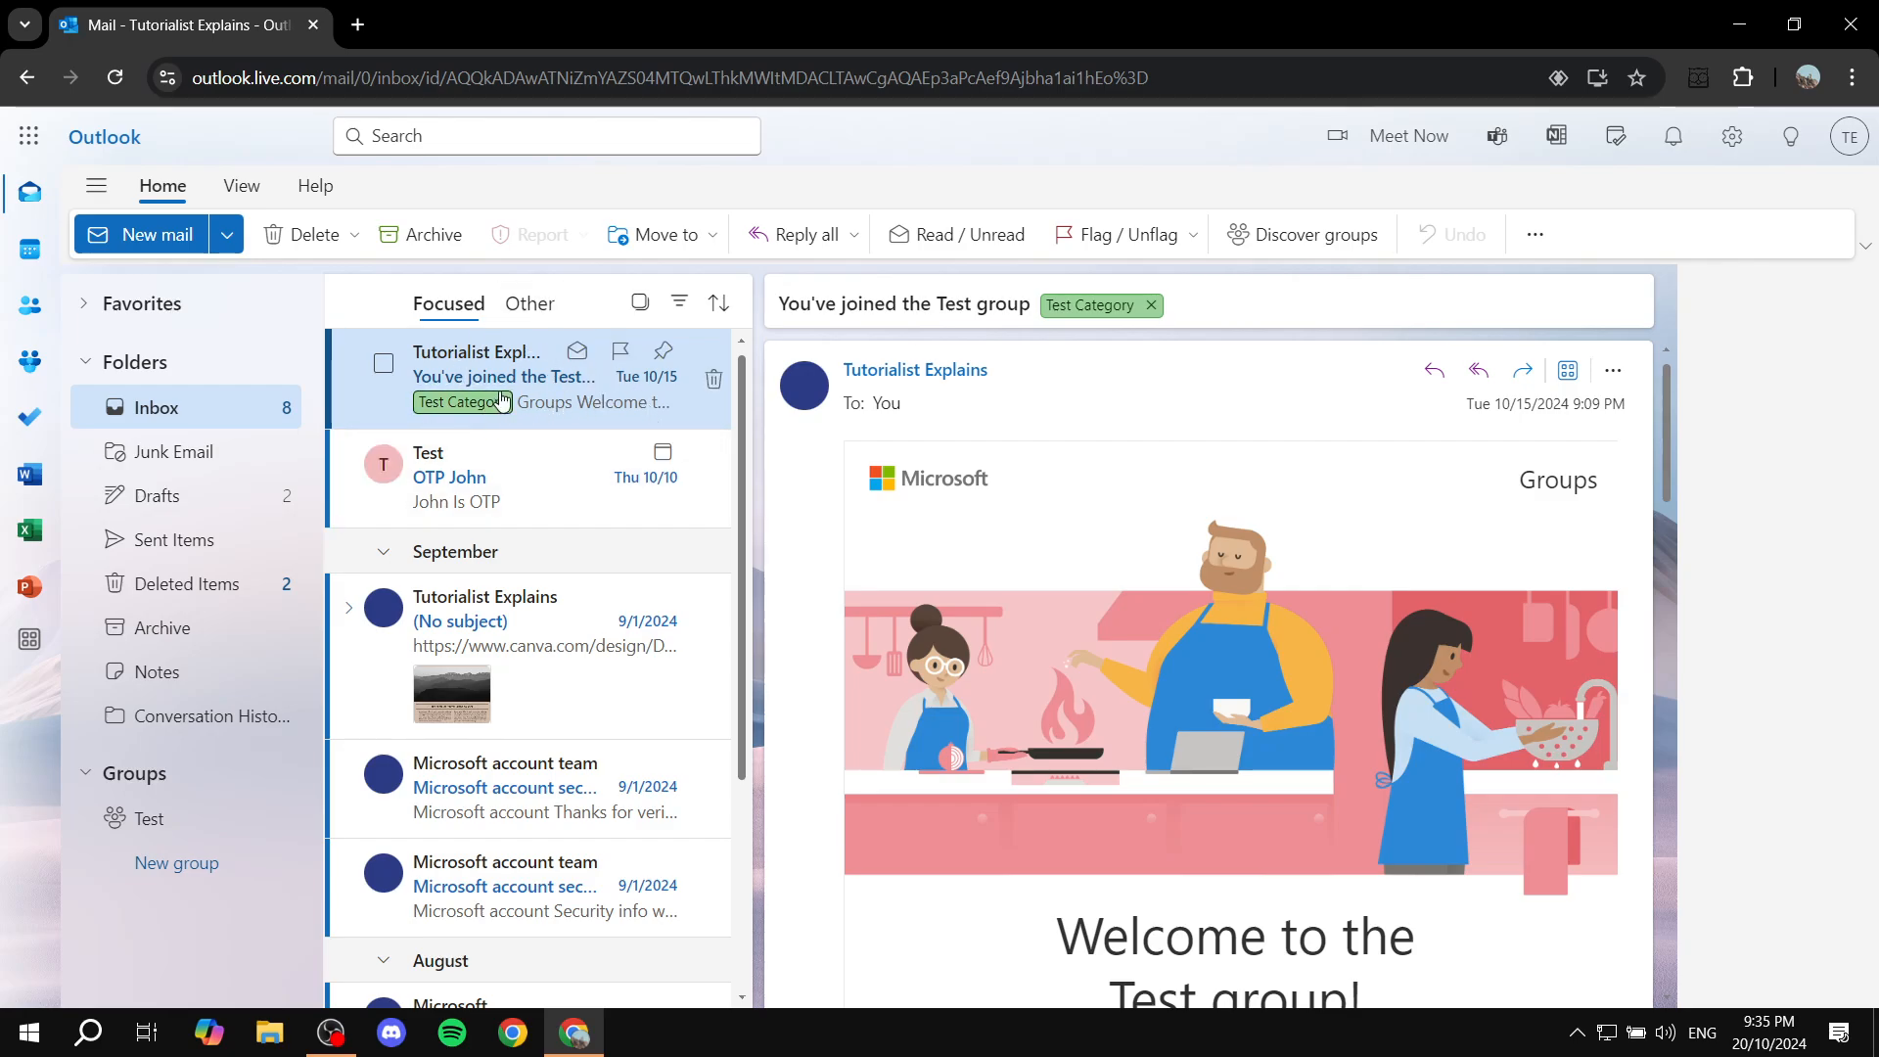
pyautogui.moveTo(589, 387)
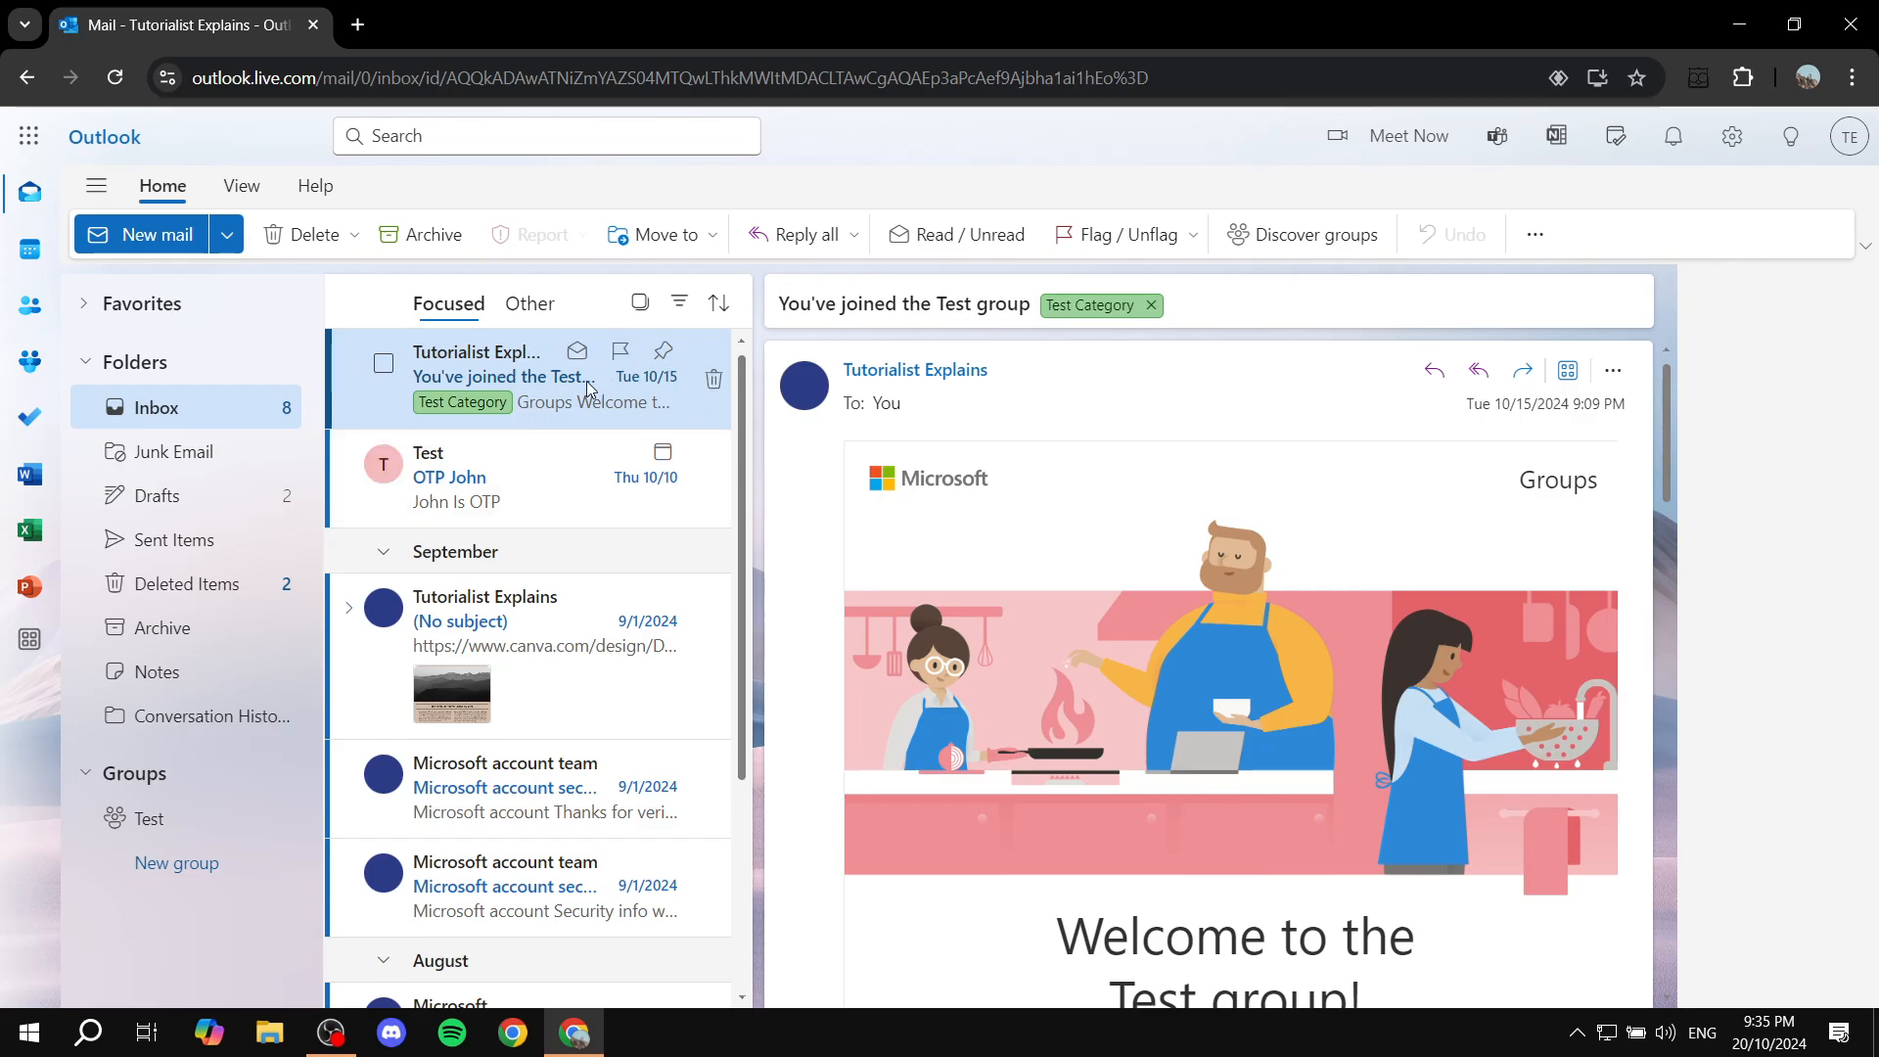
pyautogui.moveTo(565, 374)
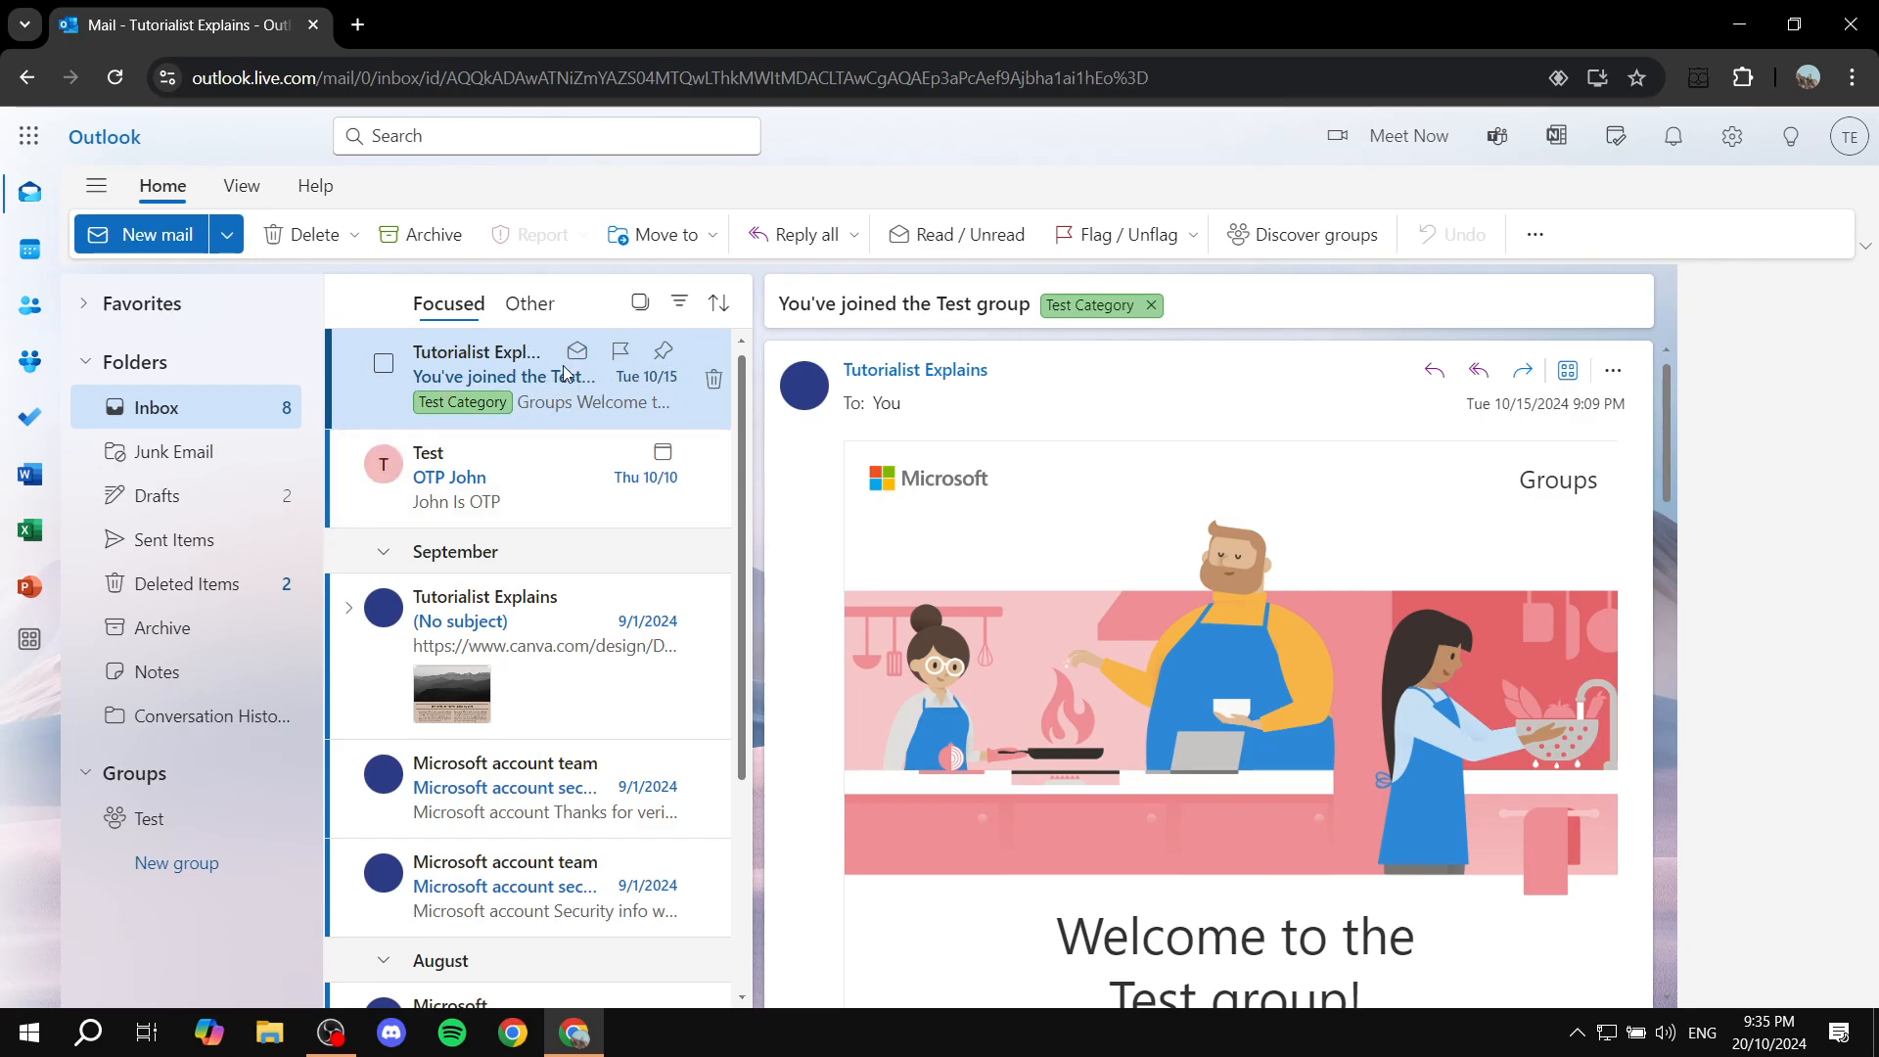
pyautogui.moveTo(554, 485)
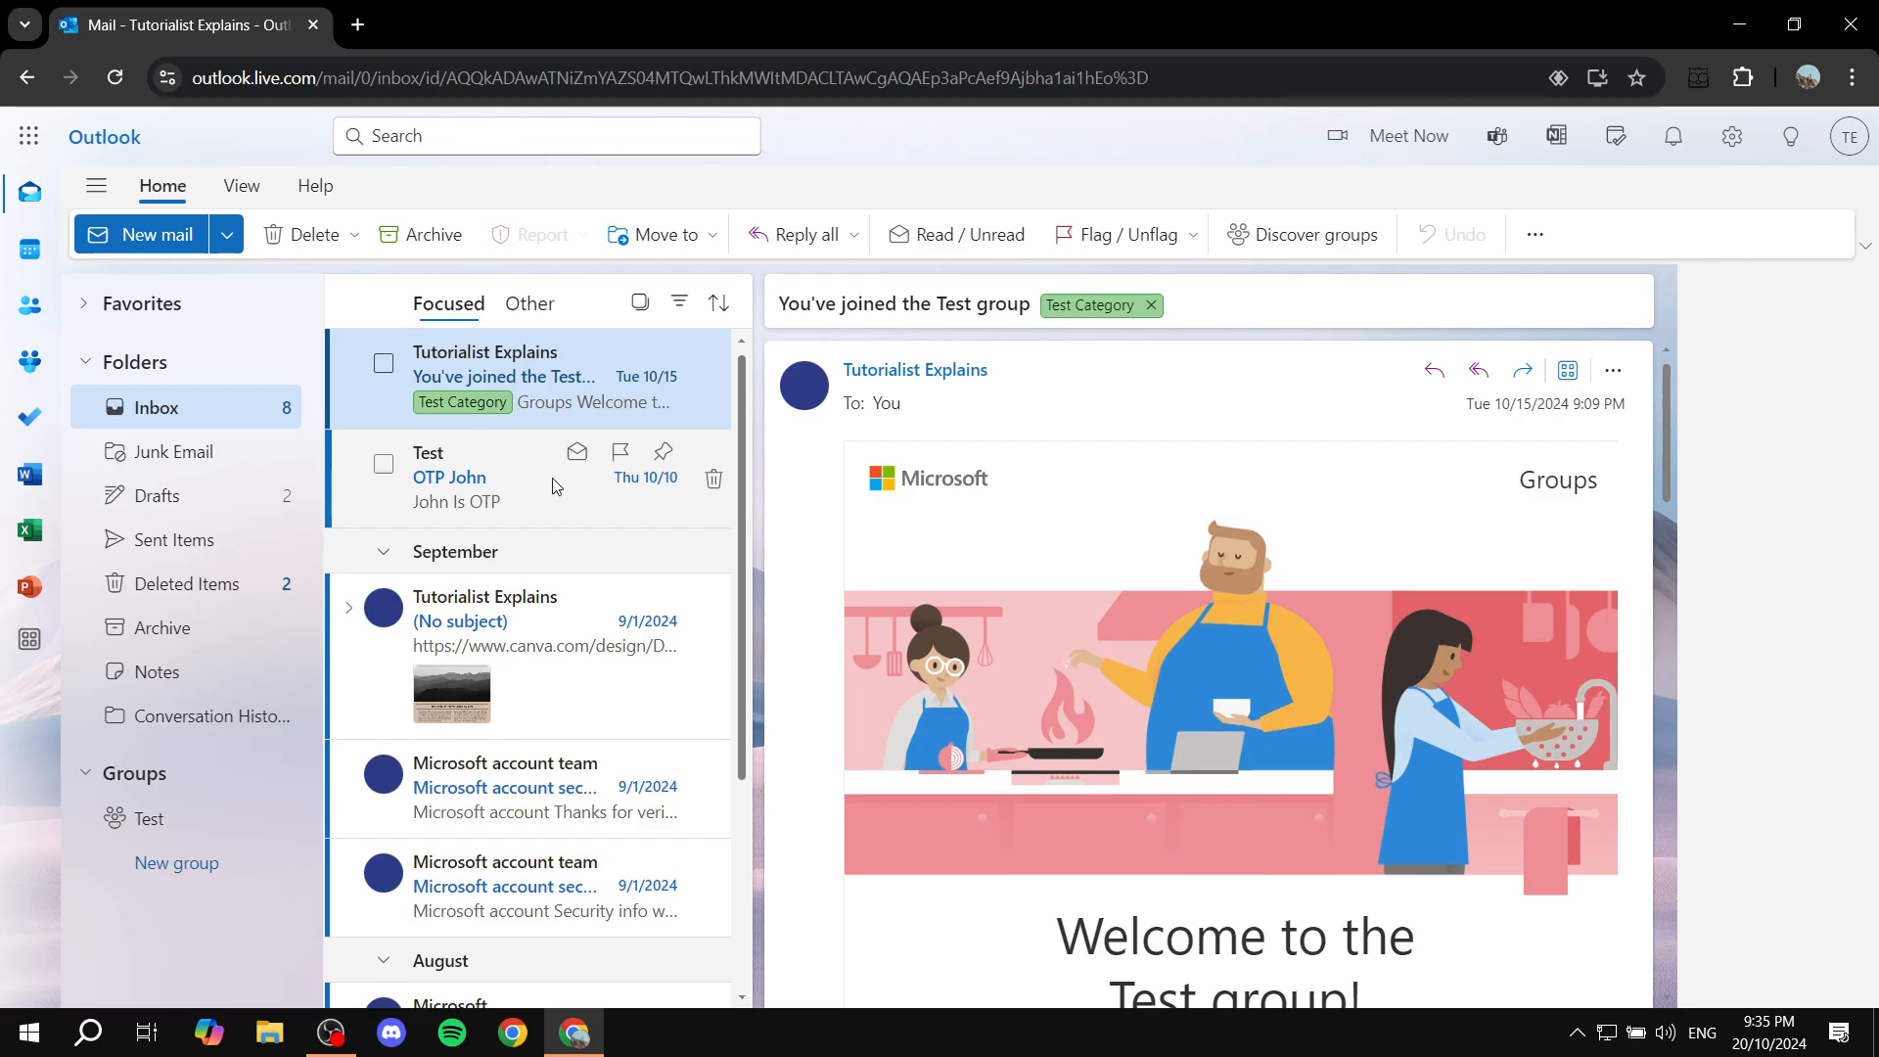
pyautogui.moveTo(521, 468)
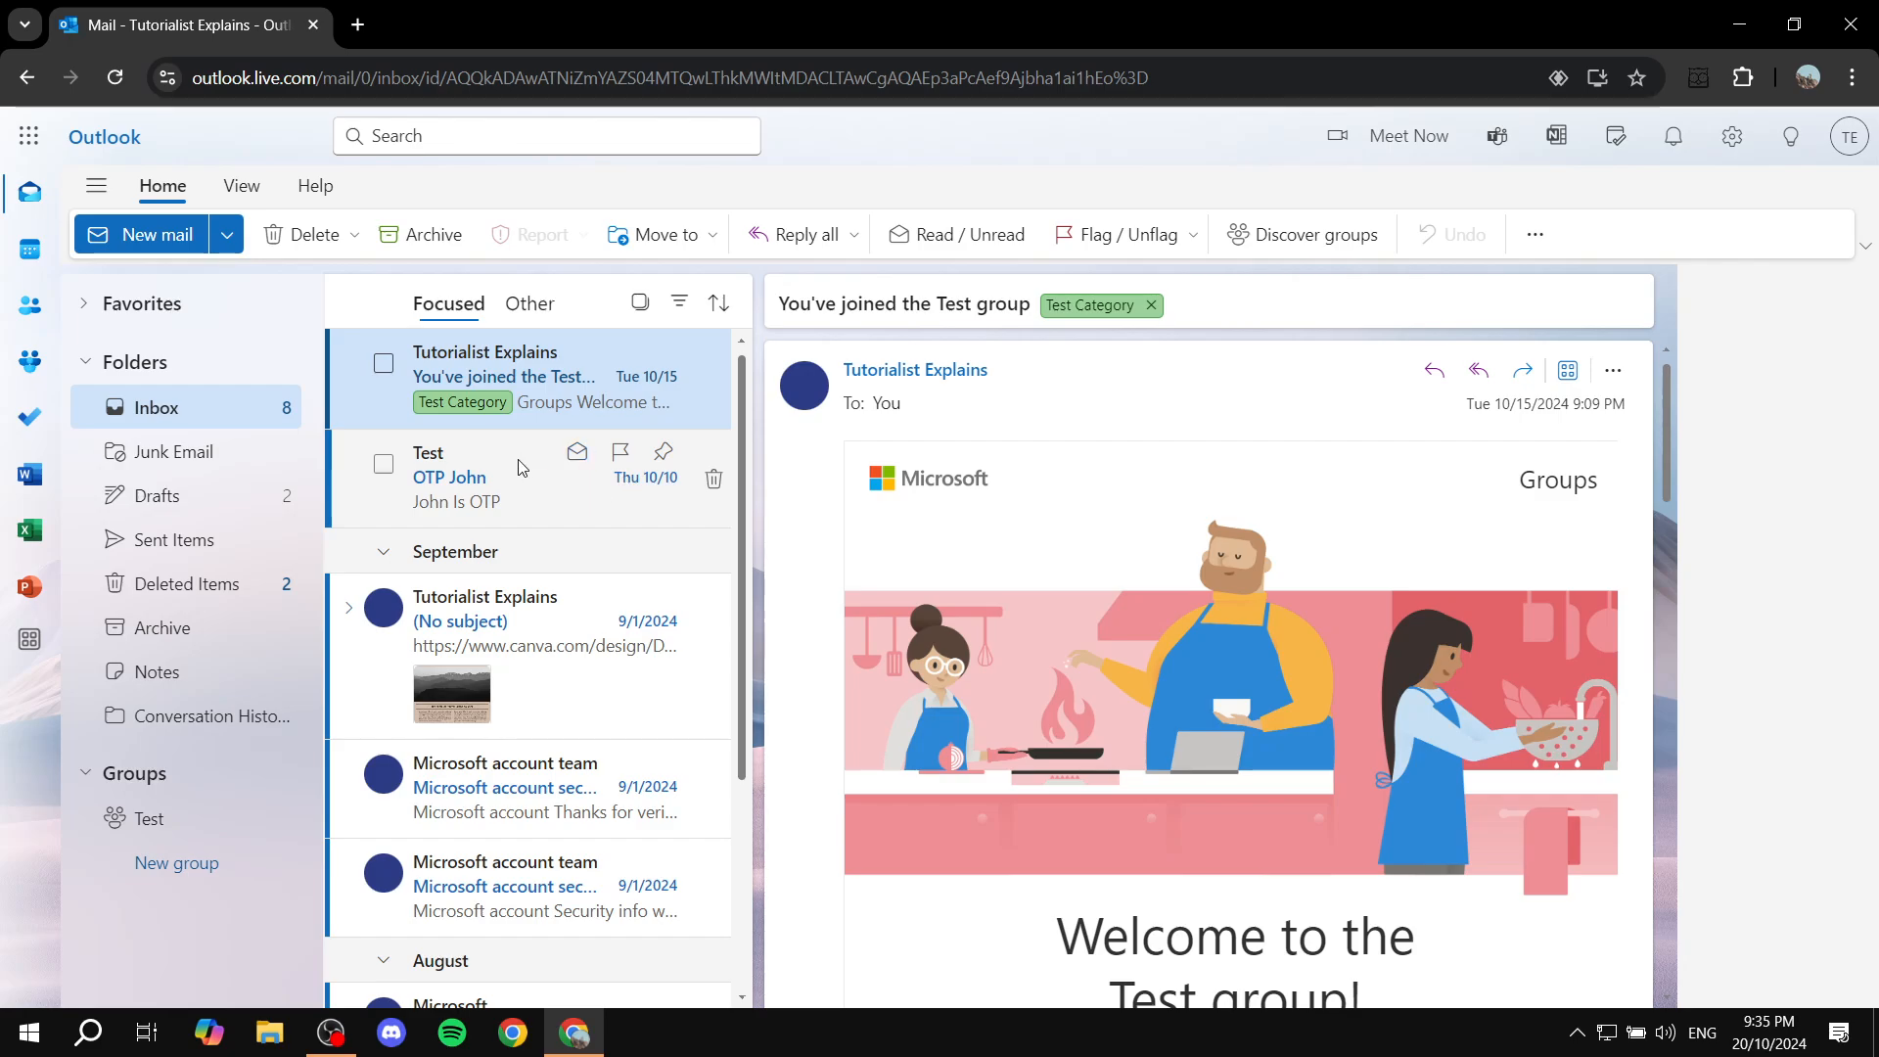
# Right-click the OTP John email and choose Categorize > New category
pyautogui.rightClick(516, 475)
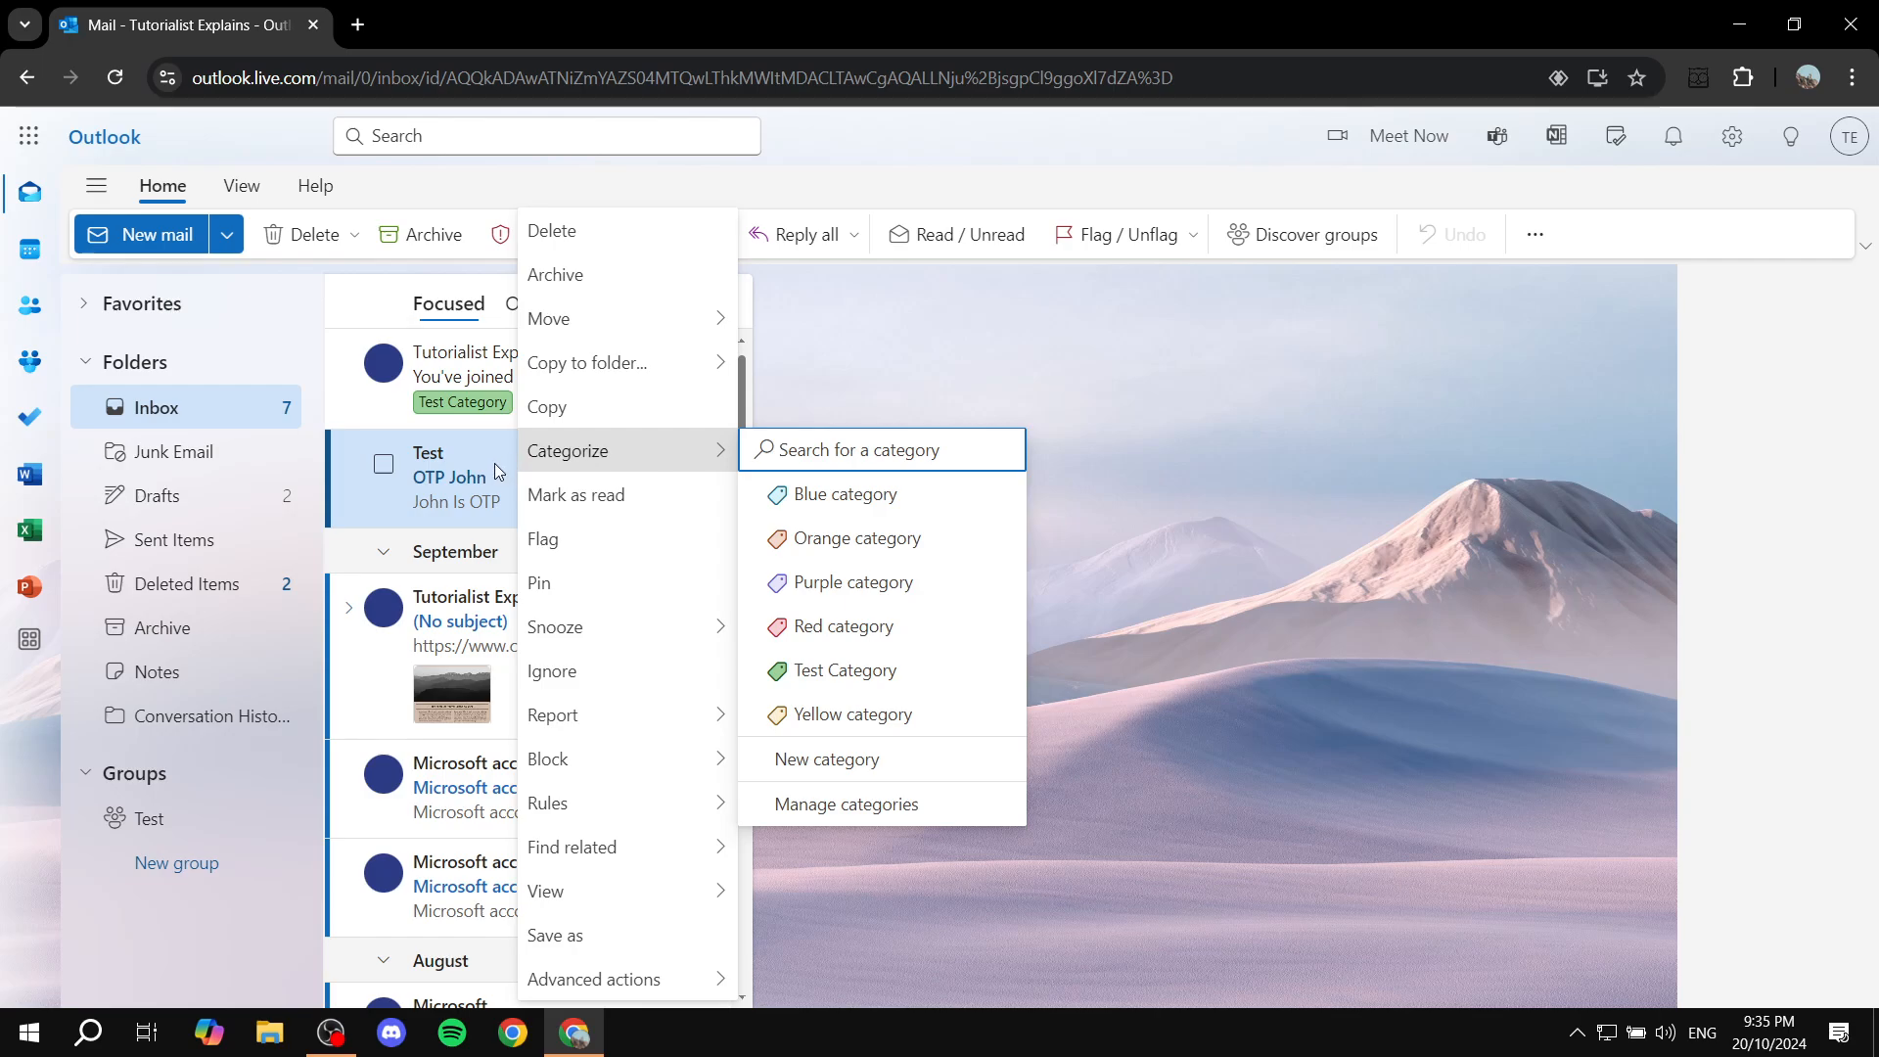
pyautogui.moveTo(534, 465)
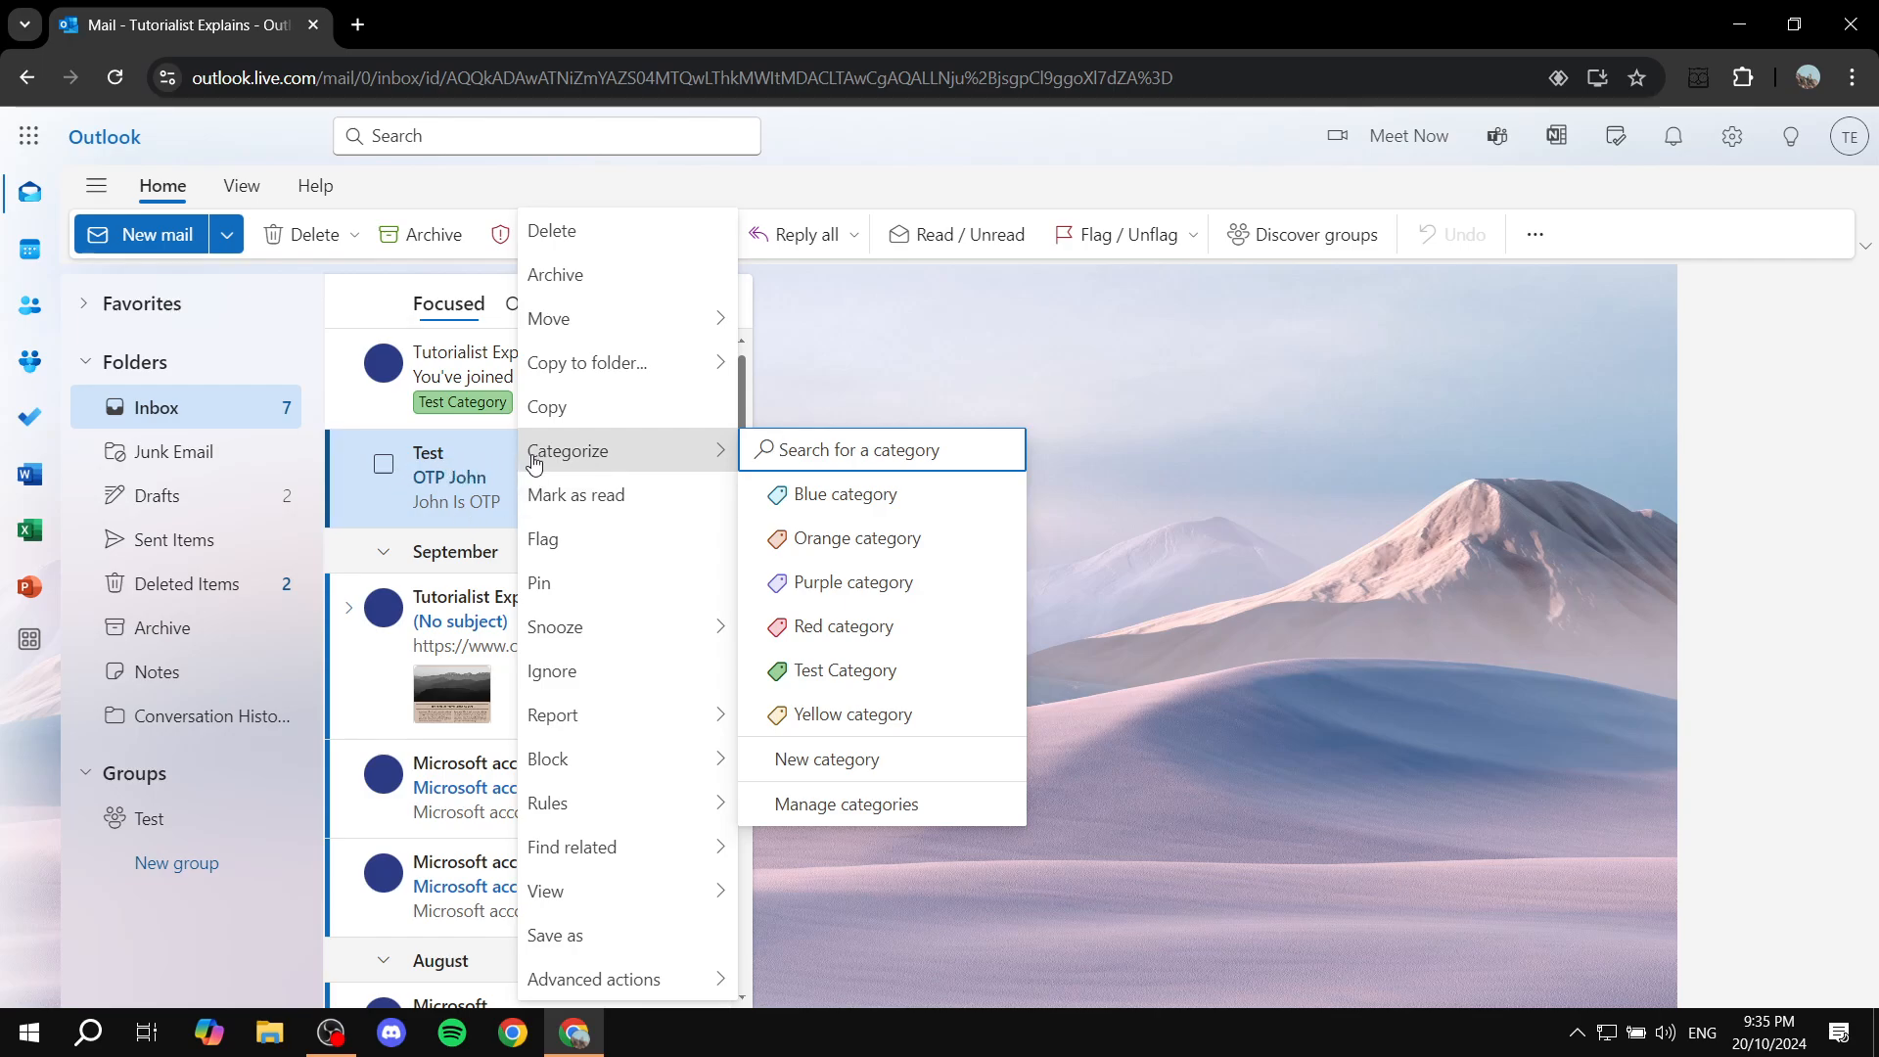
pyautogui.moveTo(634, 465)
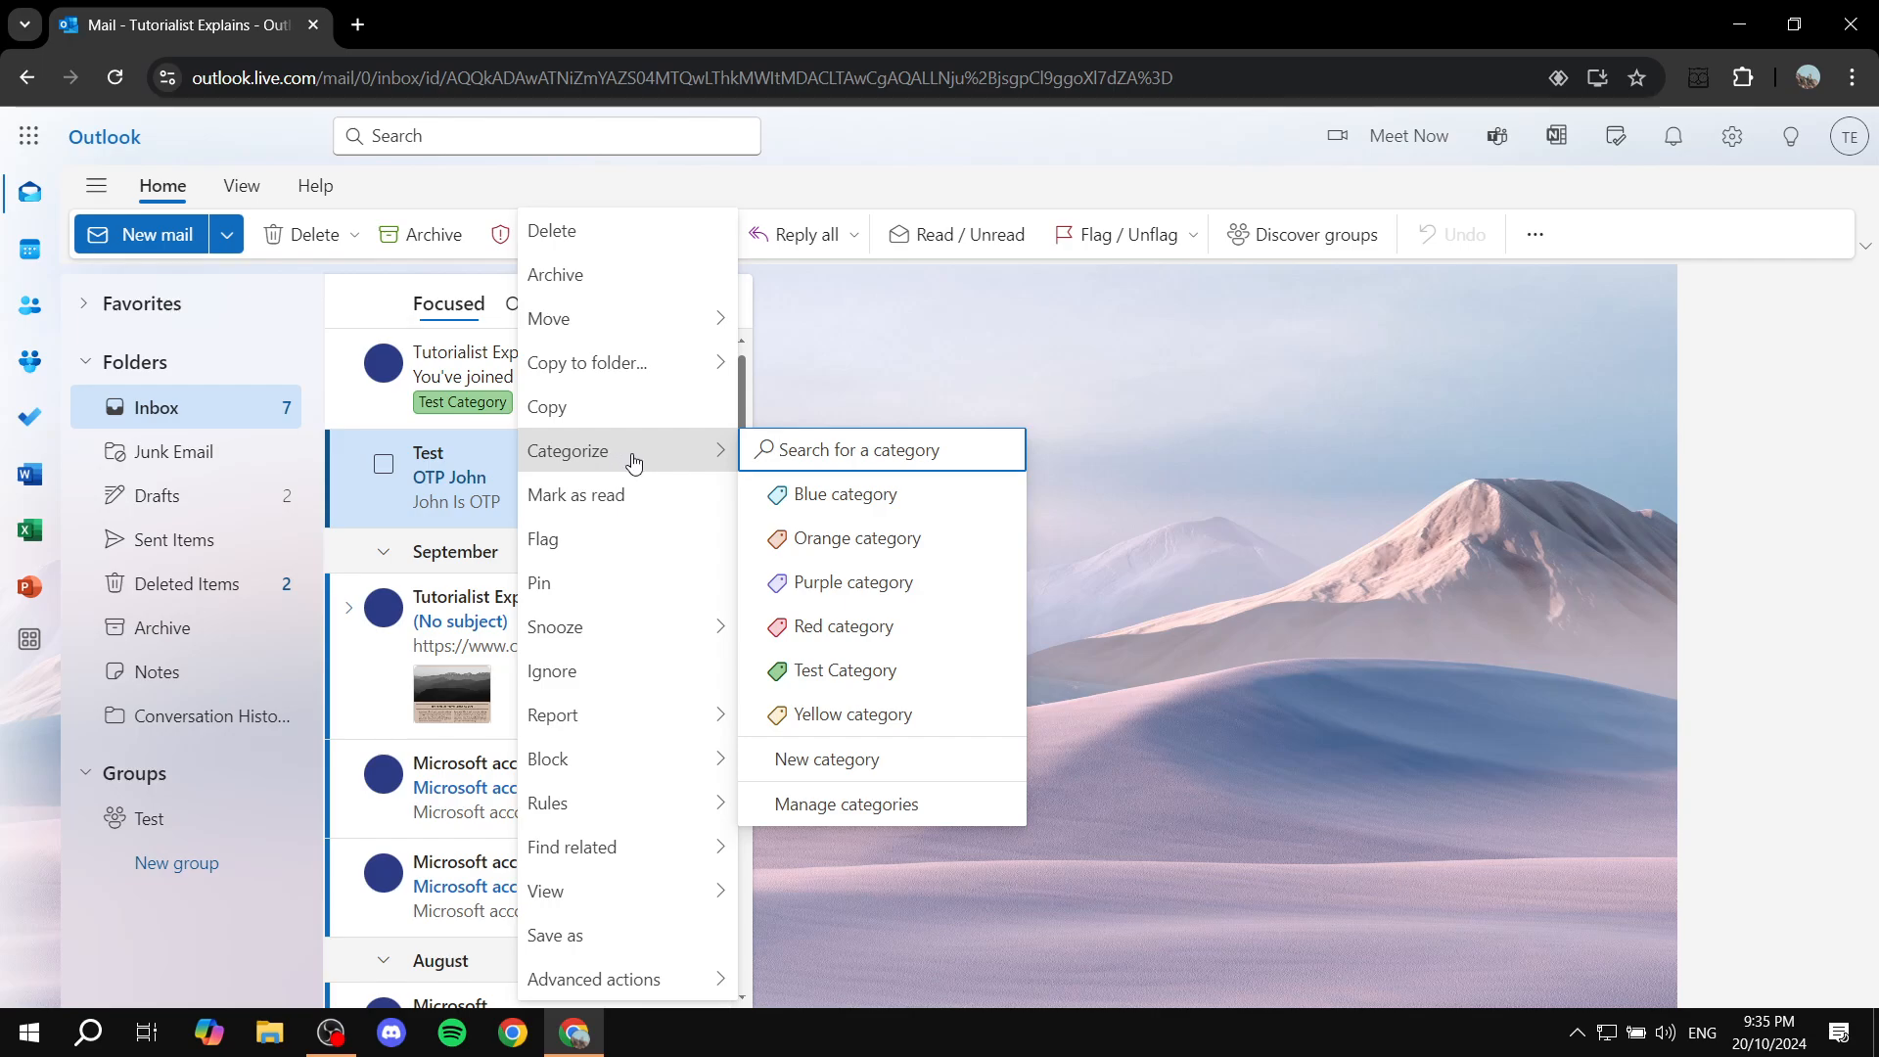
pyautogui.moveTo(1534, 233)
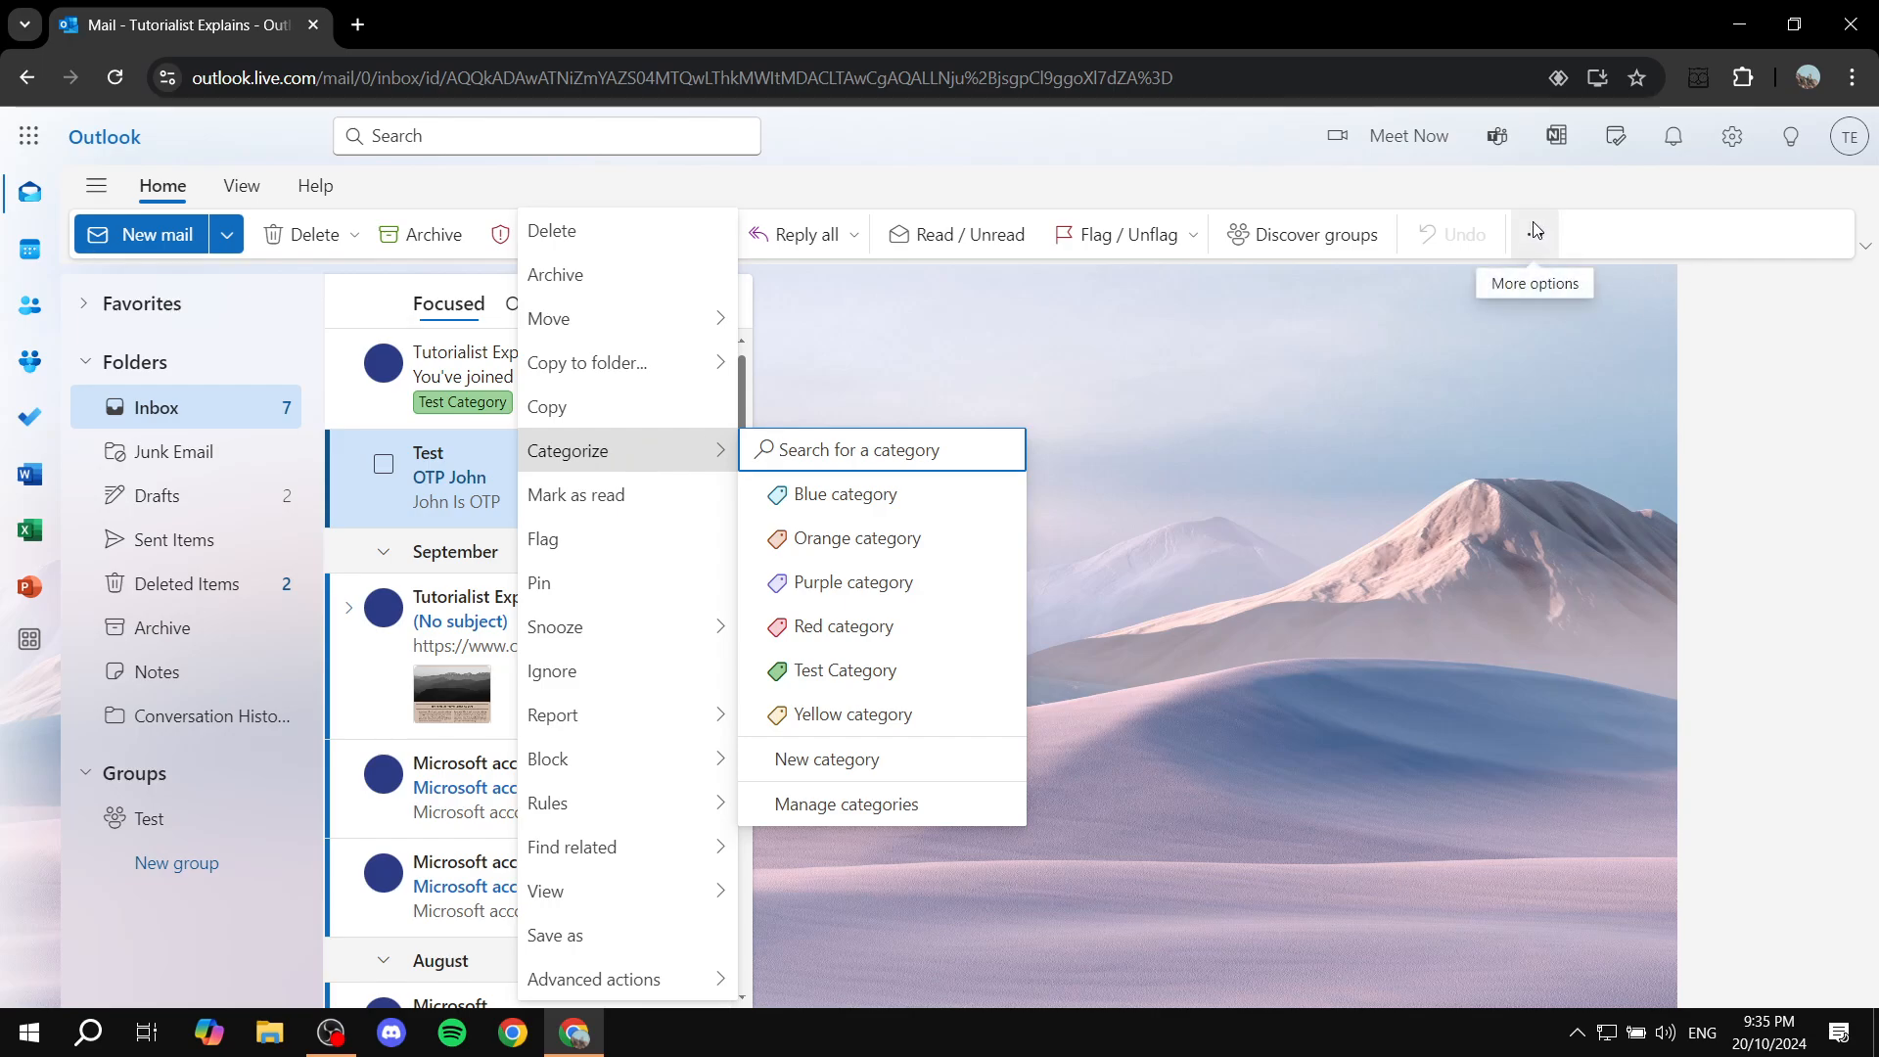
pyautogui.moveTo(840, 626)
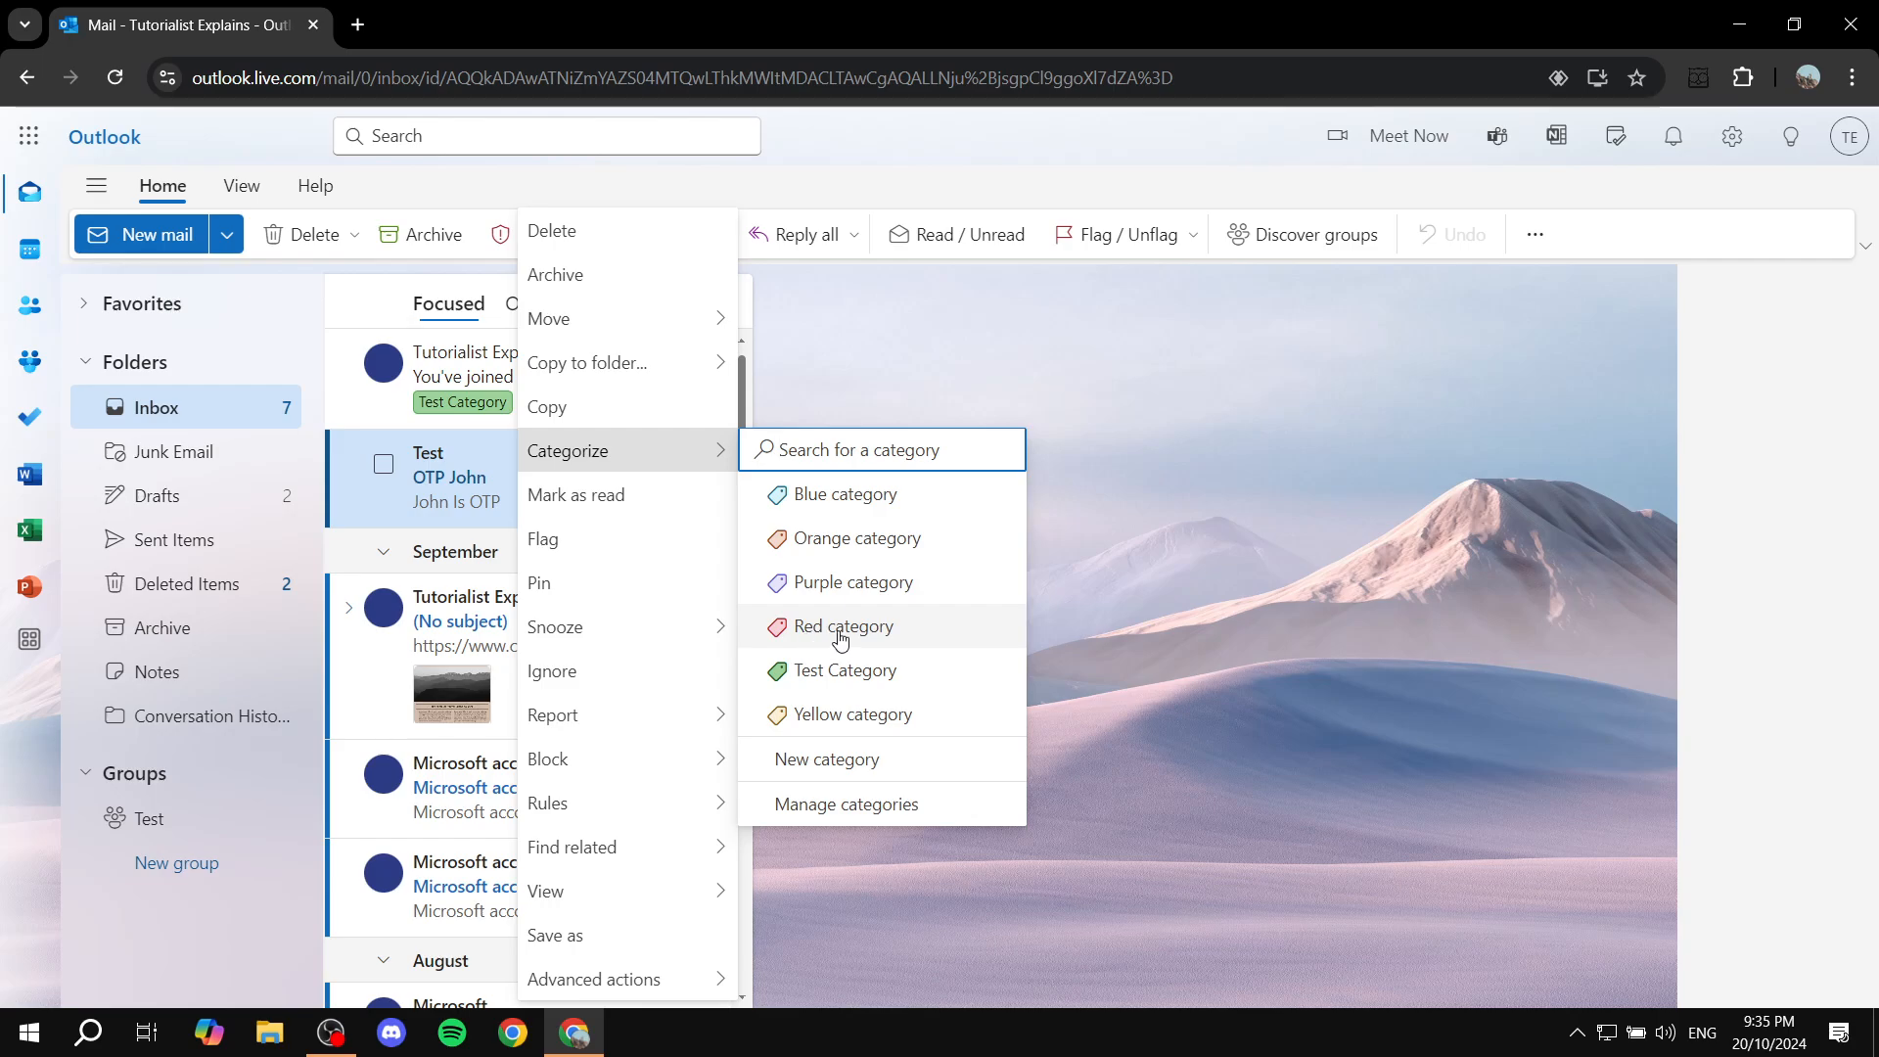
pyautogui.click(824, 758)
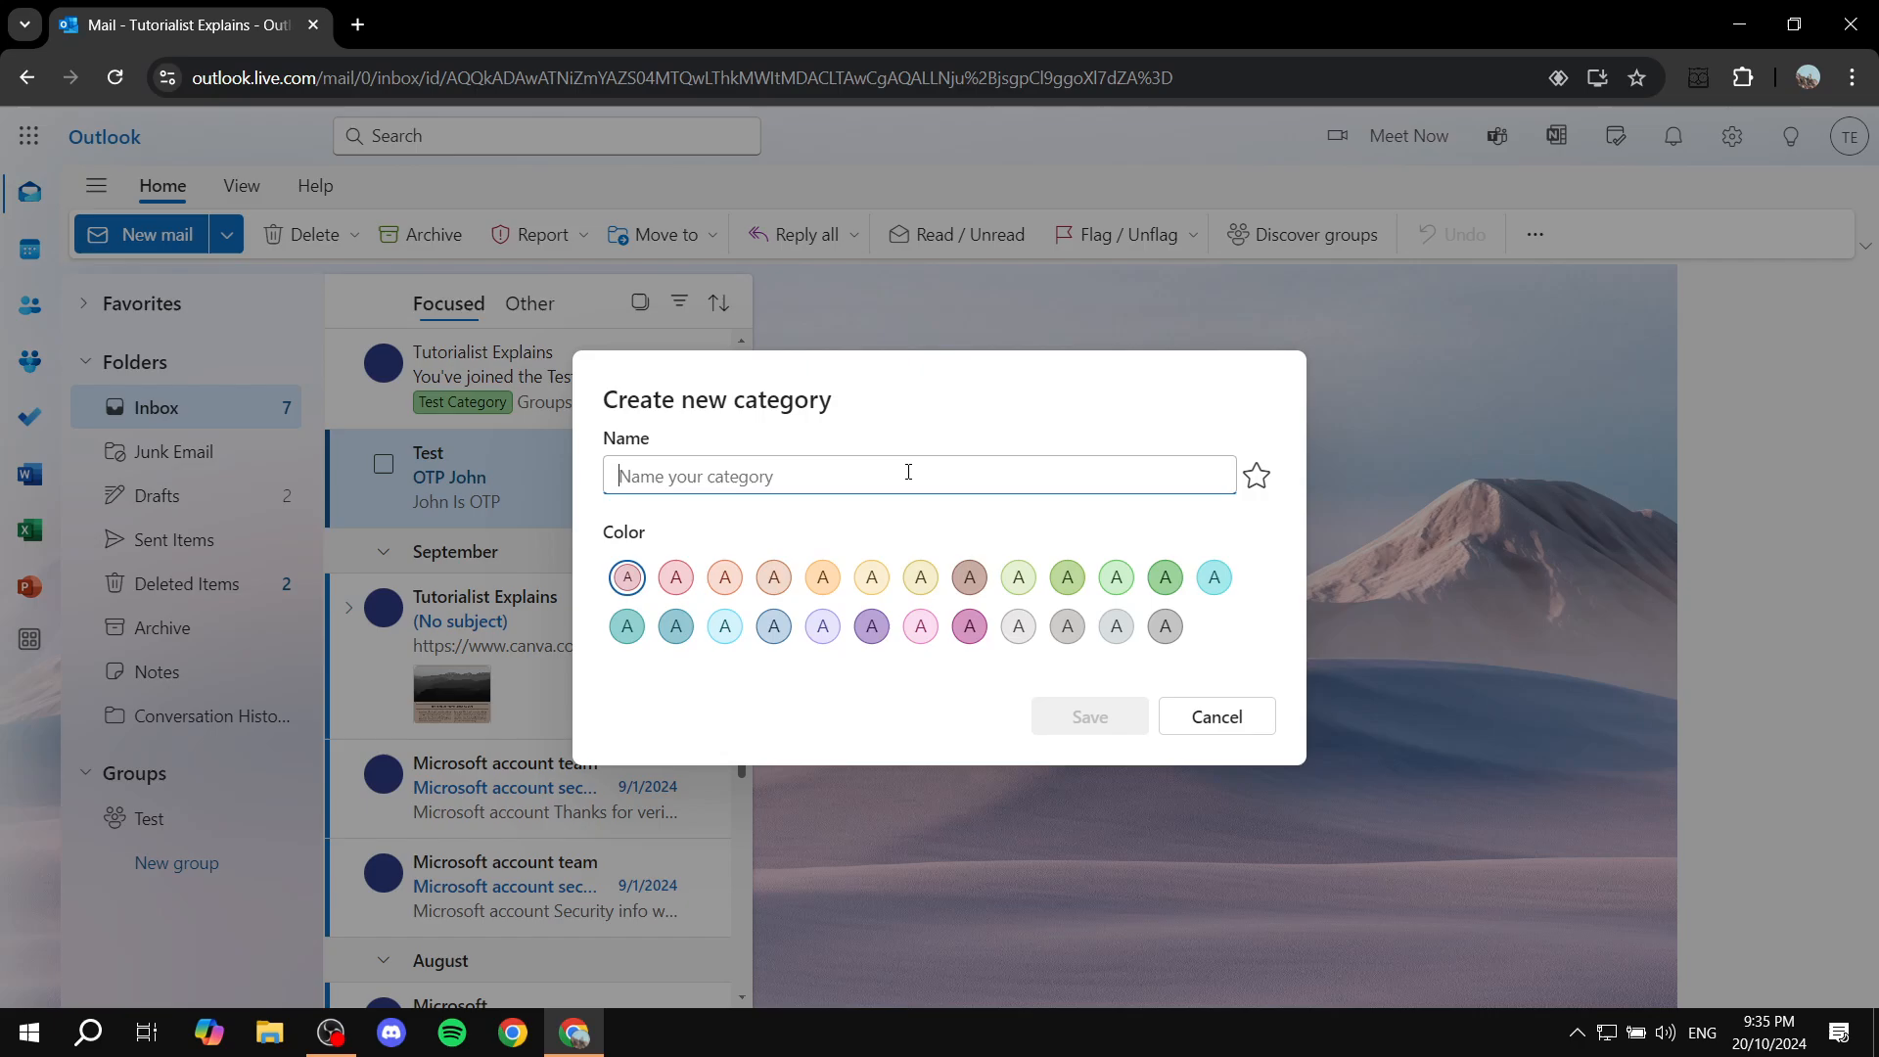
# Save a new teal category named 'Another test' for the OTP John email
pyautogui.write('Another test')
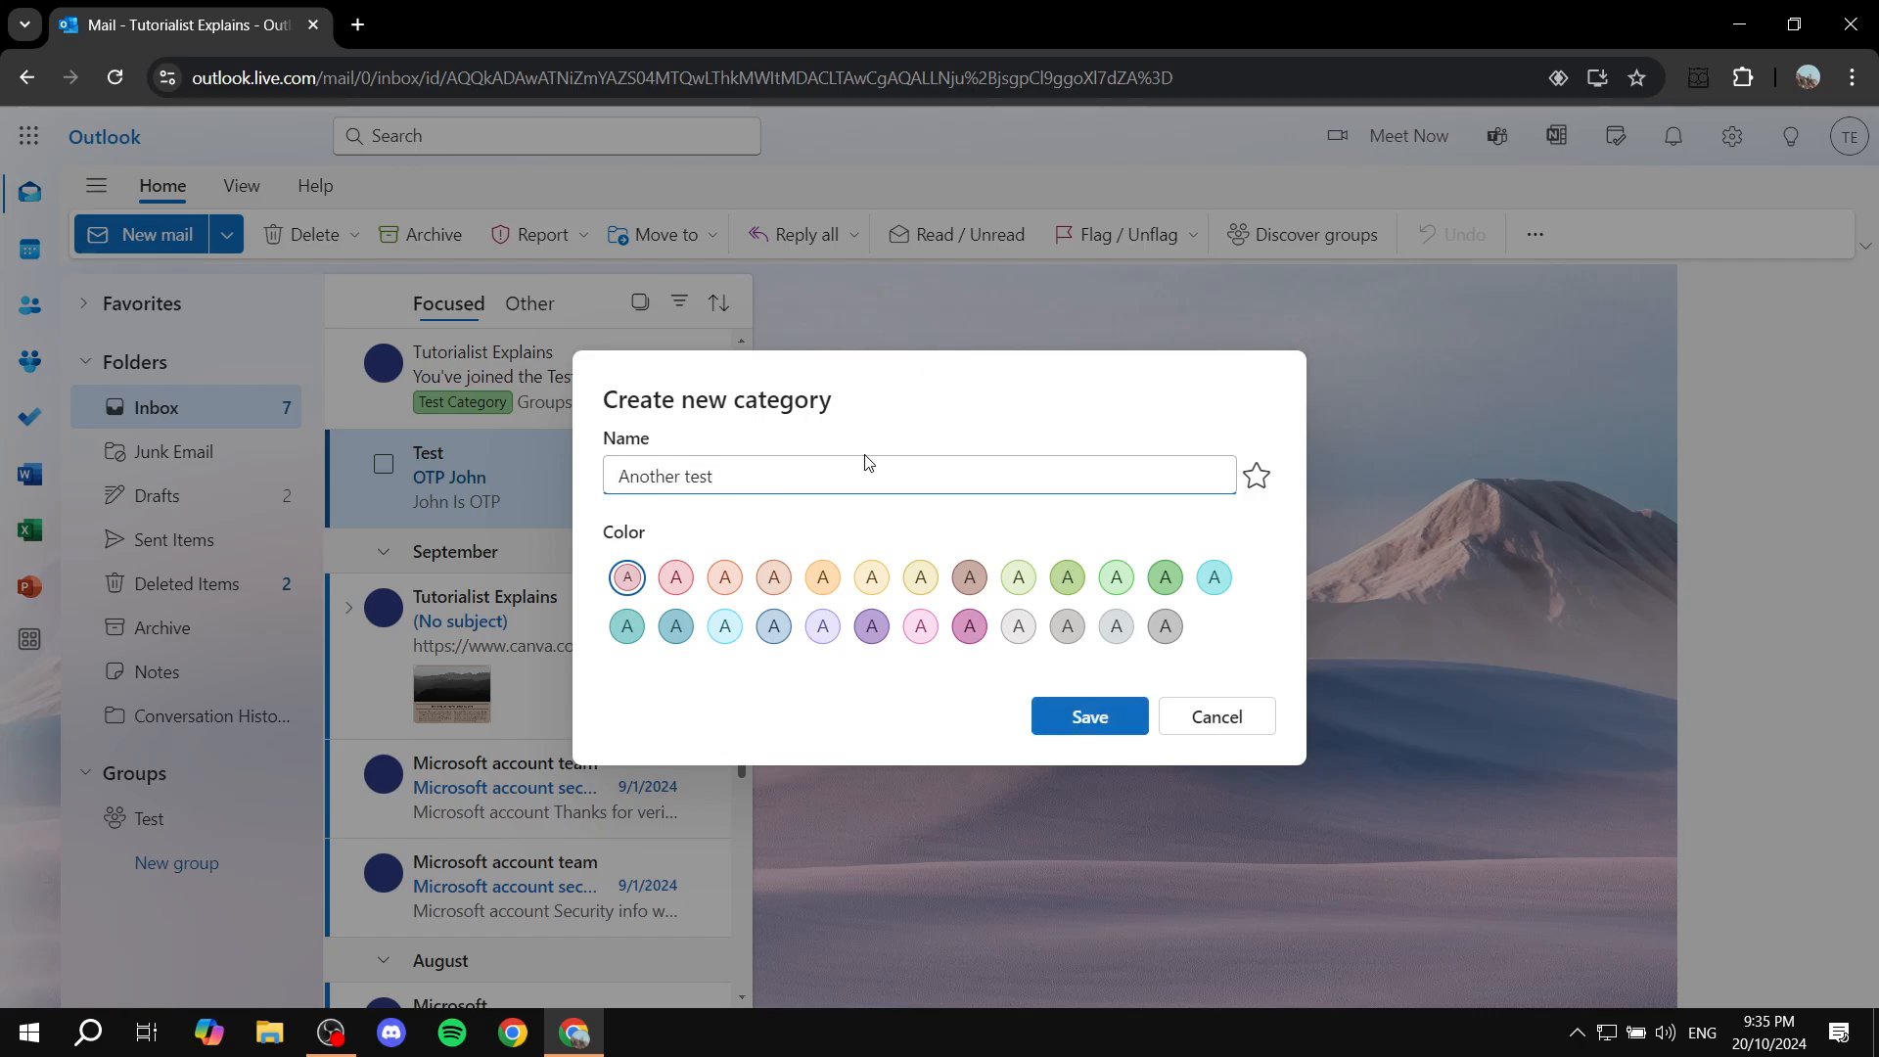
pyautogui.moveTo(750, 581)
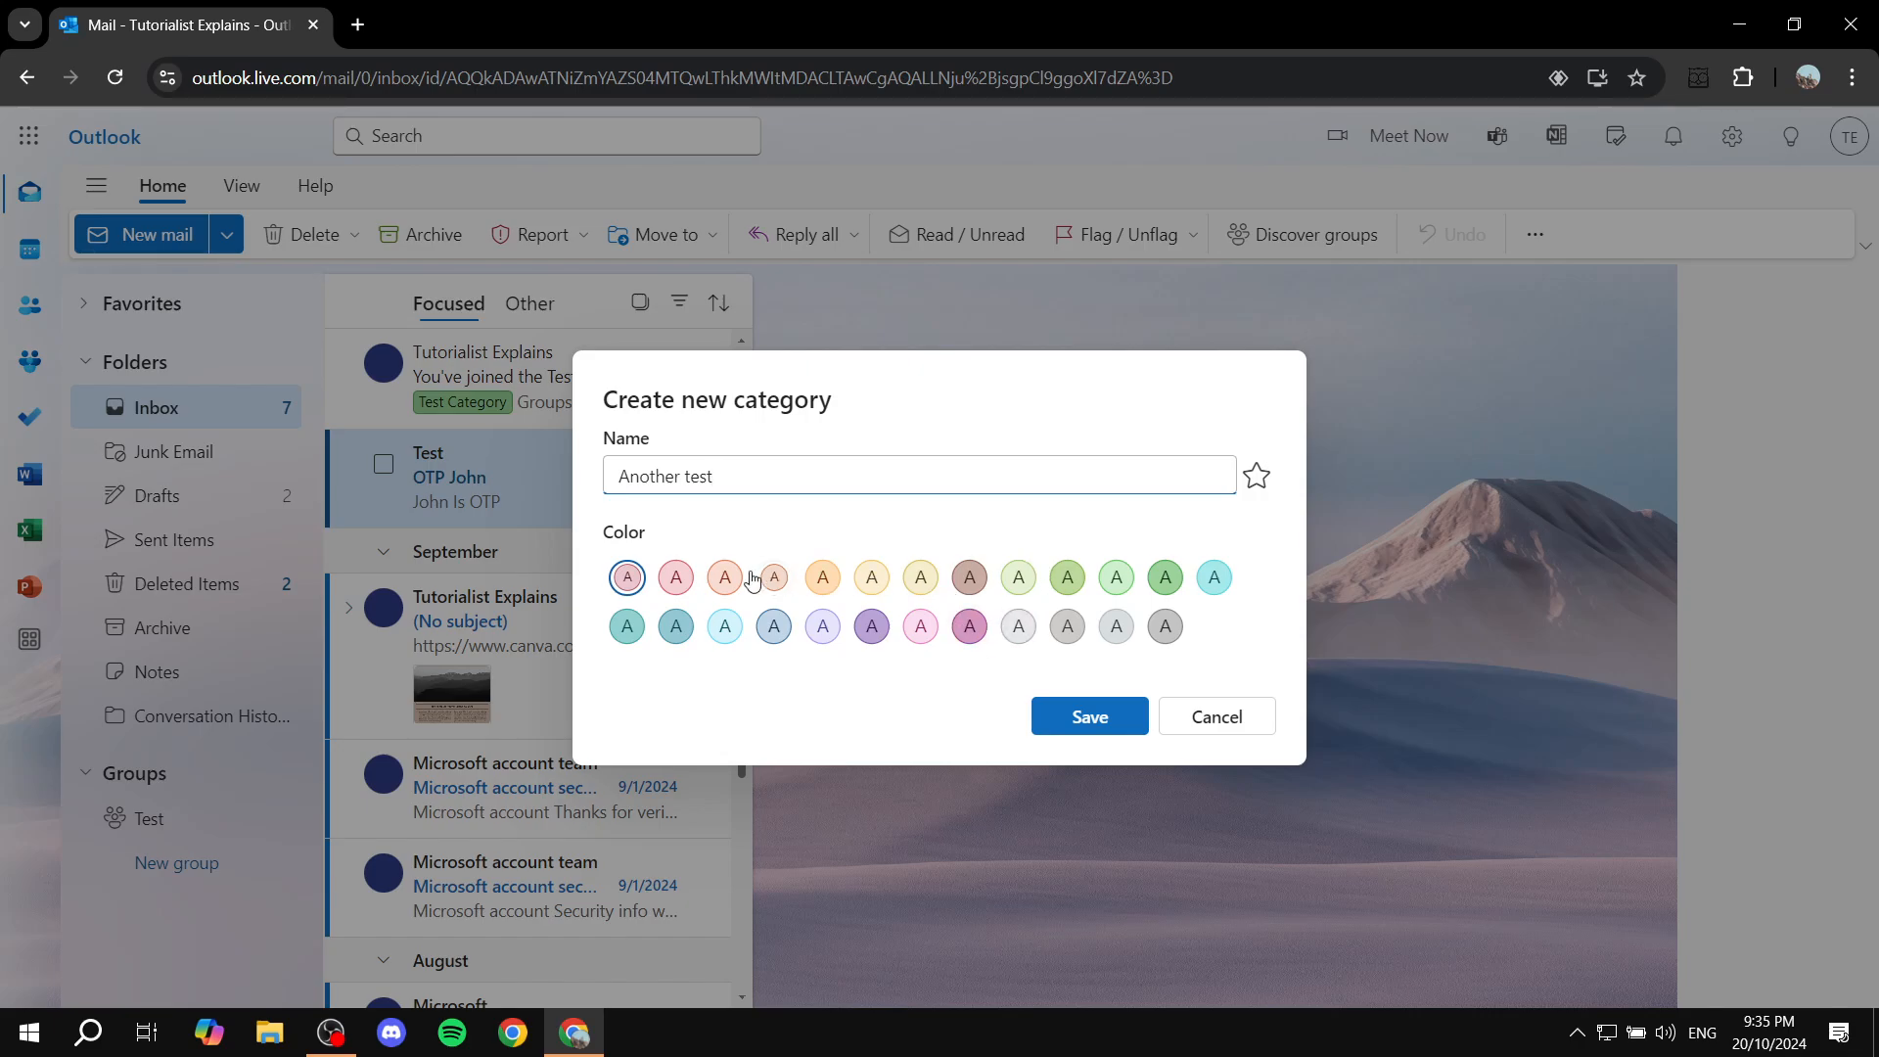
pyautogui.click(674, 625)
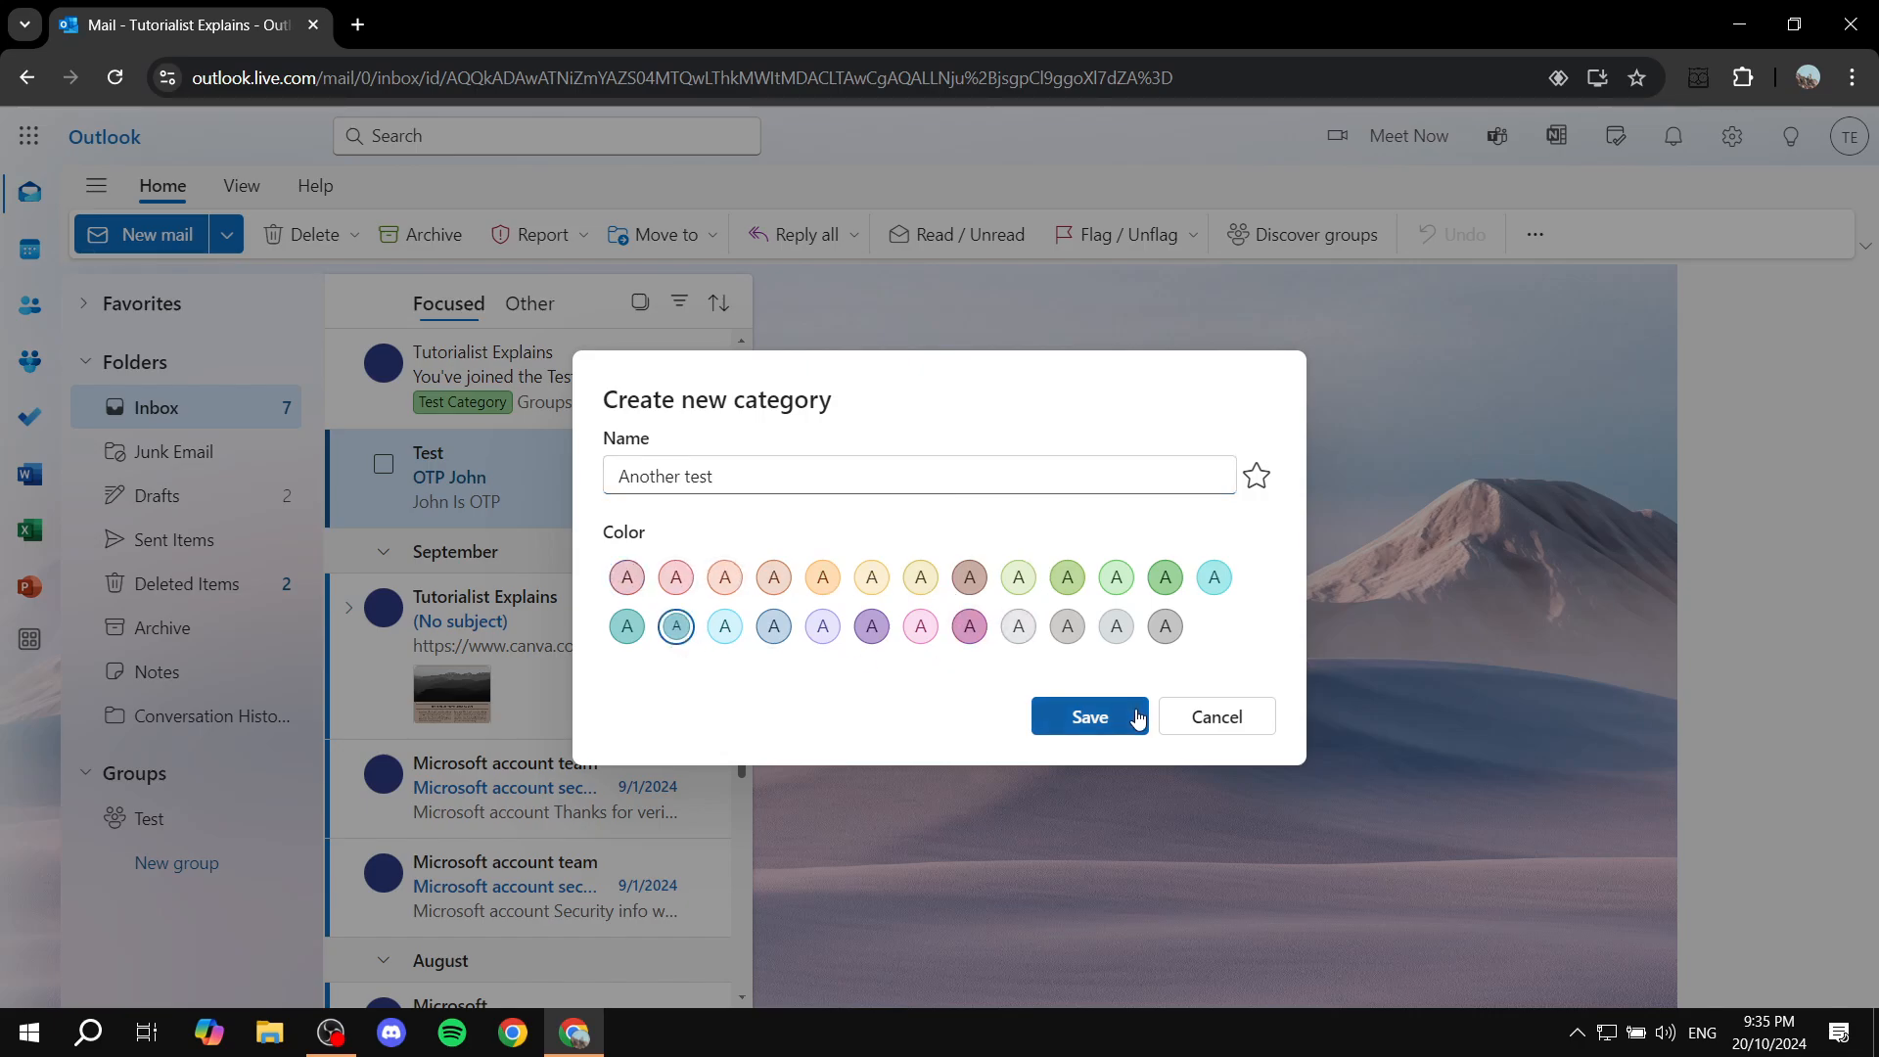
pyautogui.click(1089, 716)
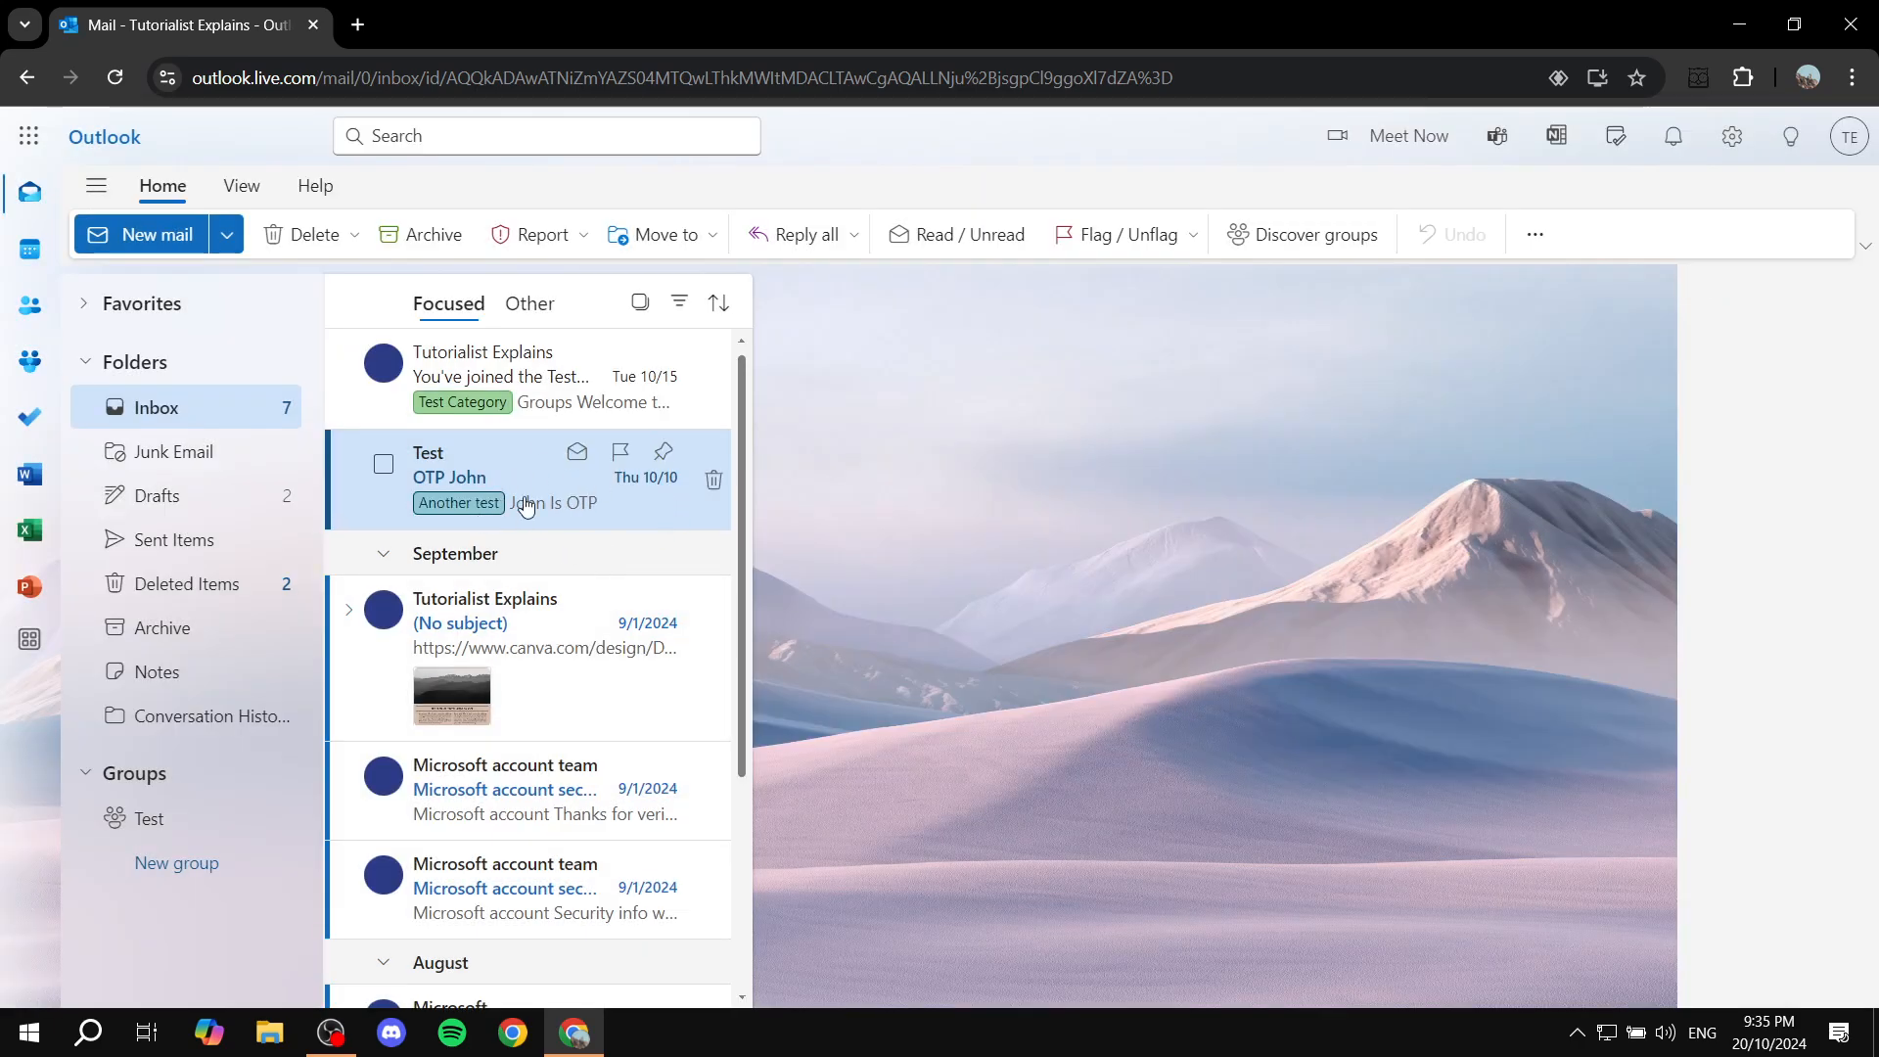
pyautogui.moveTo(1091, 437)
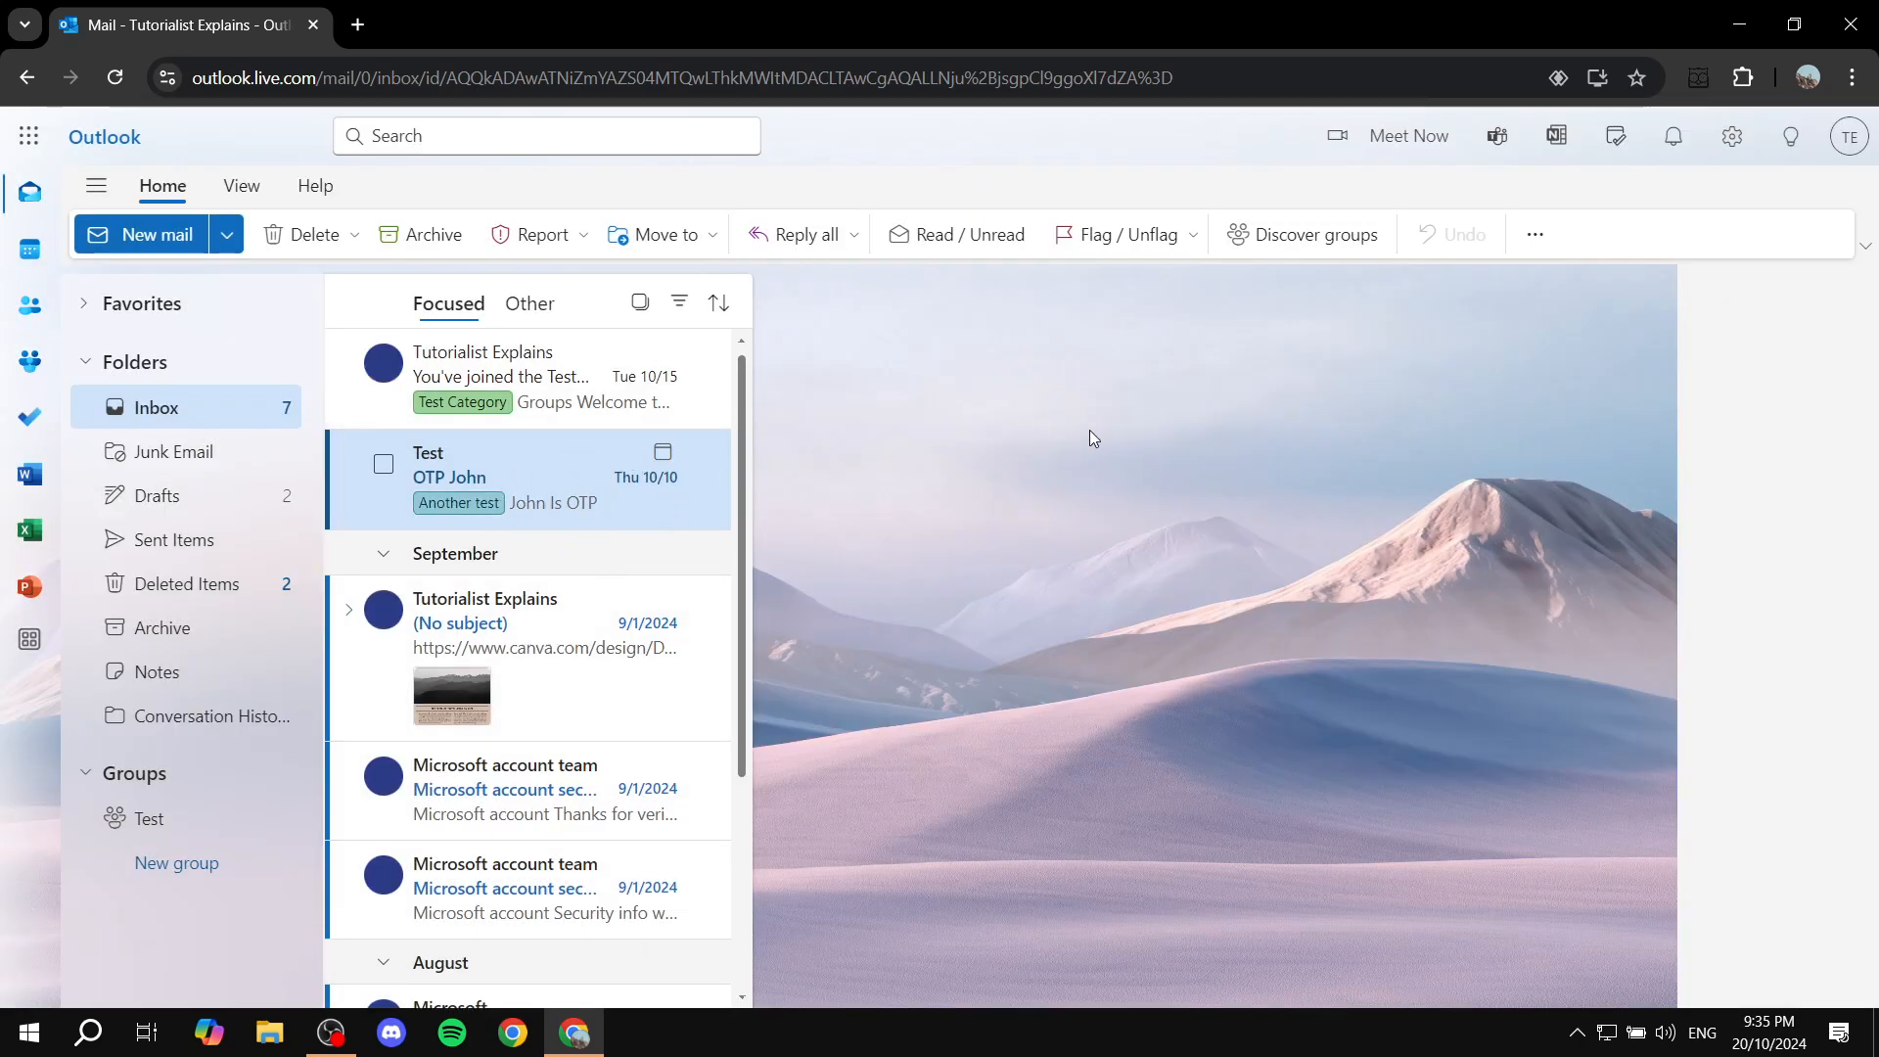
pyautogui.moveTo(881, 390)
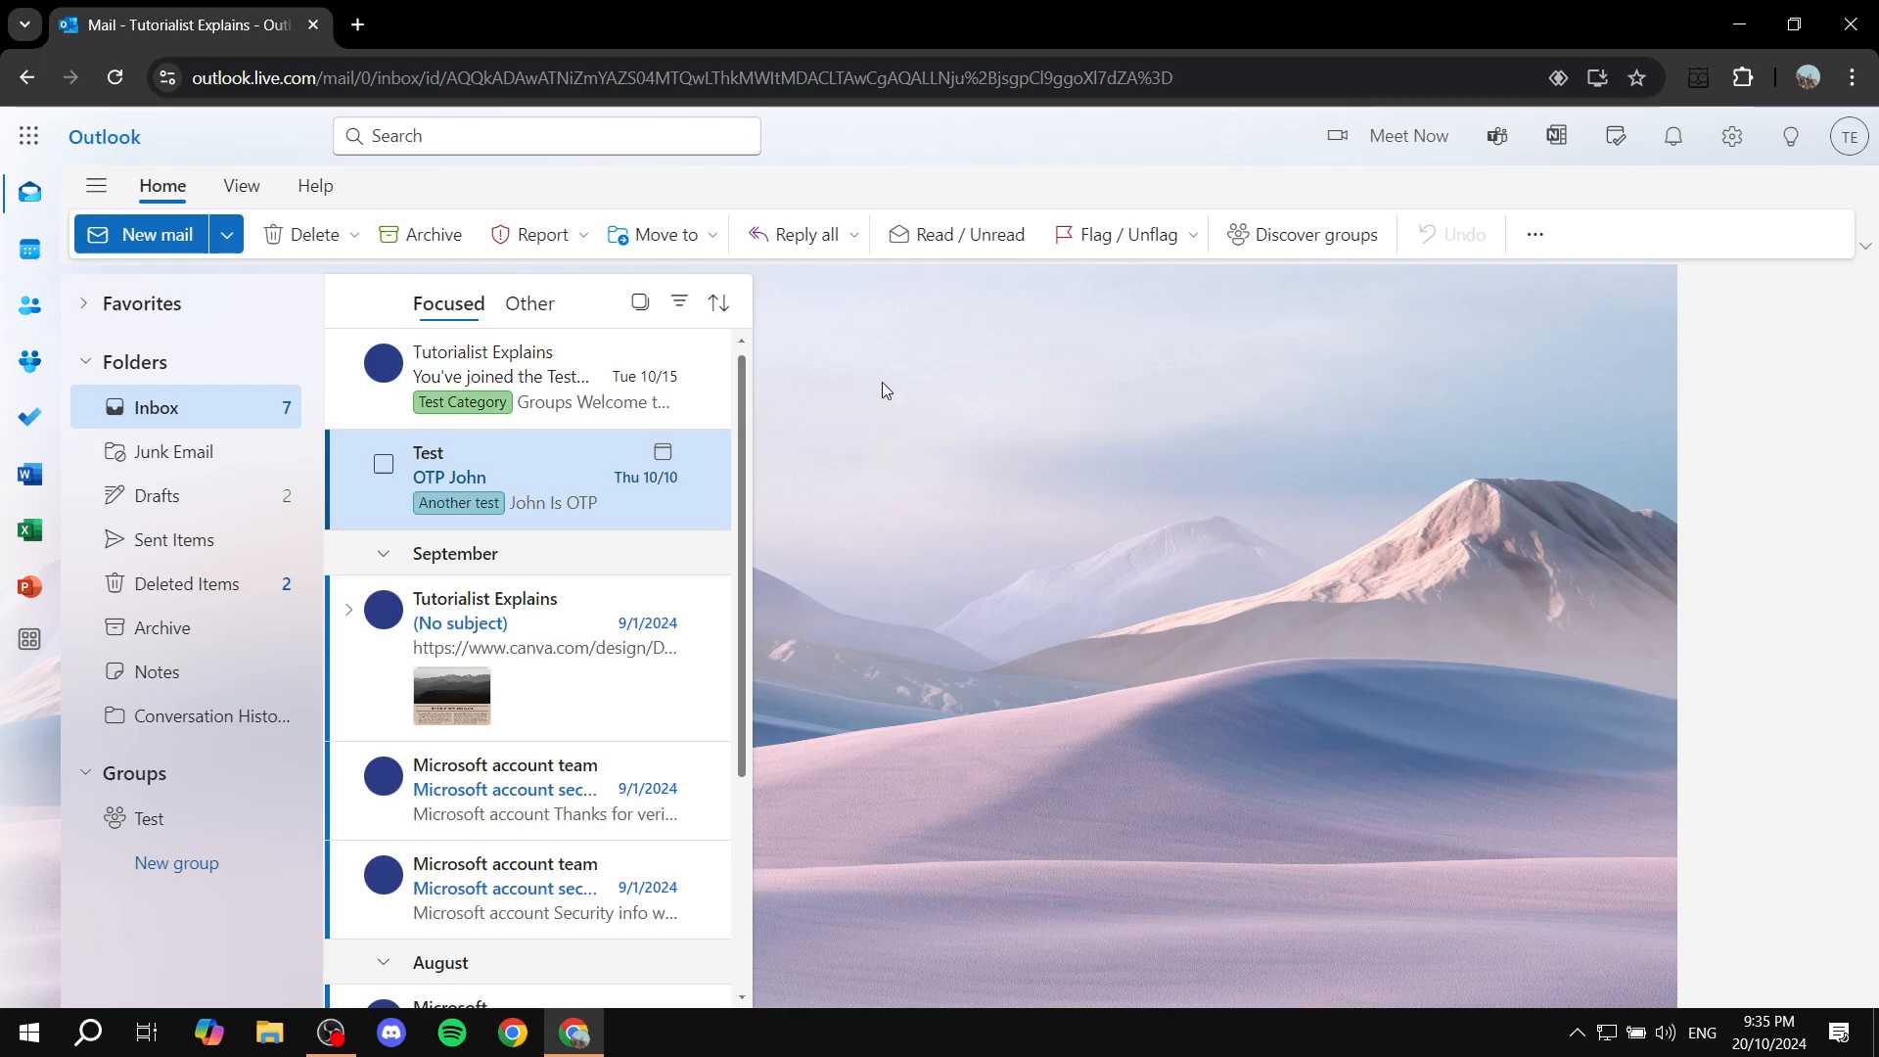
pyautogui.moveTo(182, 406)
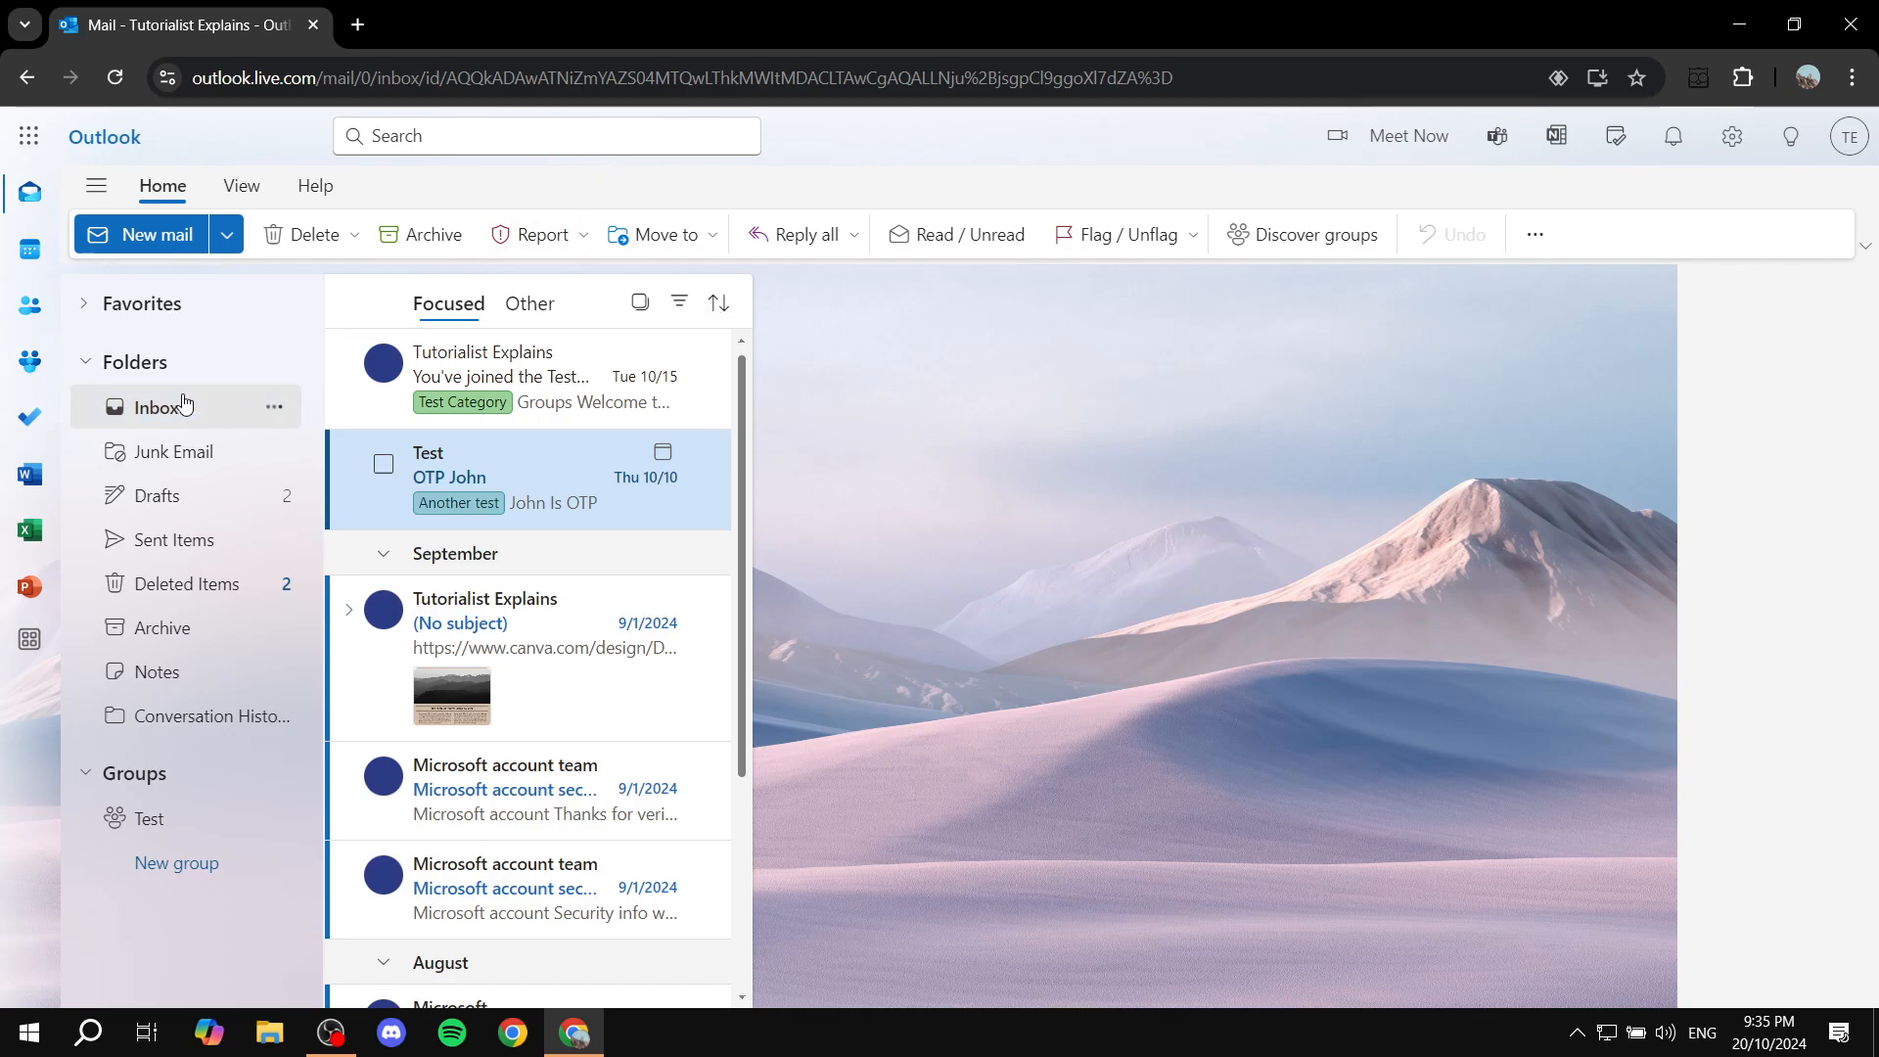
pyautogui.moveTo(679, 303)
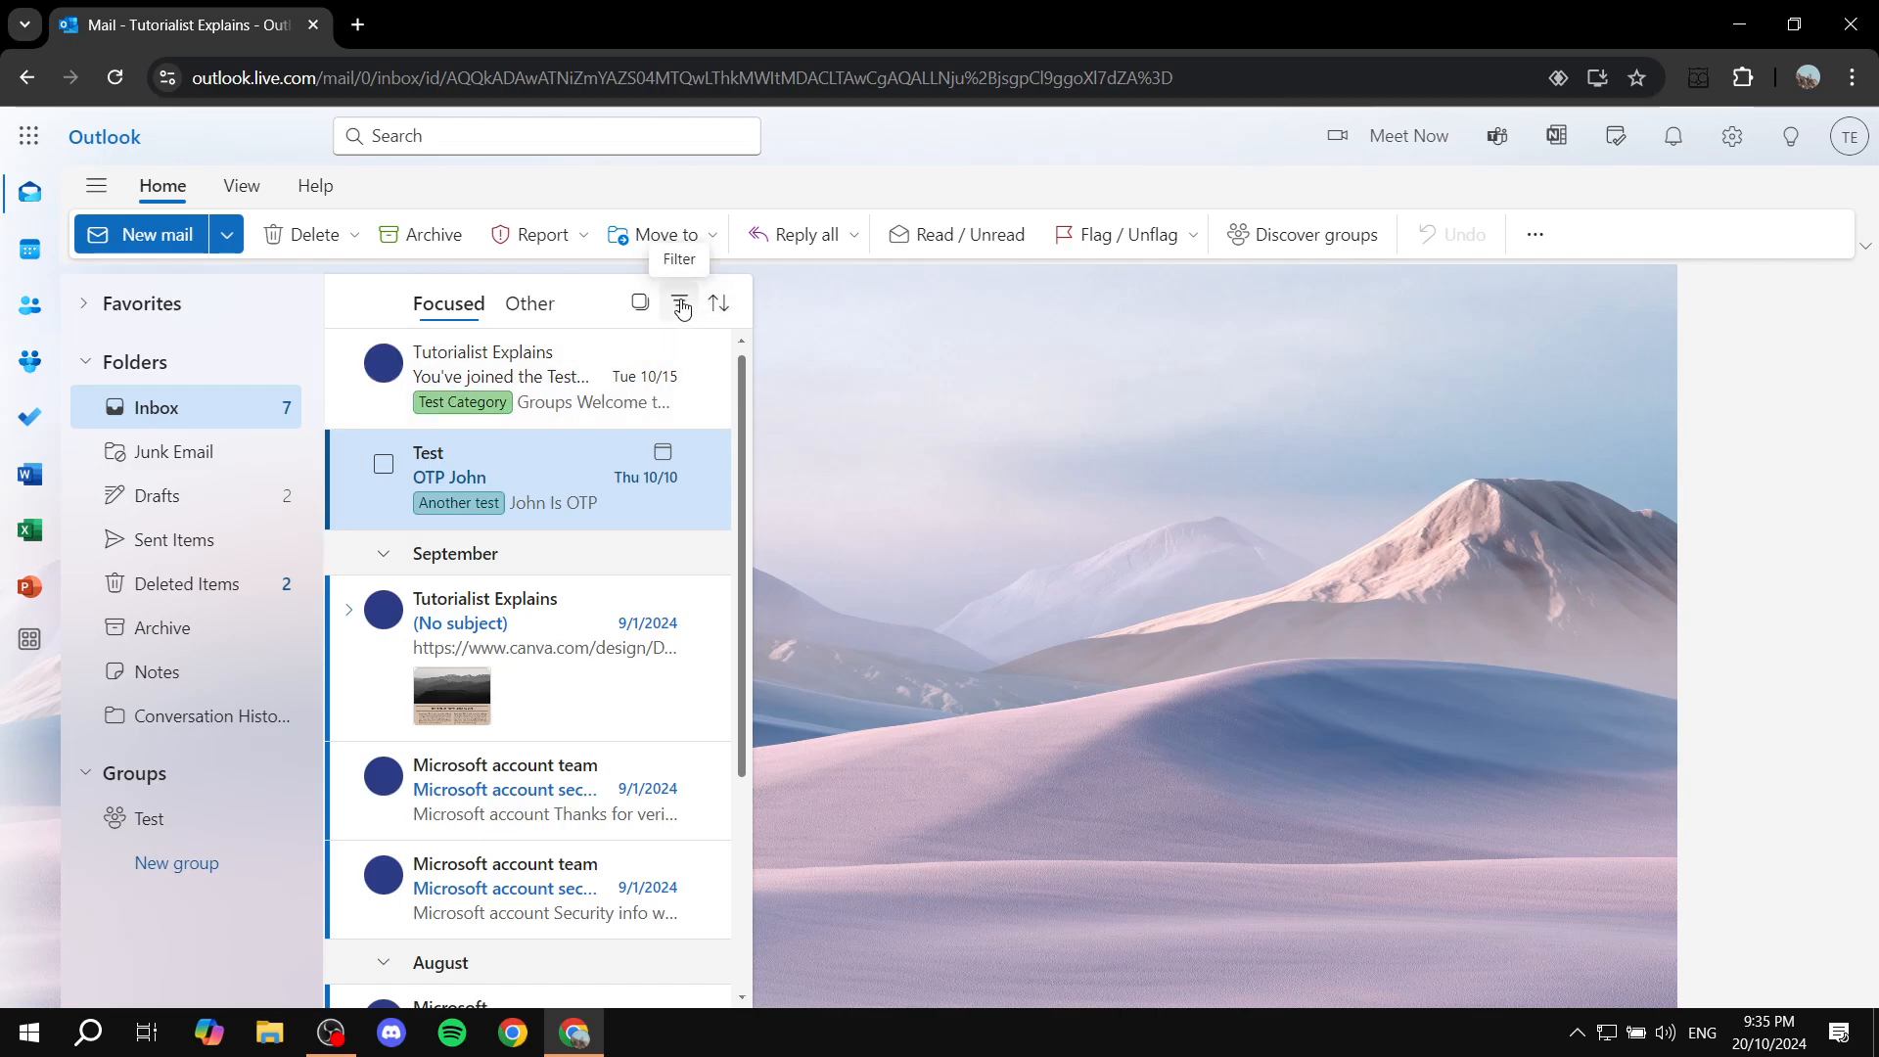
# Browse the inbox Filter and Sort options, then reopen the Test group welcome email
pyautogui.click(679, 303)
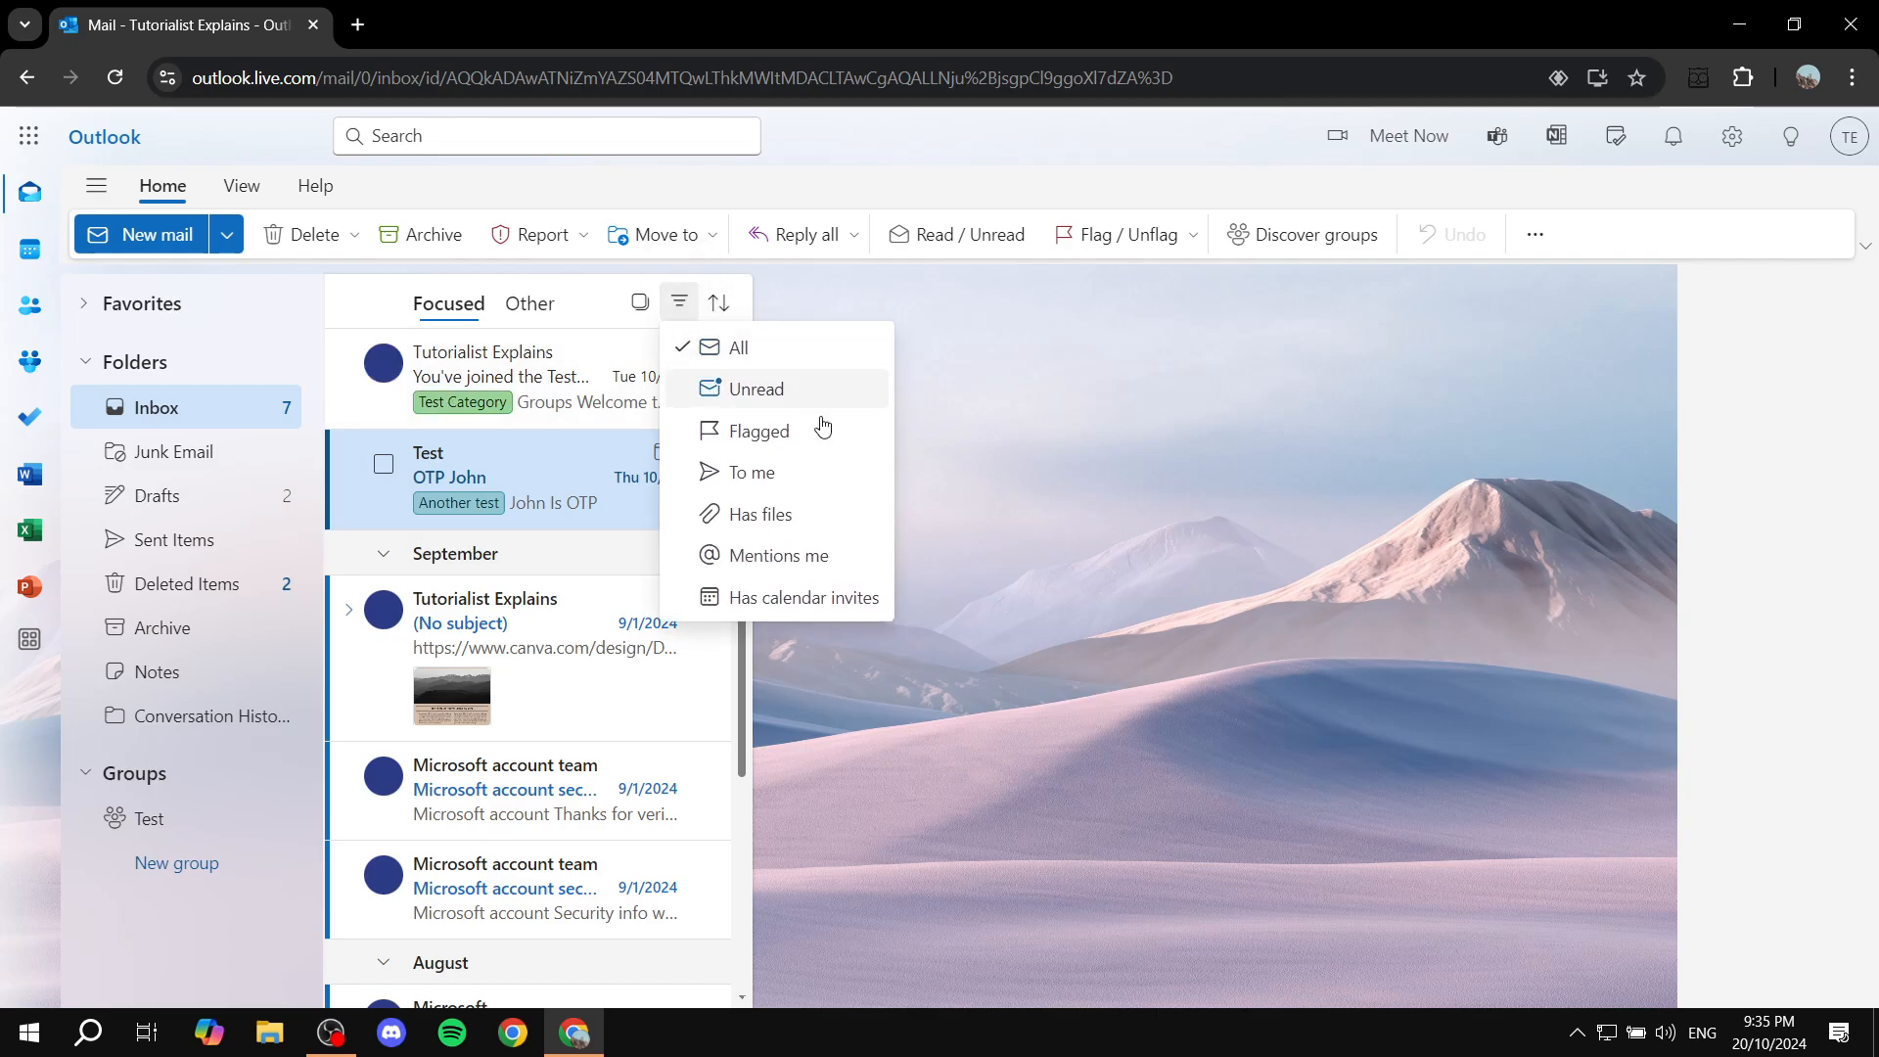
pyautogui.moveTo(874, 555)
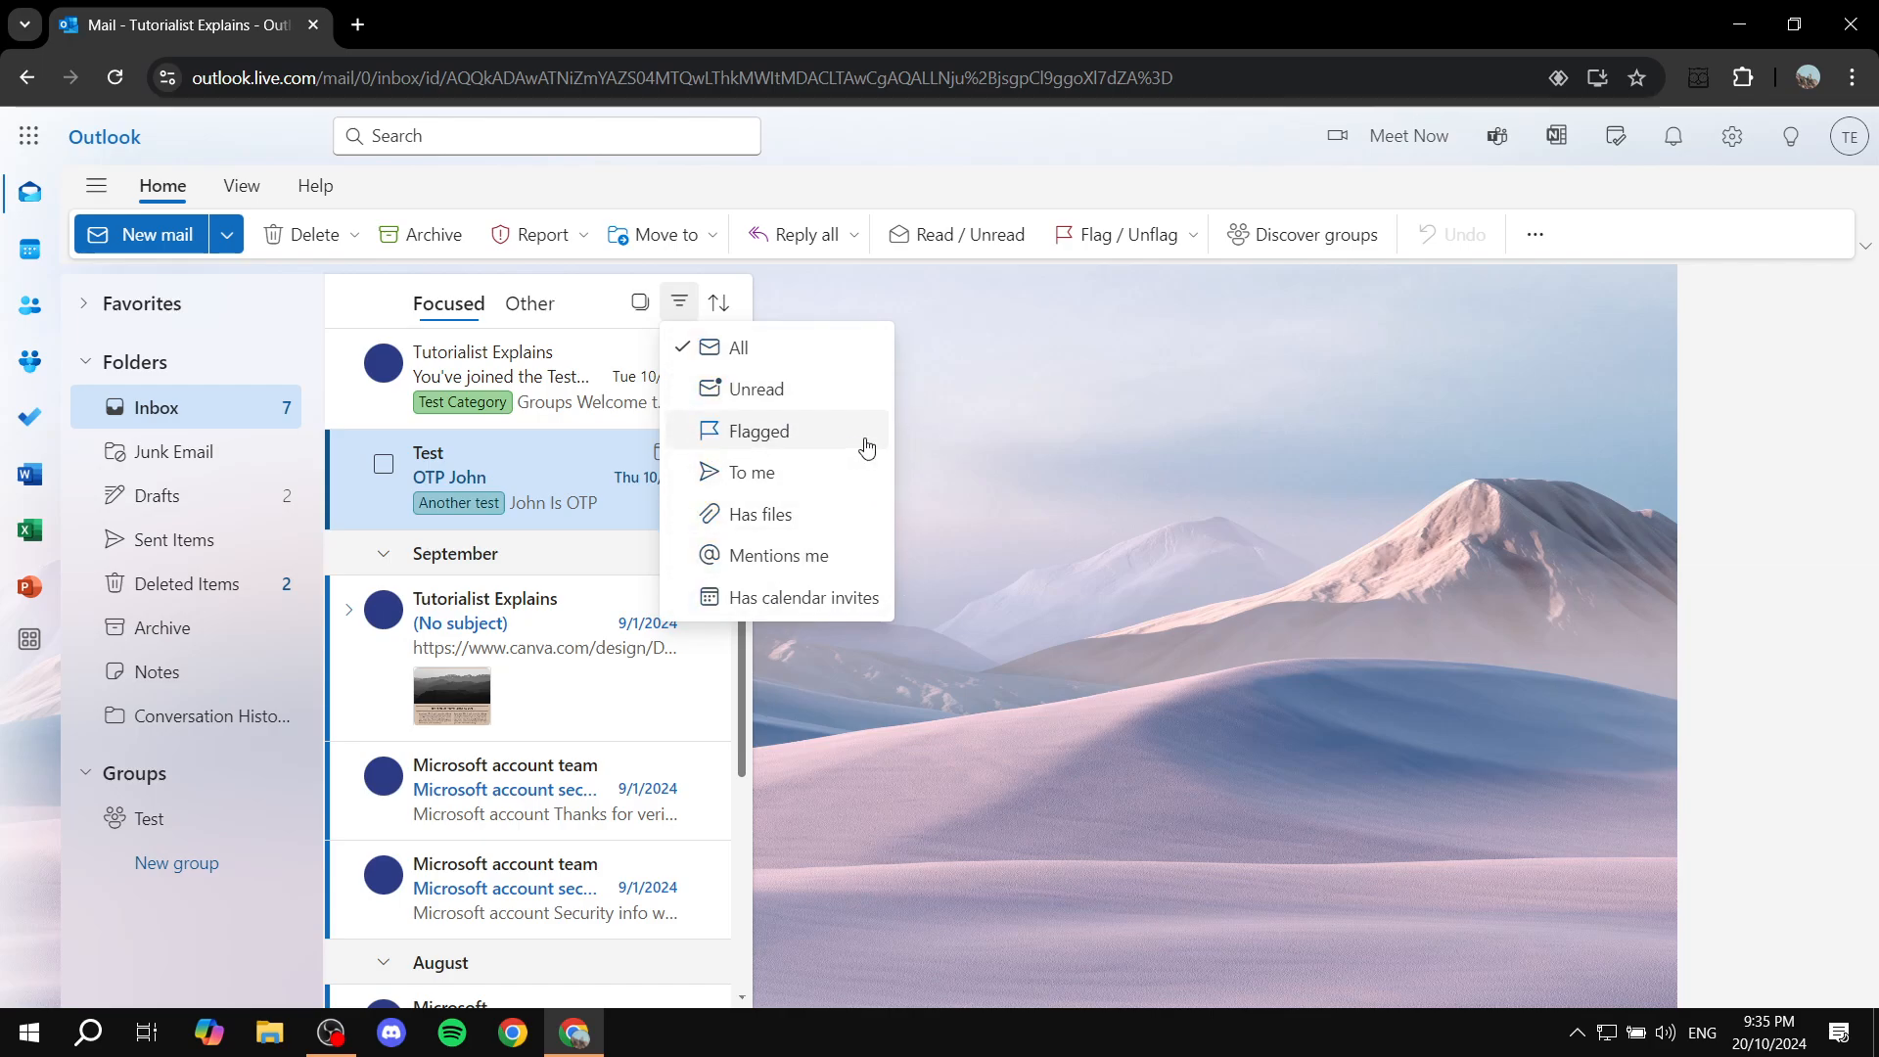
pyautogui.moveTo(776, 351)
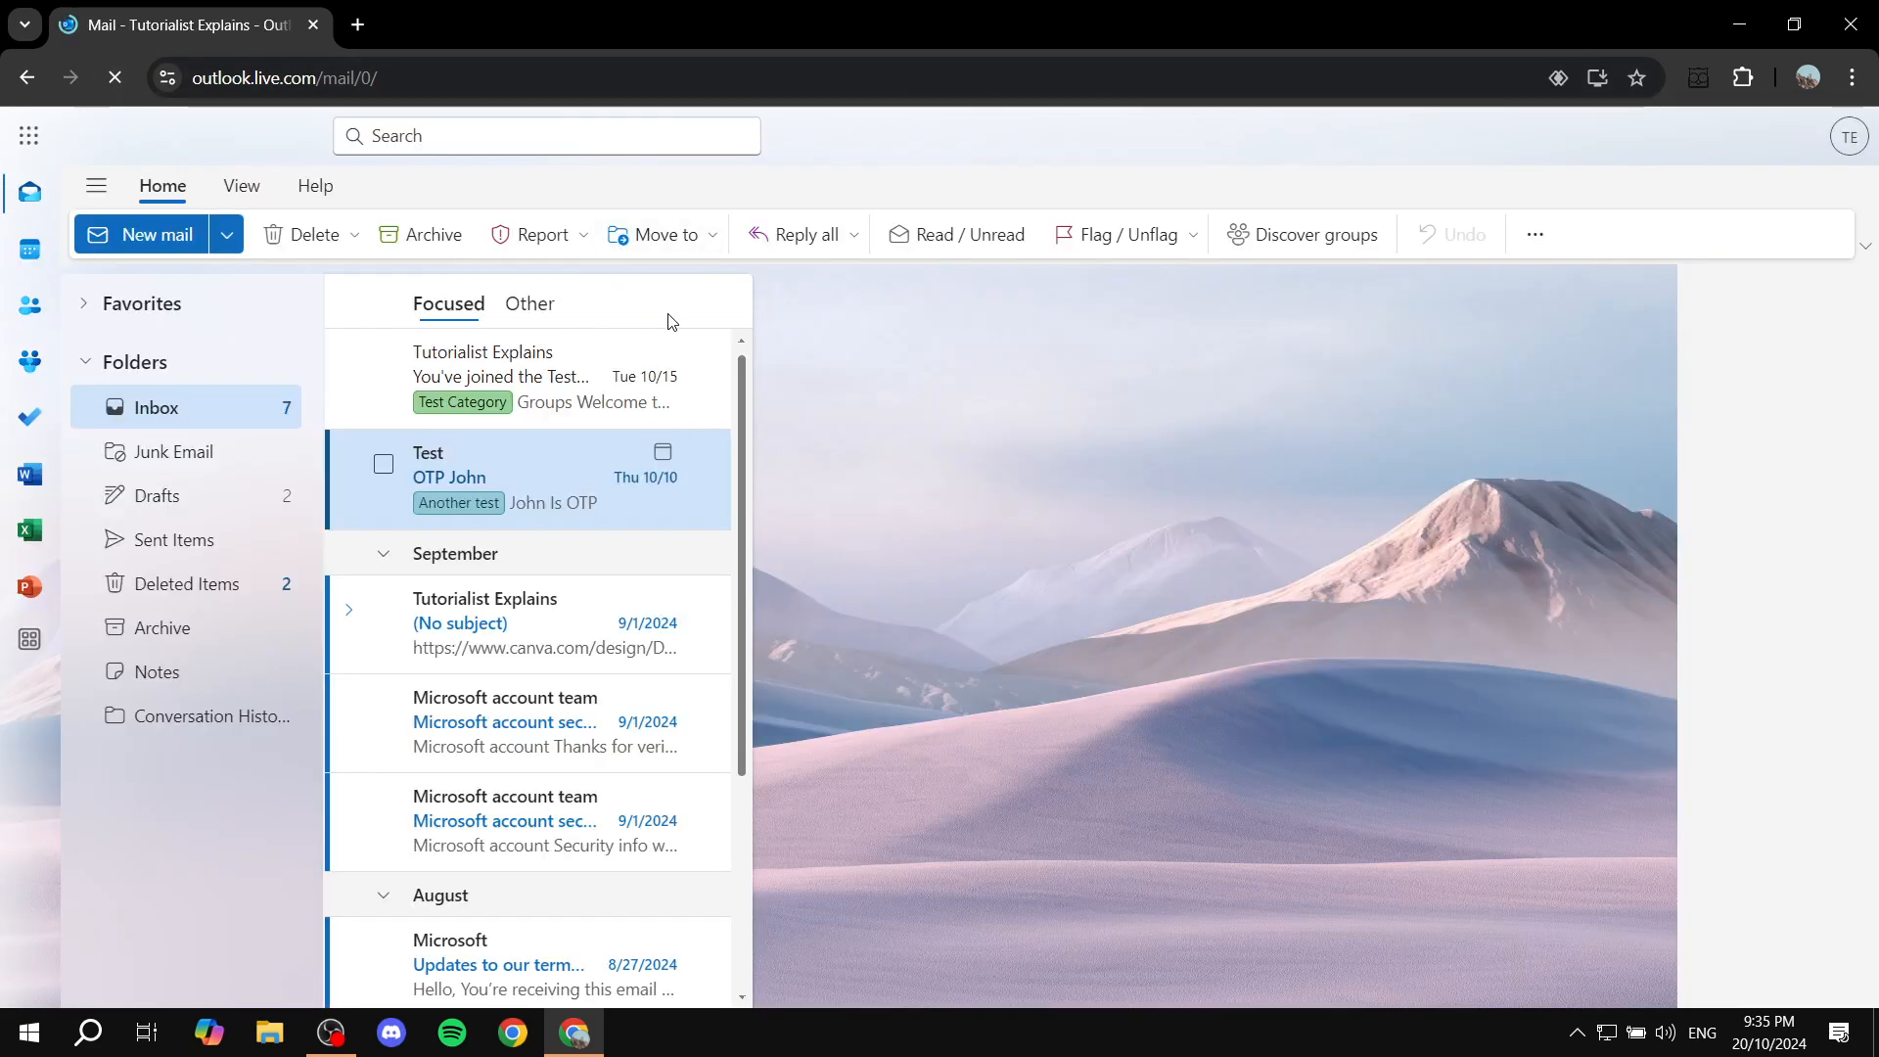
pyautogui.click(681, 303)
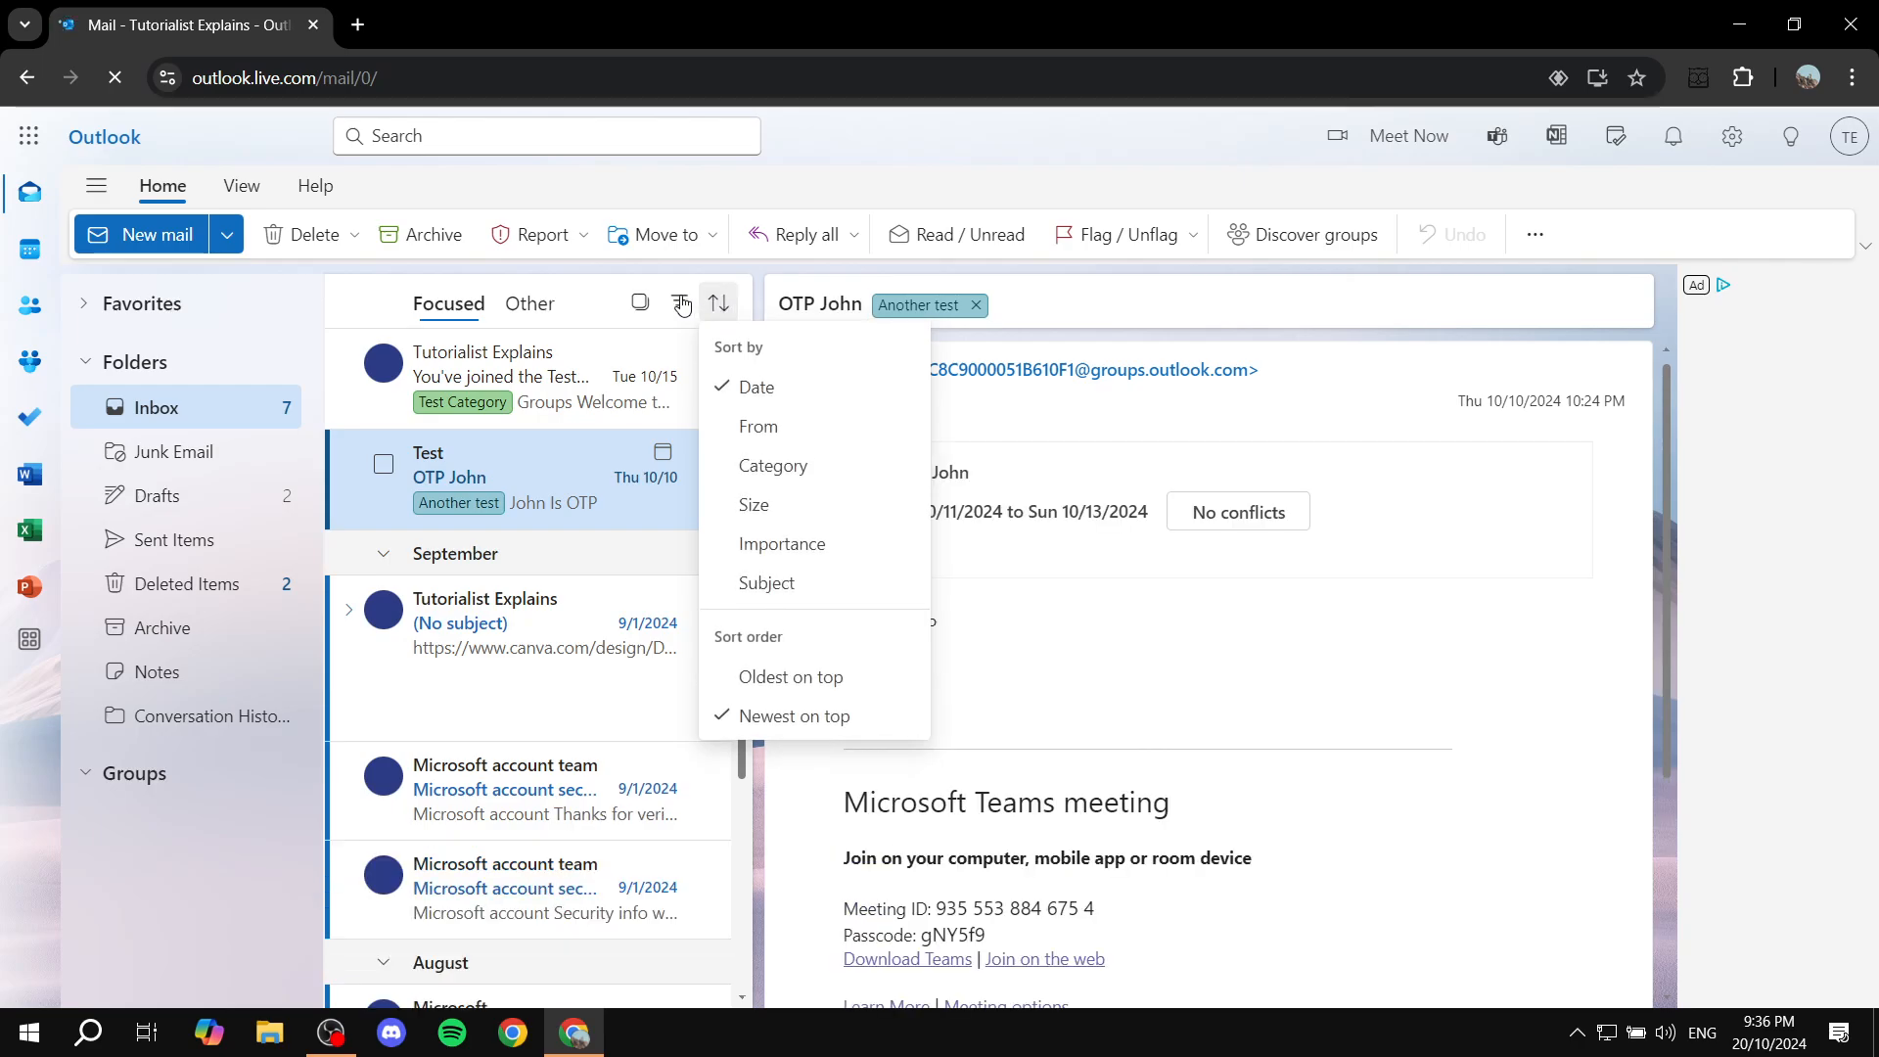
pyautogui.click(678, 303)
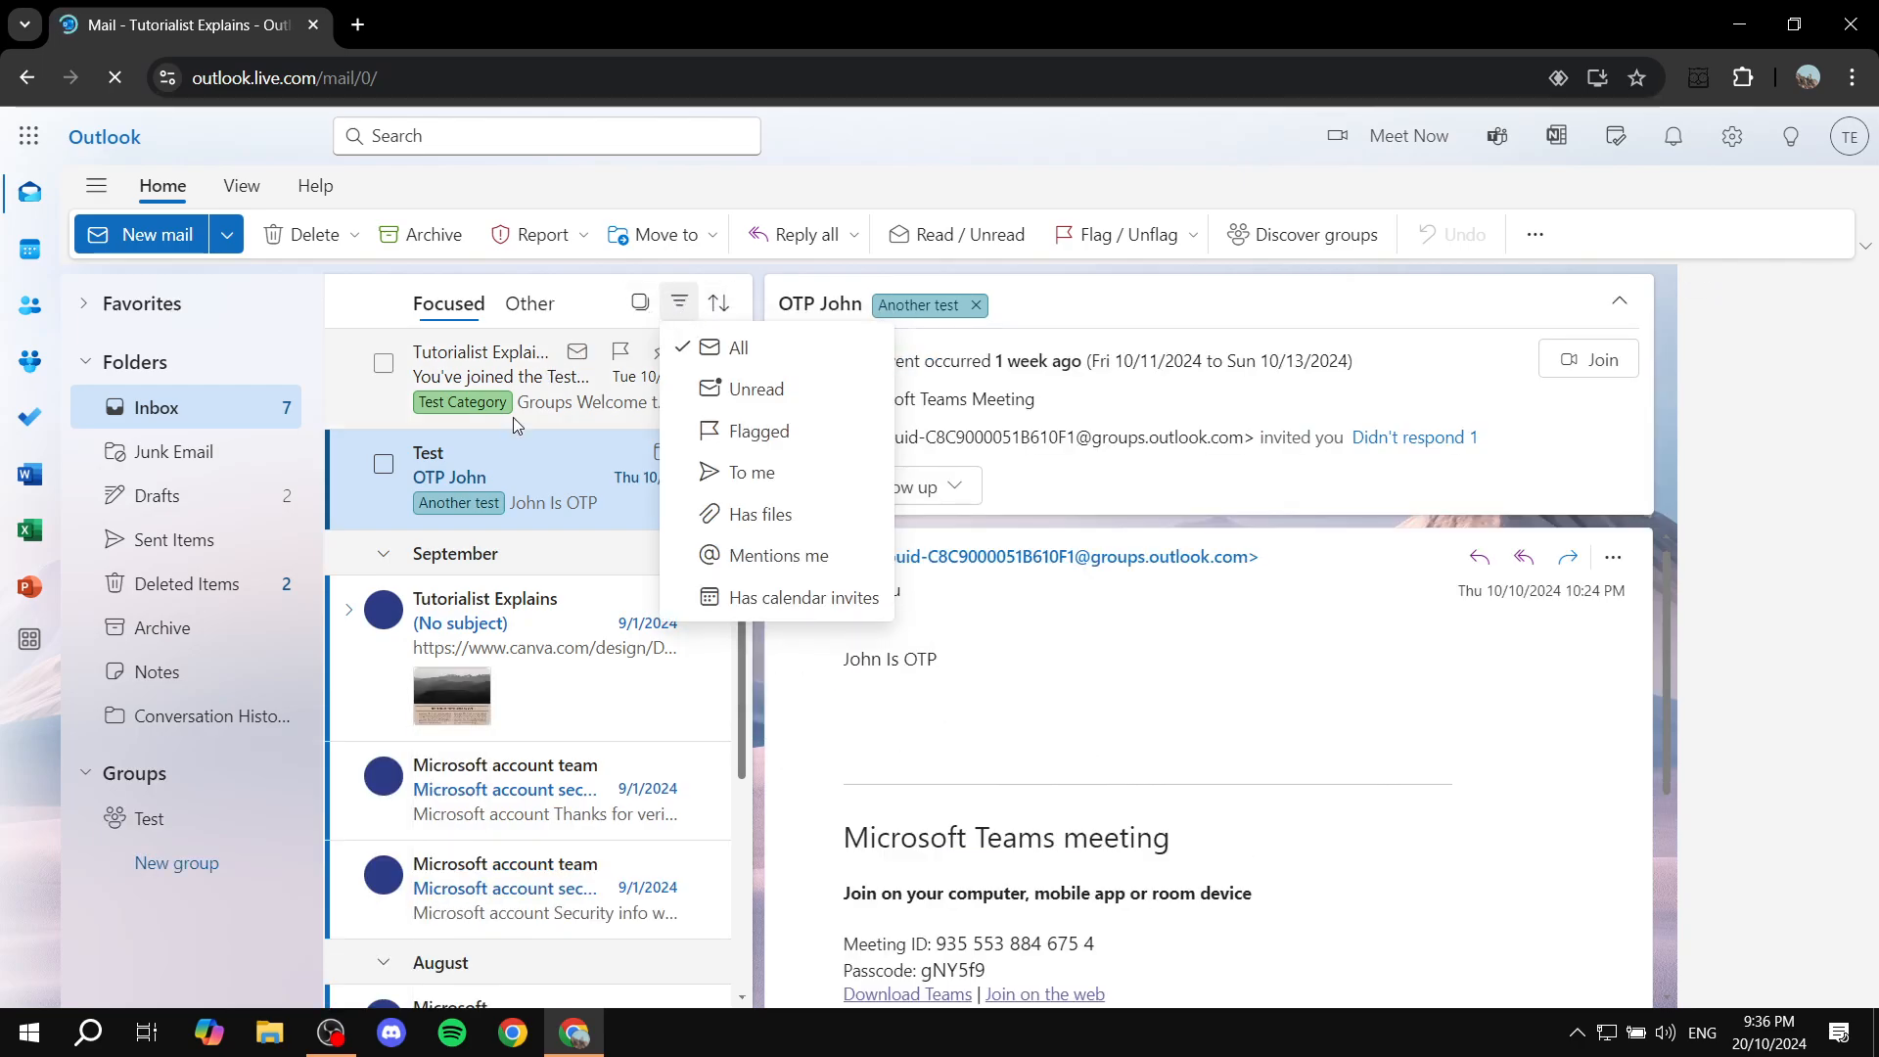
pyautogui.click(503, 376)
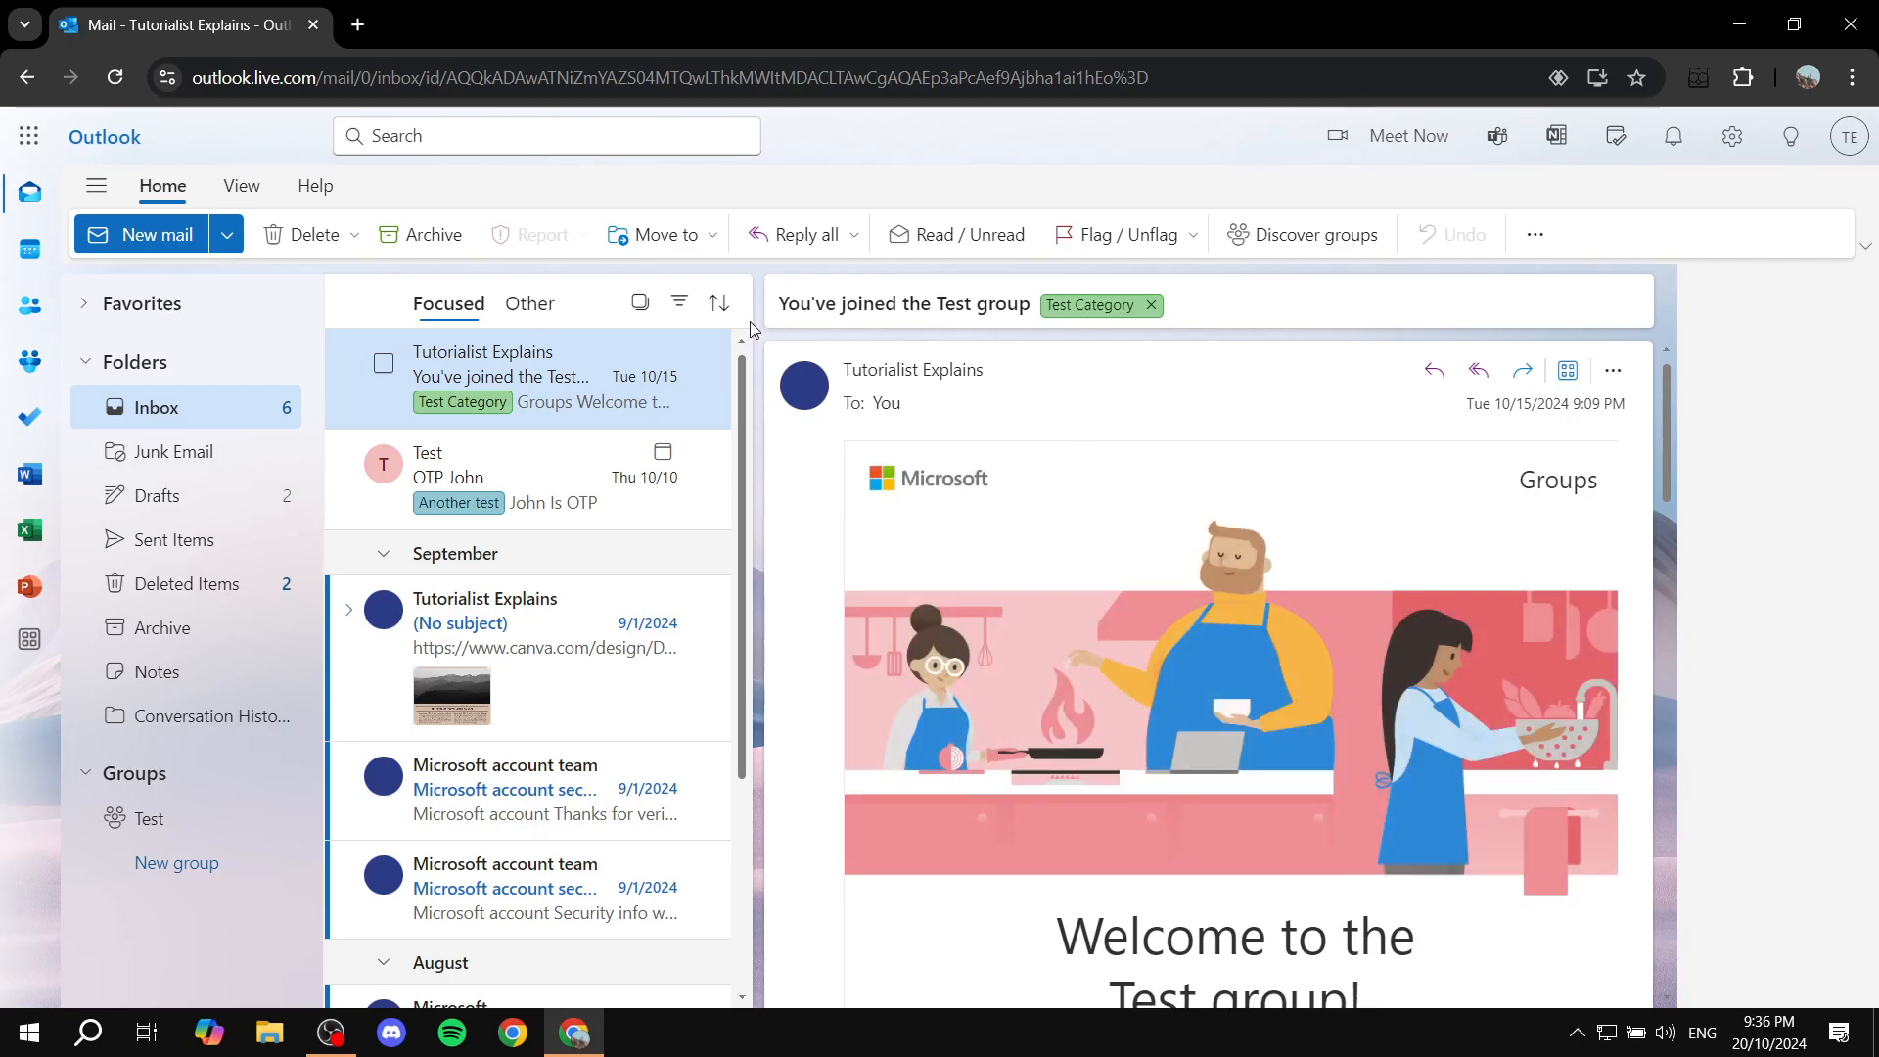
pyautogui.click(678, 302)
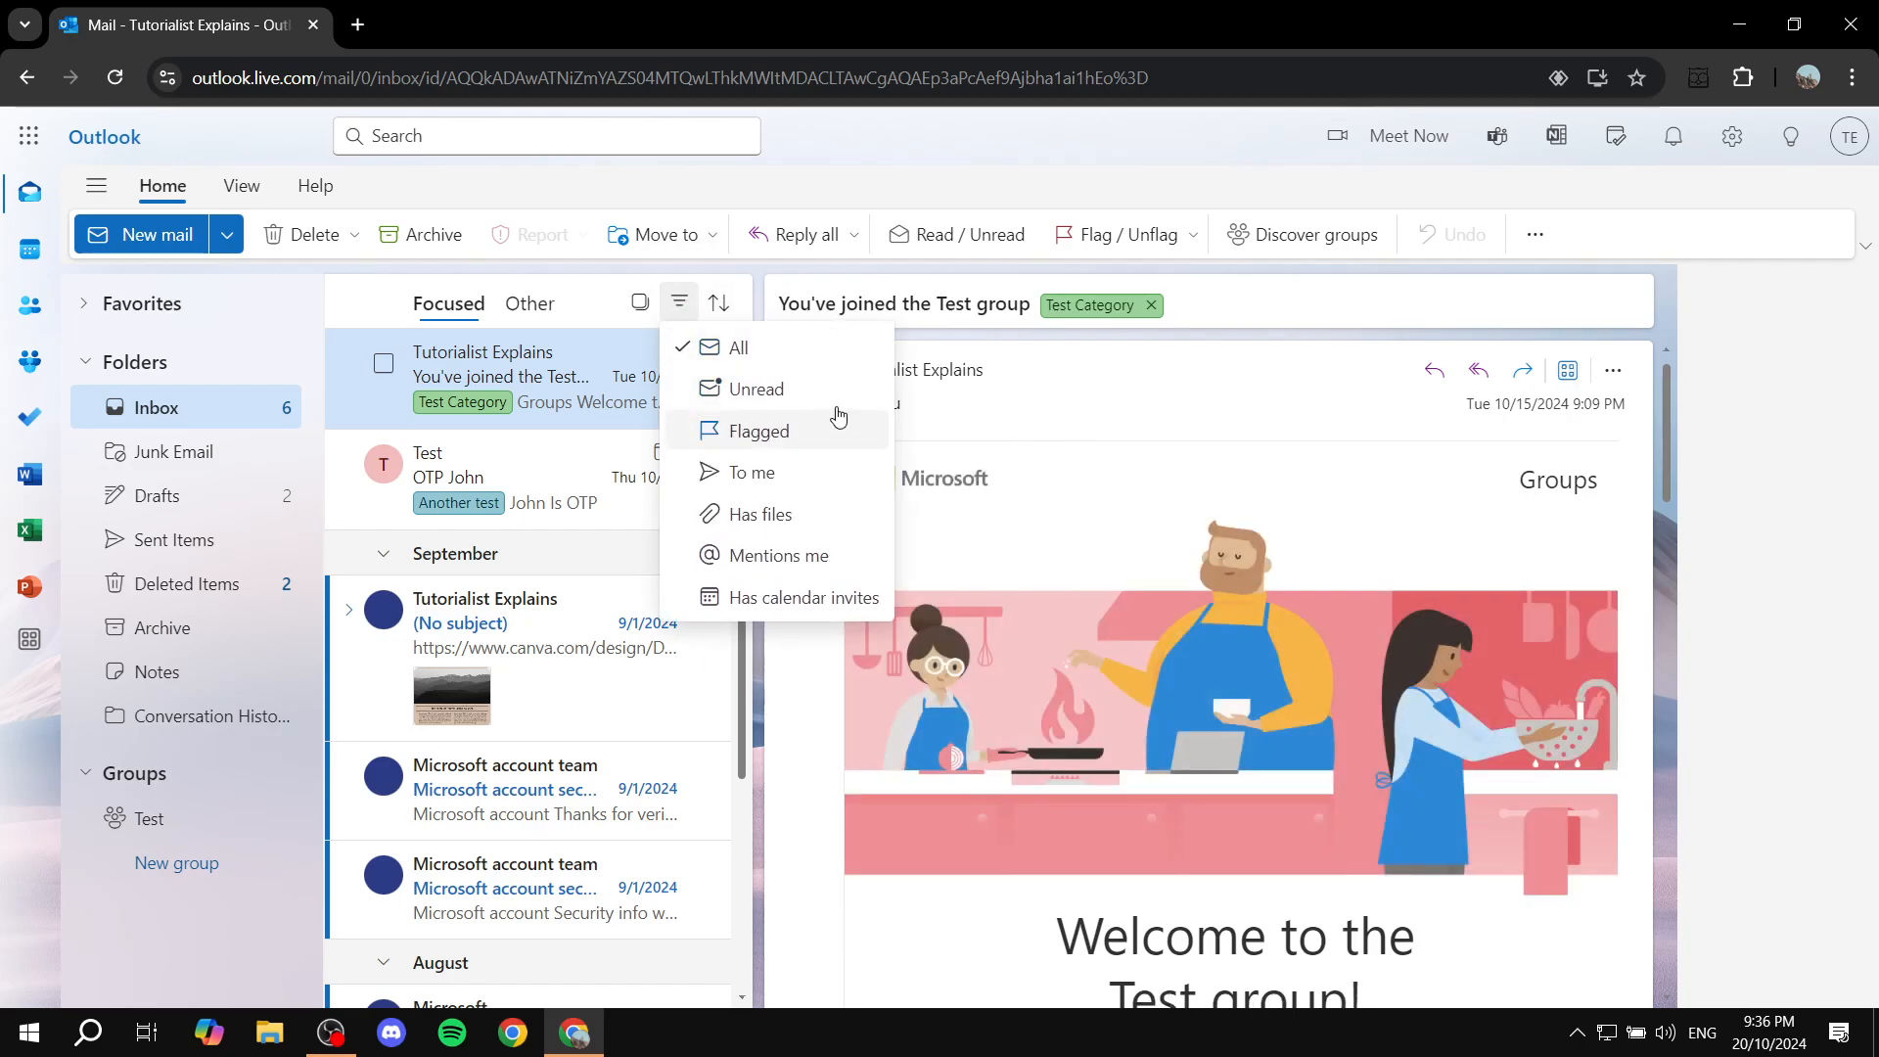
pyautogui.moveTo(967, 418)
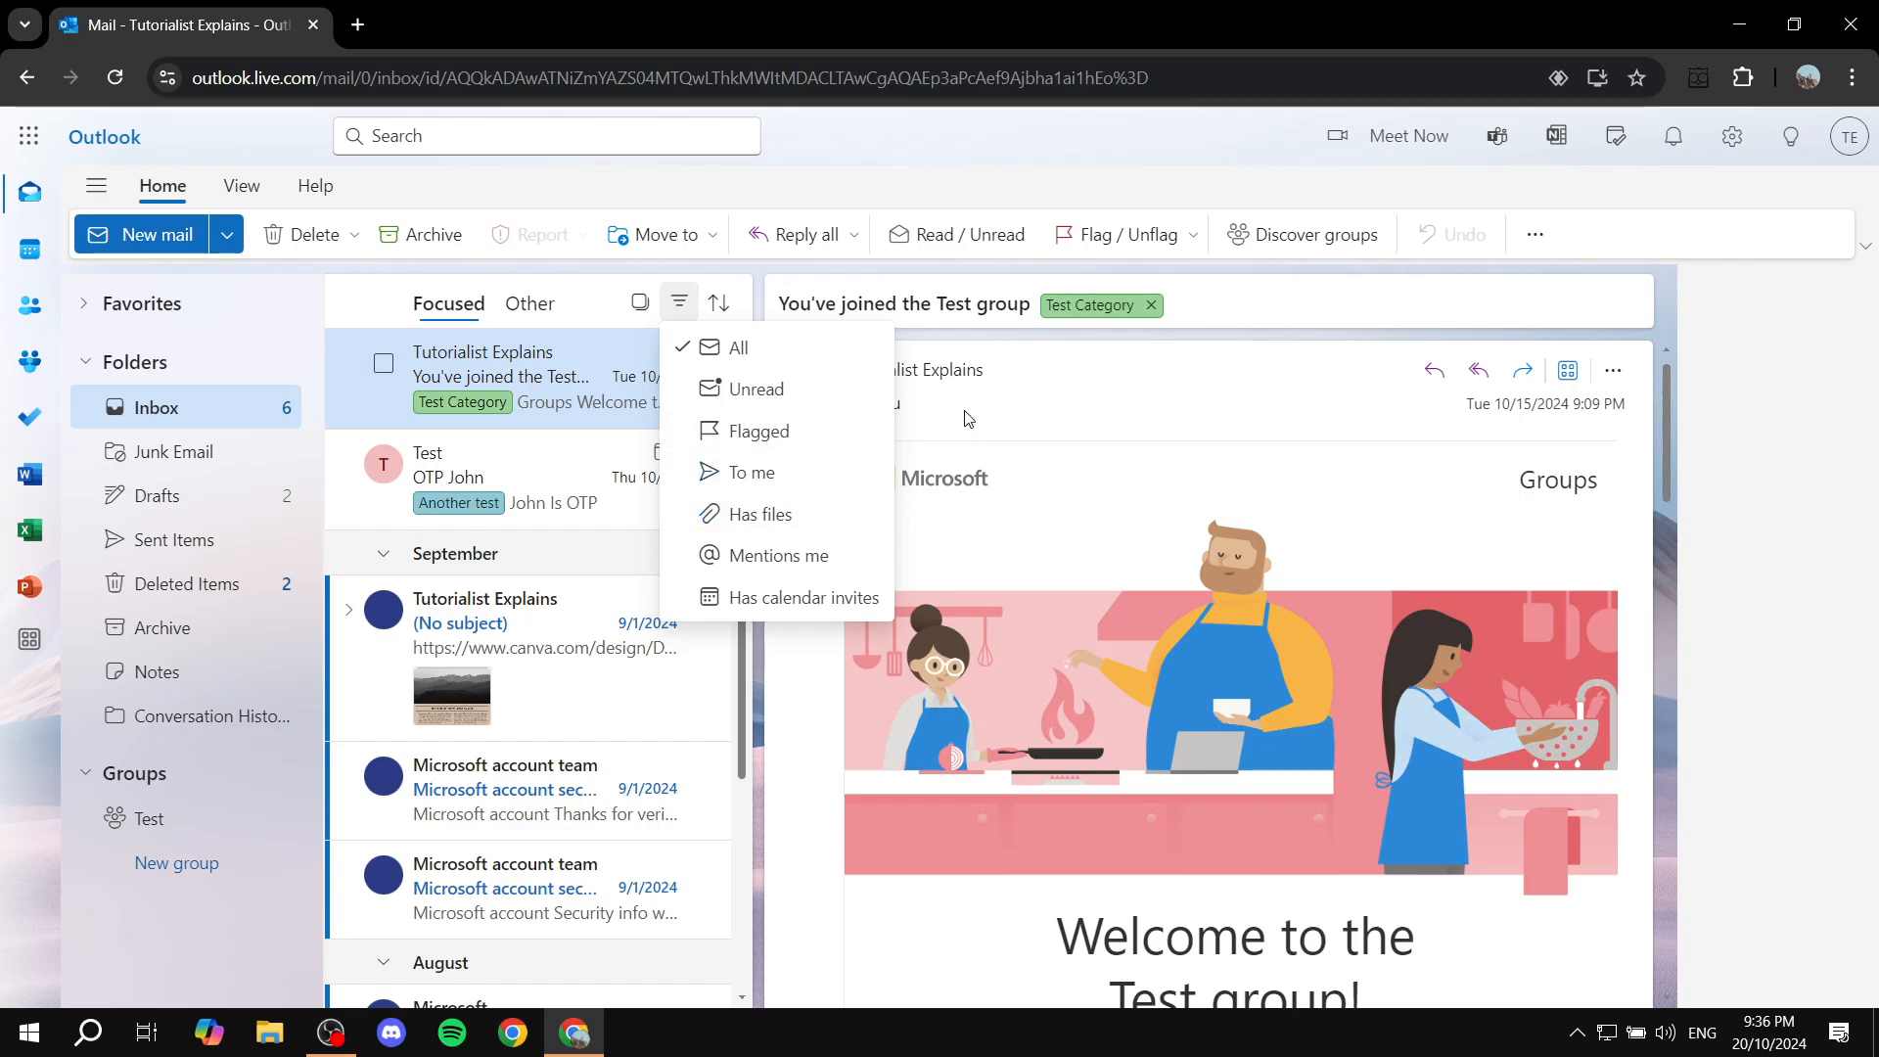
pyautogui.moveTo(811, 555)
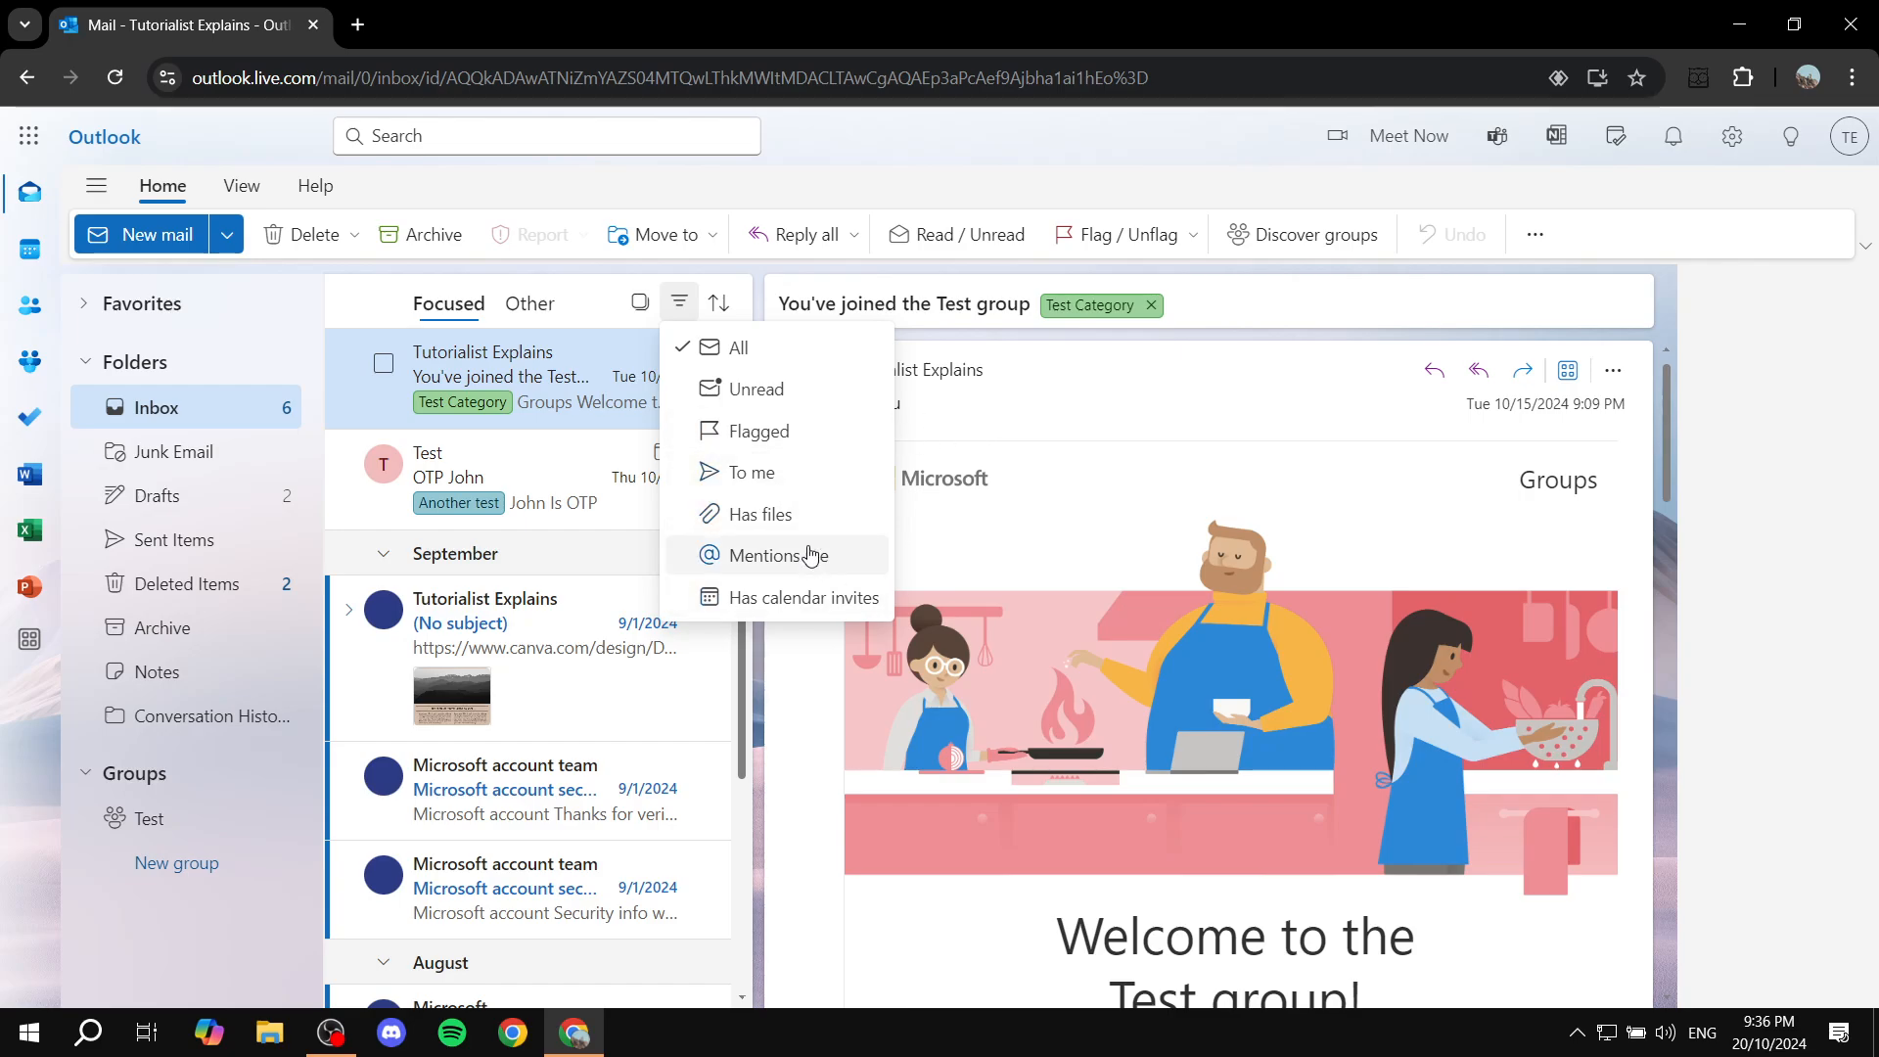
pyautogui.moveTo(811, 576)
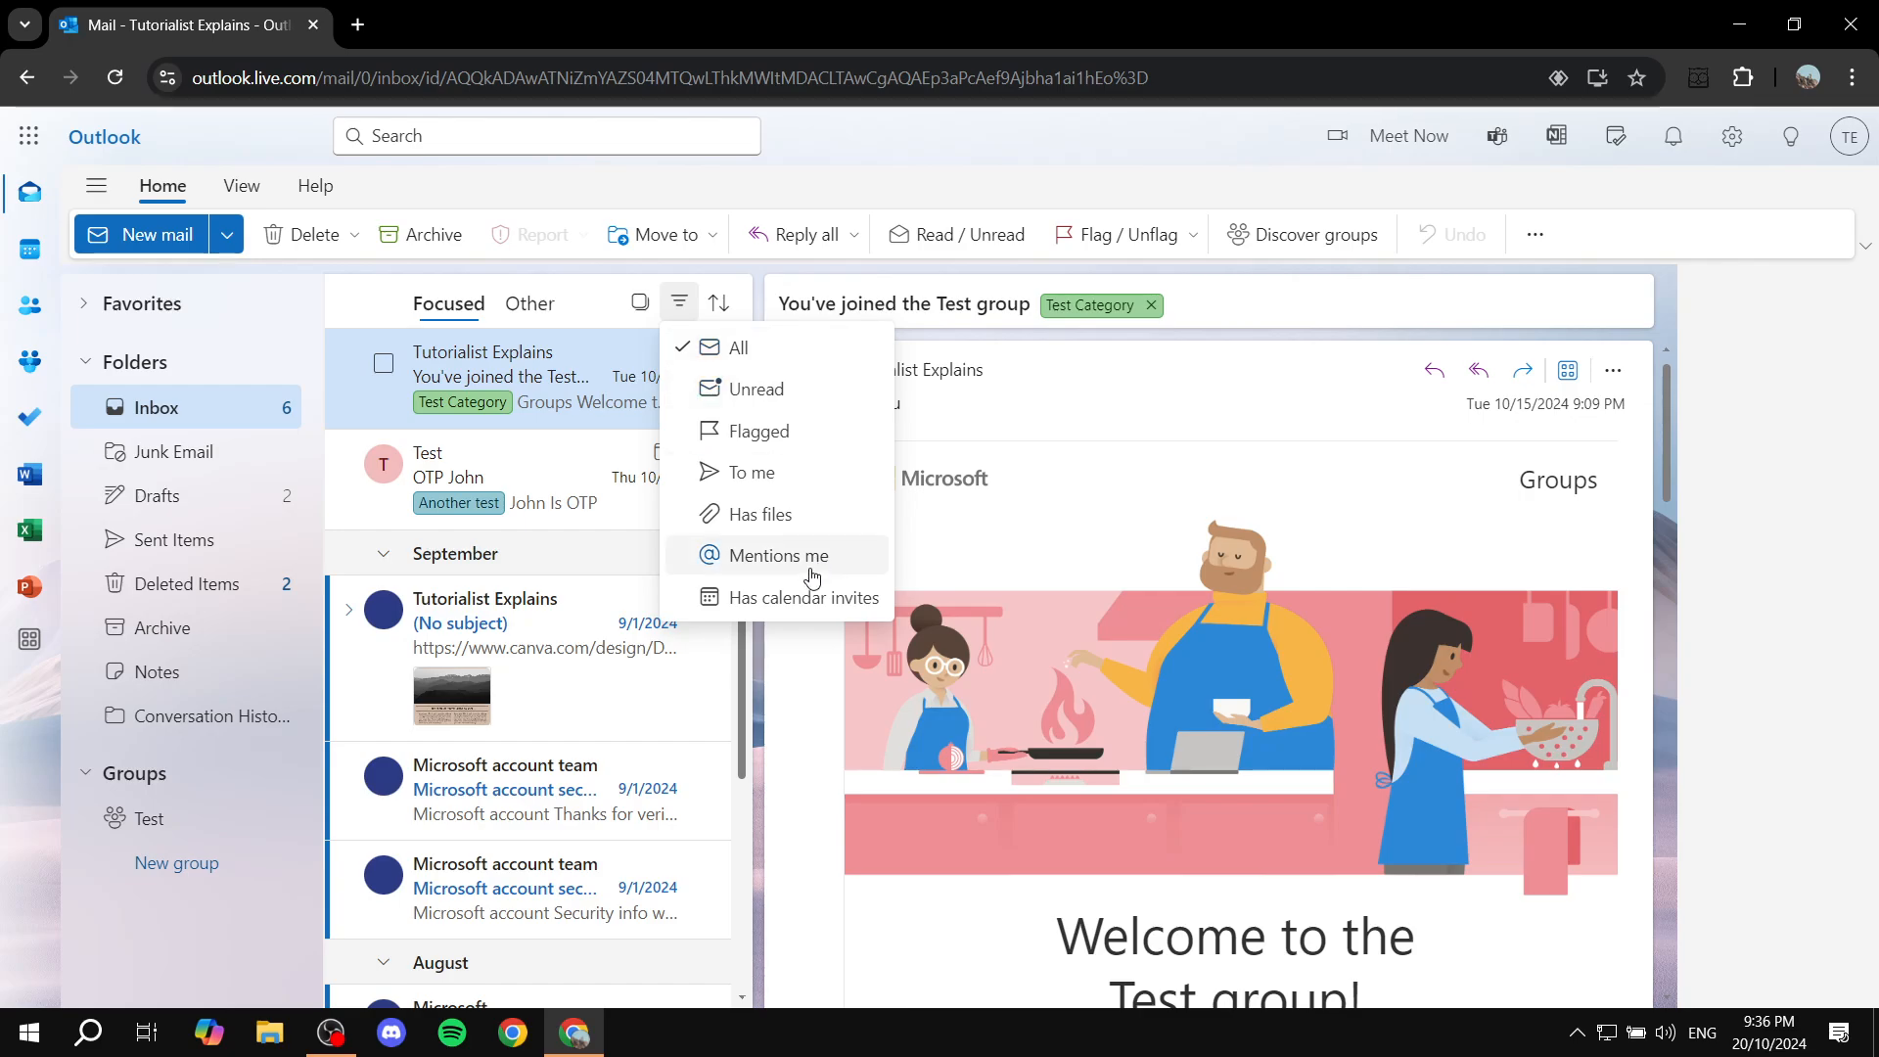
pyautogui.moveTo(480, 431)
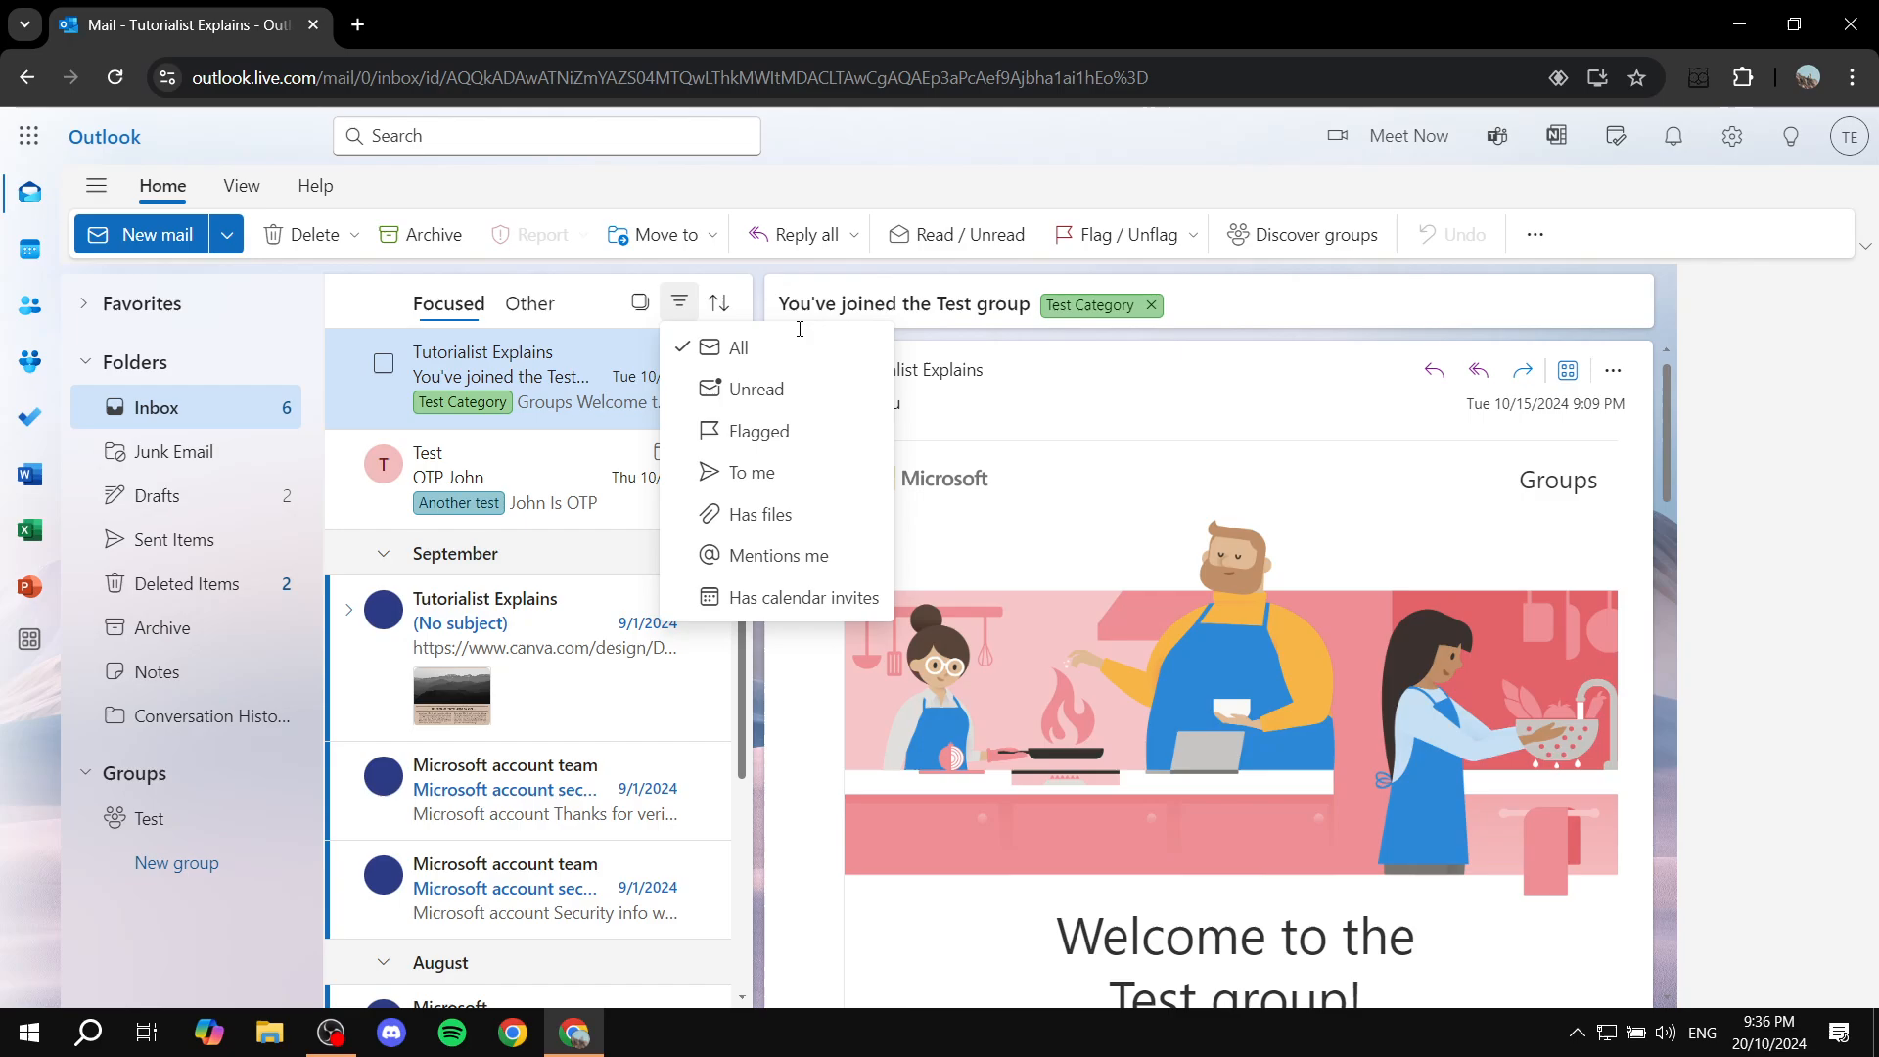
pyautogui.moveTo(875, 407)
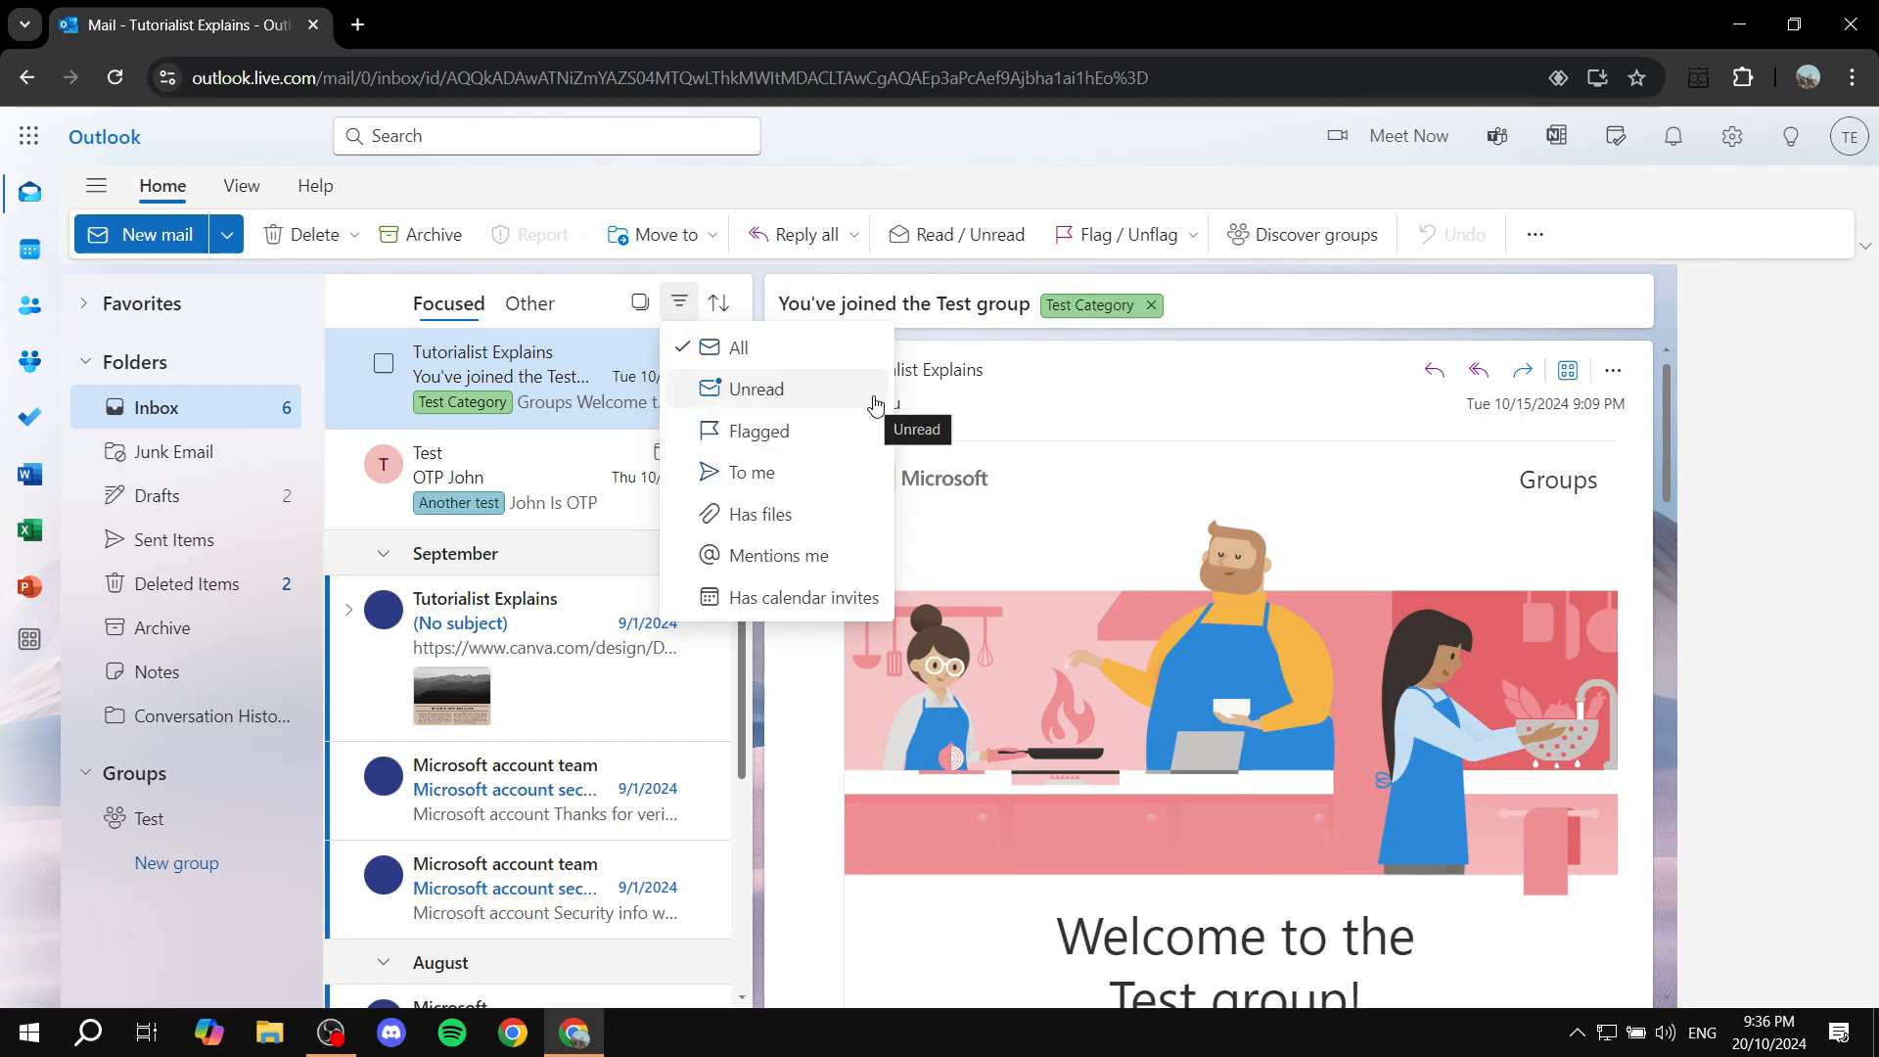
pyautogui.moveTo(841, 438)
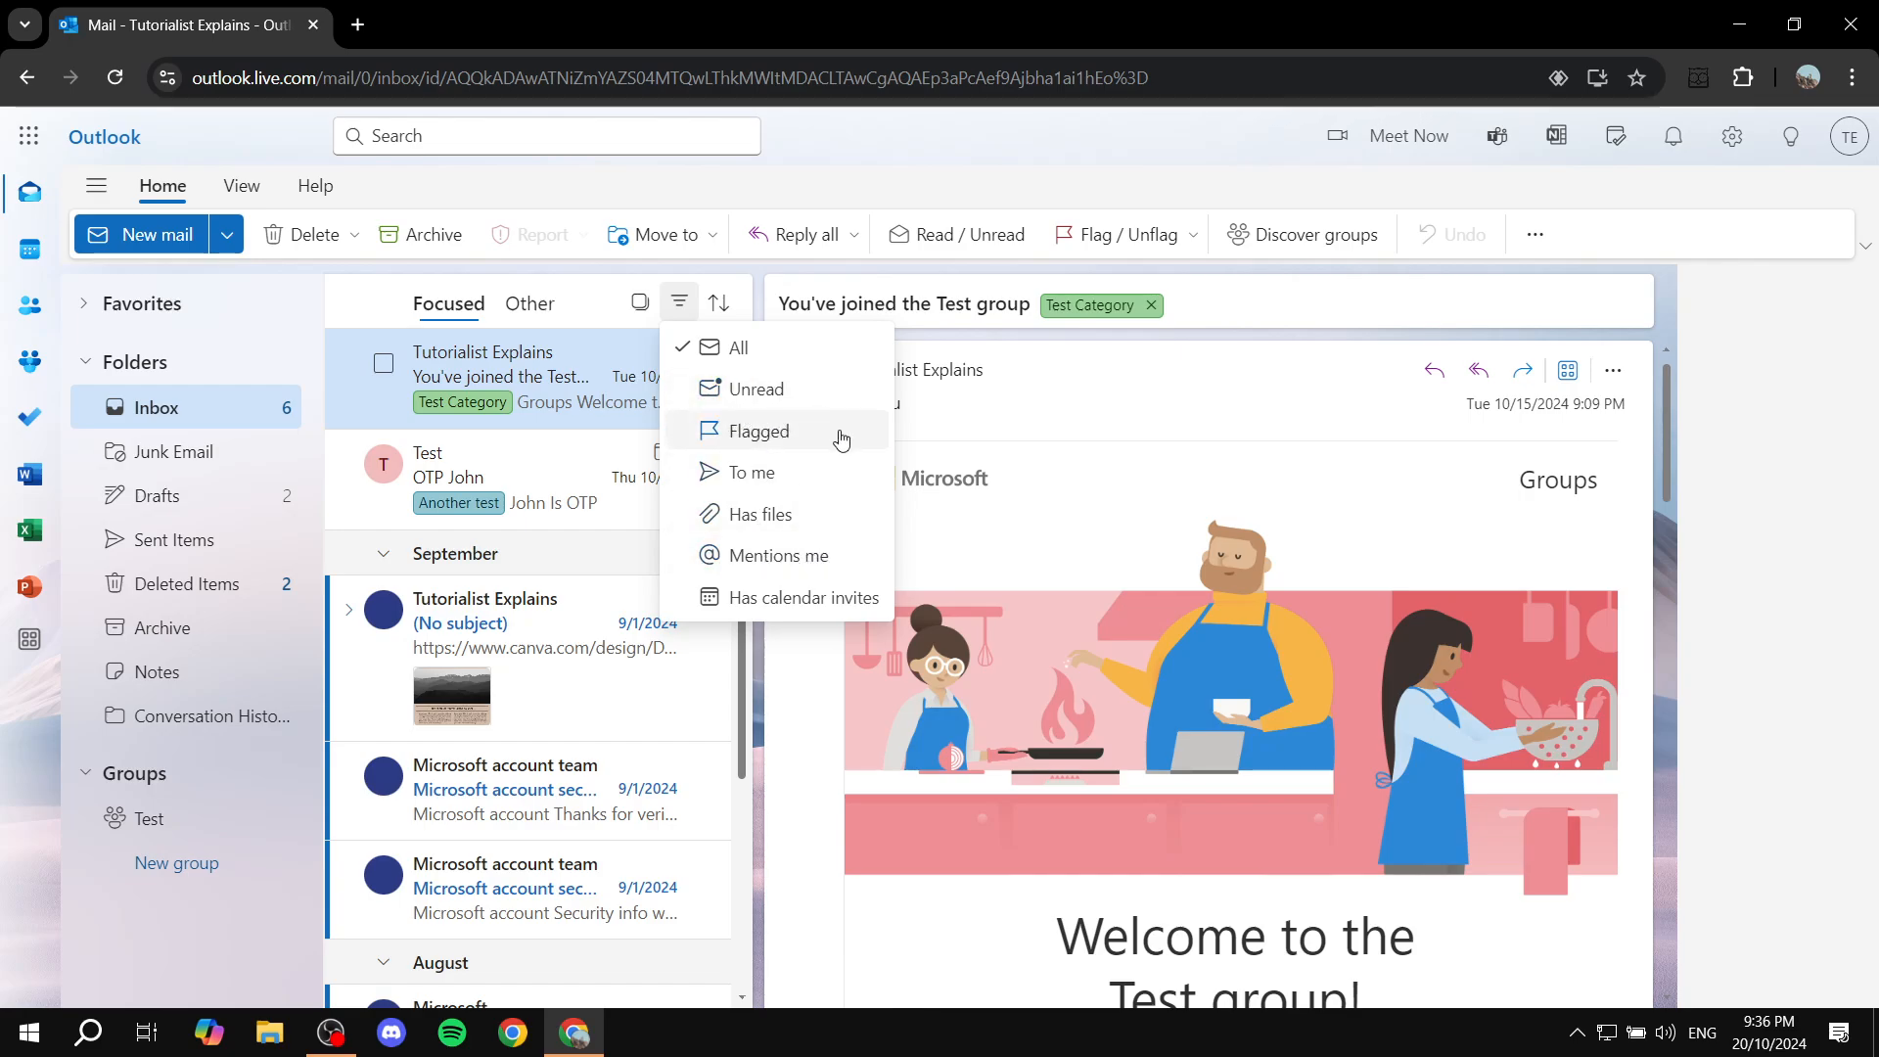
pyautogui.moveTo(855, 615)
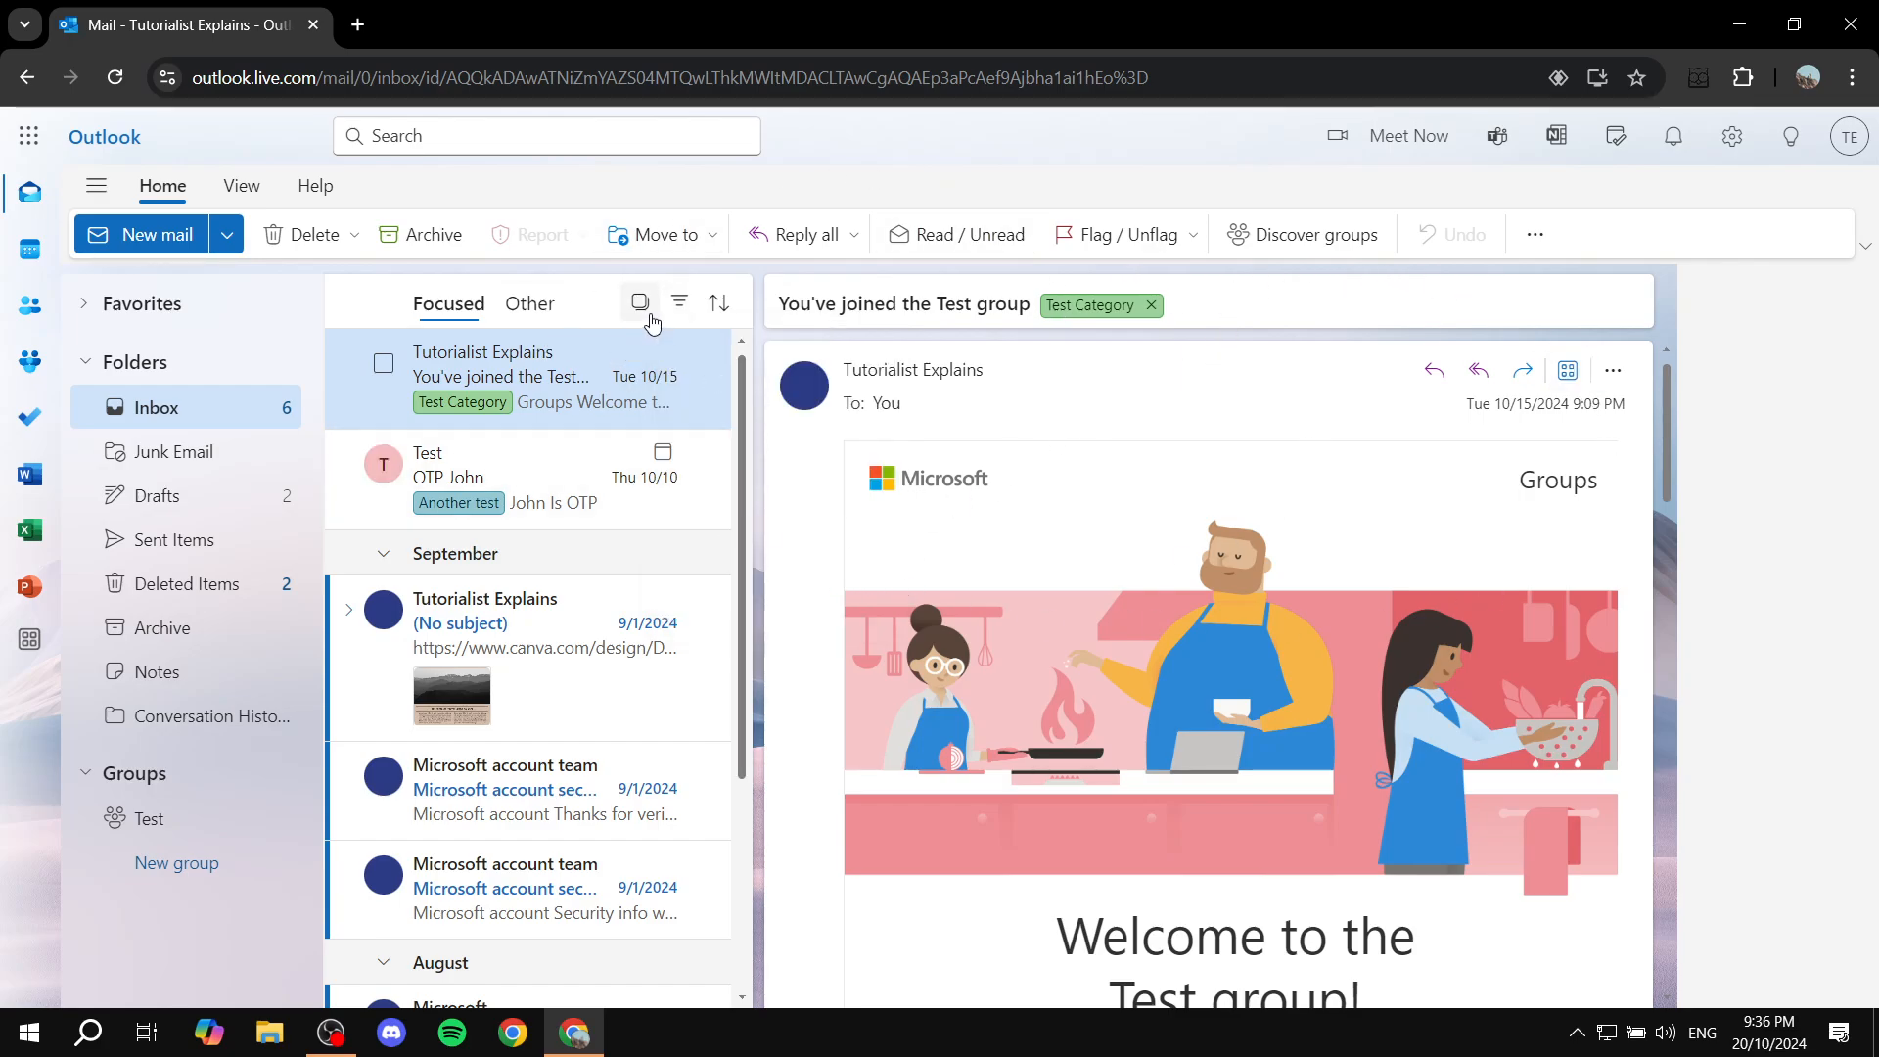
pyautogui.moveTo(1029, 391)
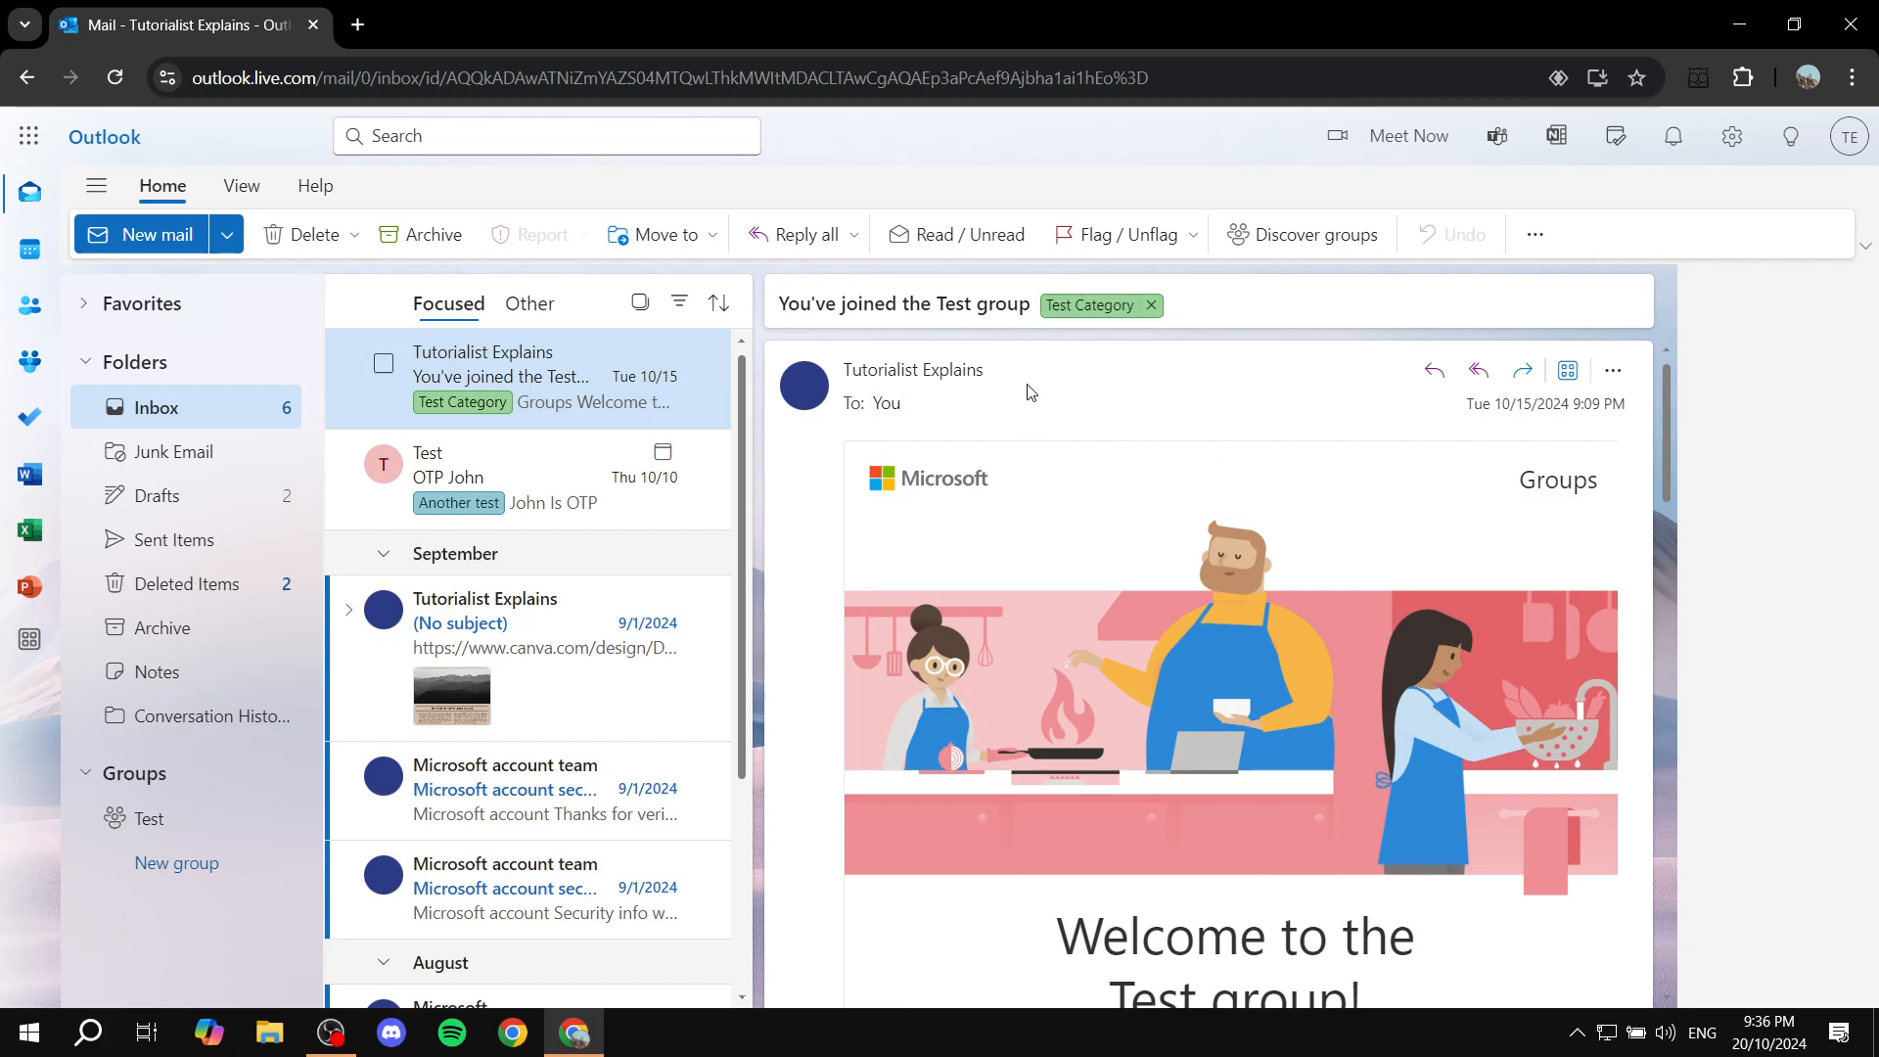
pyautogui.moveTo(1255, 363)
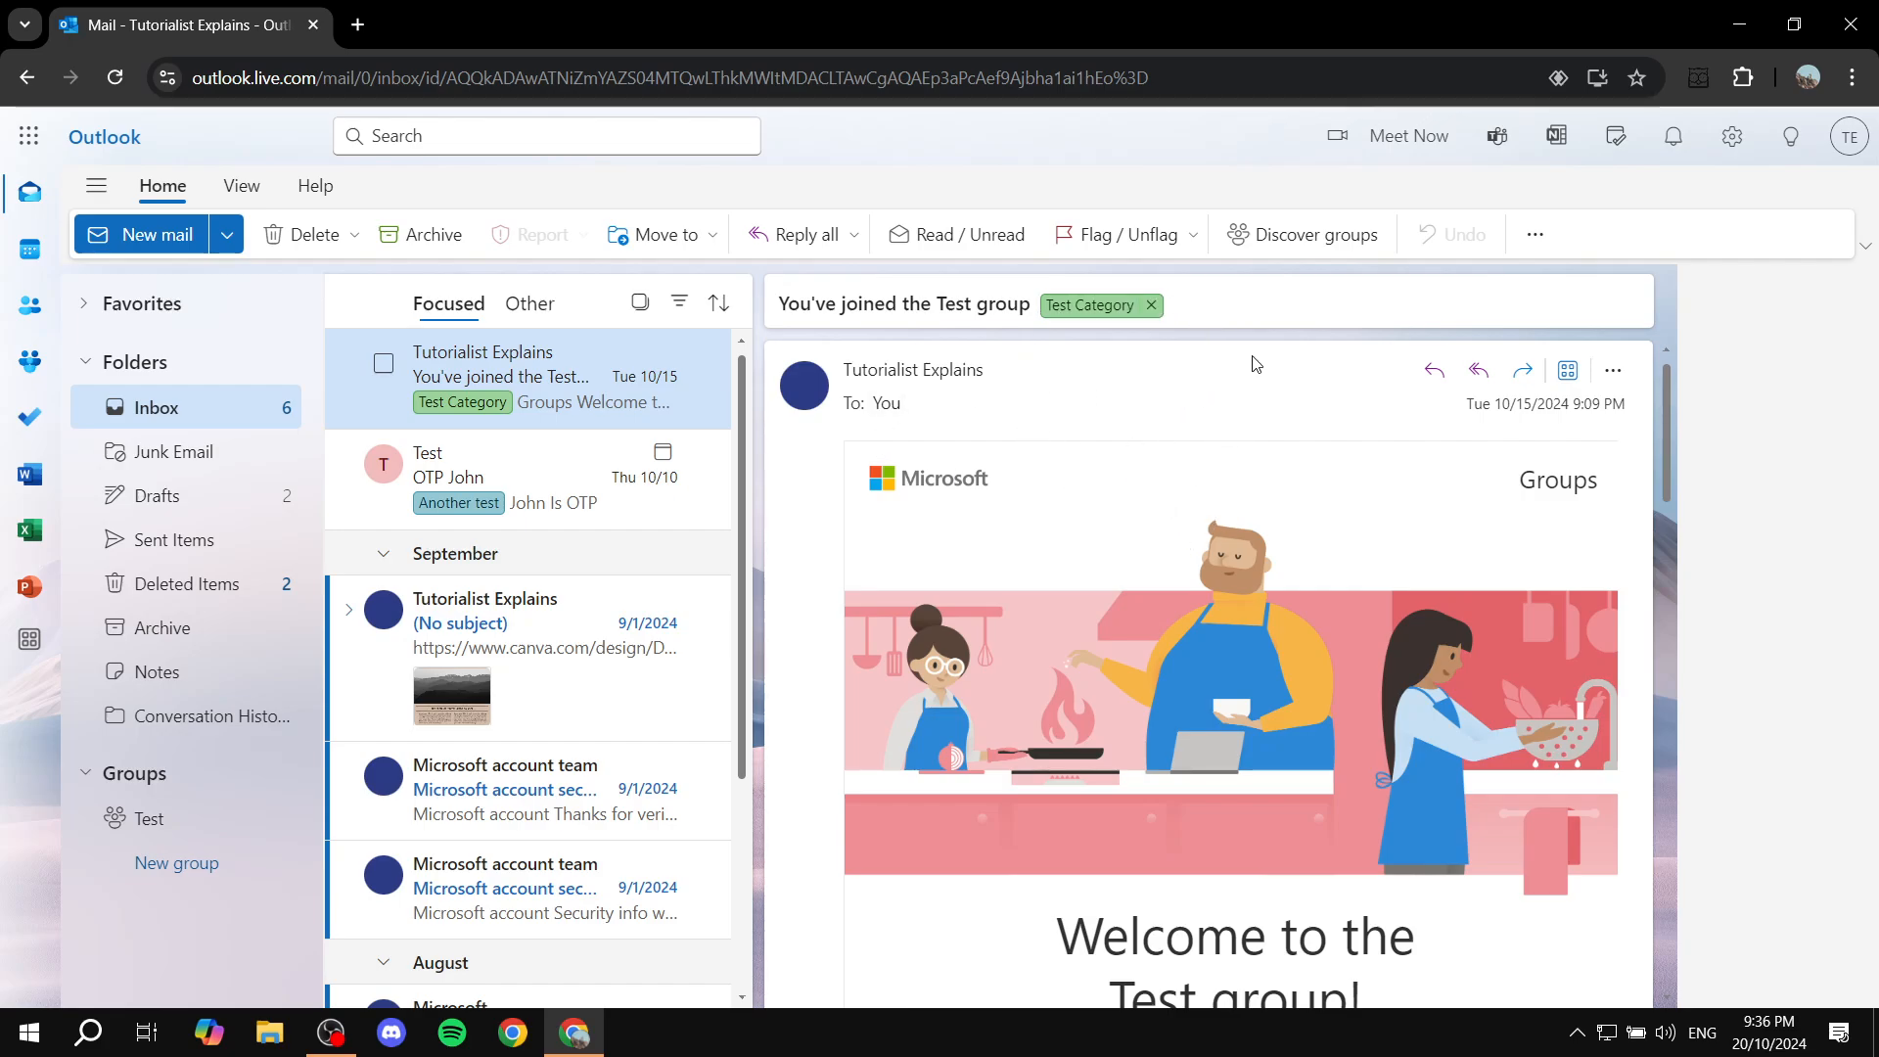
pyautogui.moveTo(1254, 354)
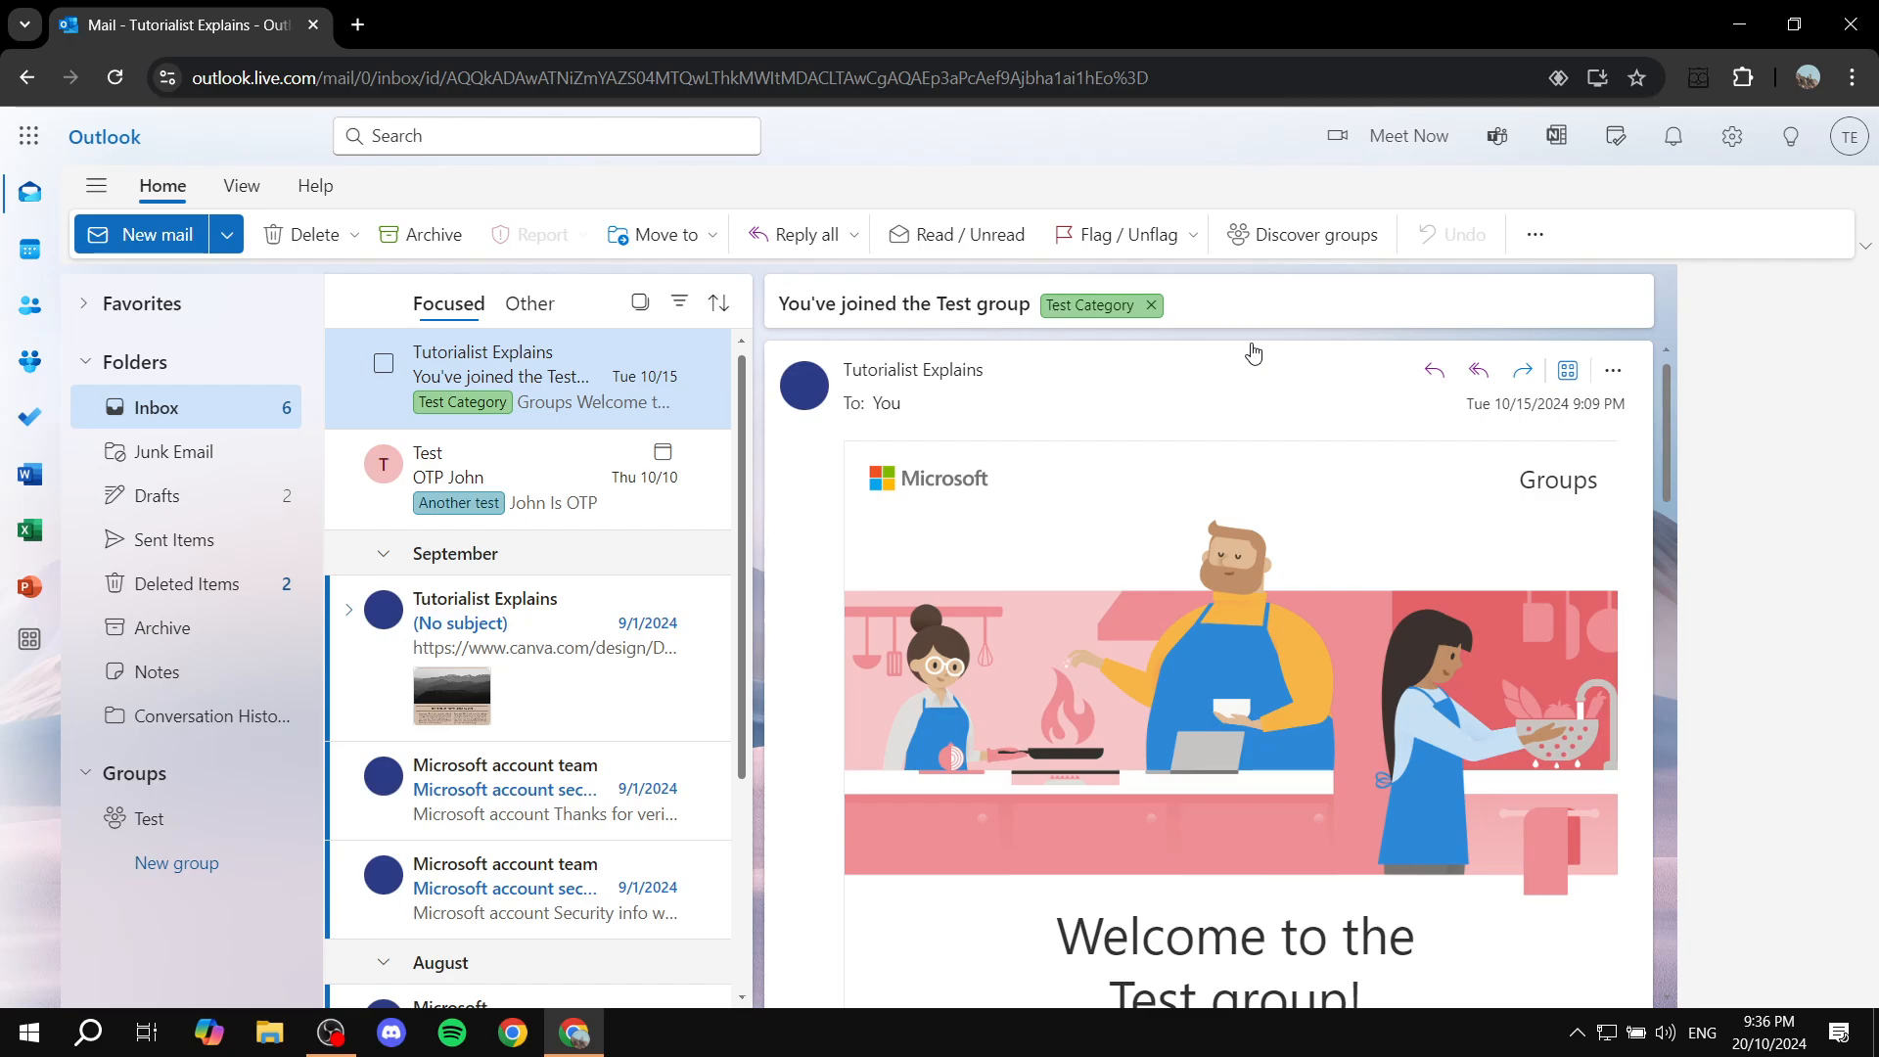
pyautogui.moveTo(615, 343)
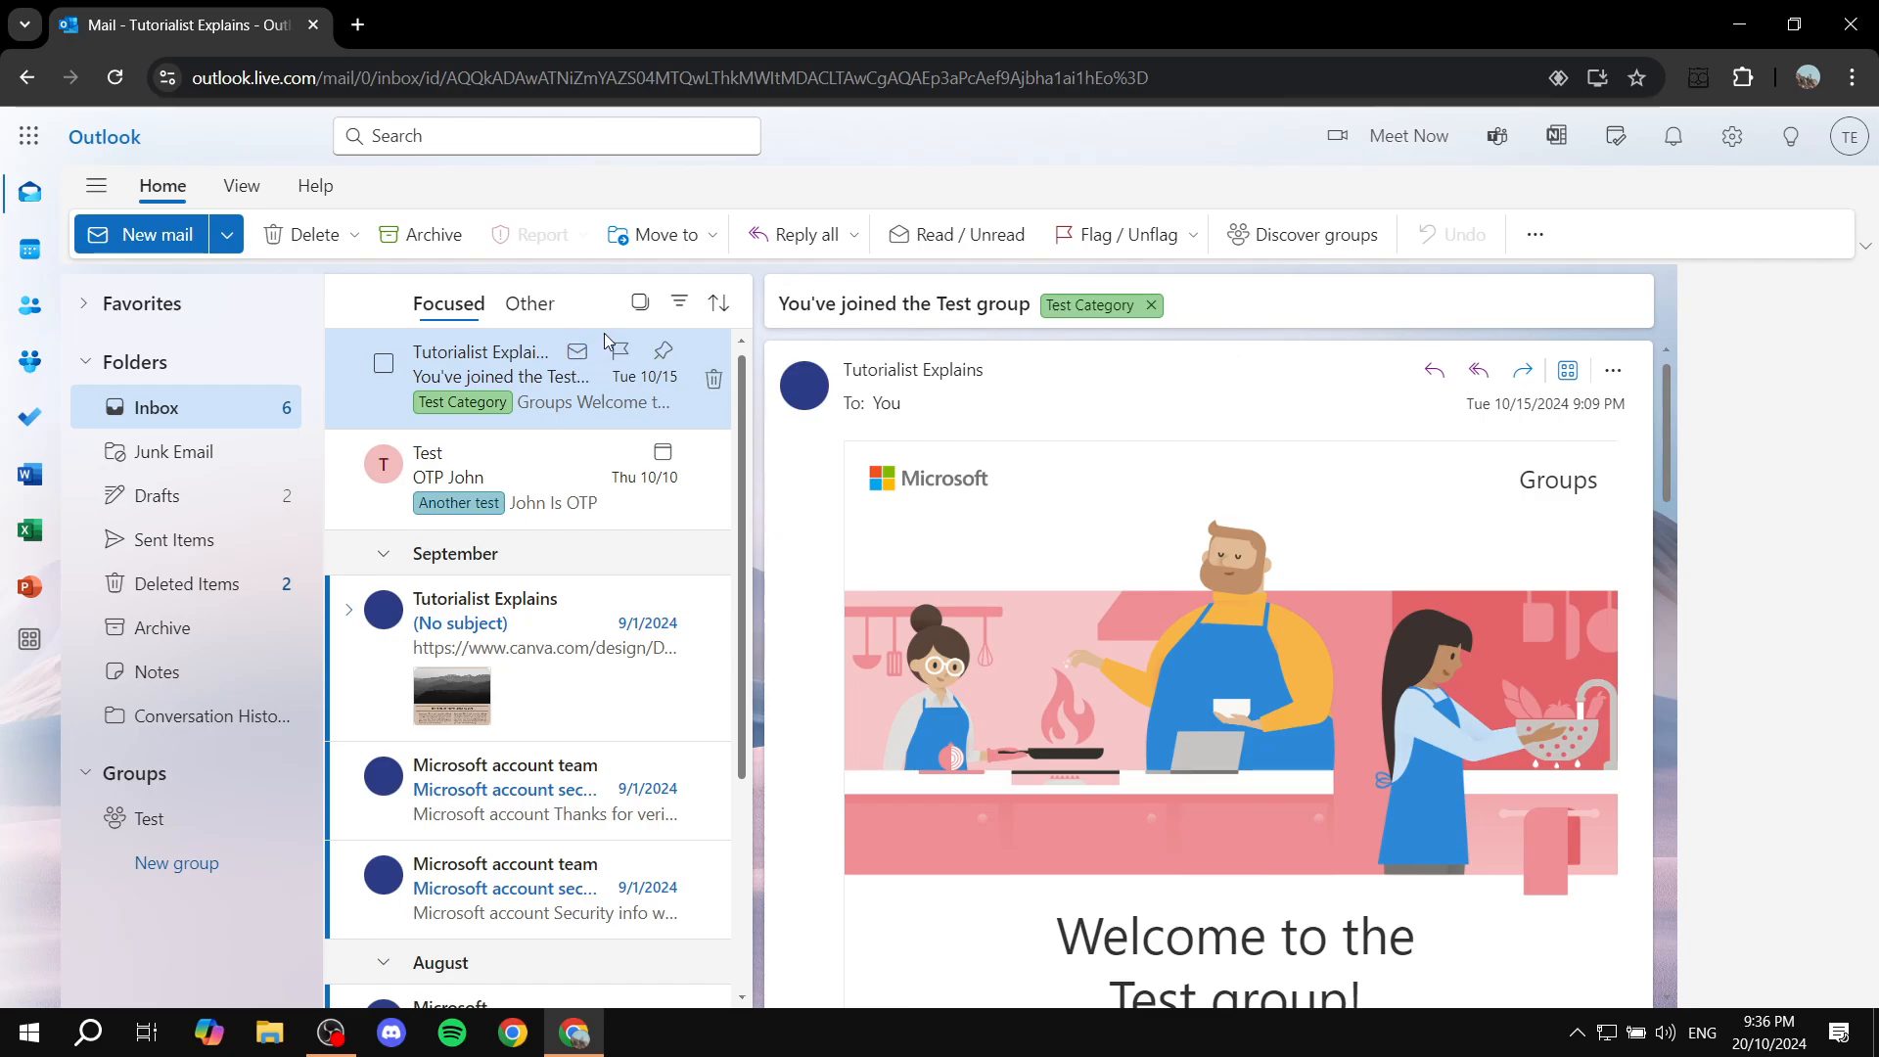